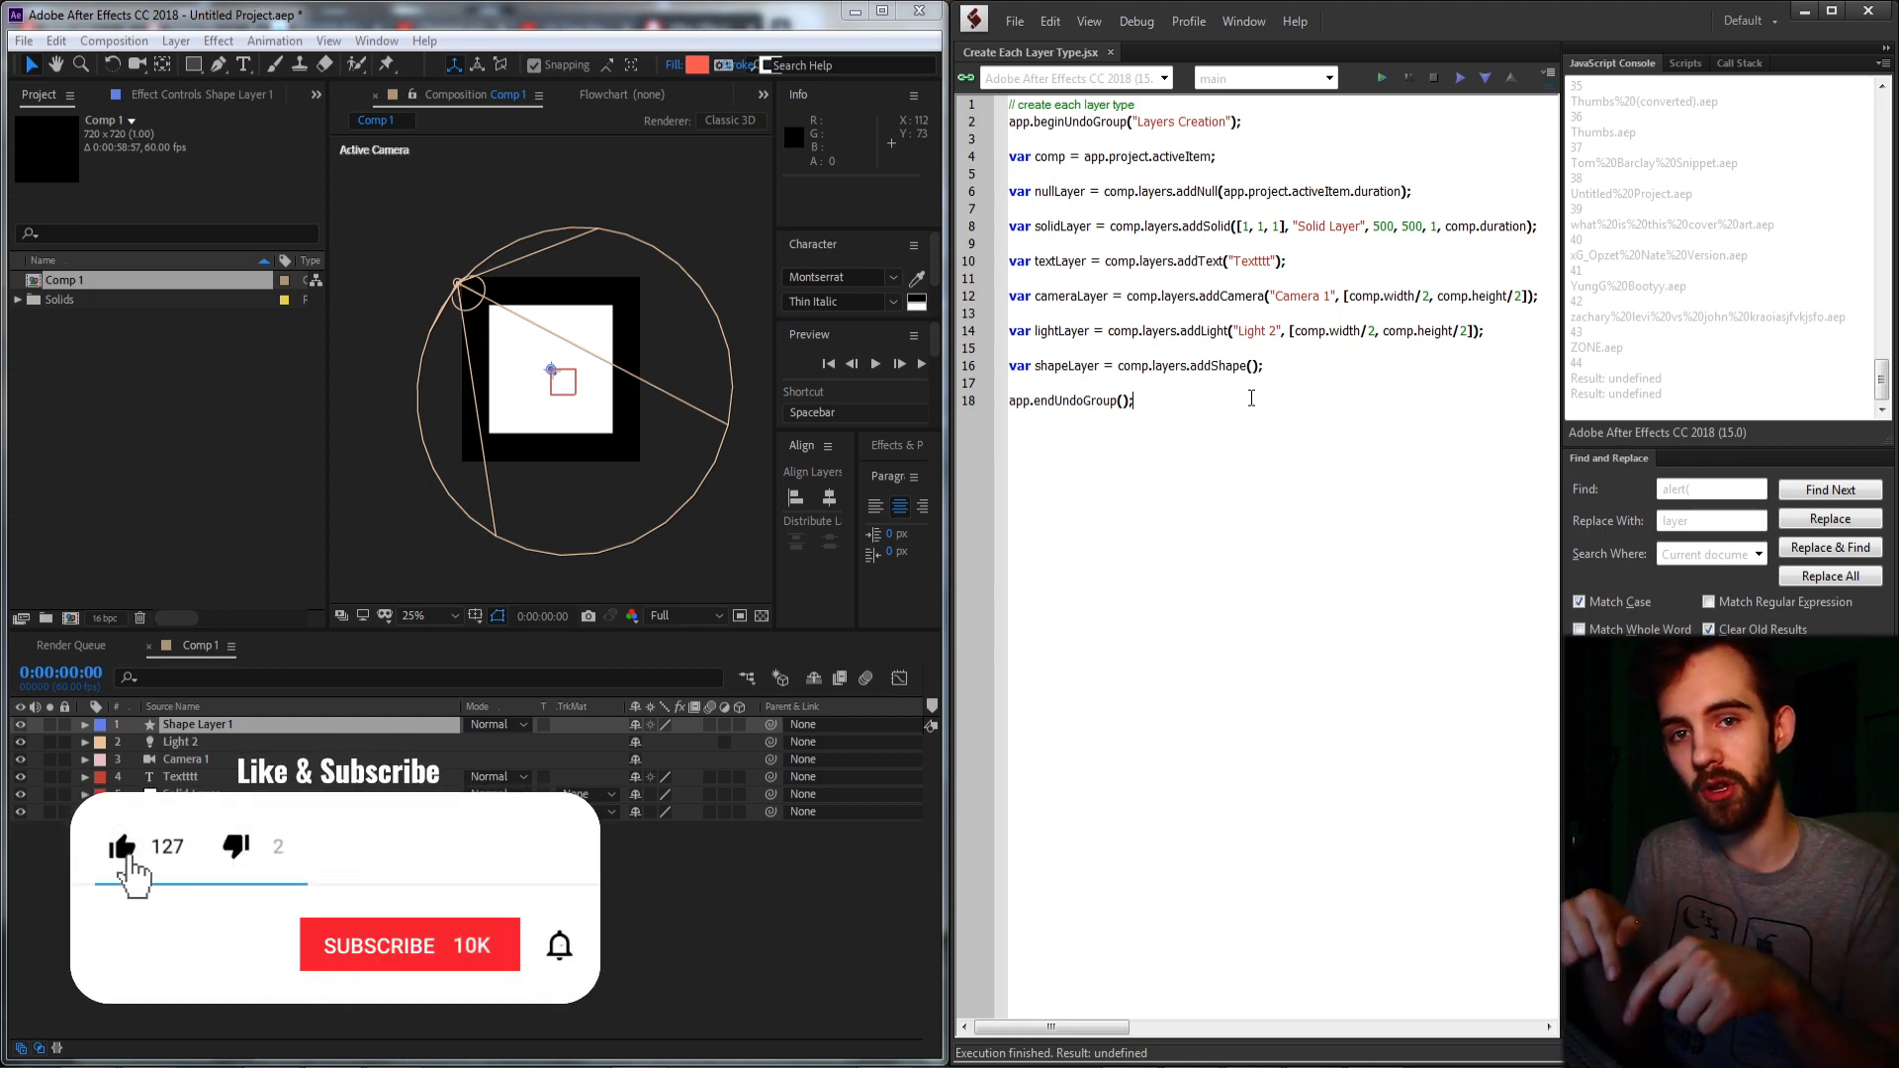
Open the #scripting channel of the scripting help server in Discord
click(410, 945)
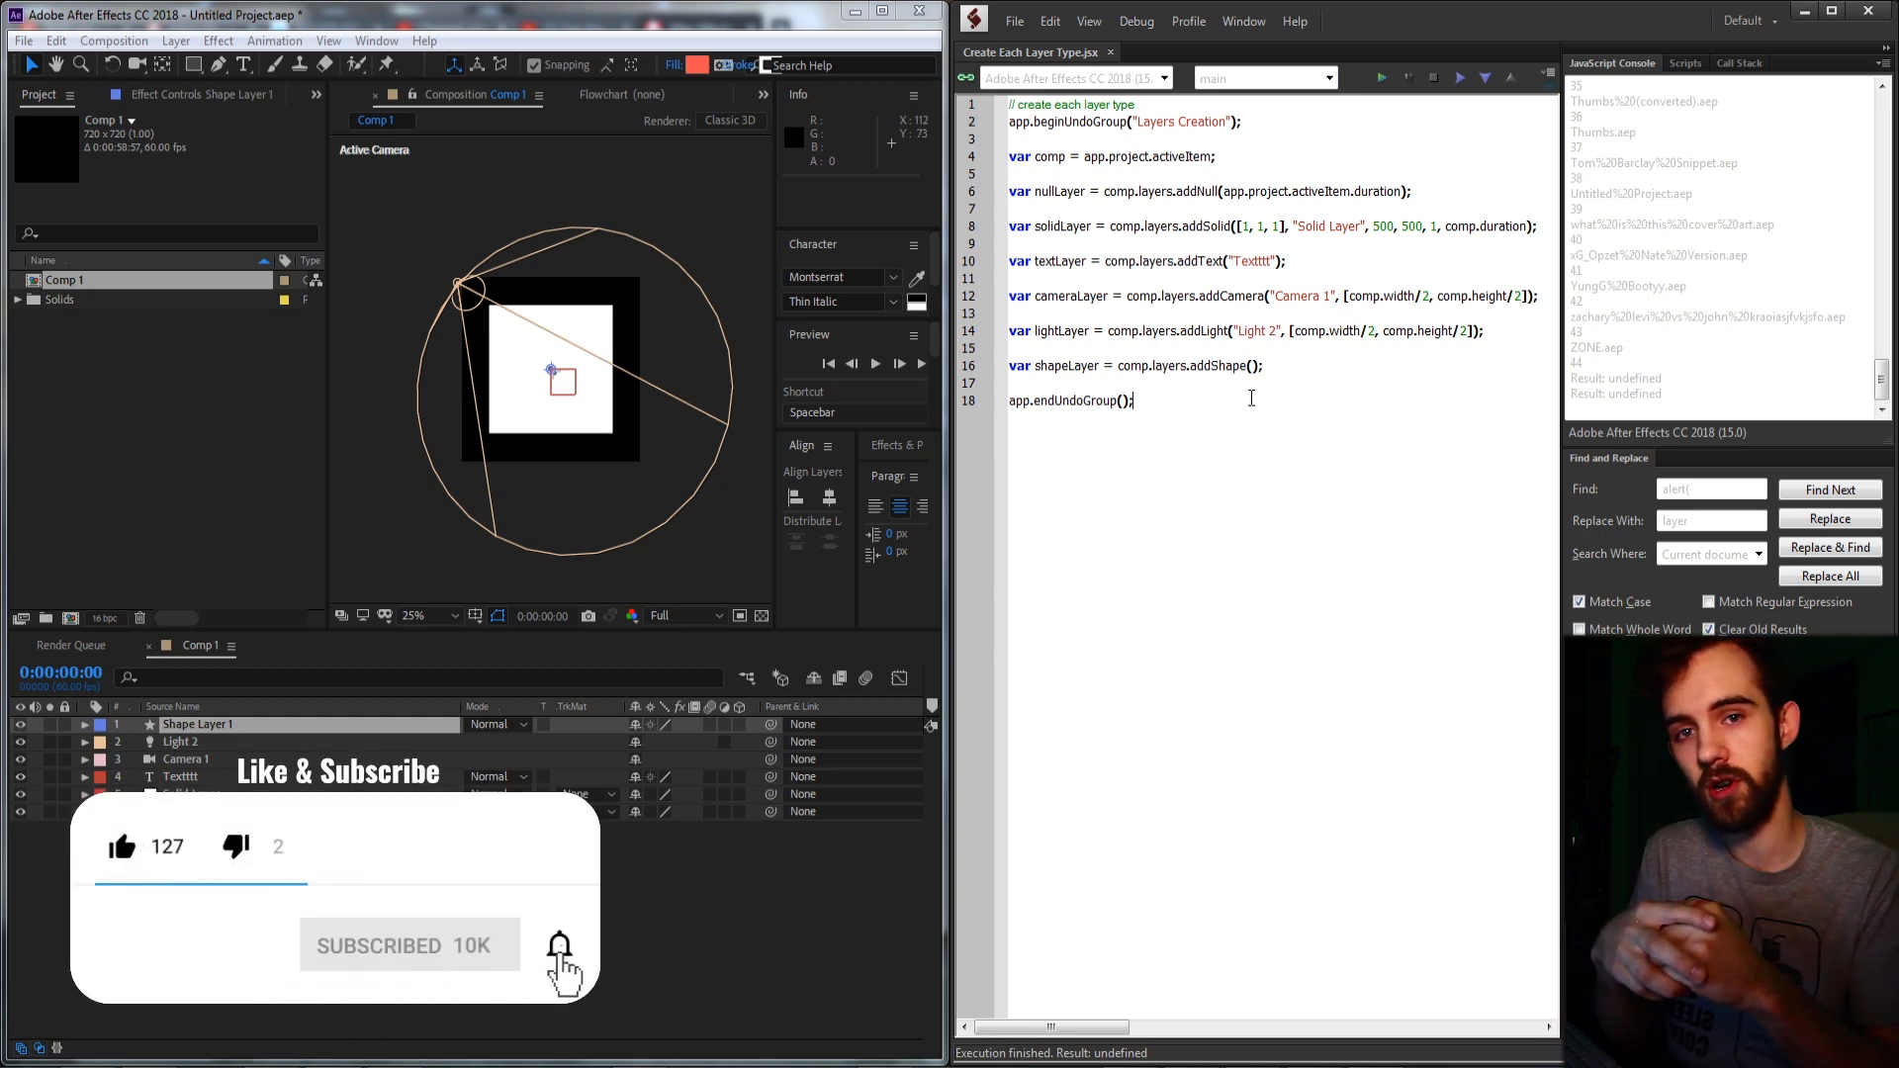
click(559, 946)
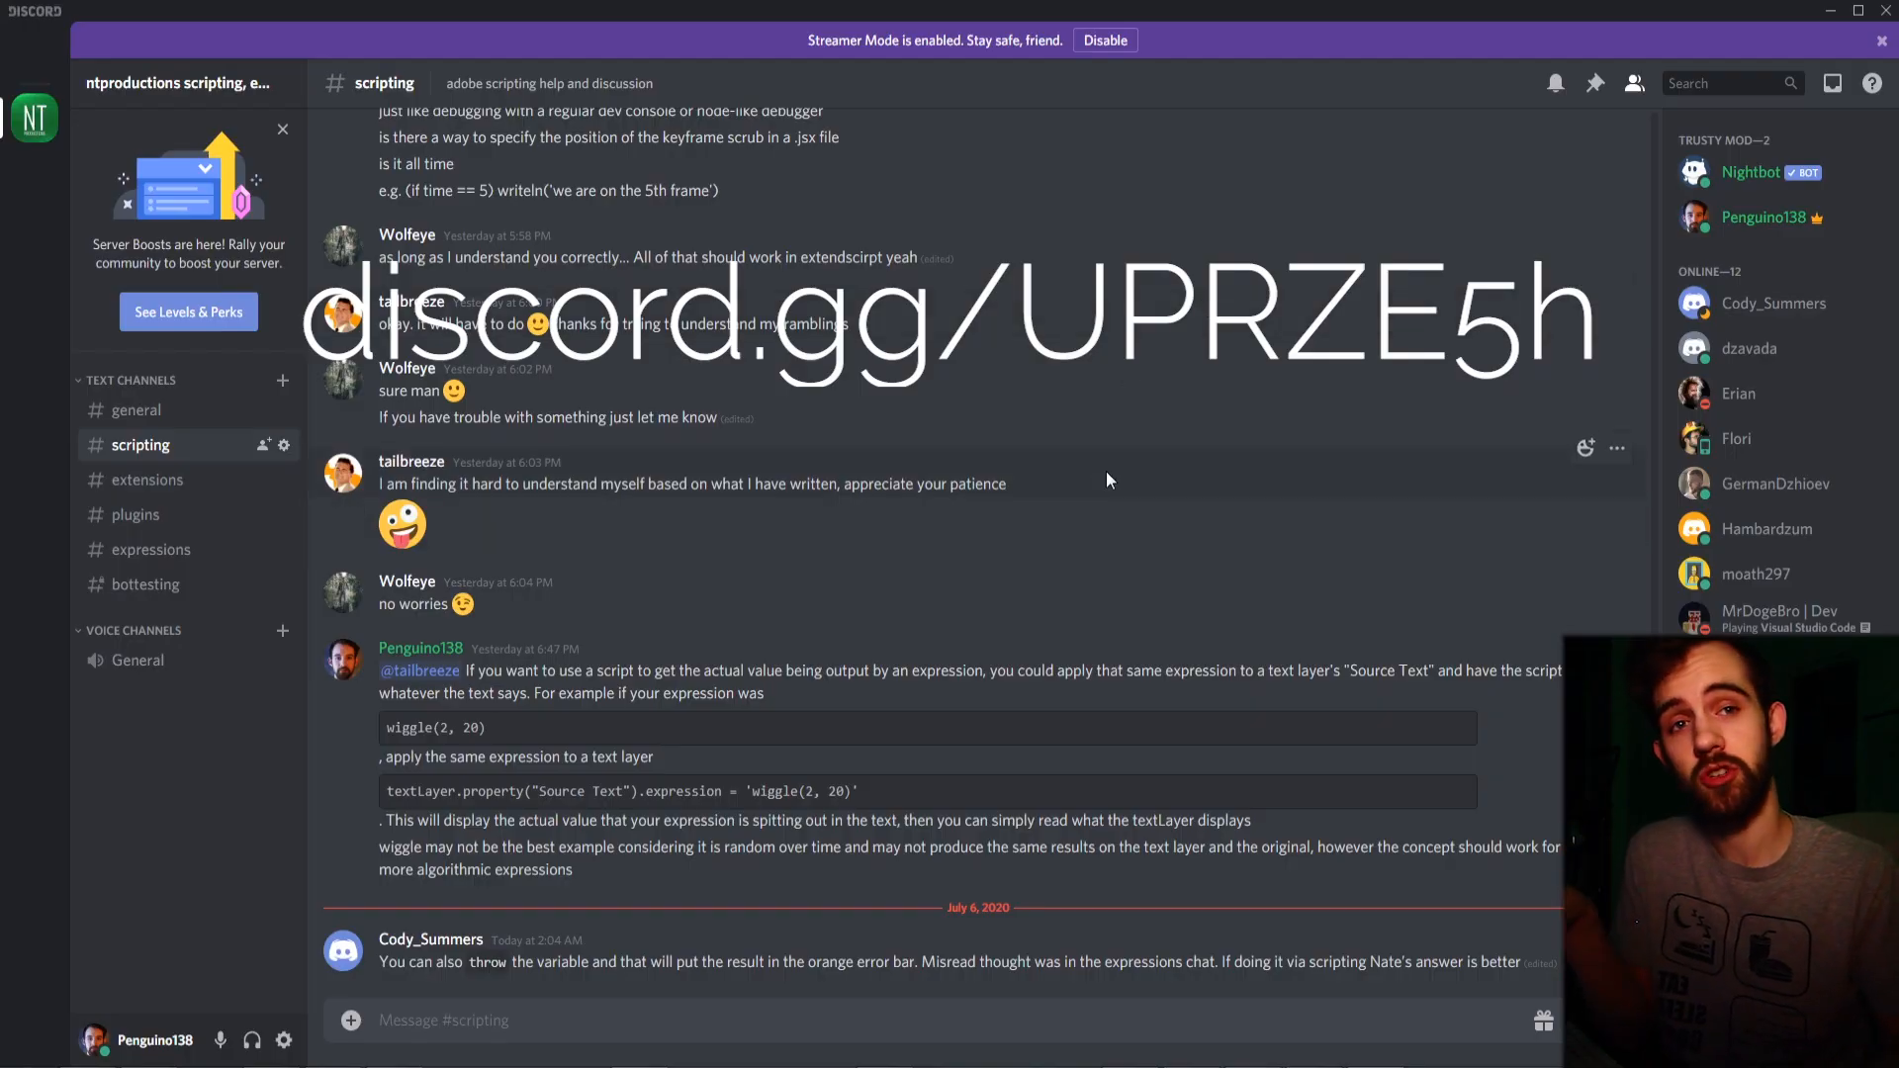
mouse_move(1107, 404)
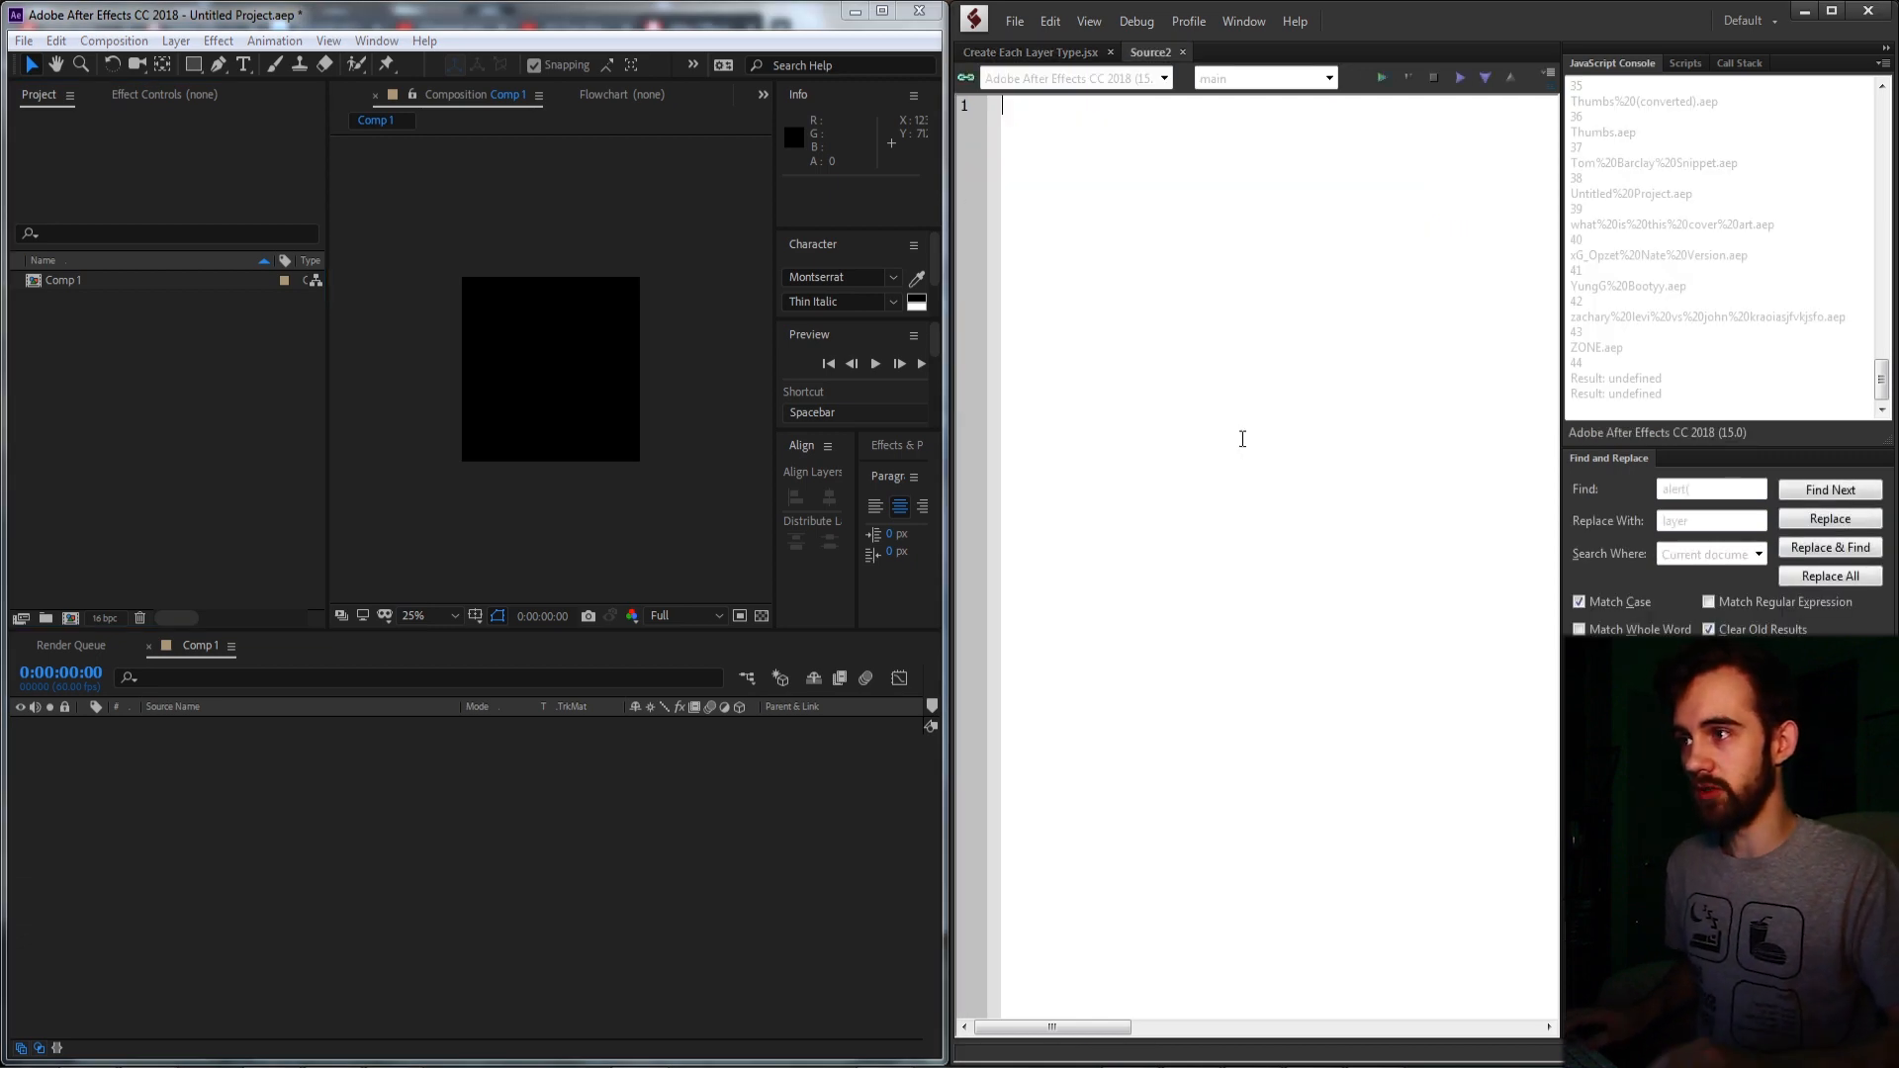
Type var comp = app.project.activeItem; as line 1 of the new script
text(var comp)
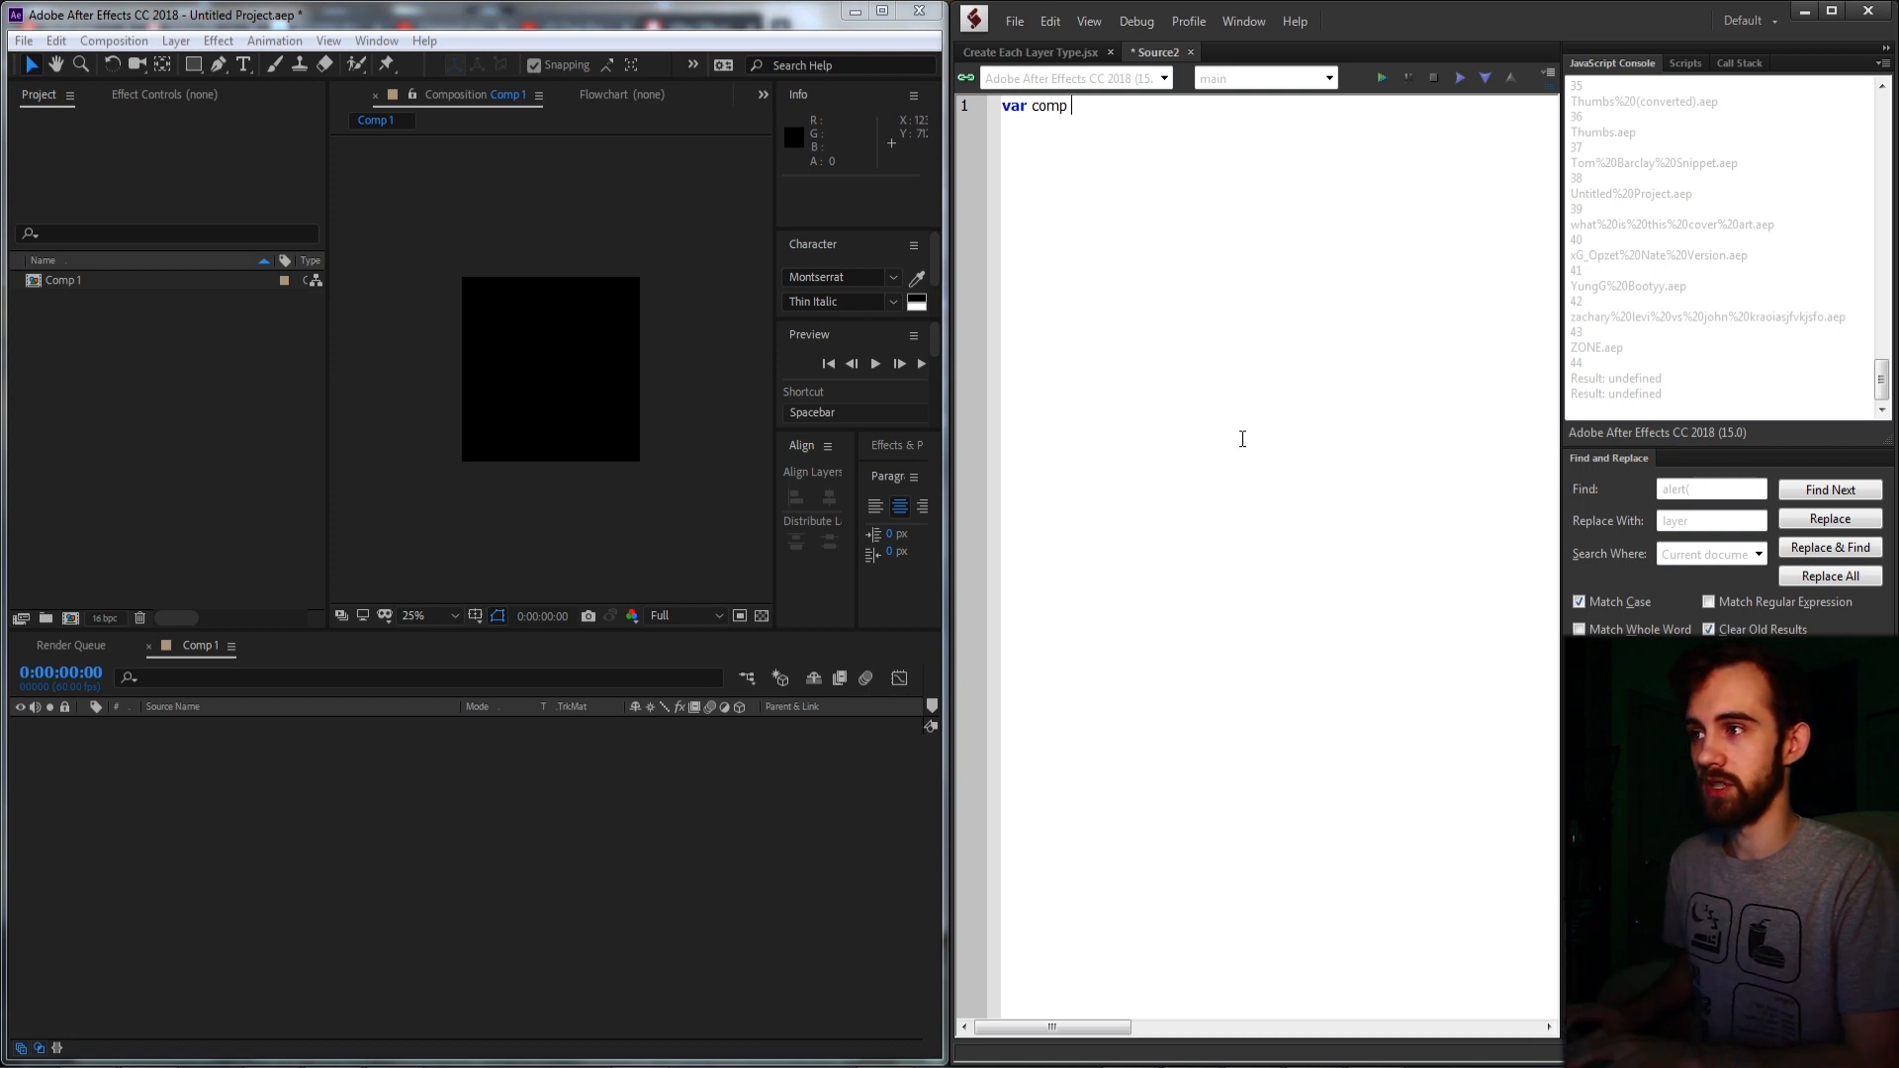
text(= app.proje)
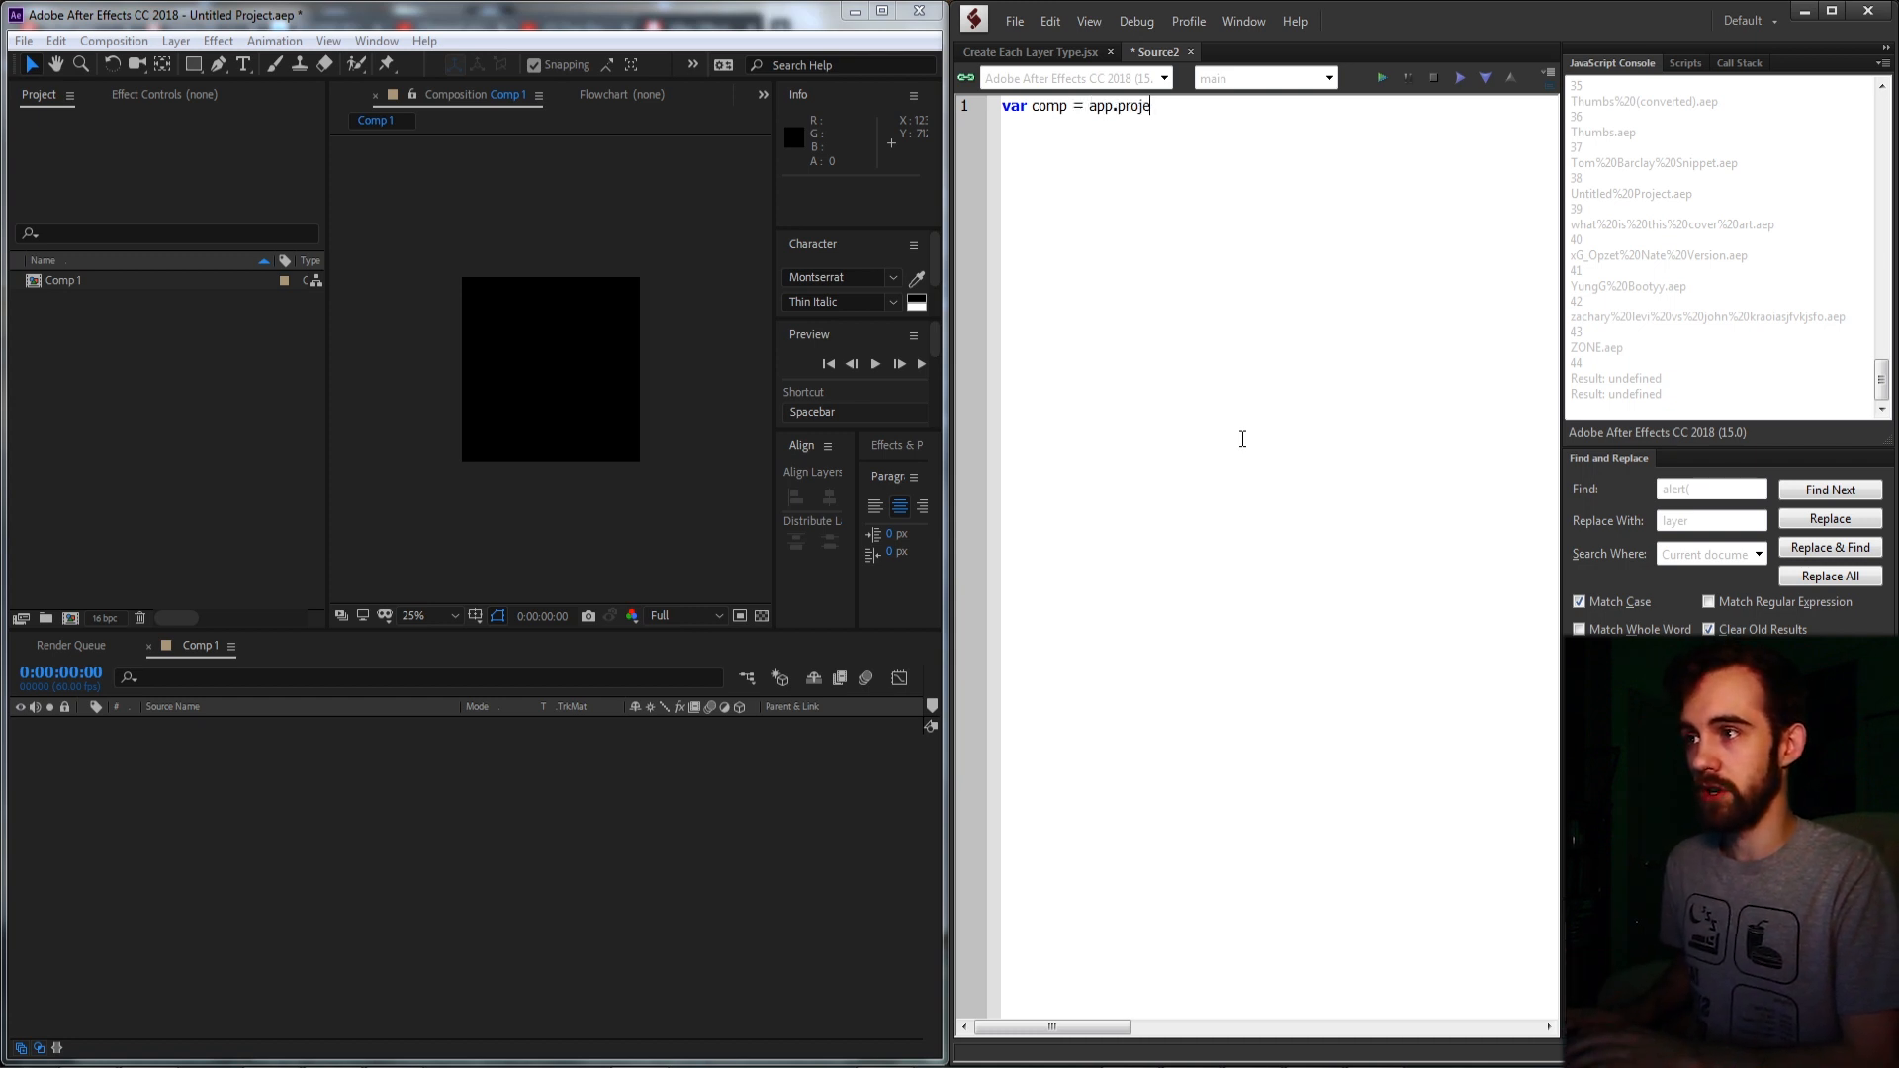
text(ct.activeItem;)
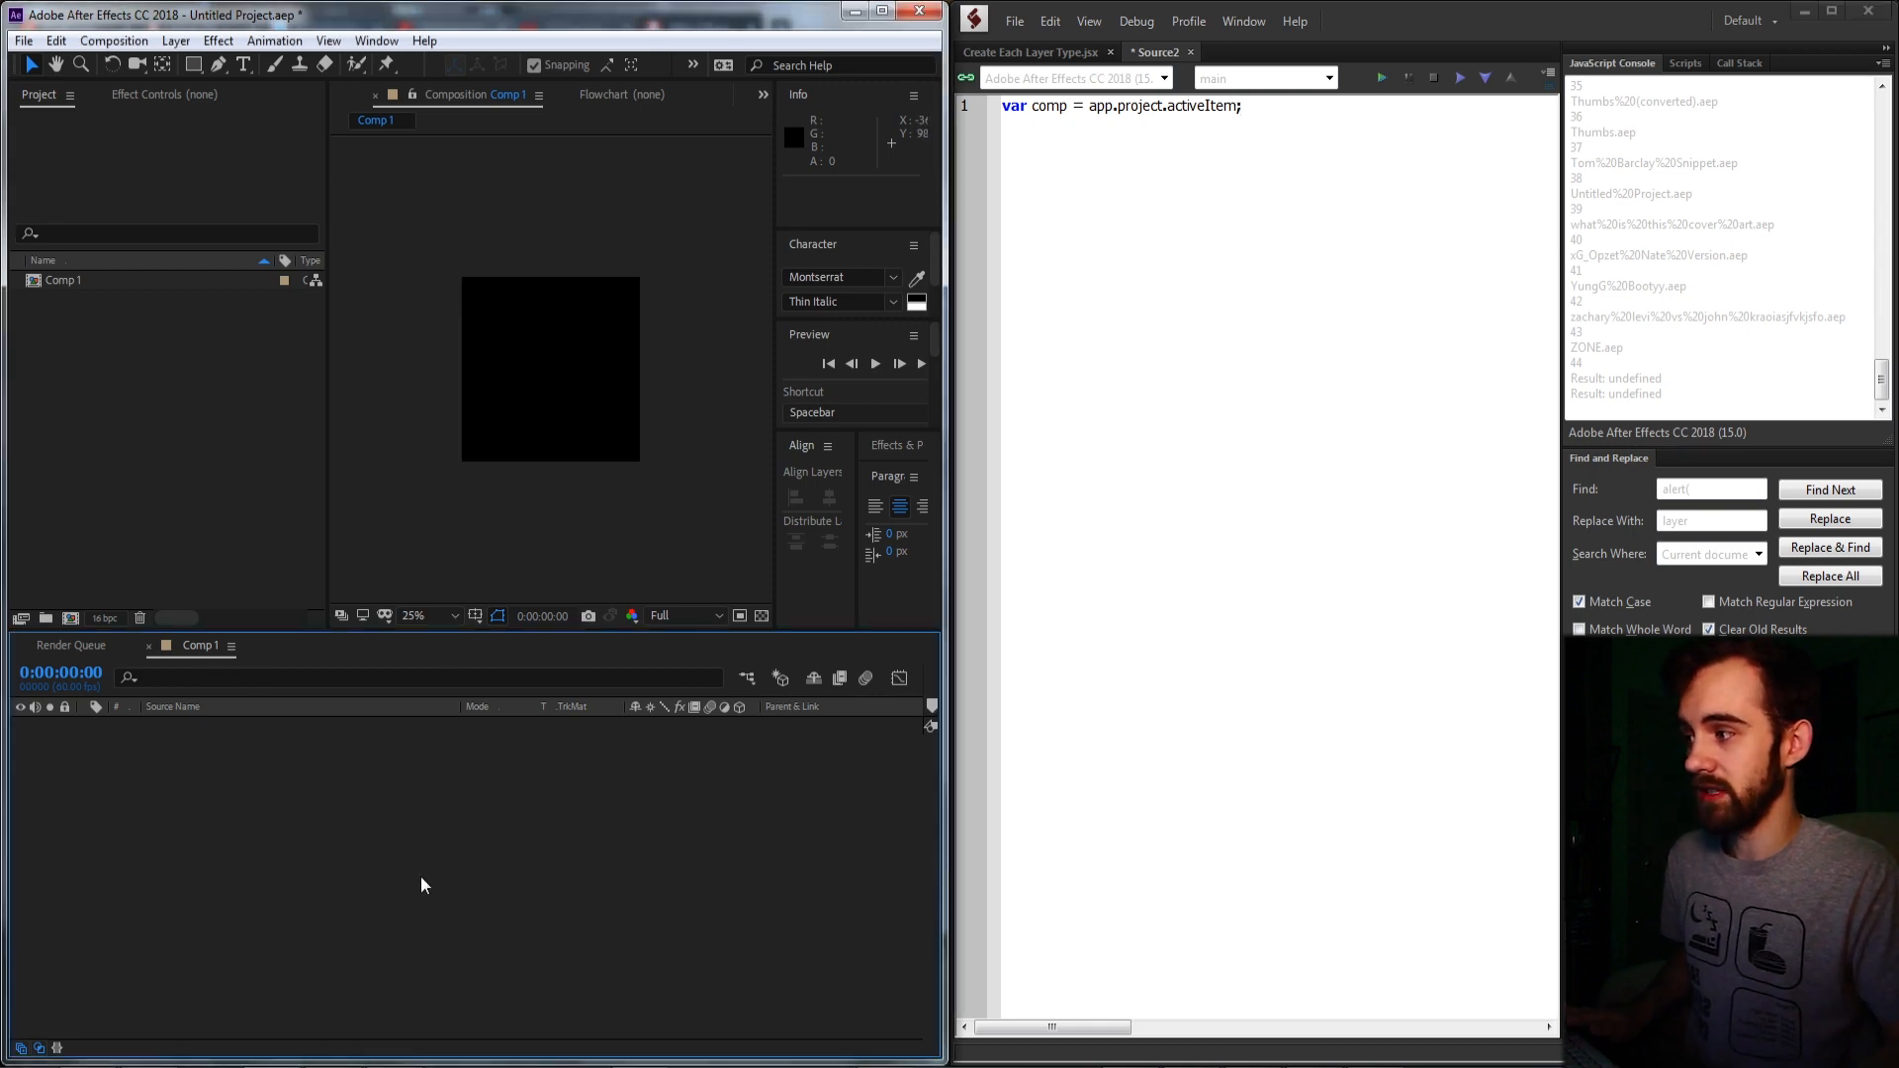
mouse_move(602, 815)
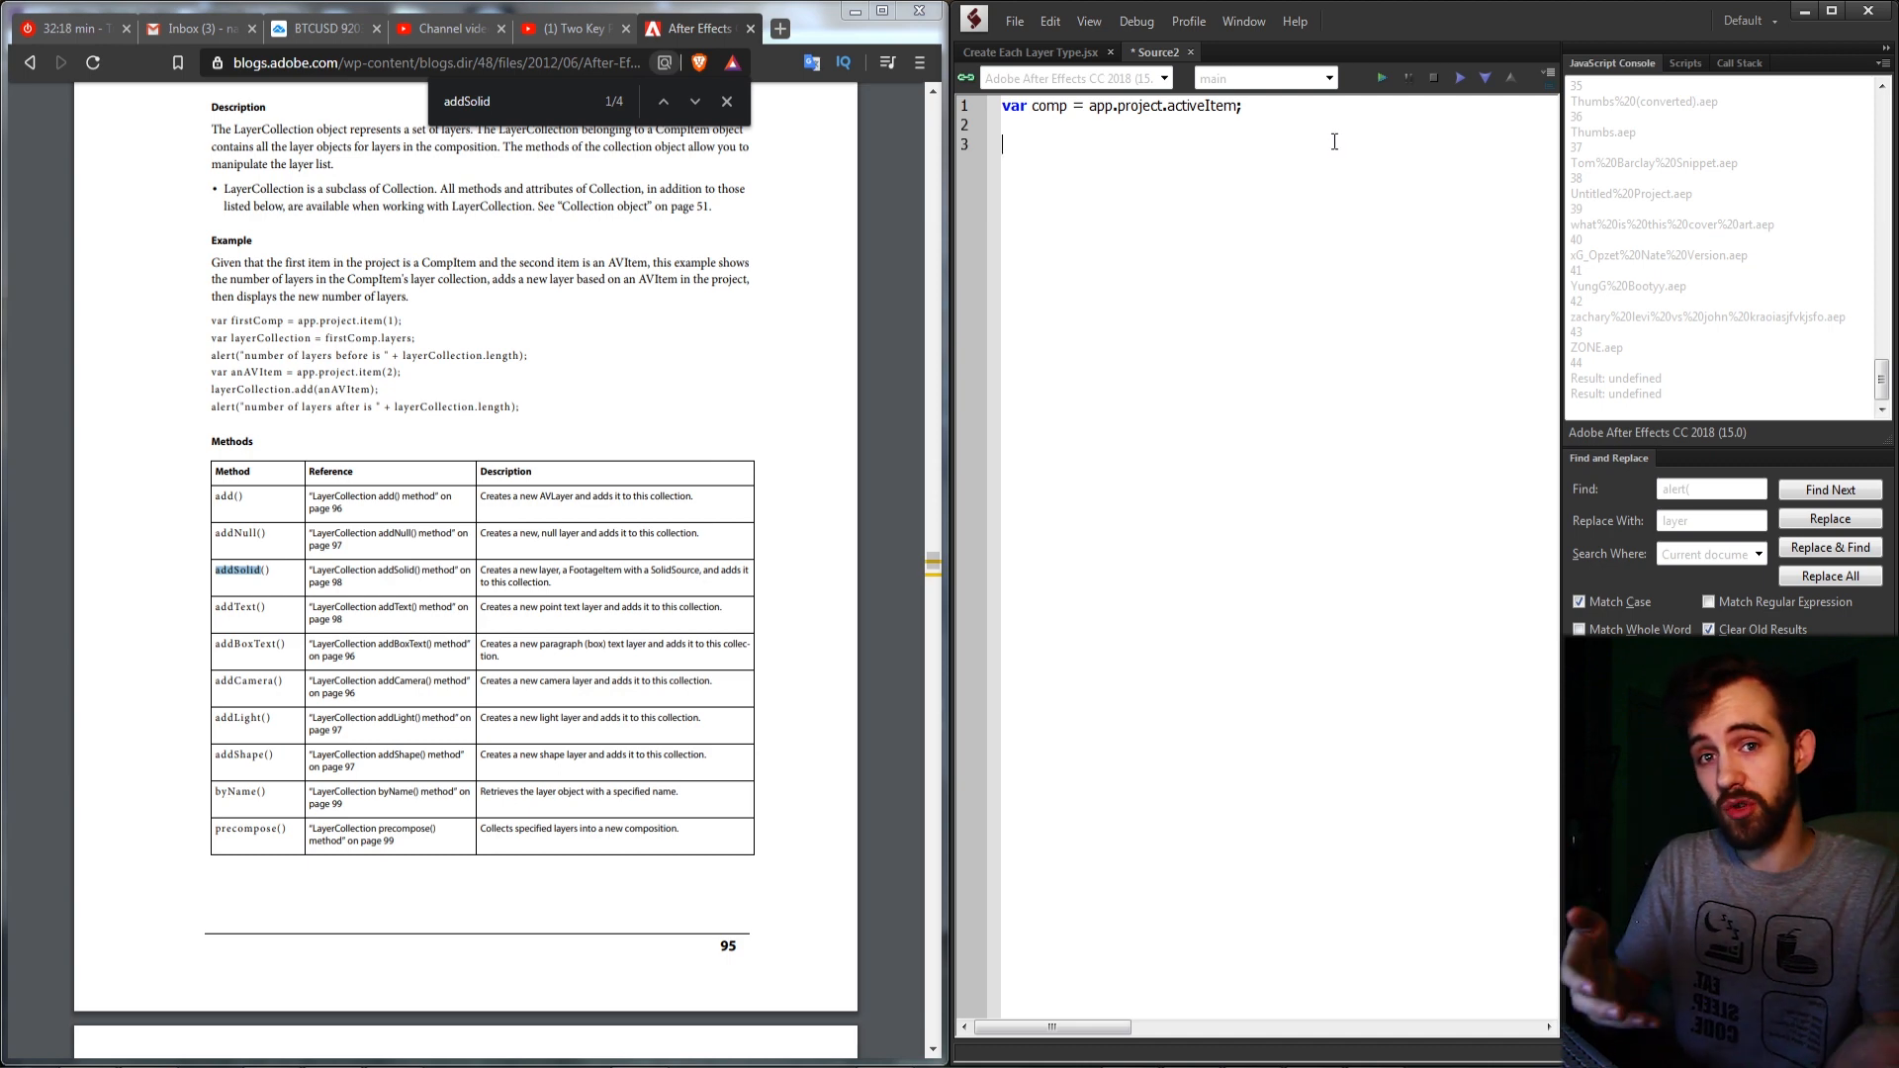
Add app.beginUndoGroup("Create layer types"); with app.endUndoGroup(); a few lines below
text(app)
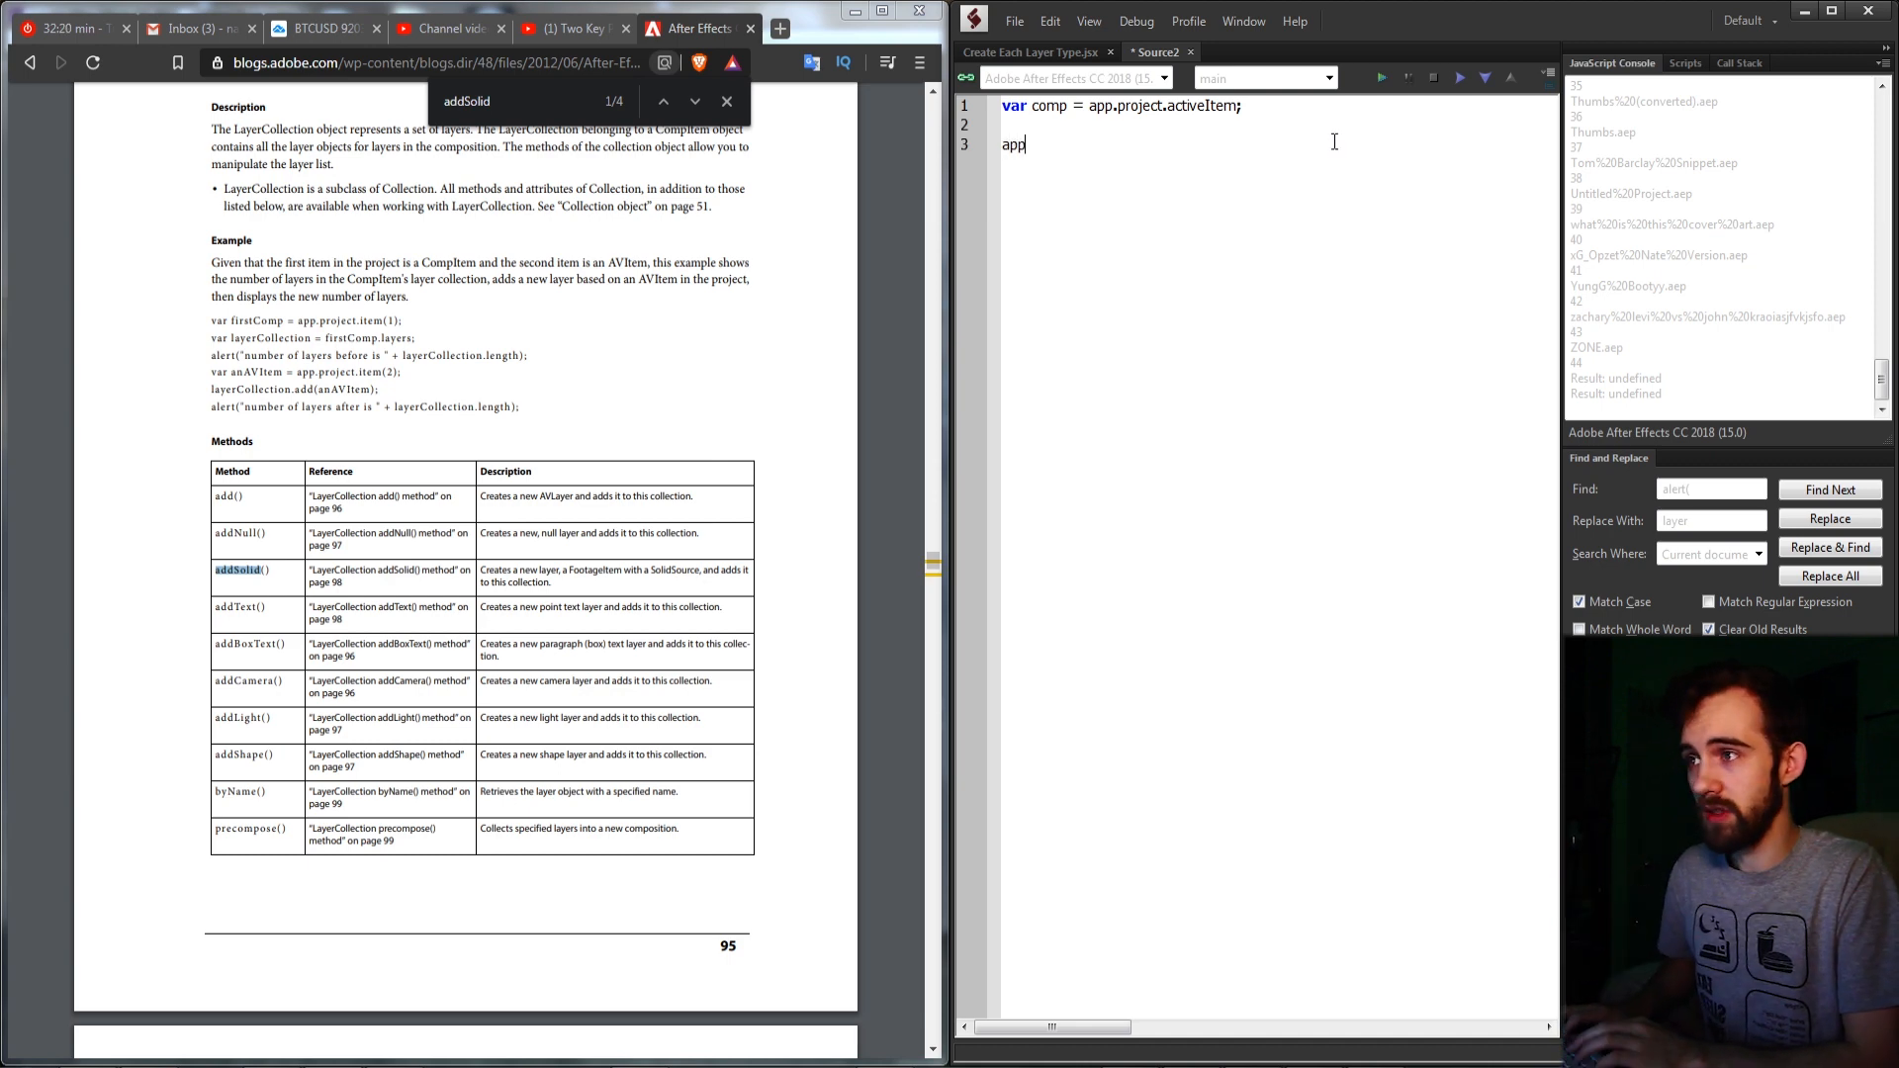
text(.beginUn)
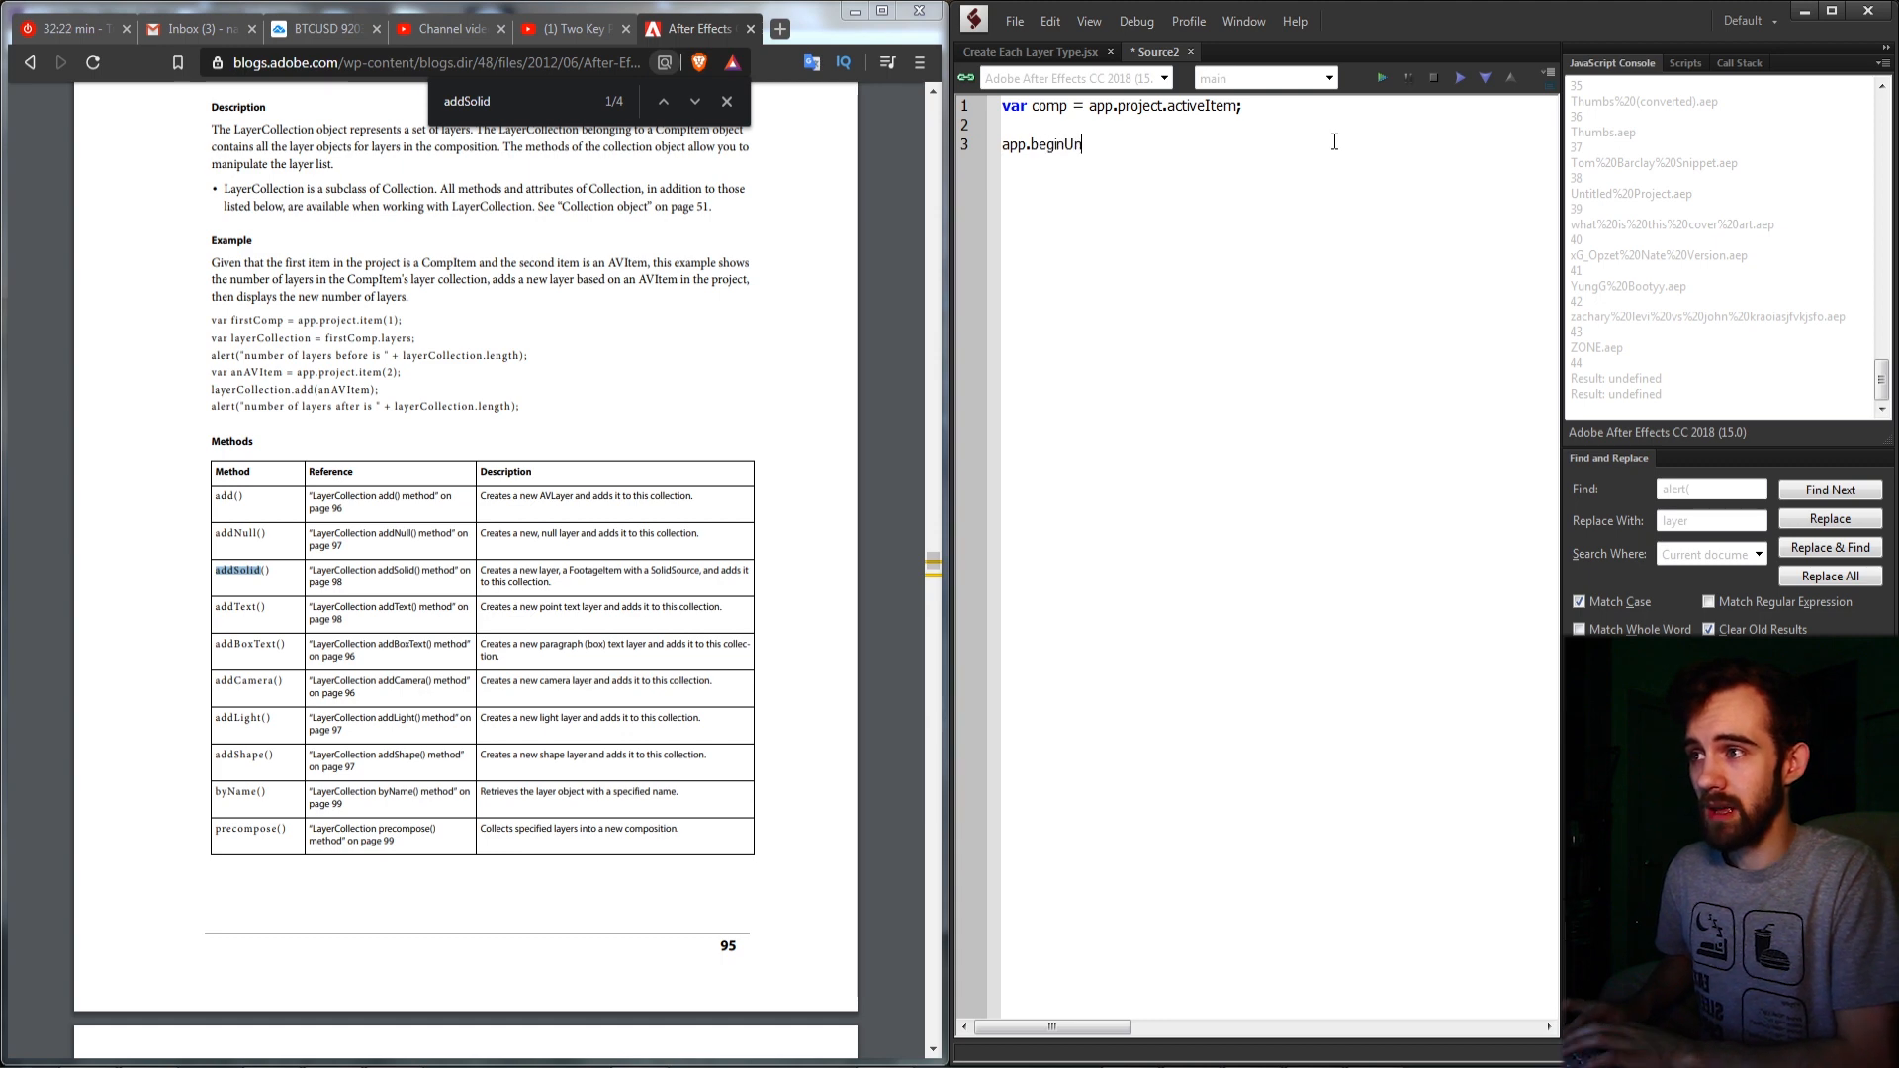
text(doGroup();)
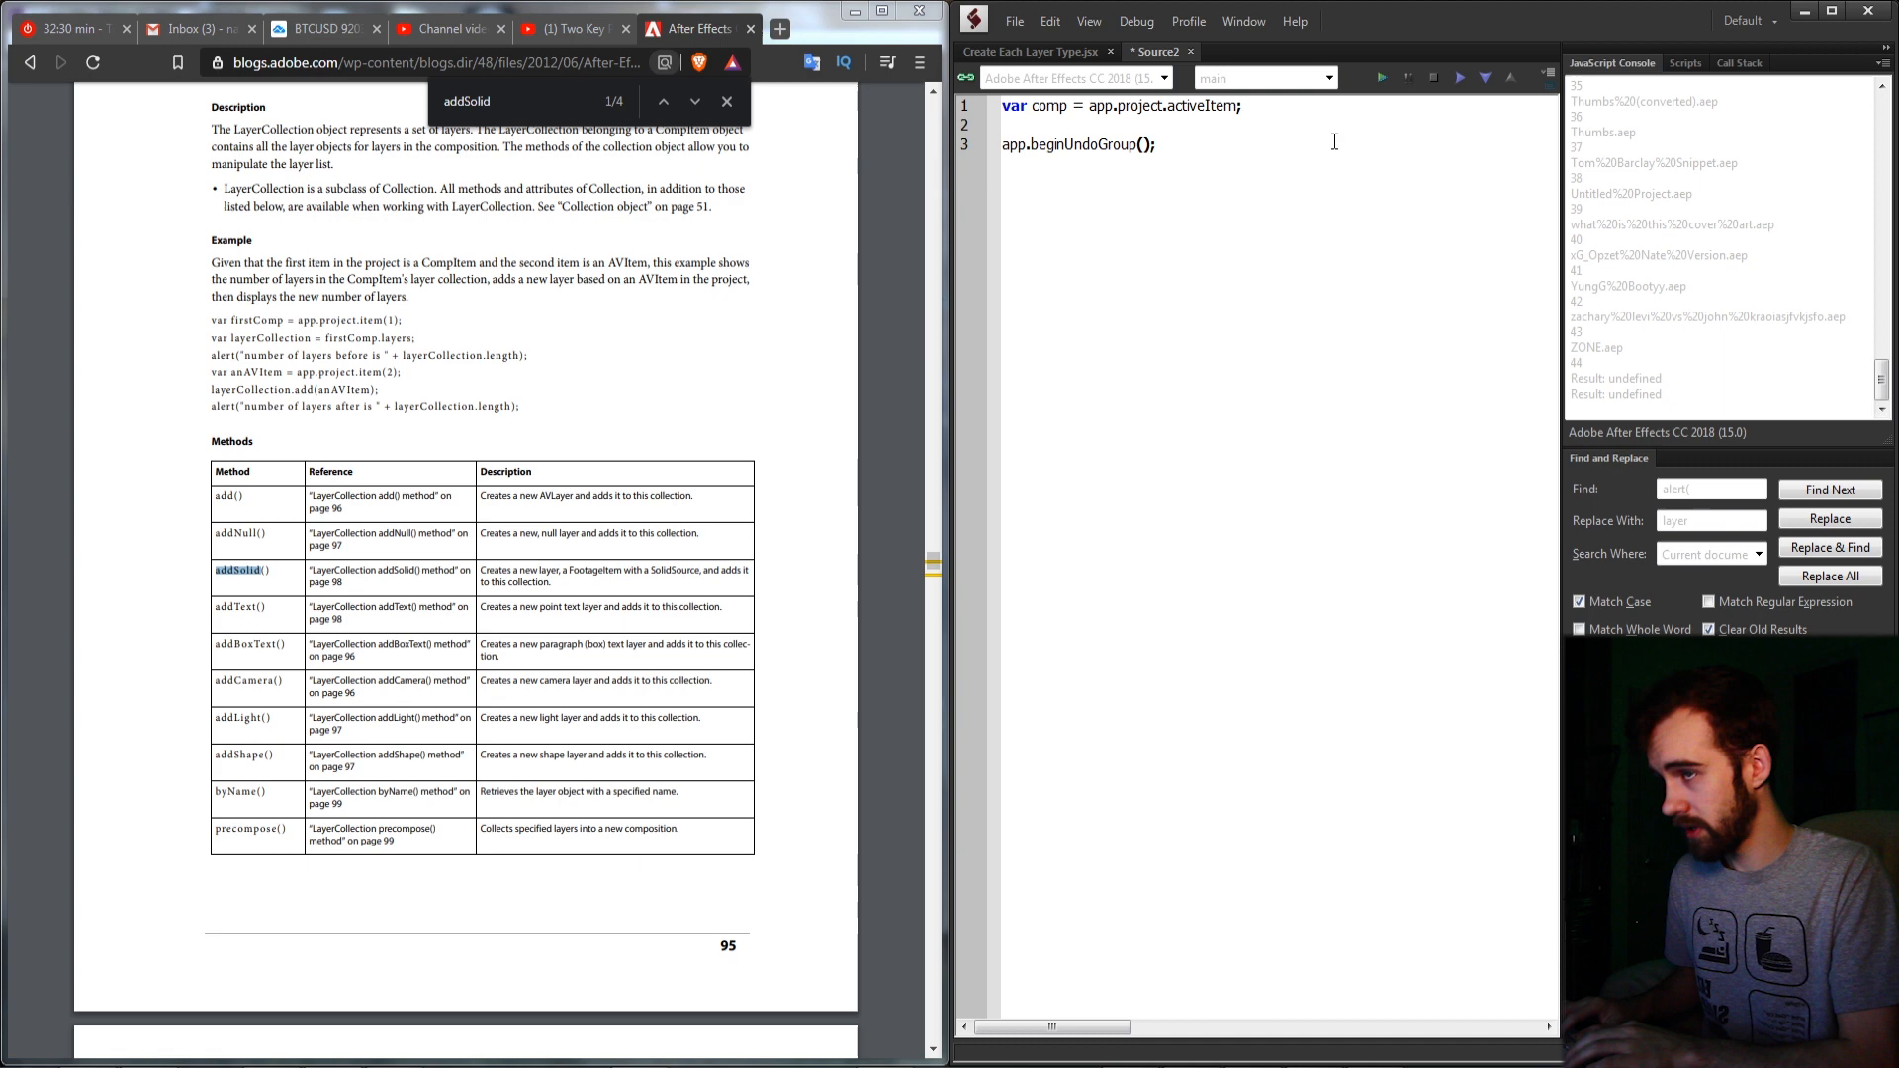
text("Create laye")
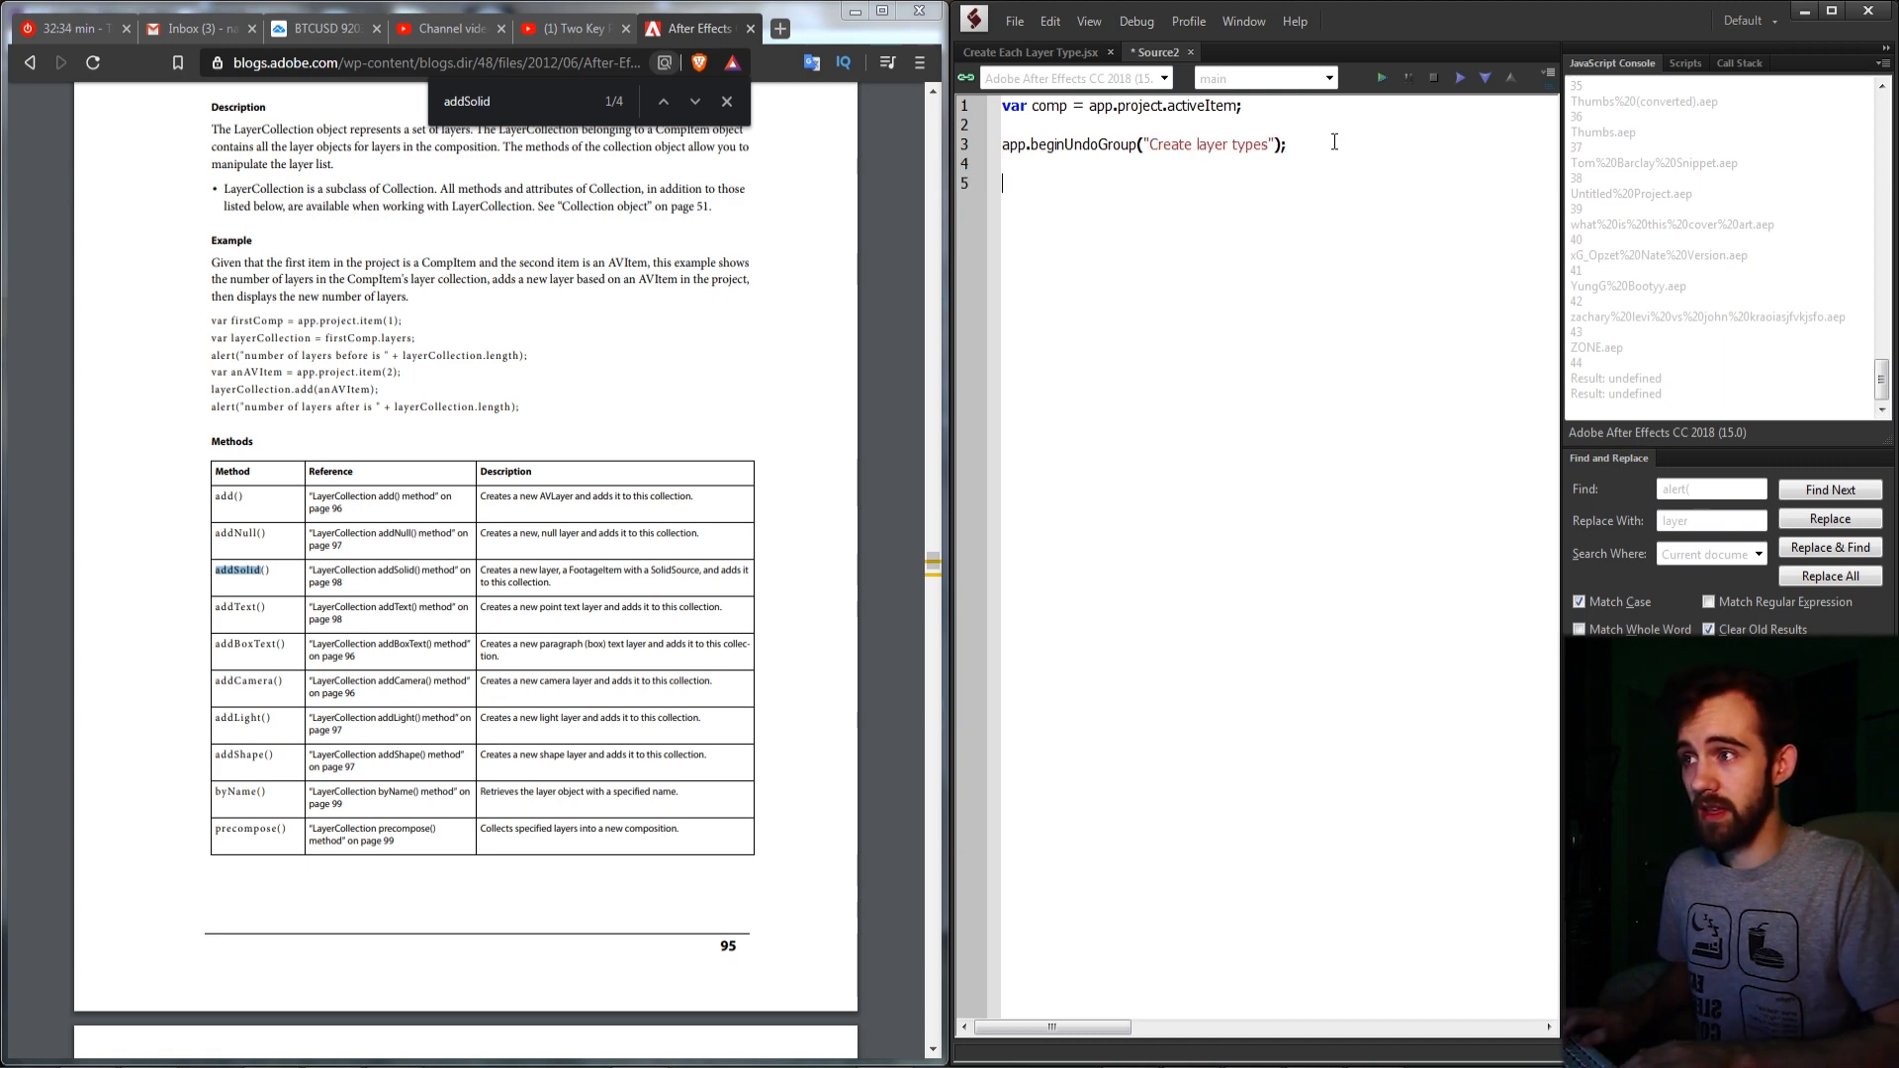
text(app.end)
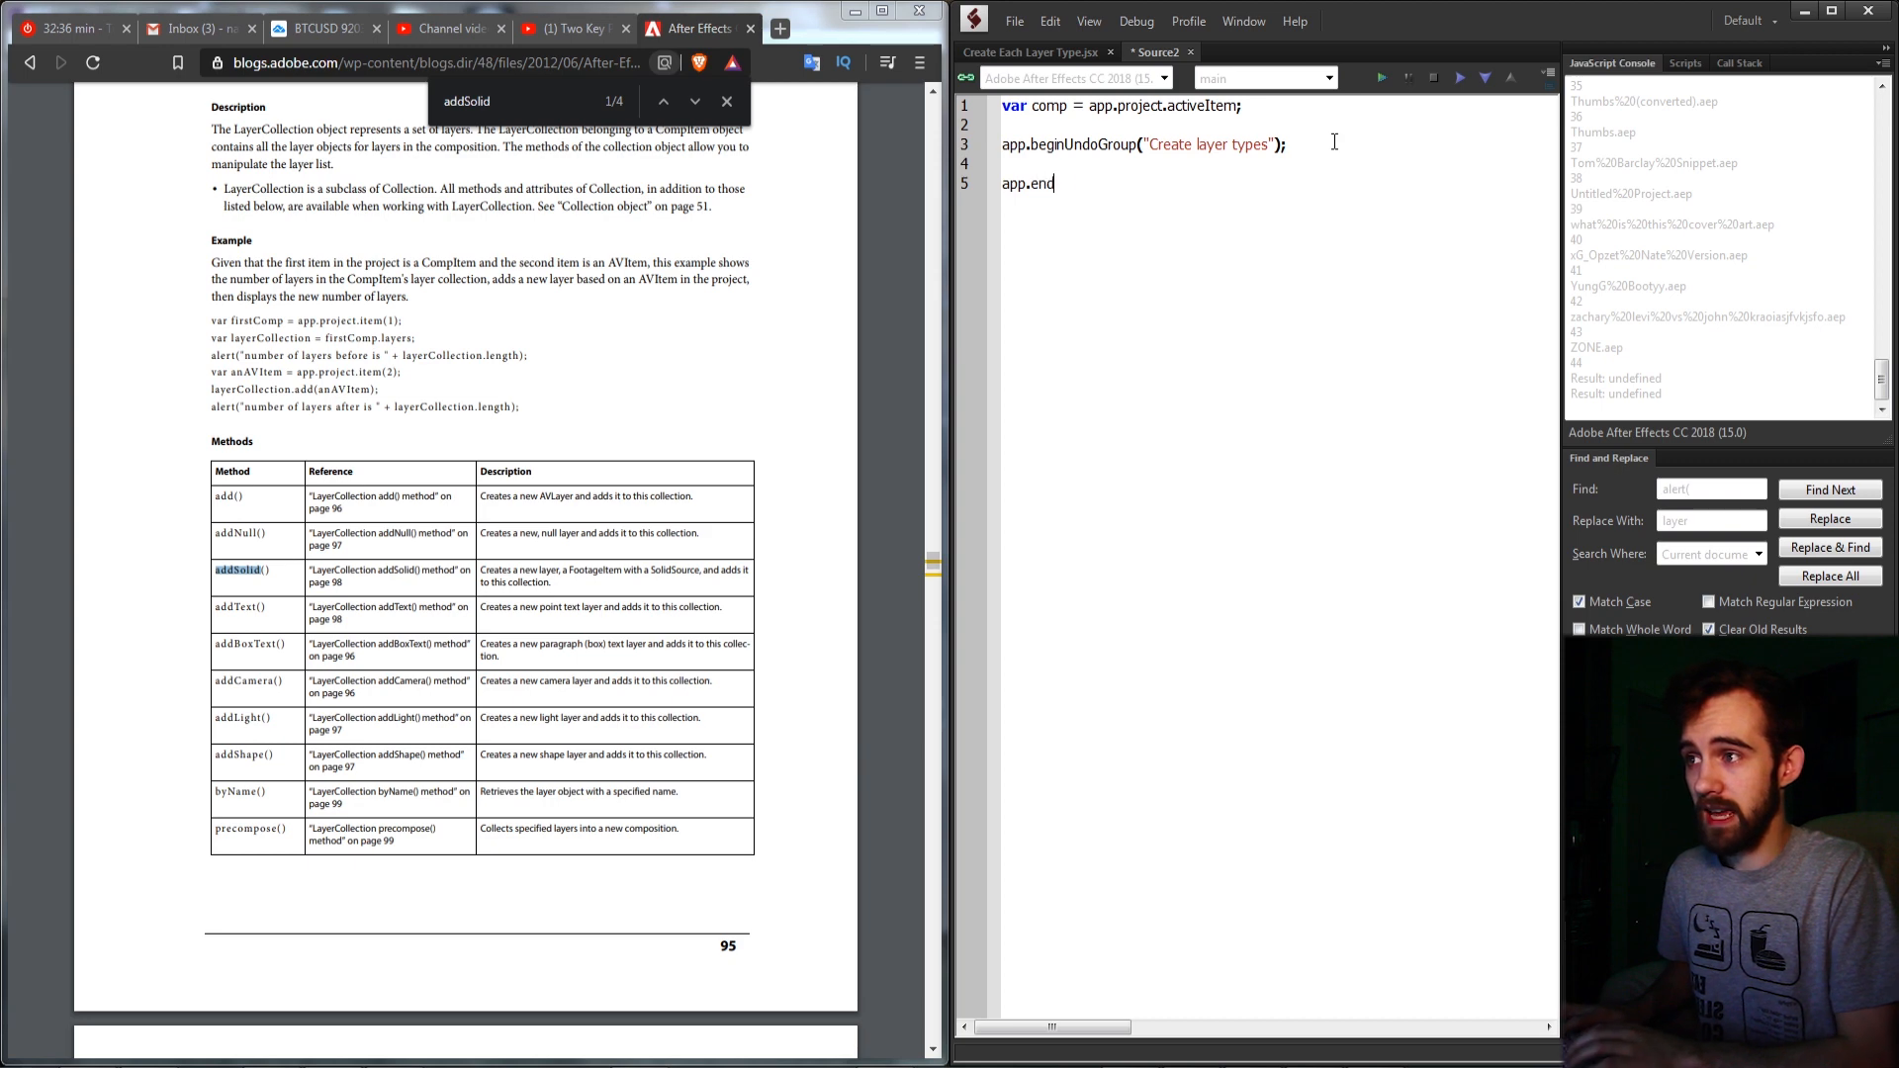
text(UndoGroup();)
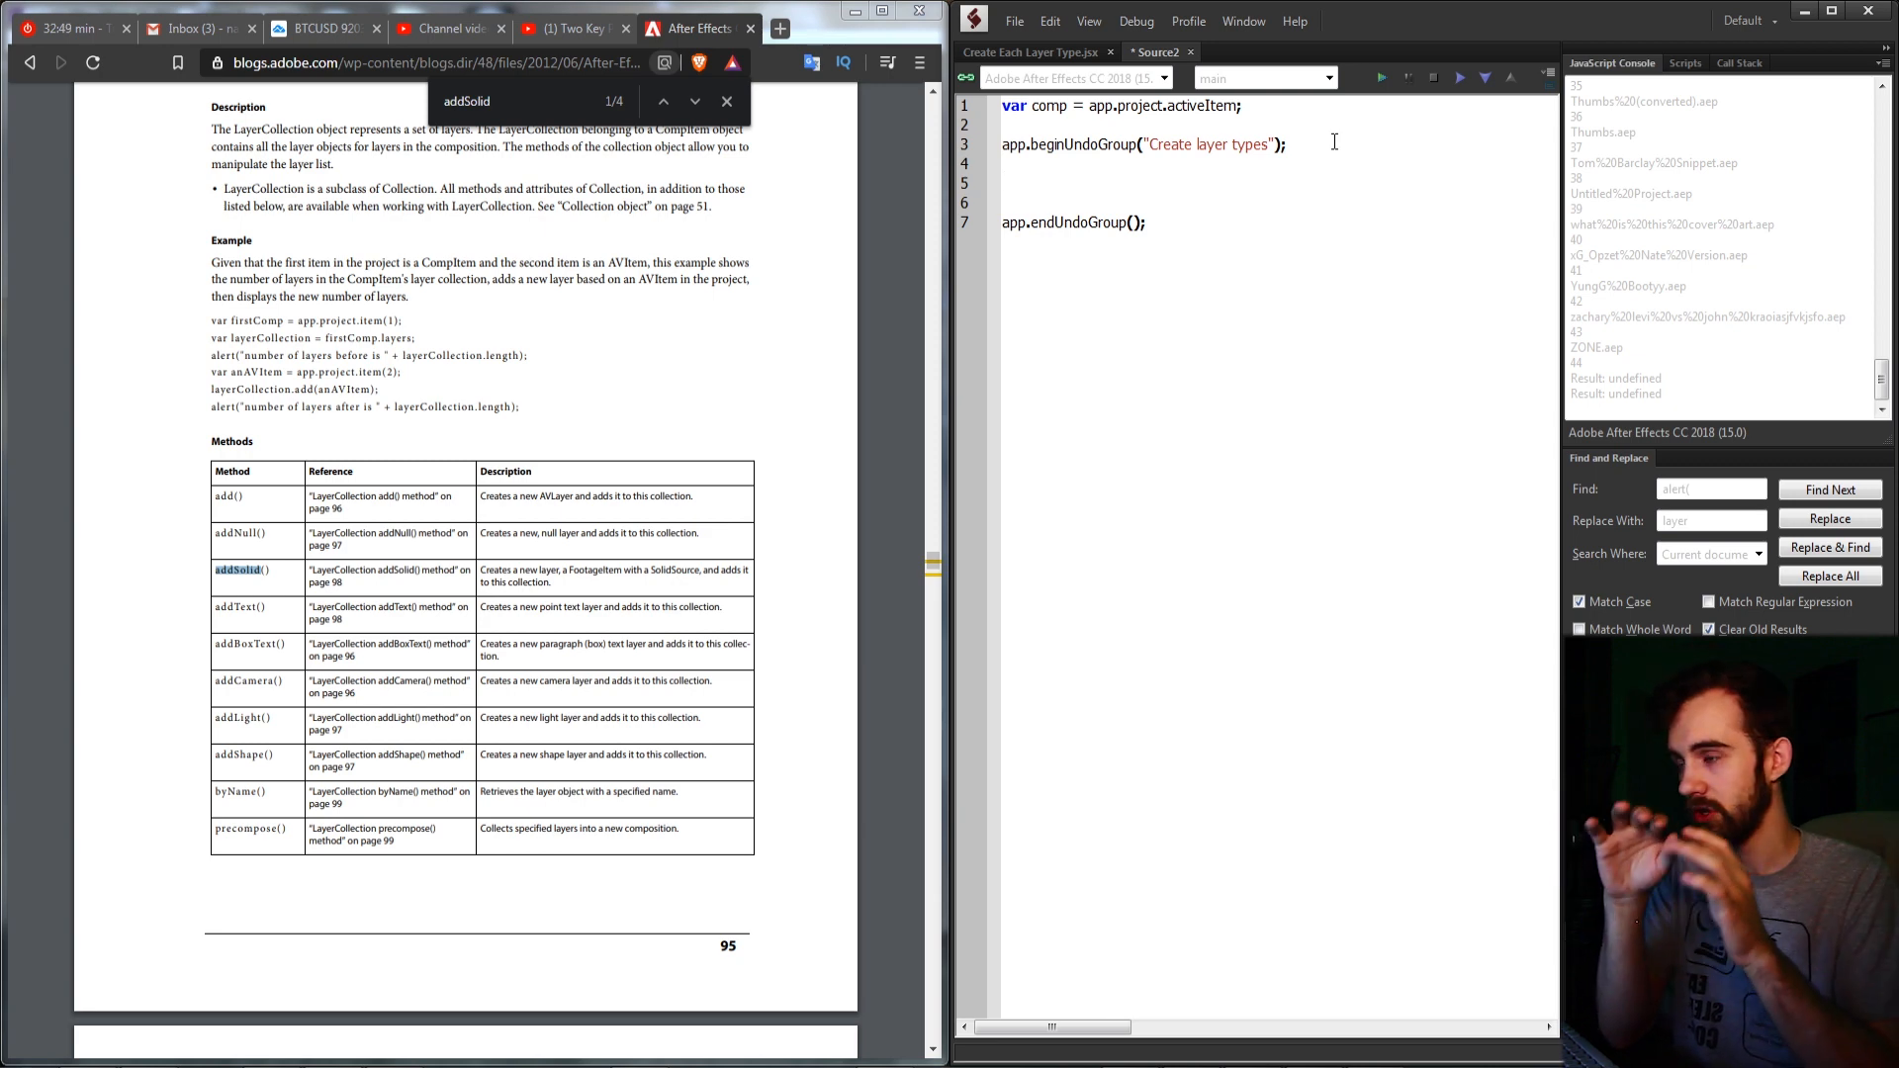
Declare var nullLayer, solidLayer, textLayer, cameraLayer, lightLayer and shapeLayer between the undo lines
text(var)
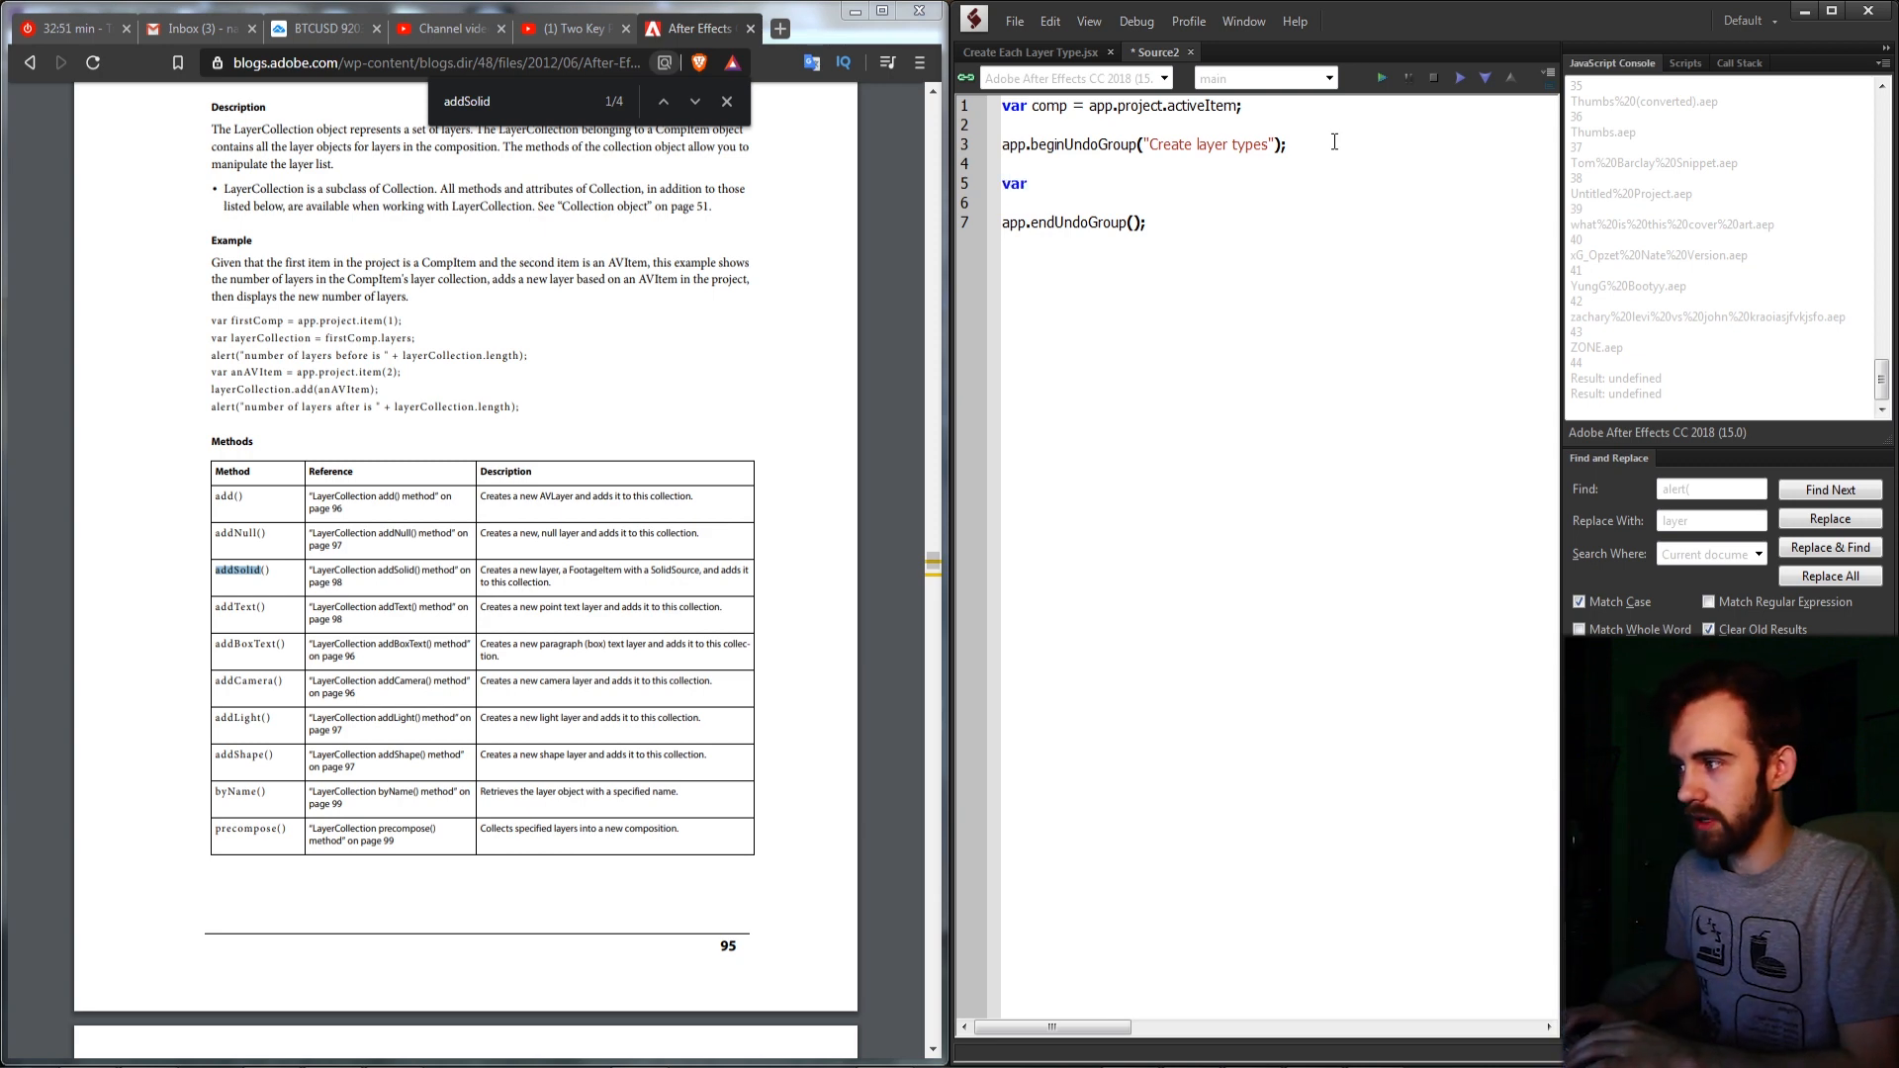
text(nullLayer)
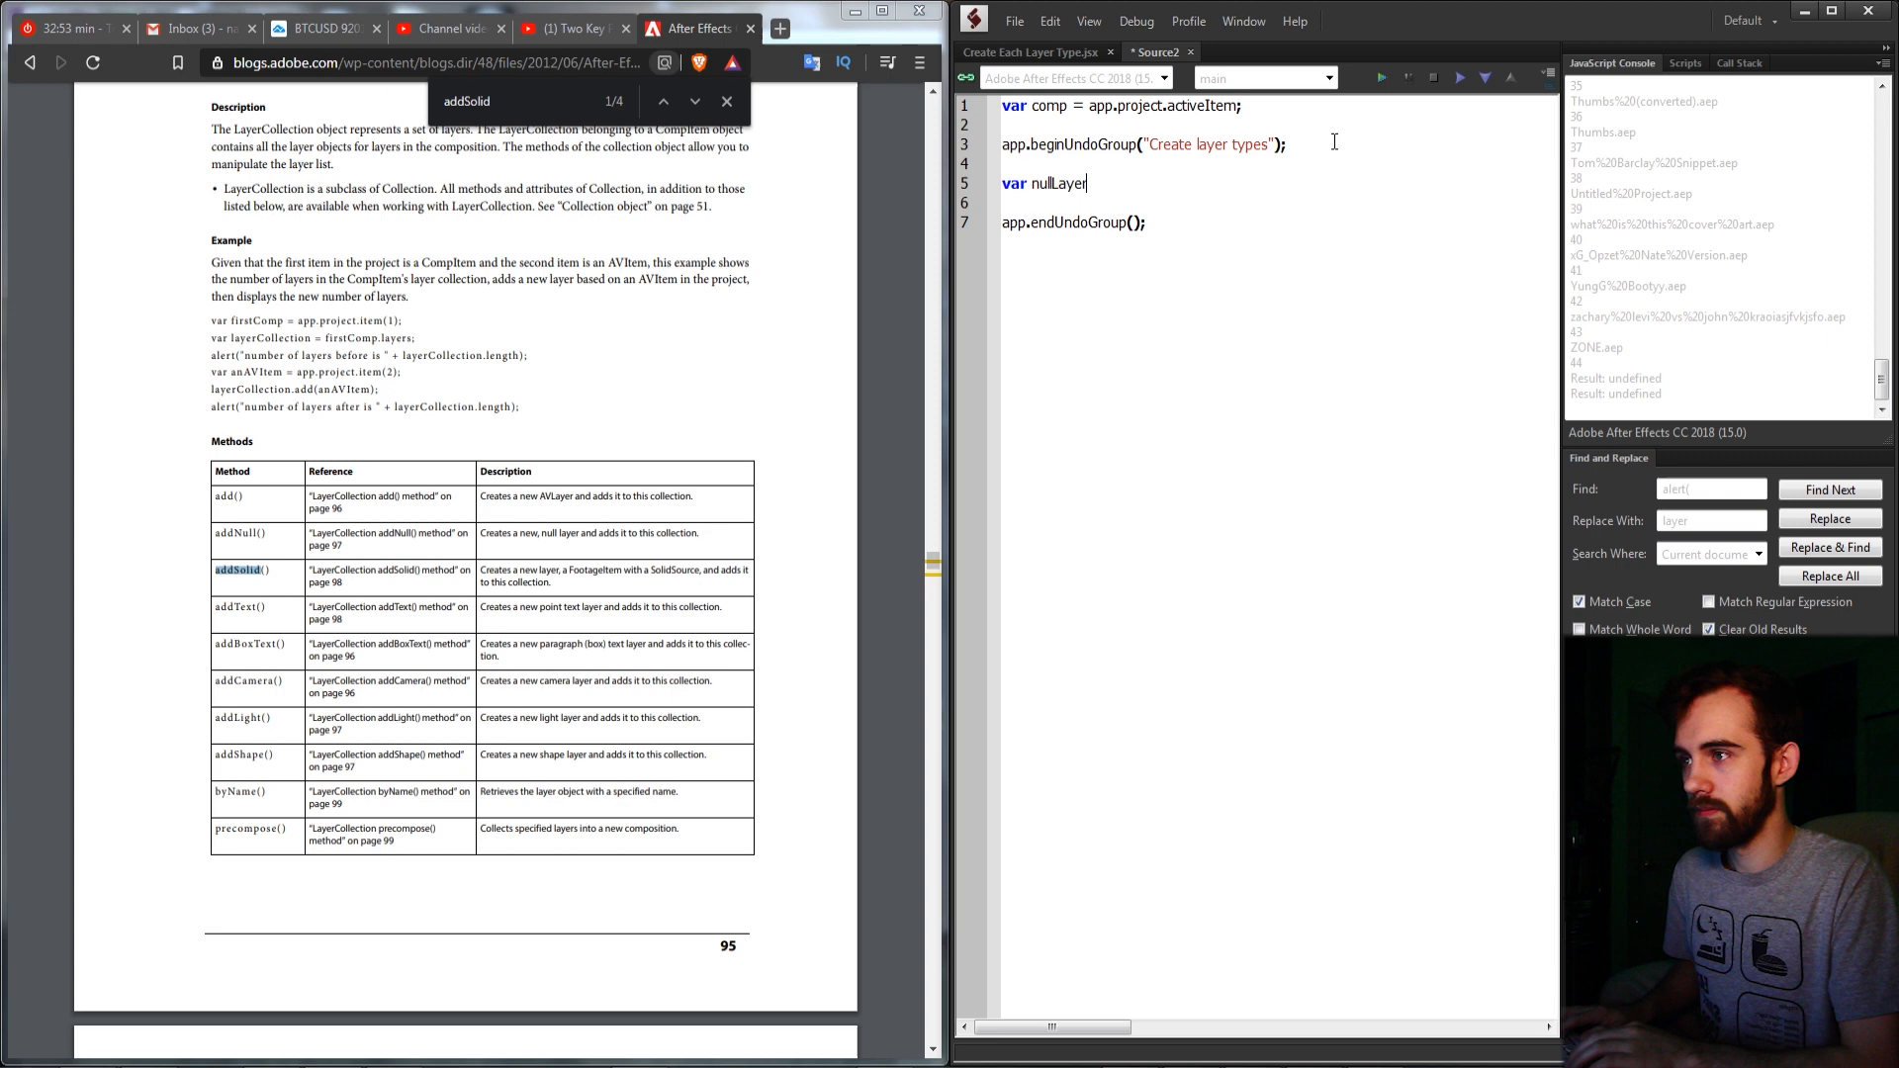
text(var solid)
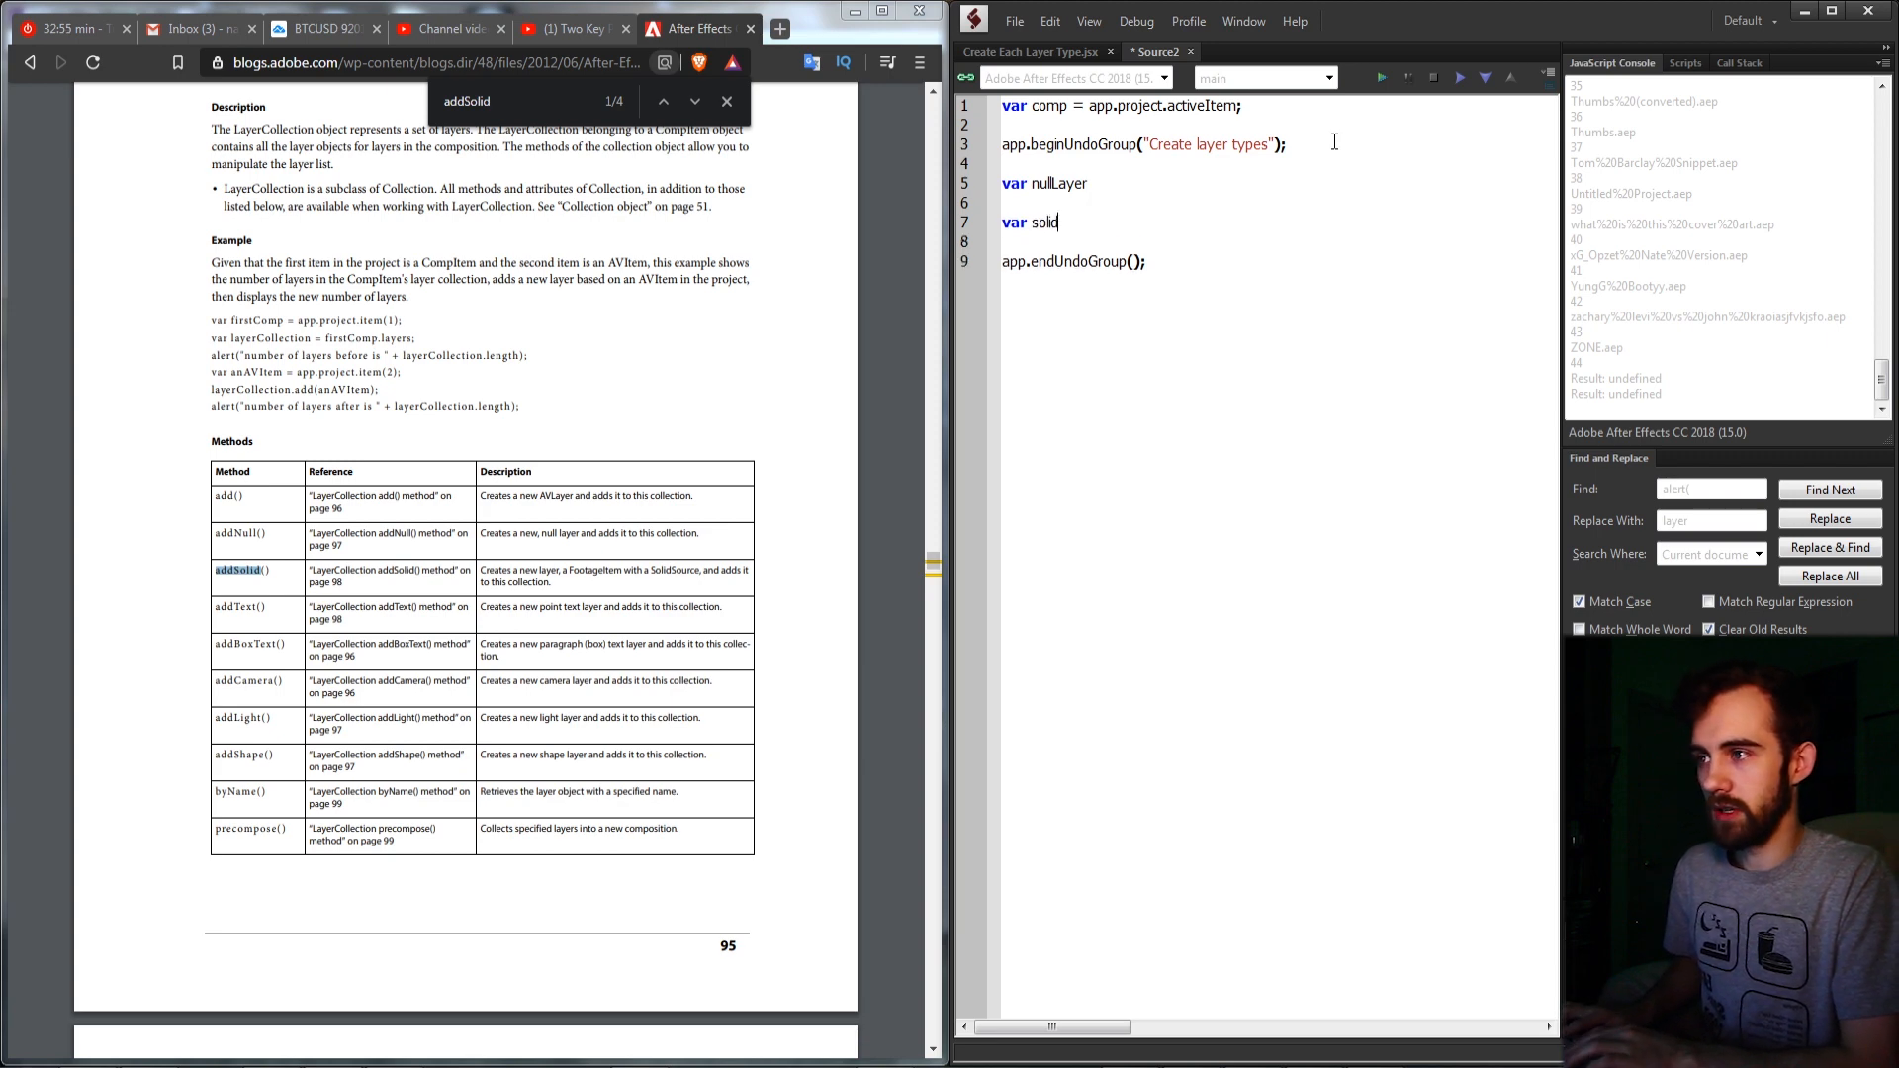
text(Layer)
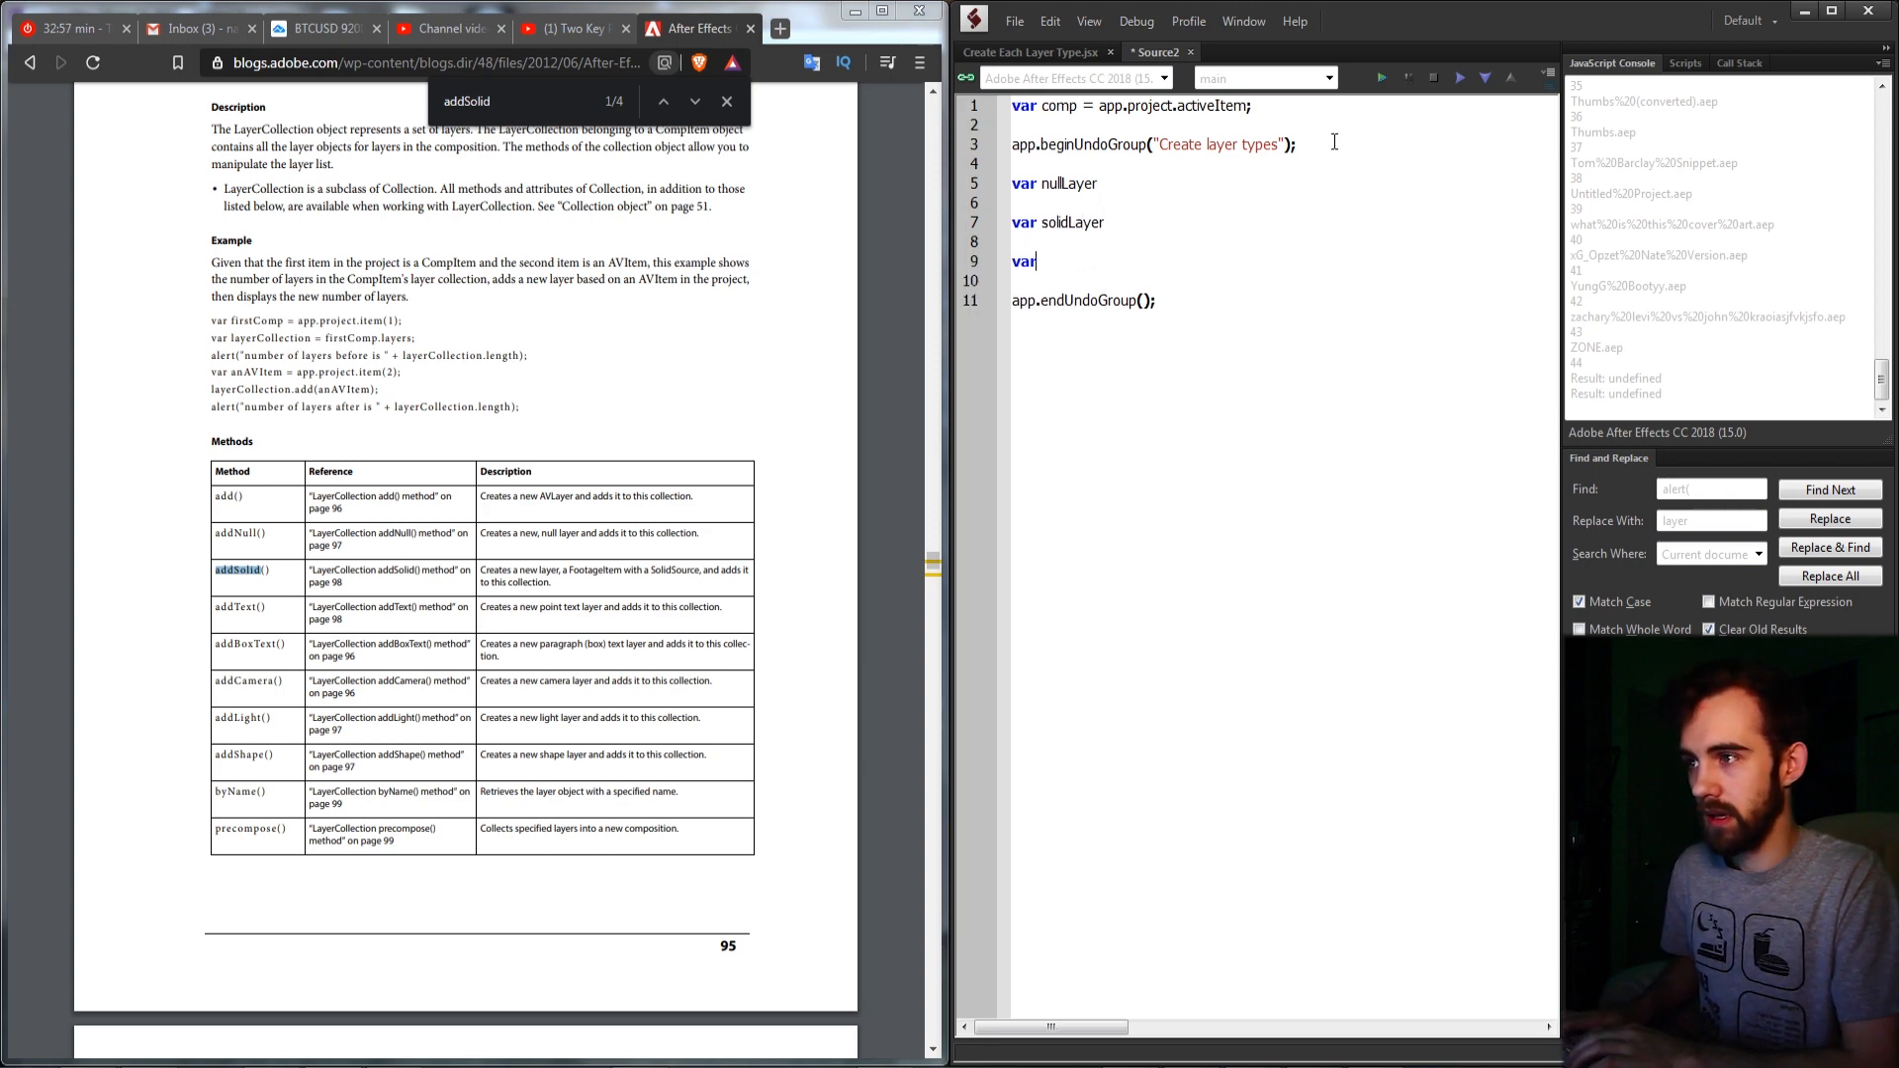
text(textLayer)
text(var c)
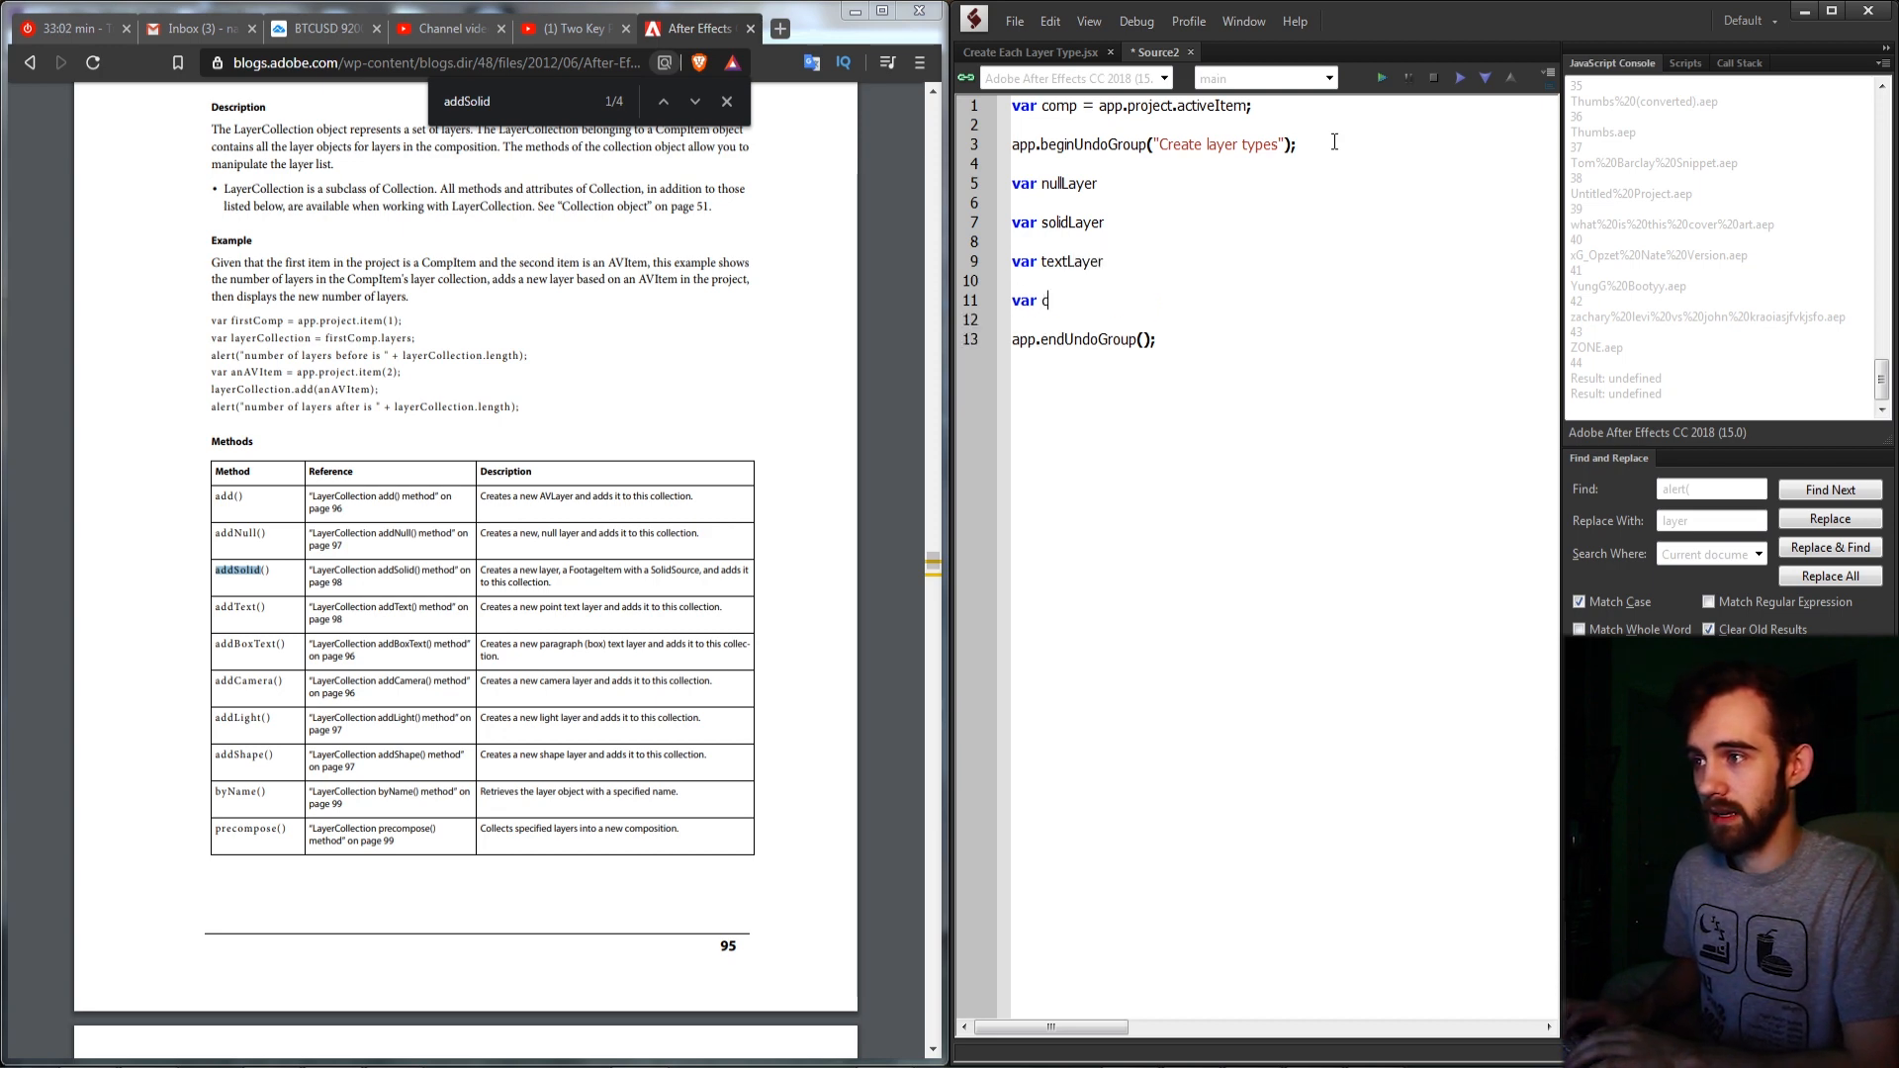
text(ameraLayer)
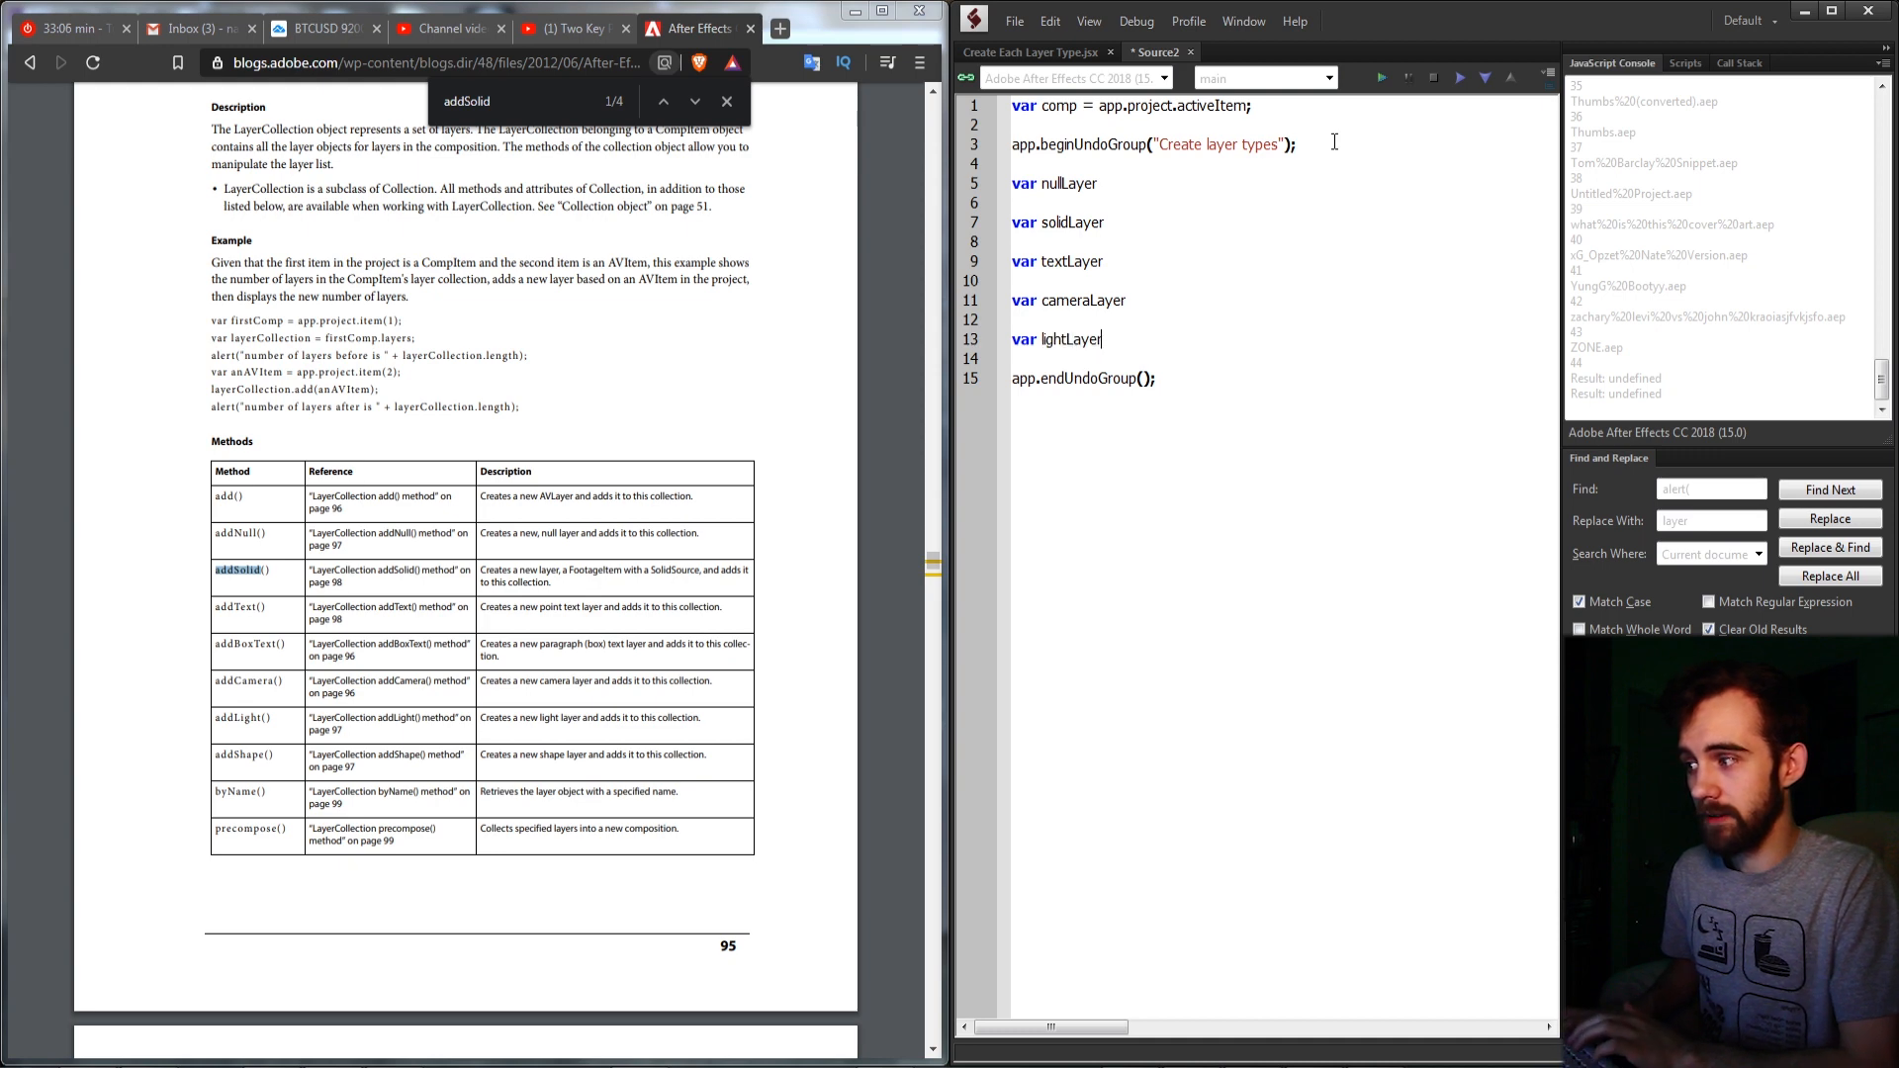
text(var shap)
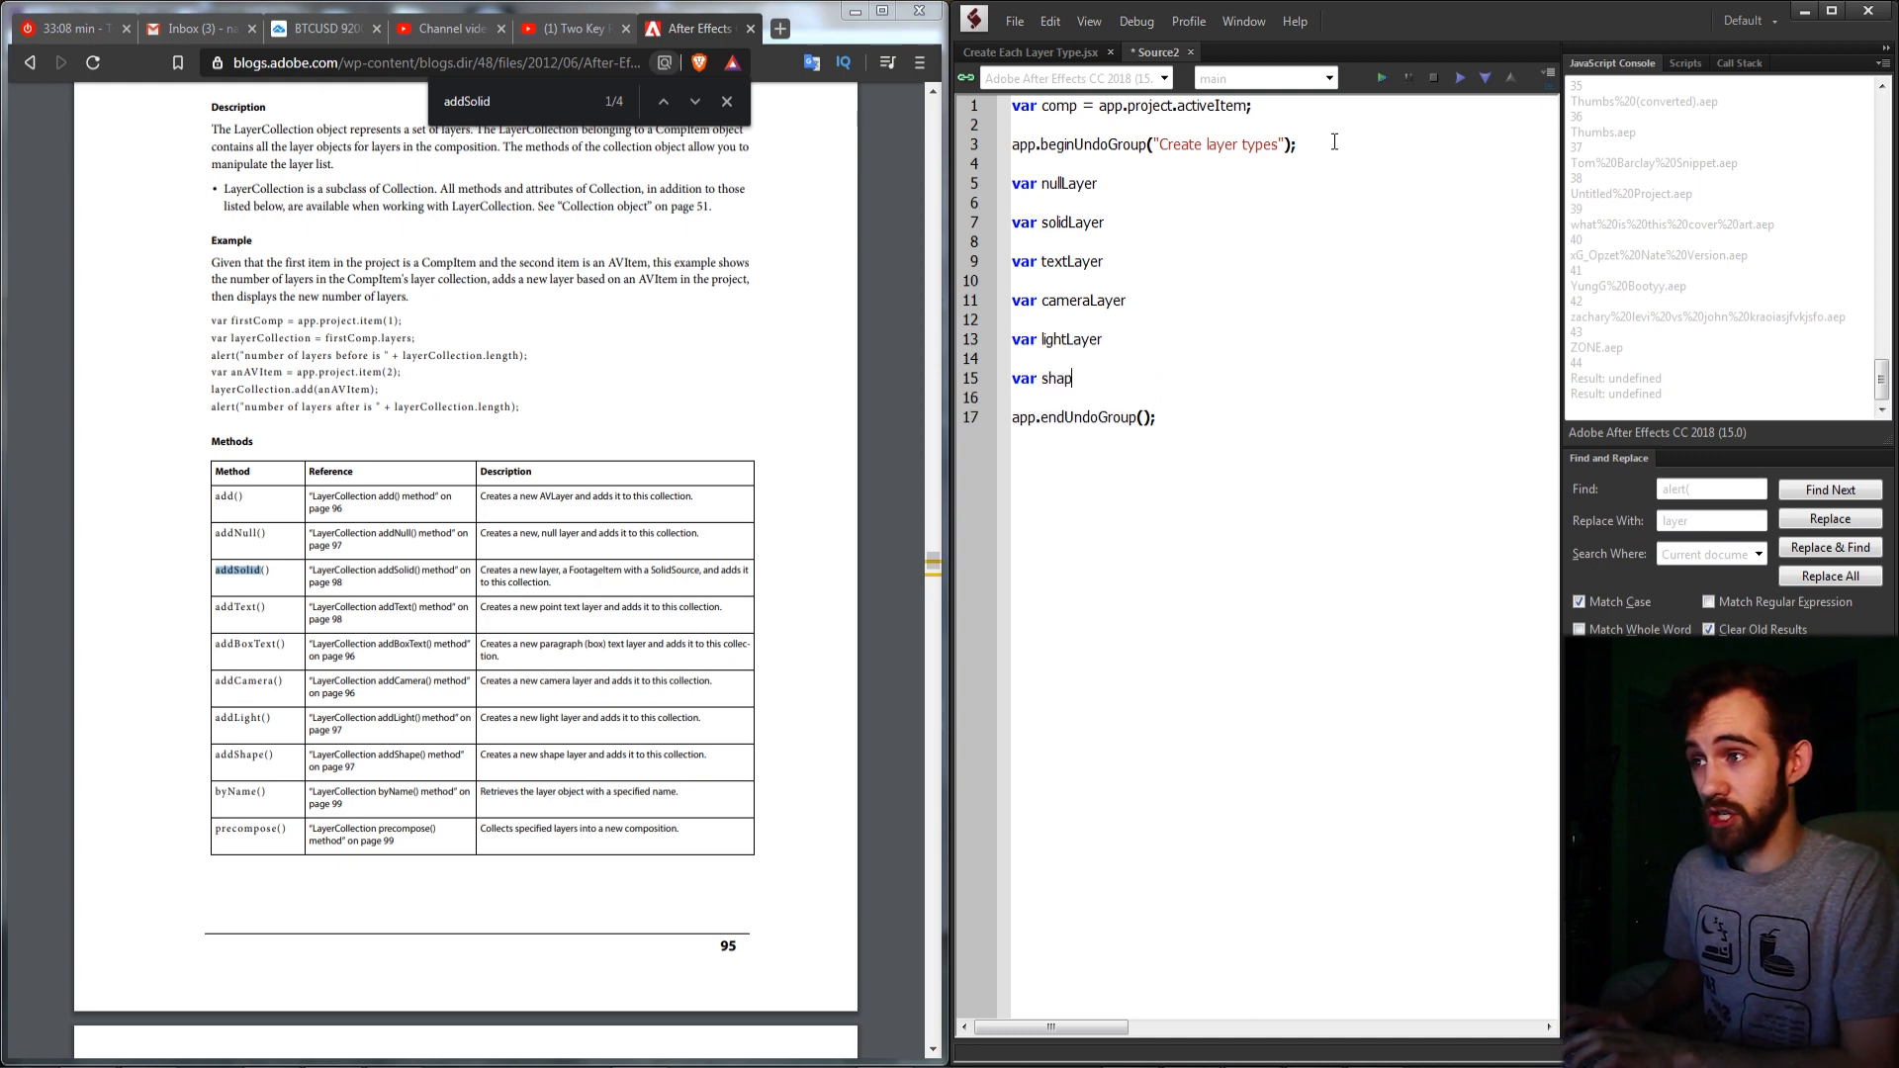
text(eLayer)
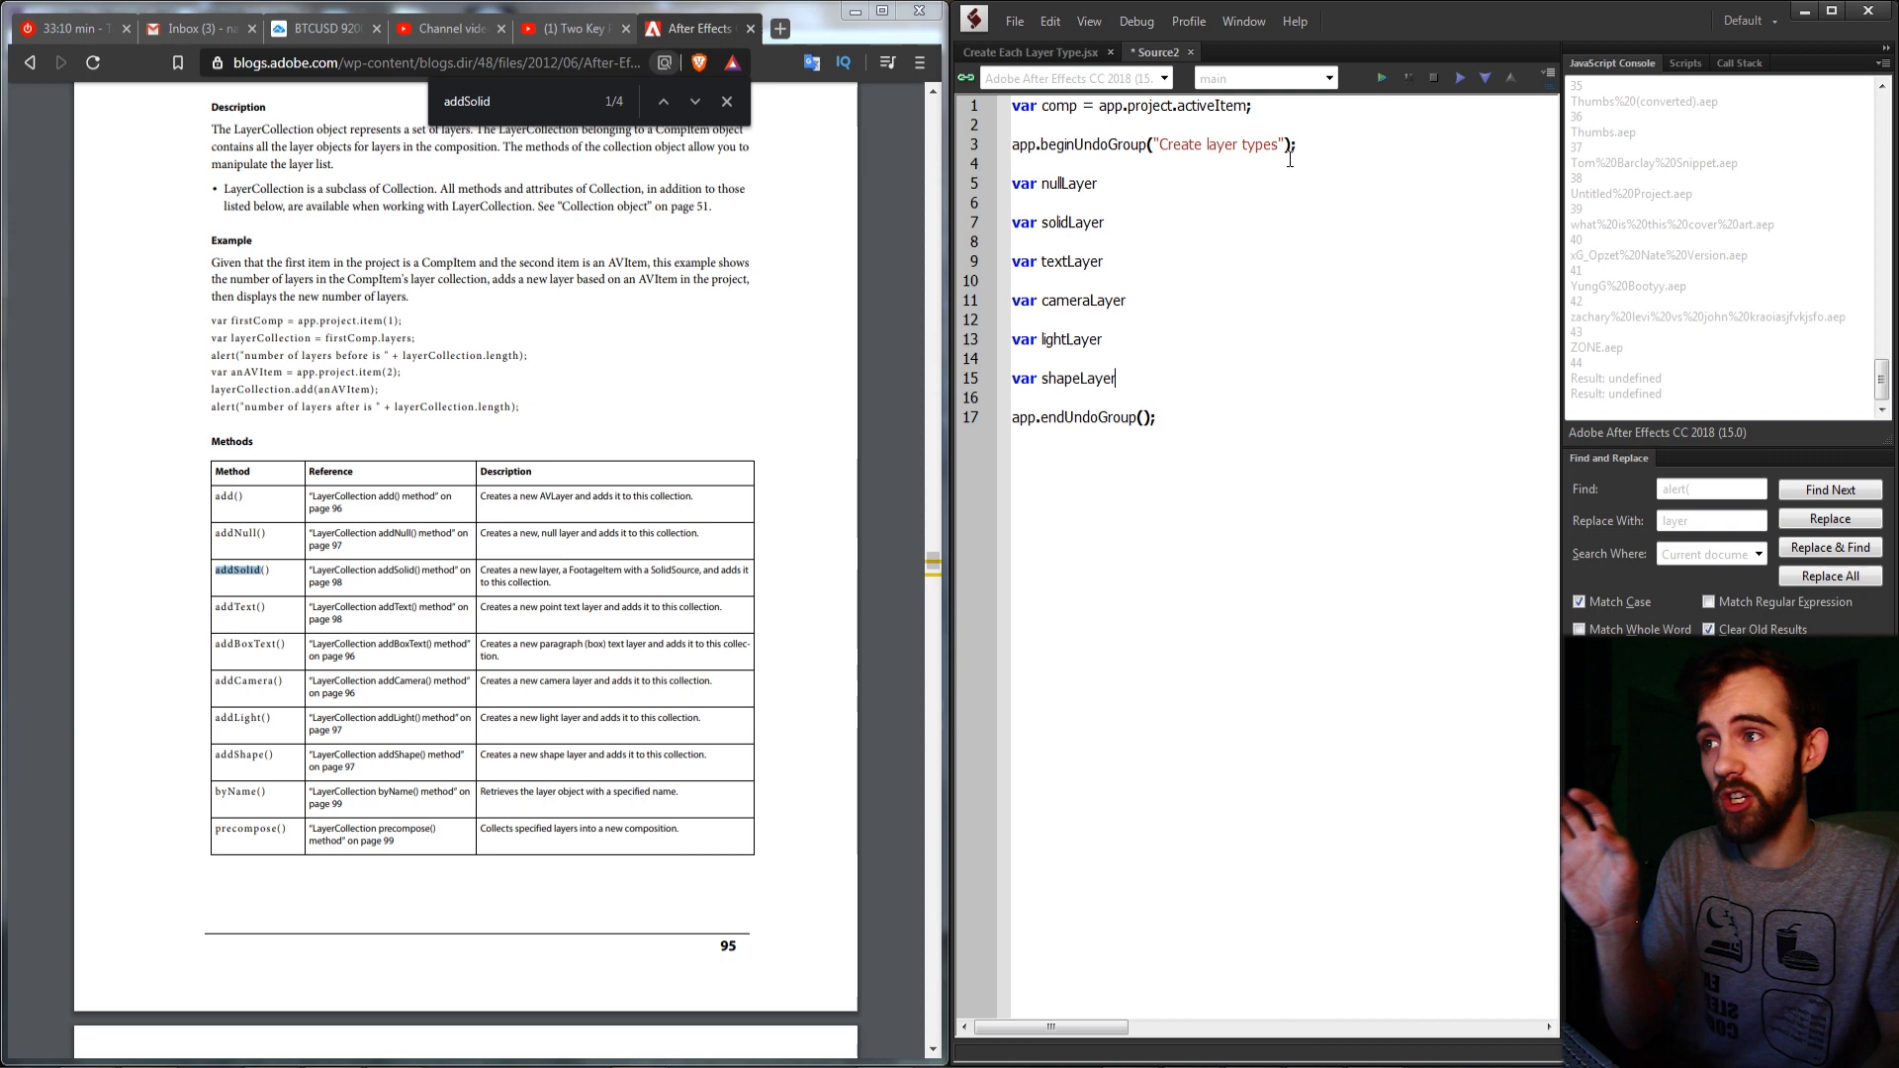
Assign nullLayer = comp.layers.addNull(comp.duration); and highlight the expression to explain it
scroll(down, 3)
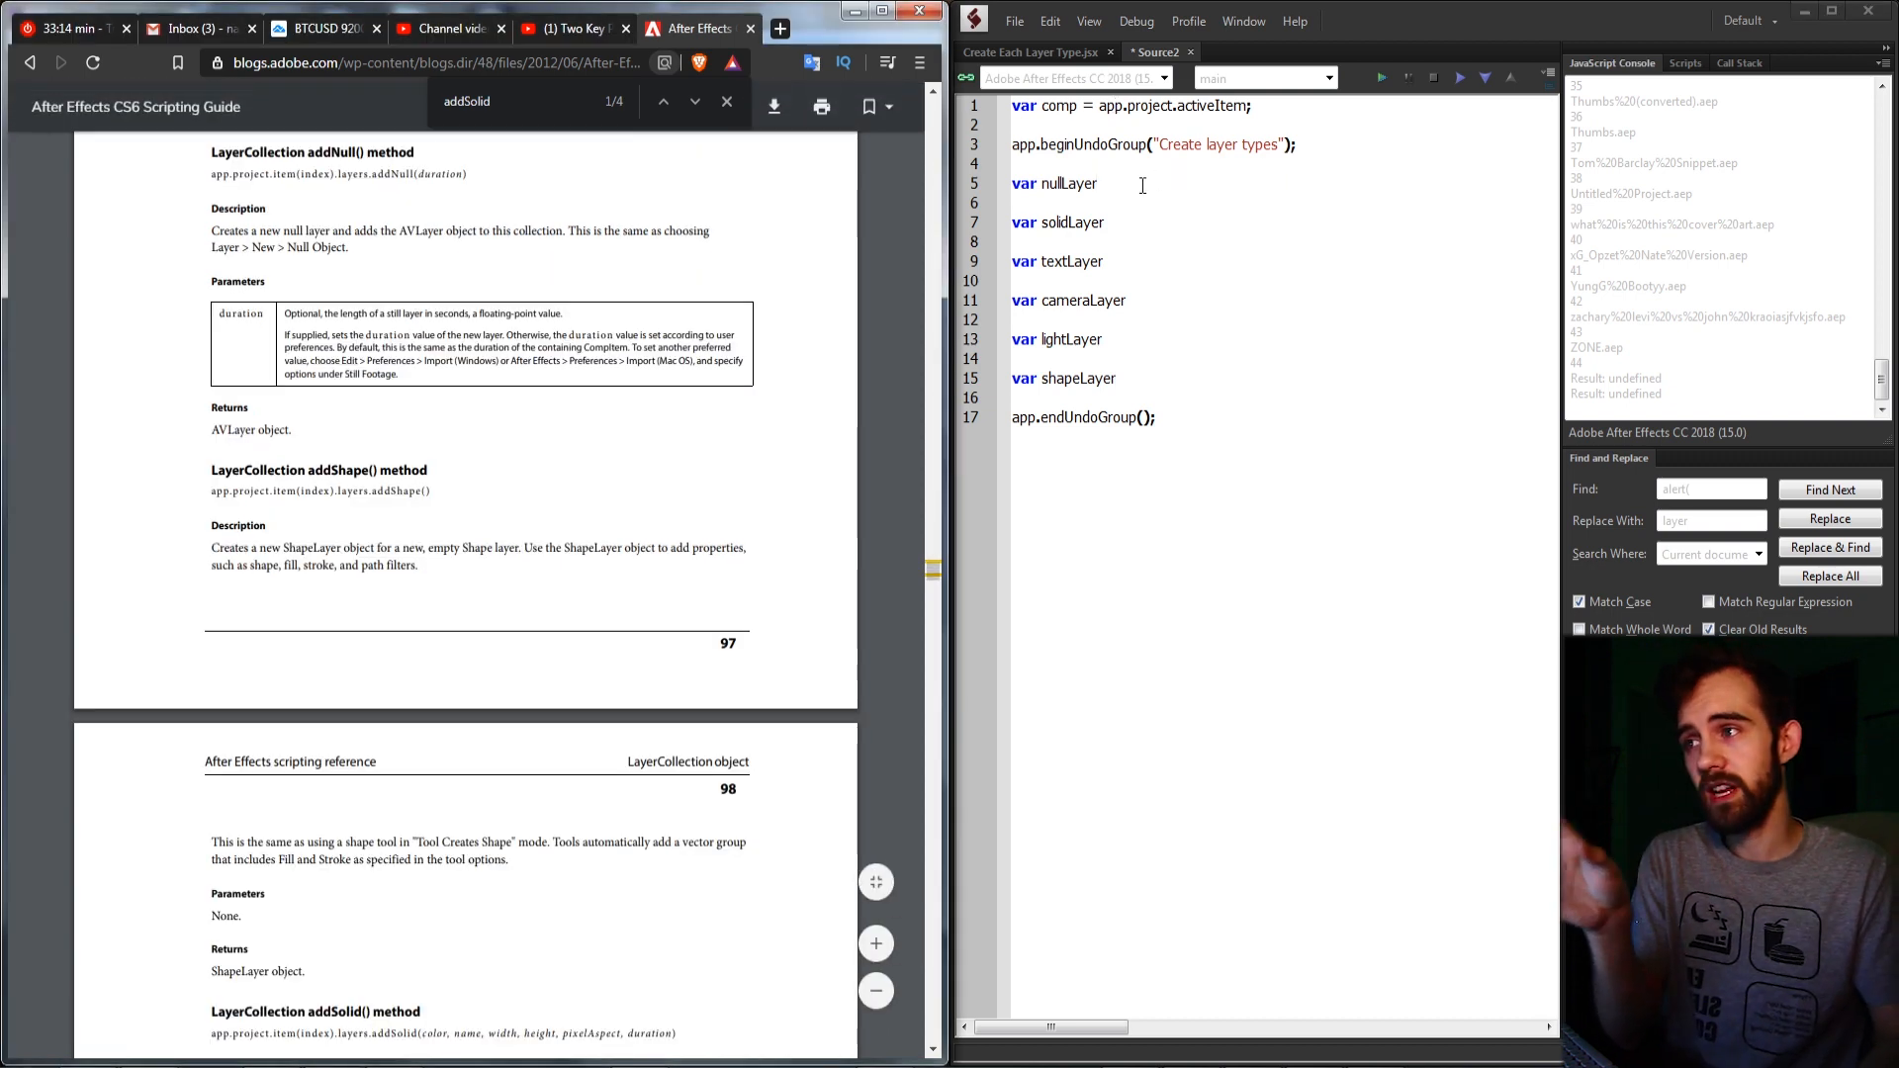
text(=)
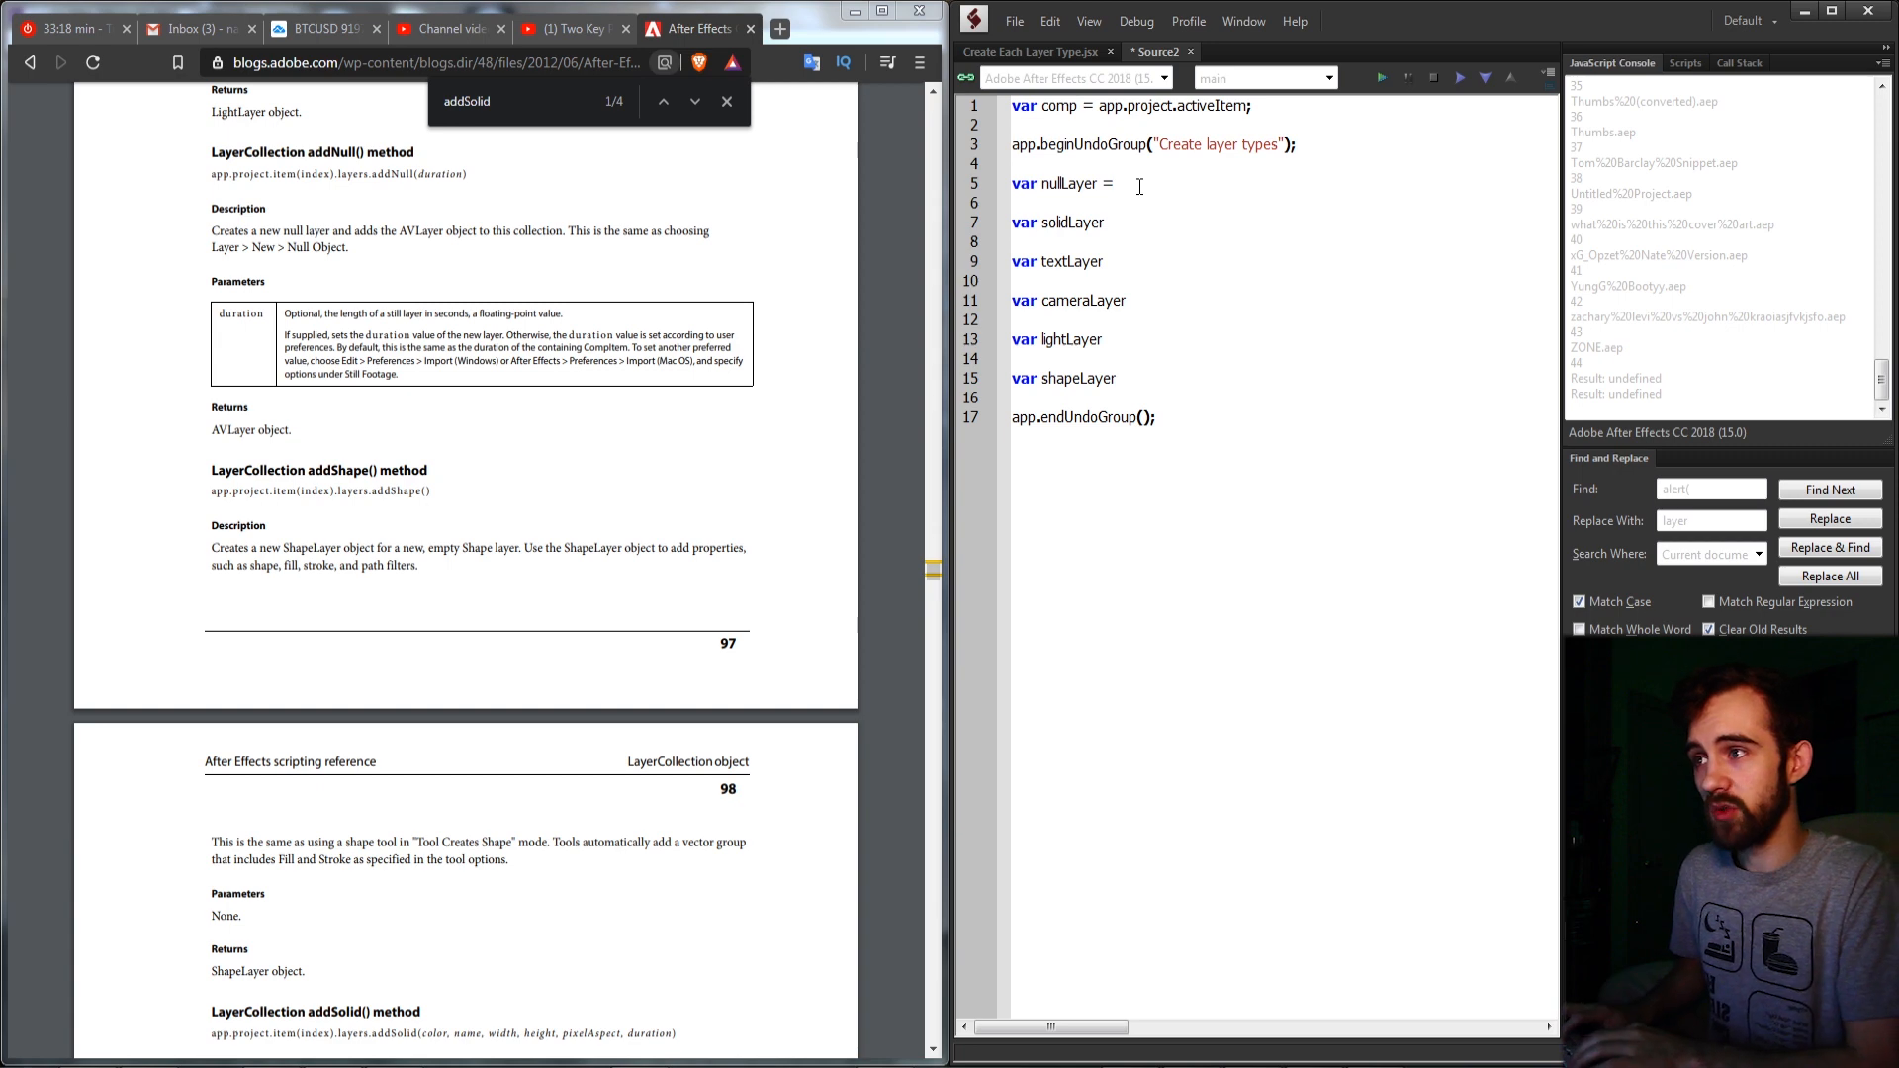
text(comp.la)
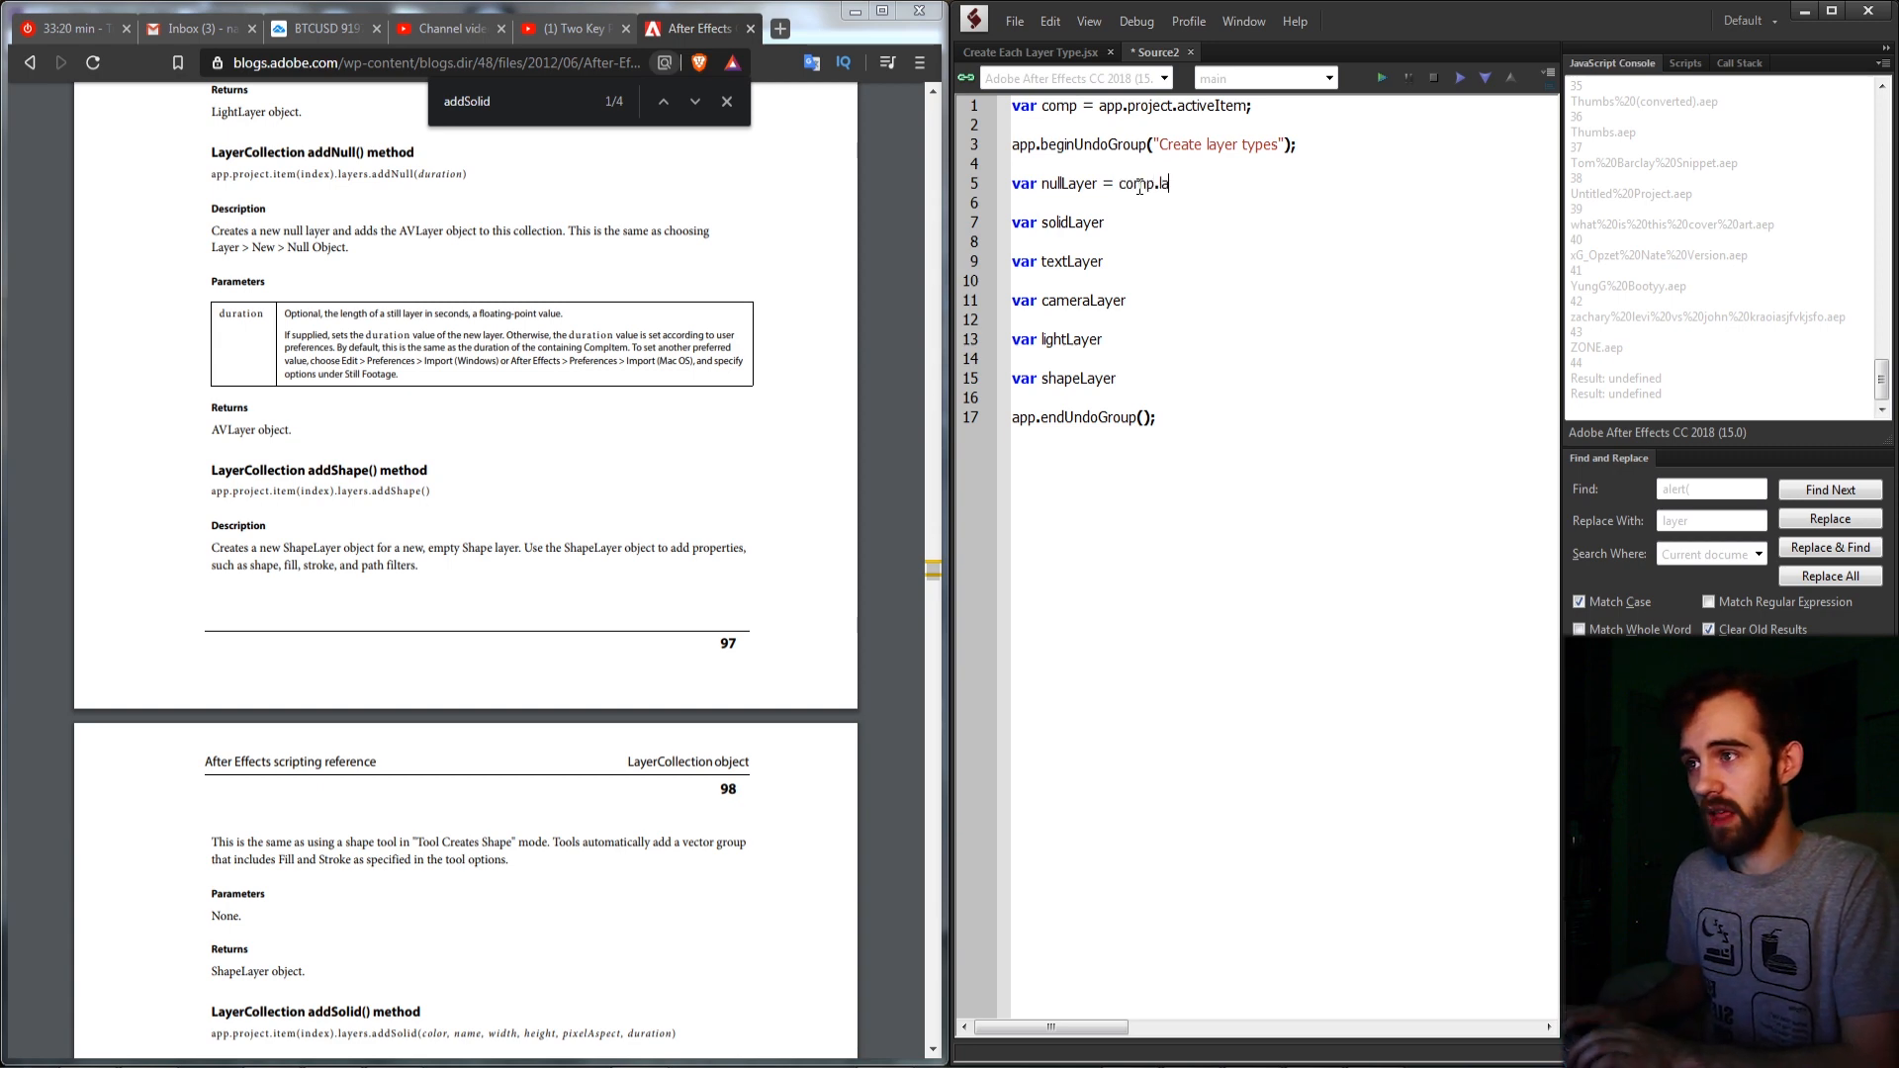
text(yers)
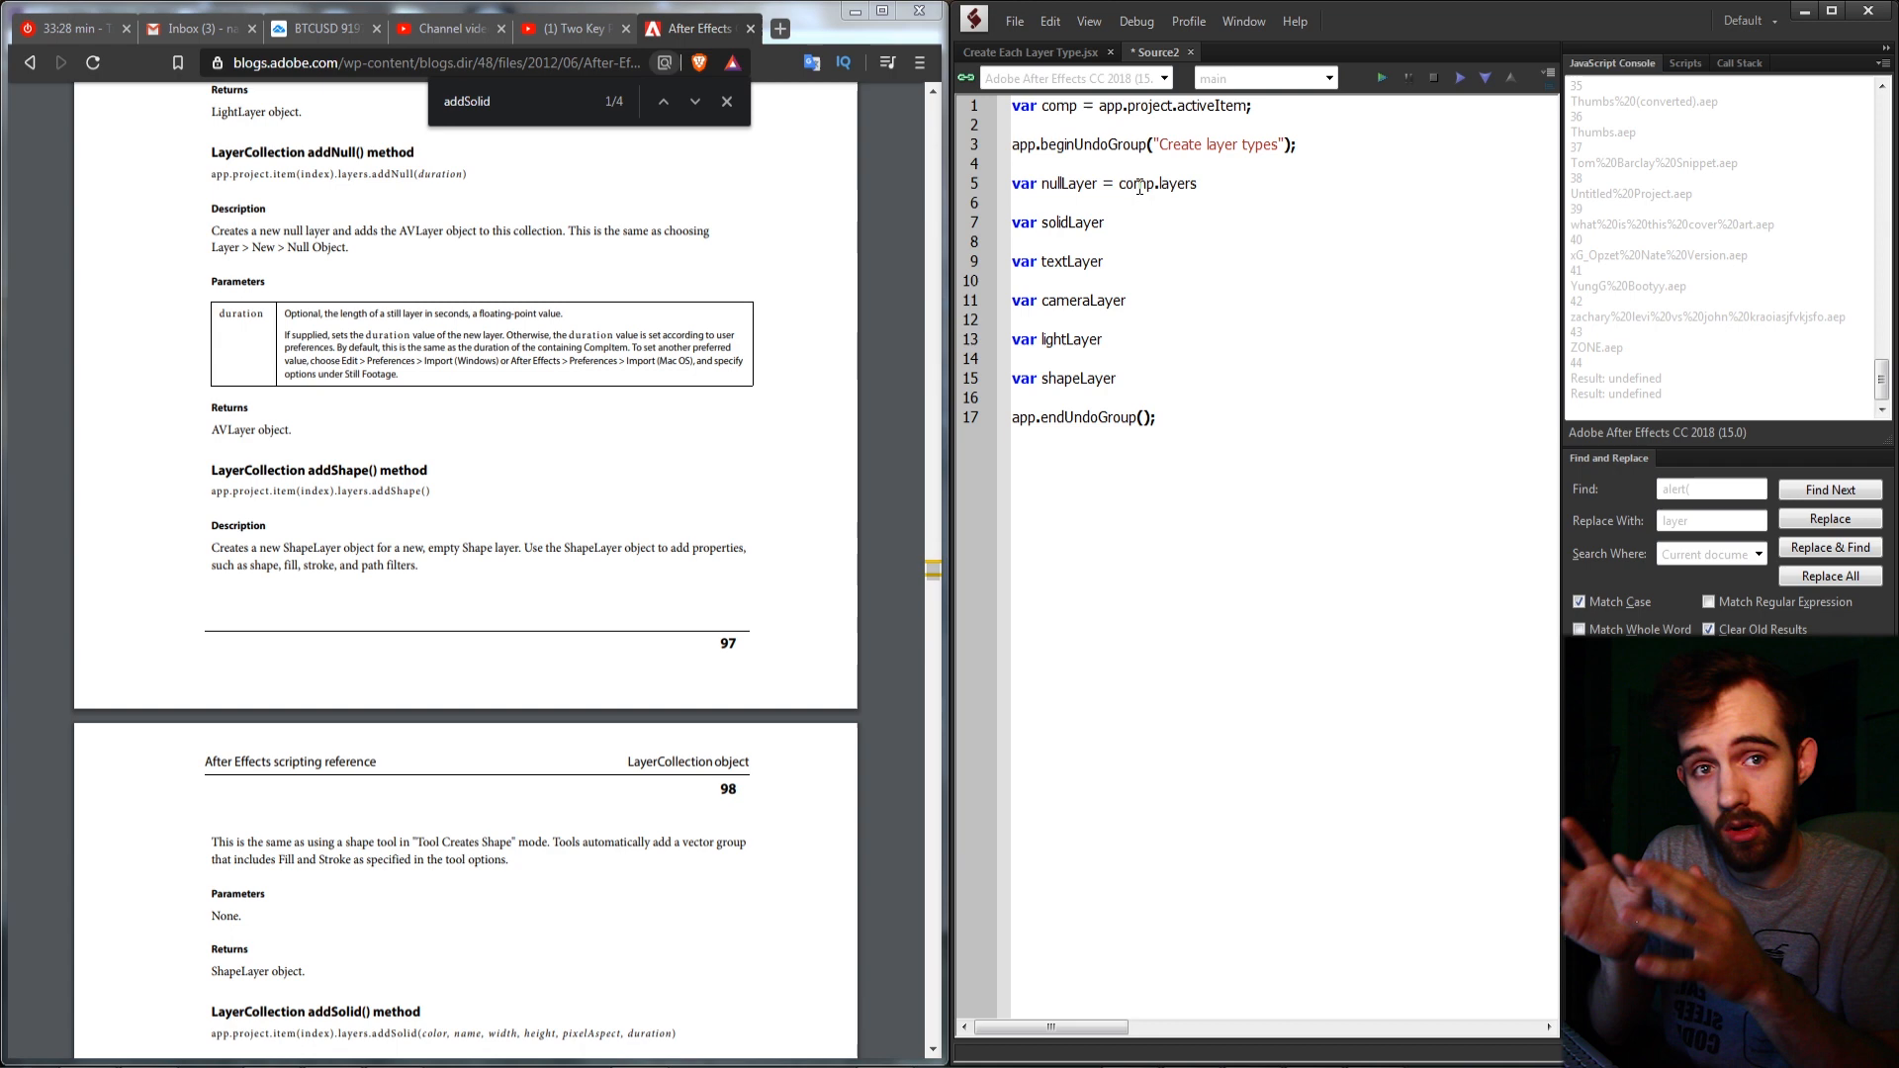
text(addNull();)
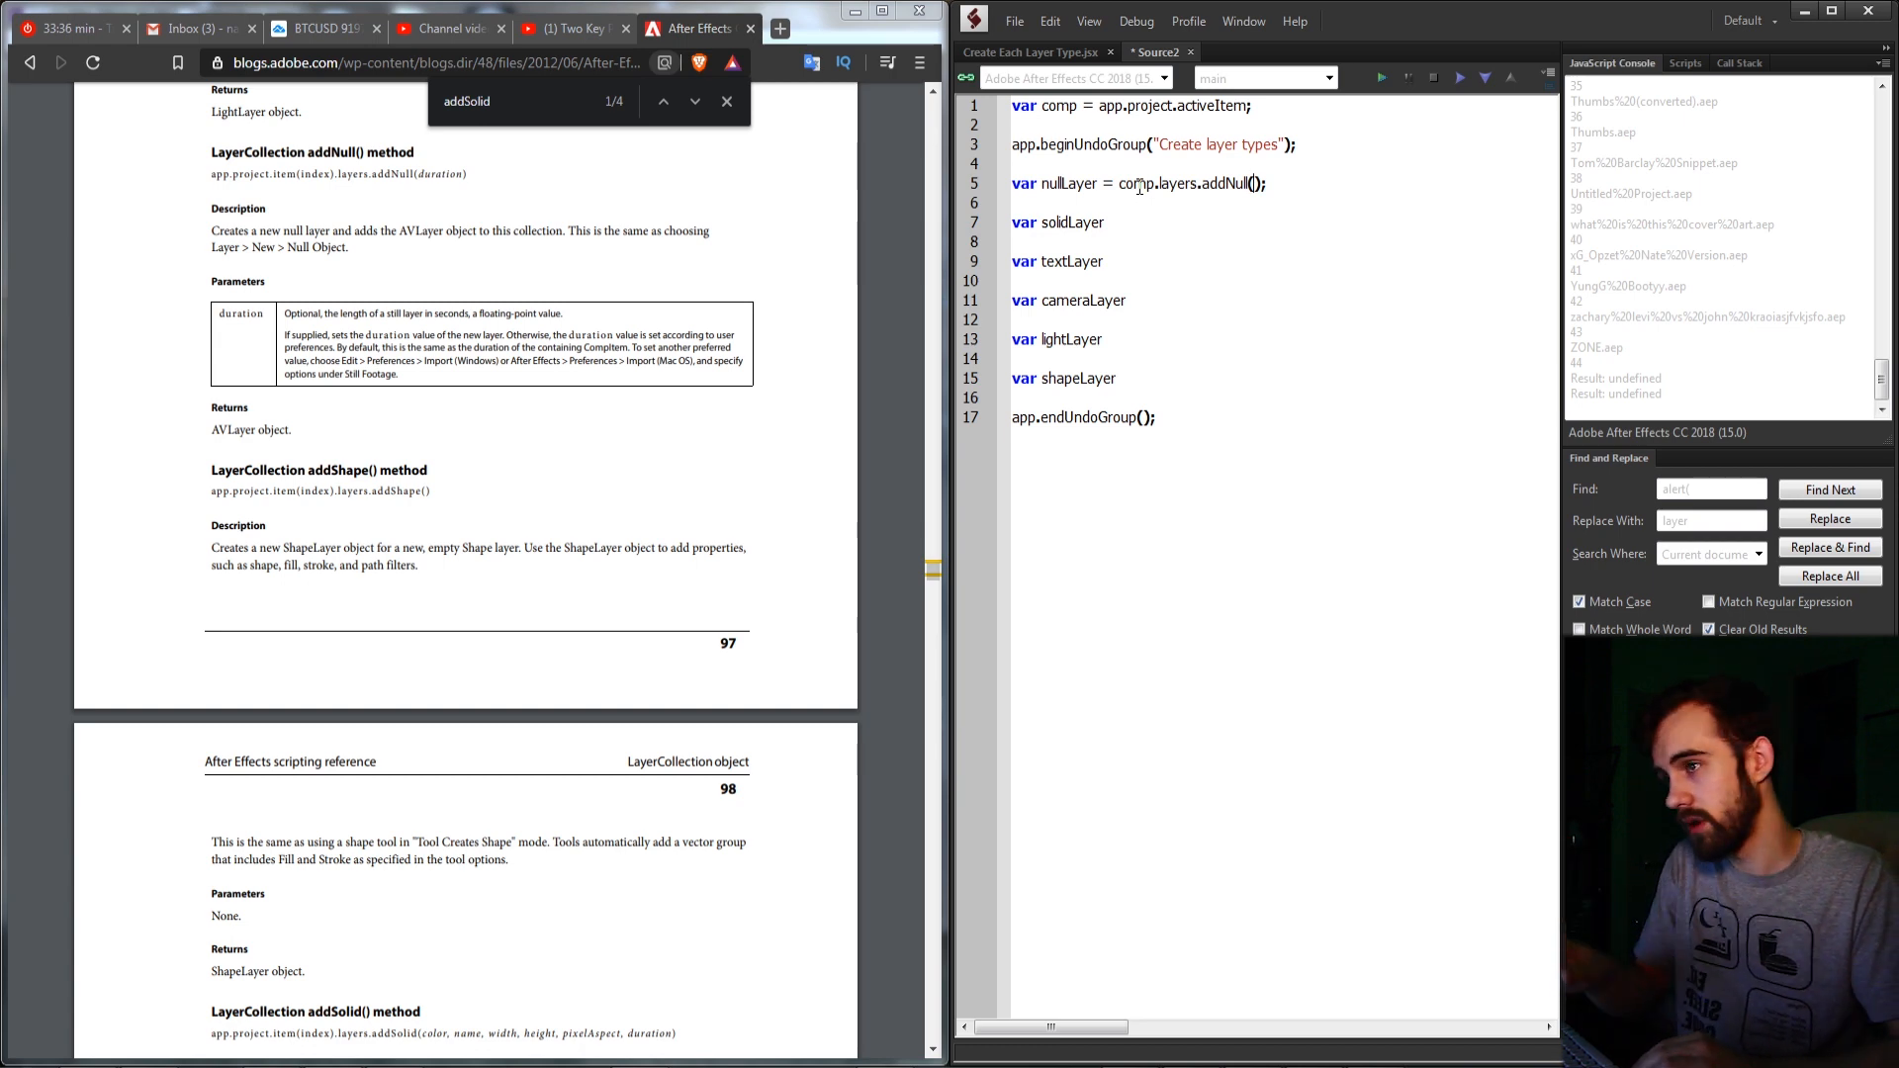
text(comp.)
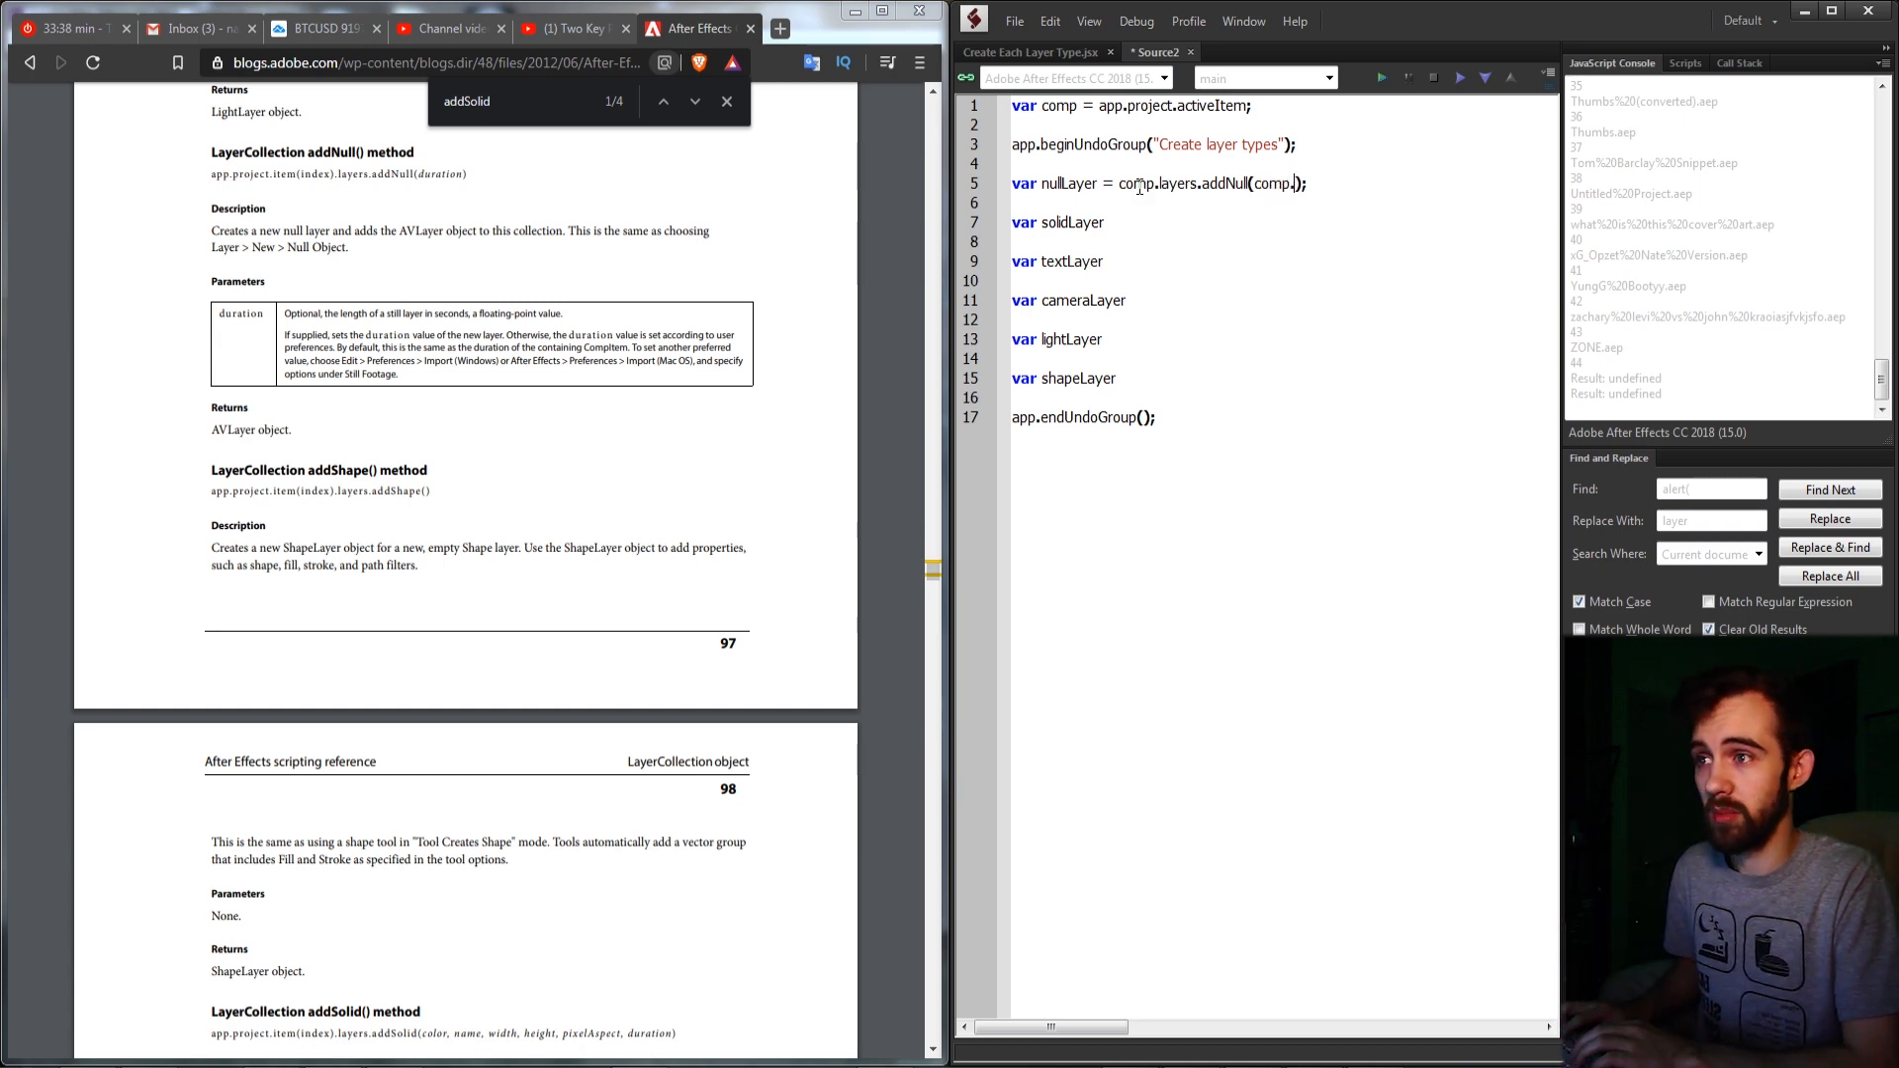
text(duration)
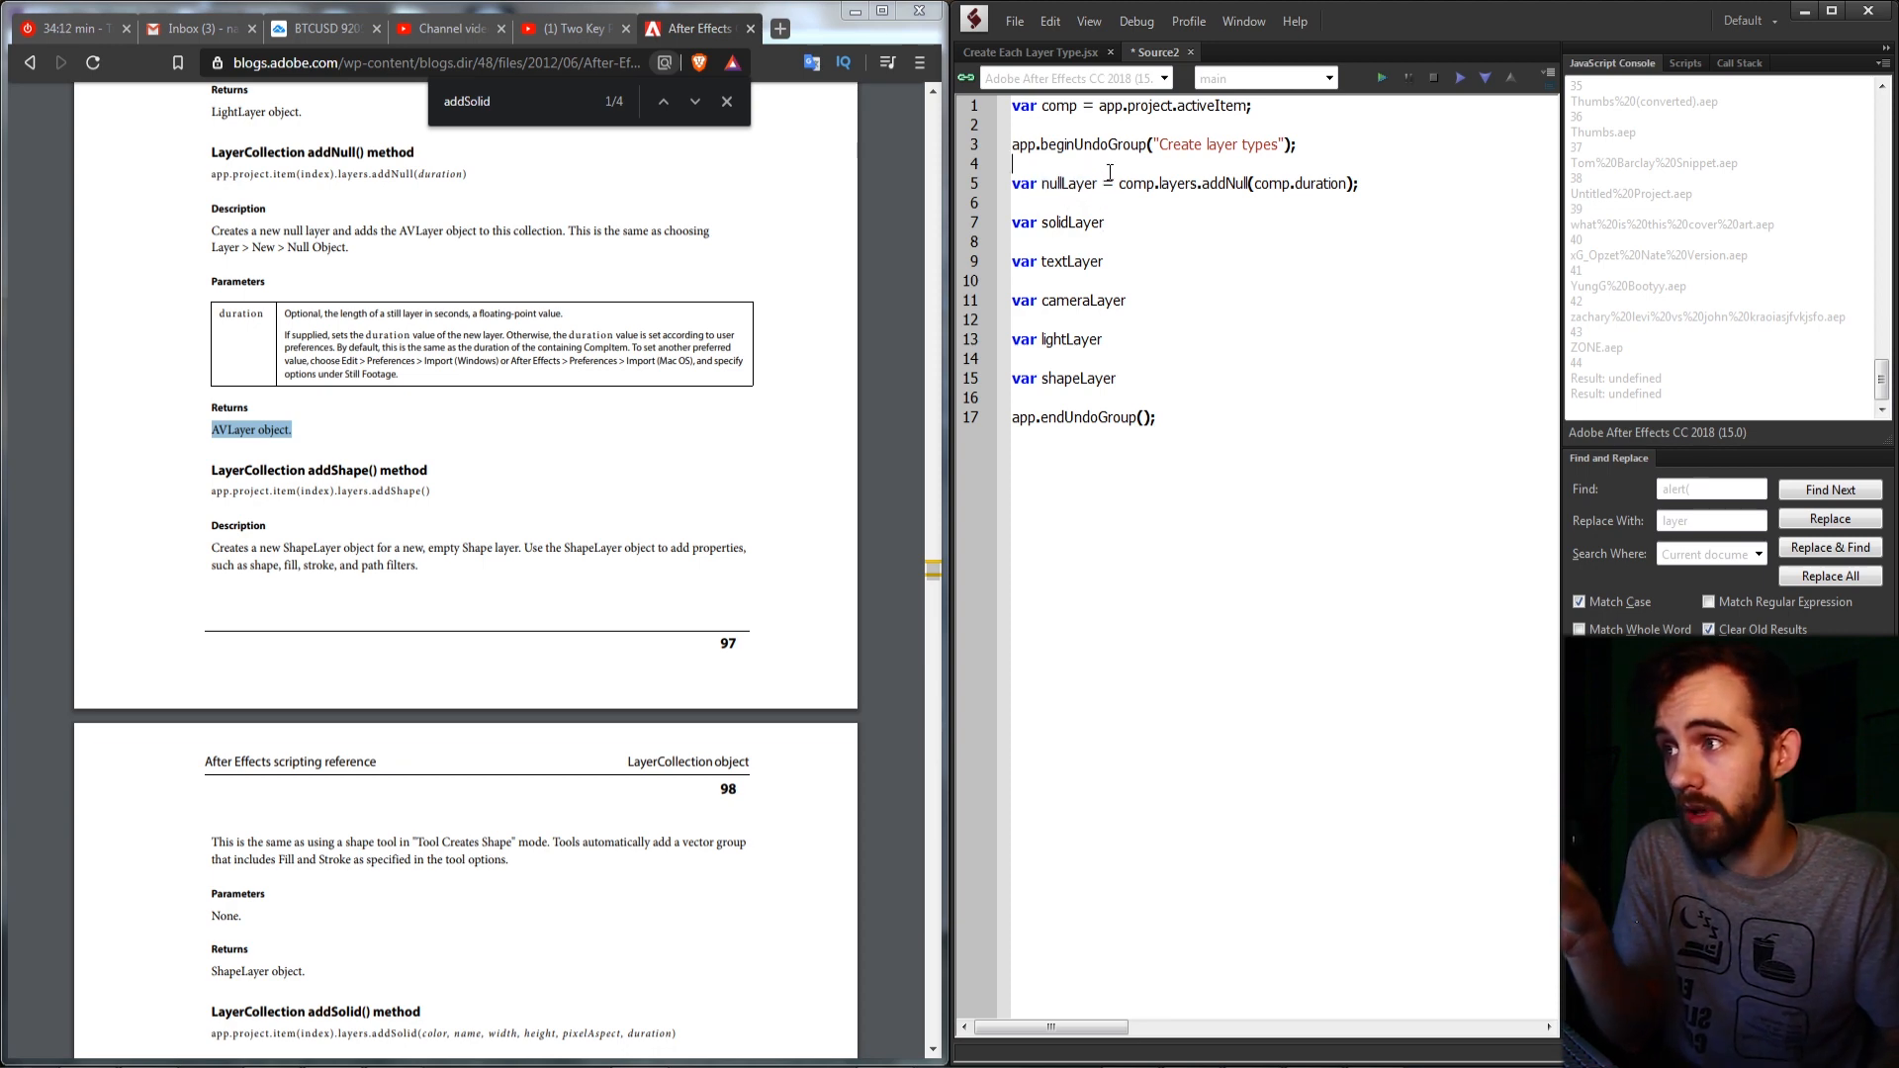
drag(1120, 183, 1359, 183)
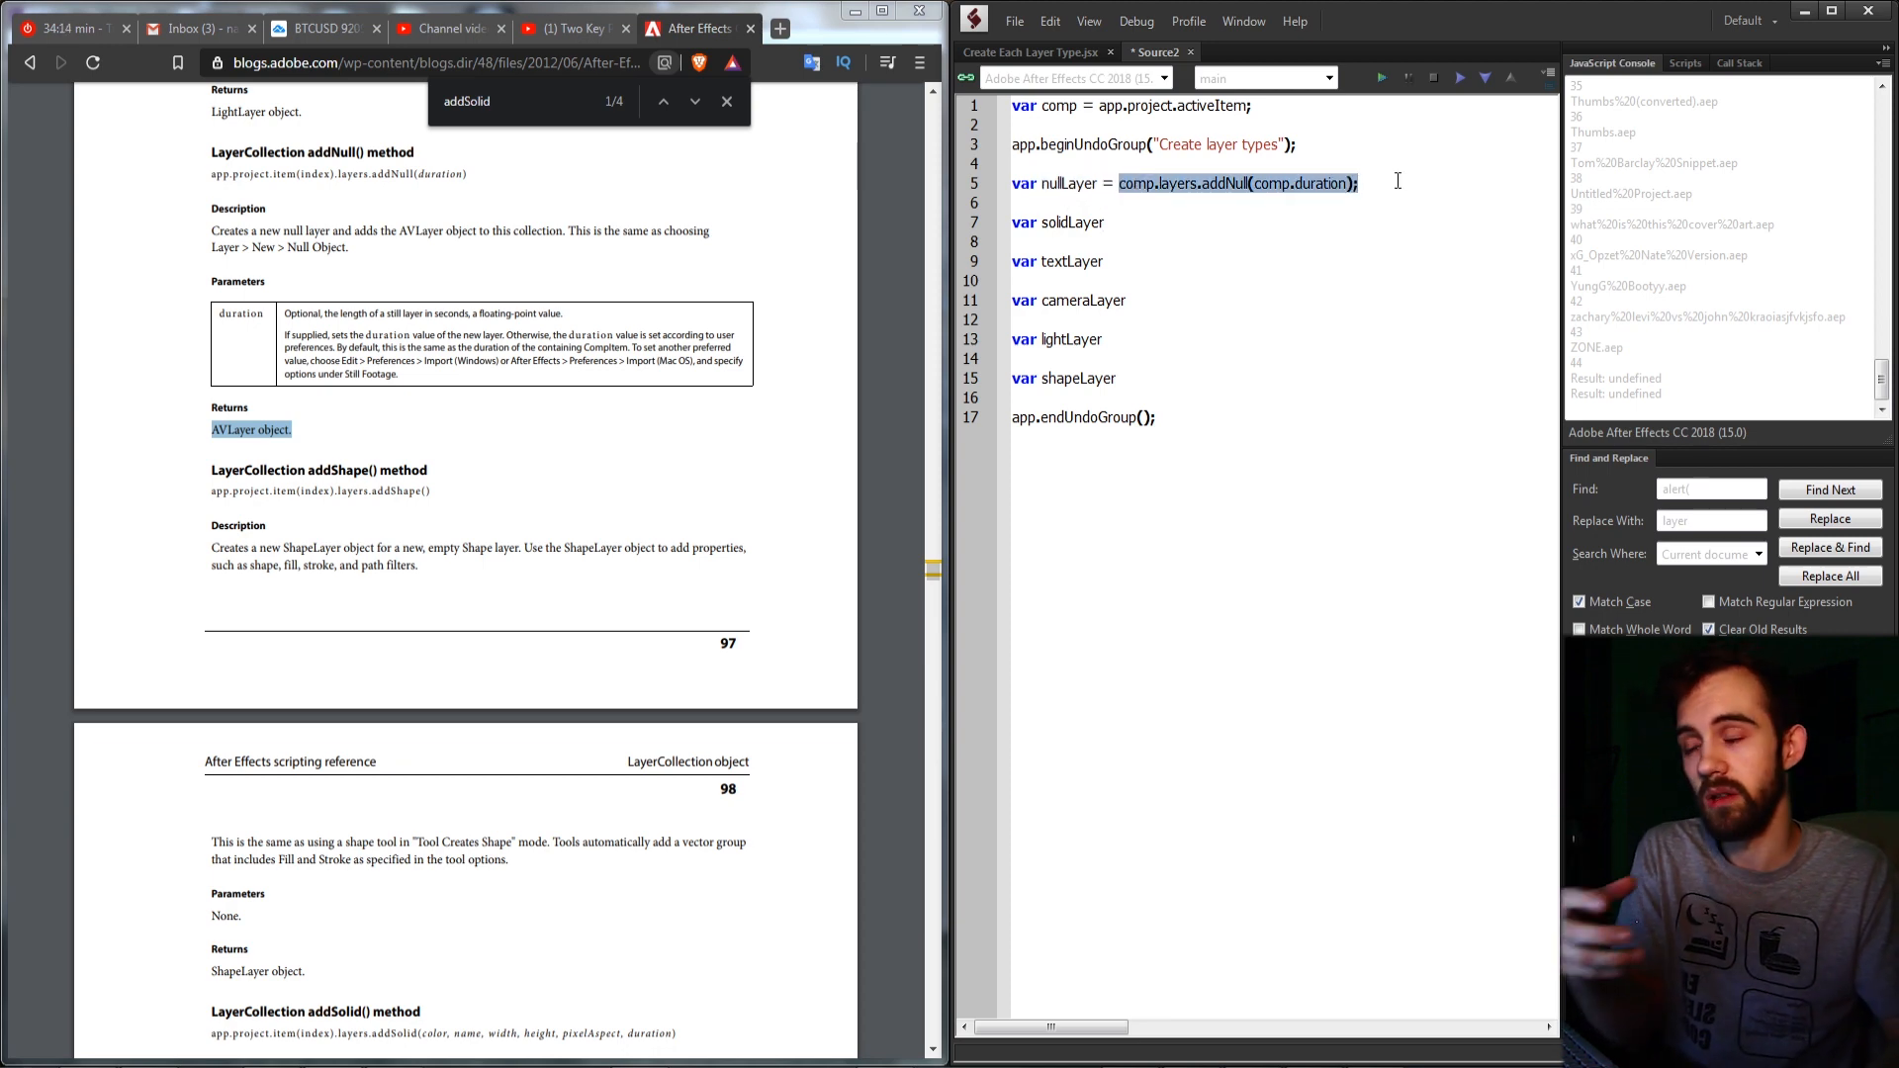
Assign solidLayer = comp.layers.addSolid([1,1,1], "Solid Layer", comp.width, comp.height, 1, comp.duration);
scroll(down, 3)
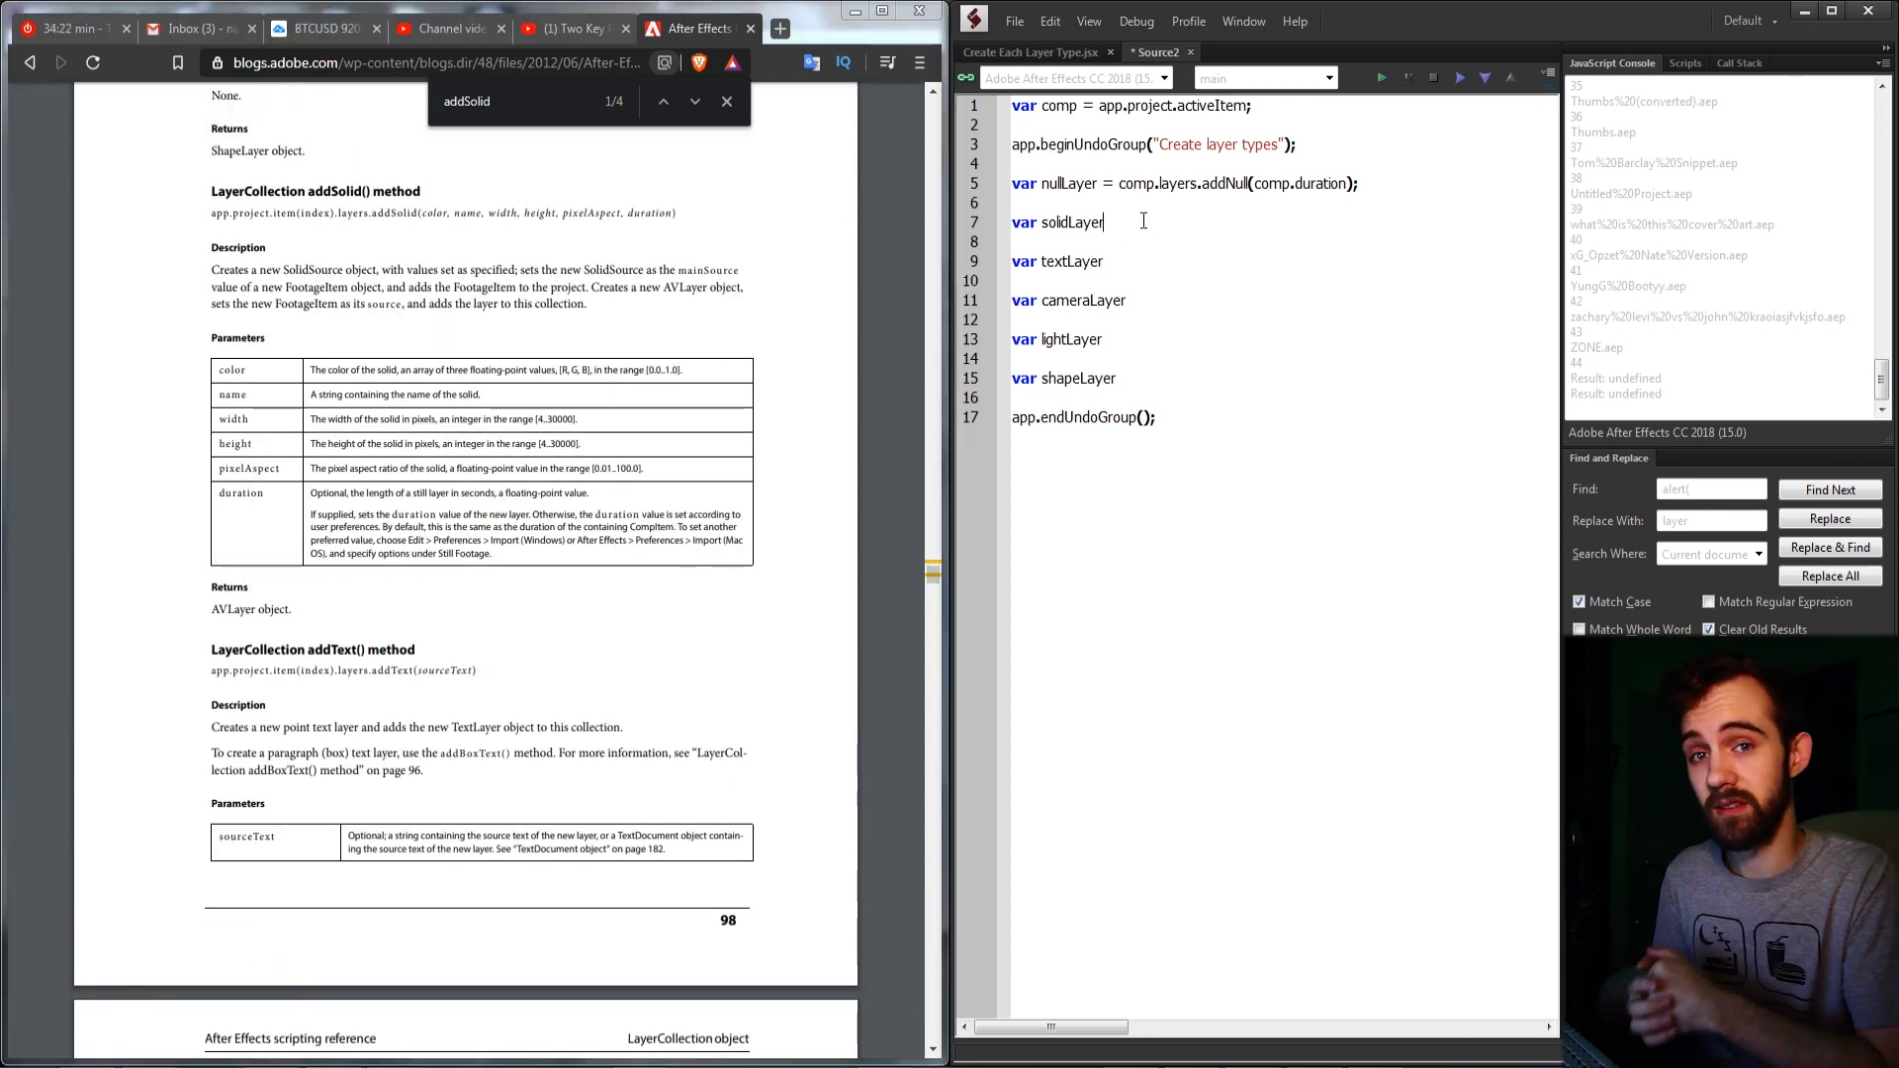
text(= comp)
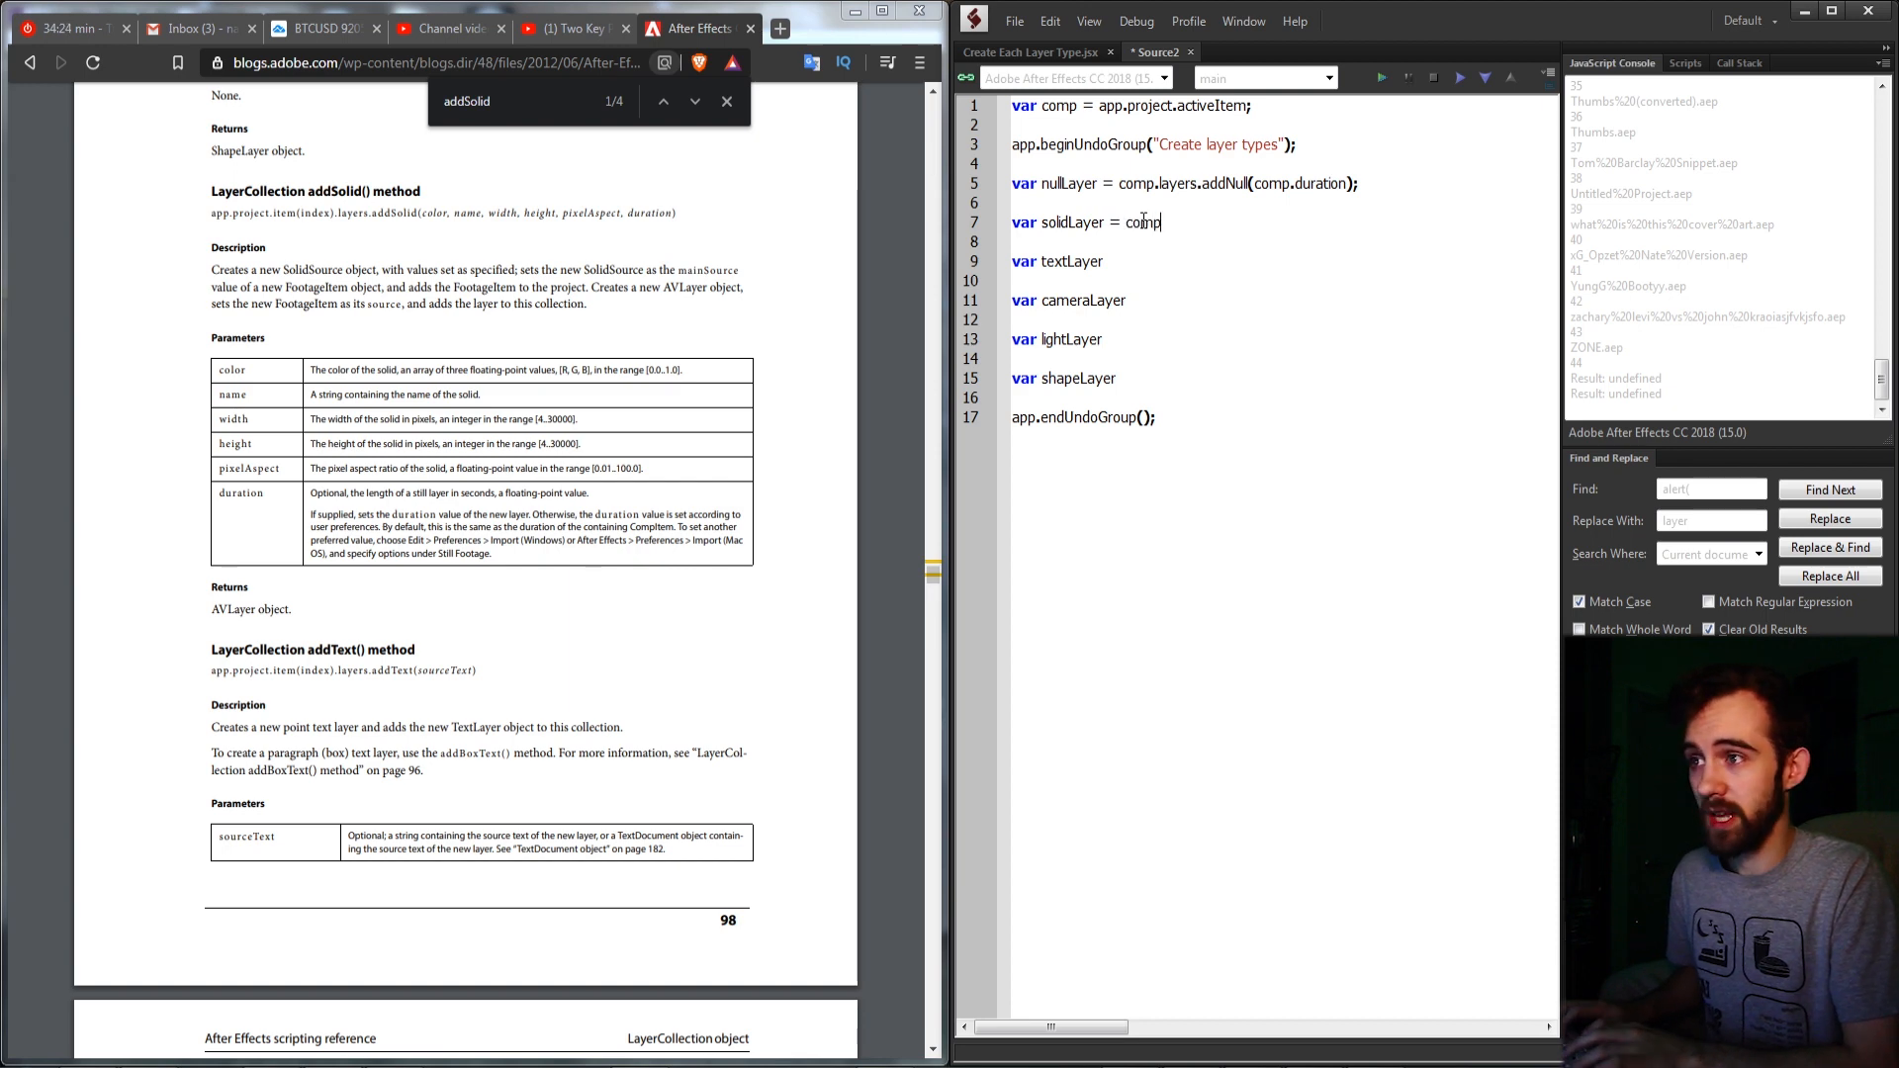
text(.layer)
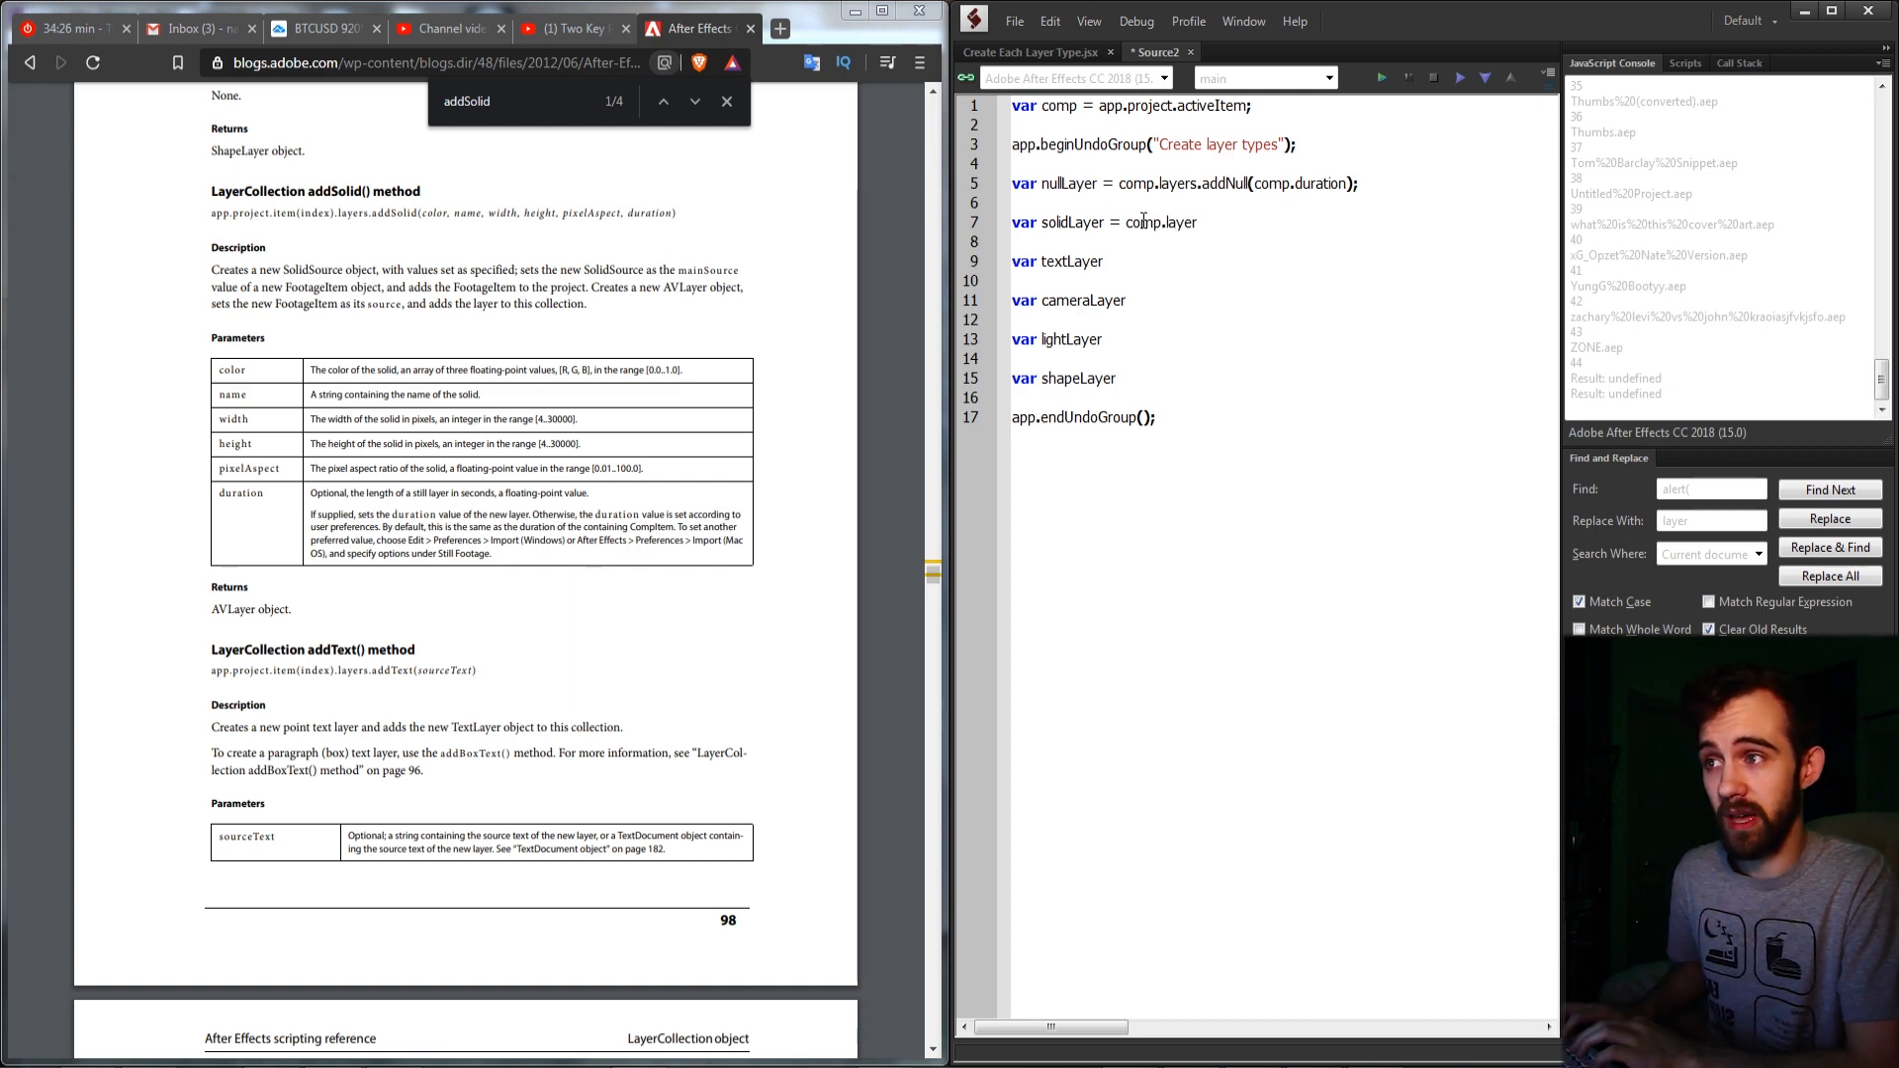
text(addSolid)
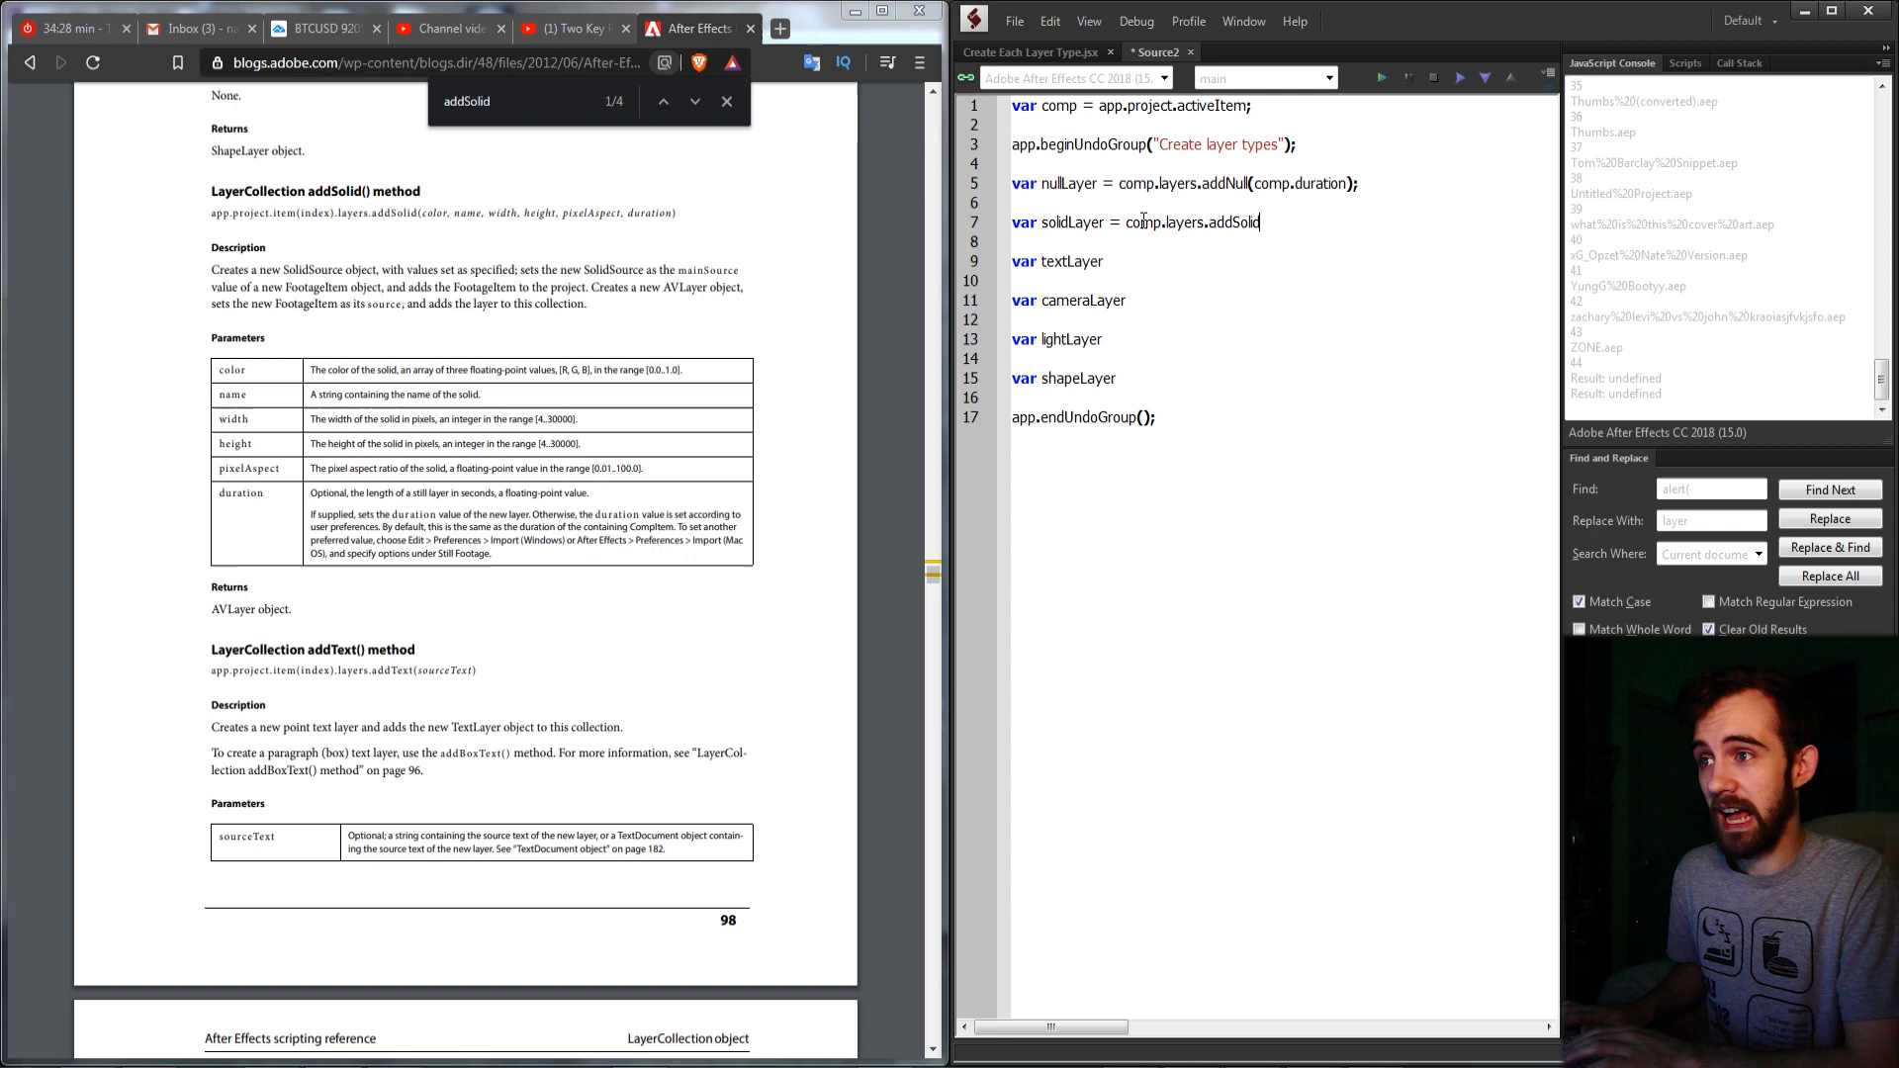
text(([]);)
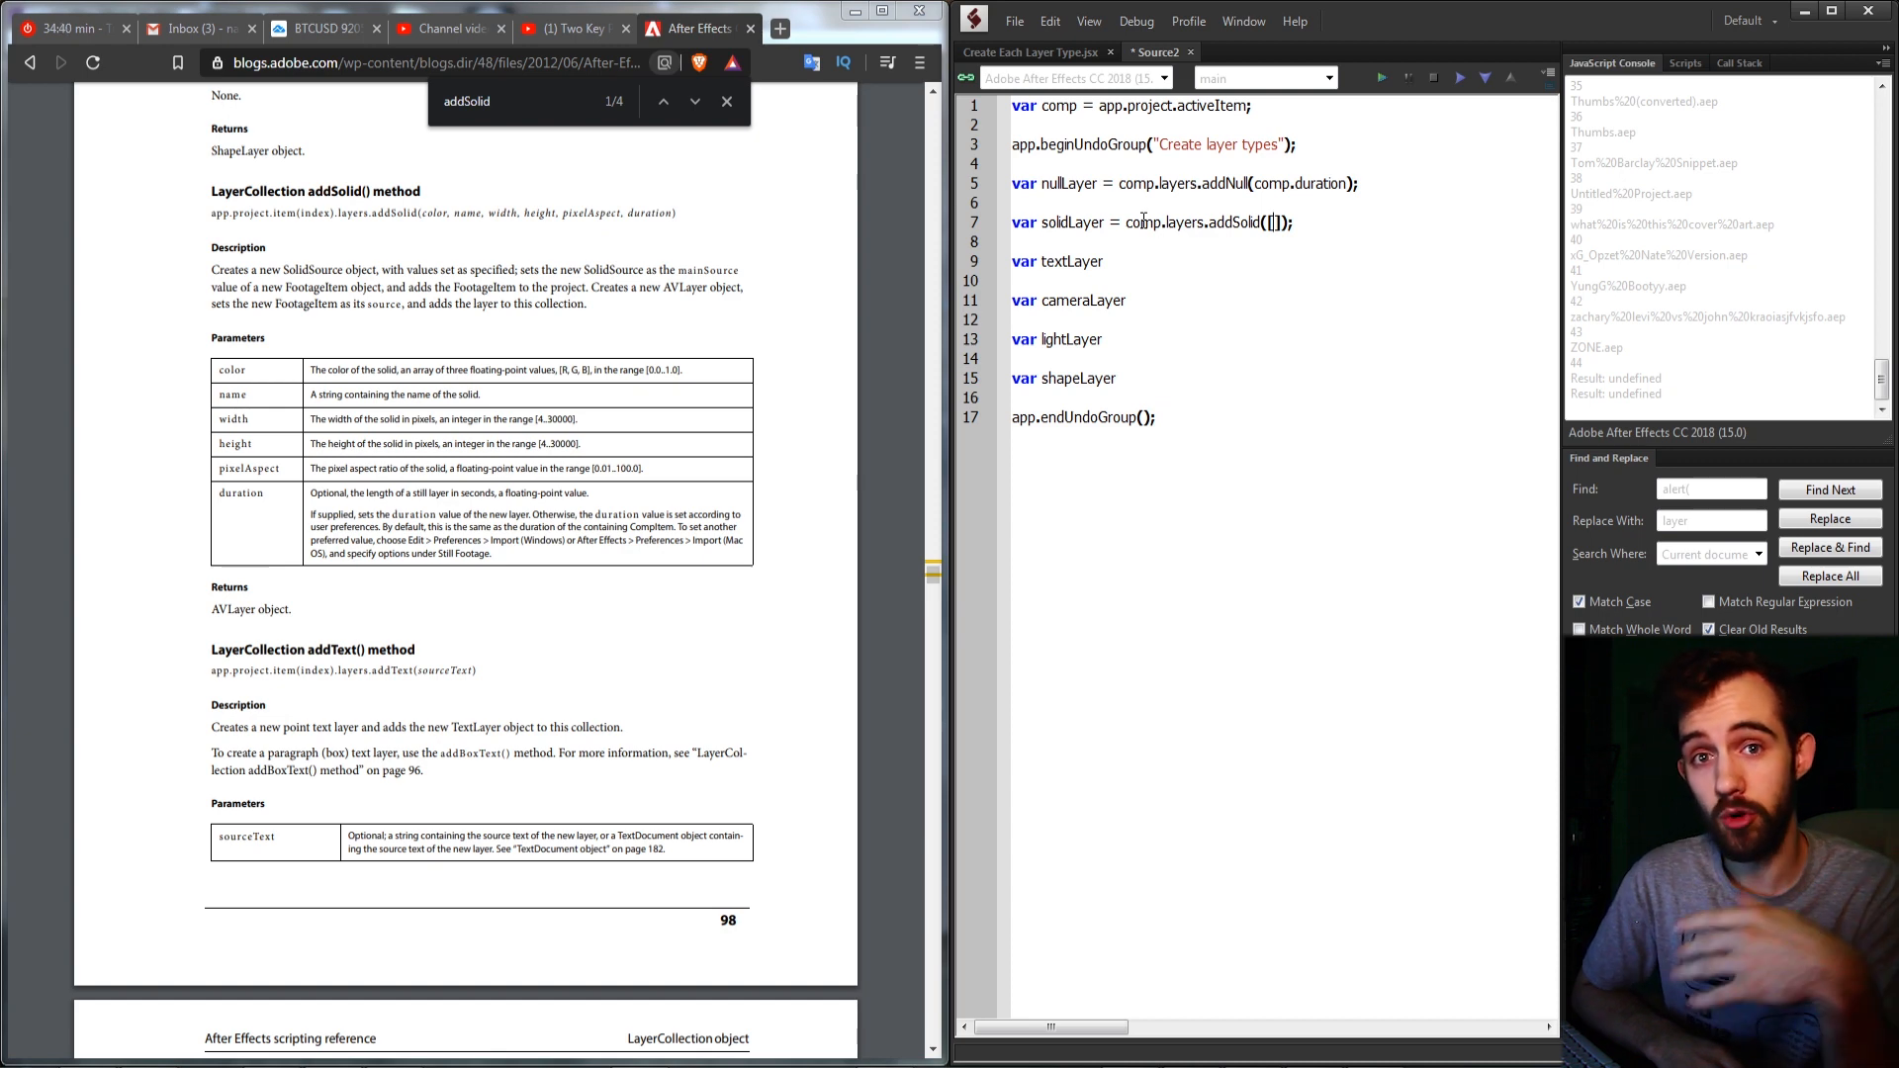
text(0)
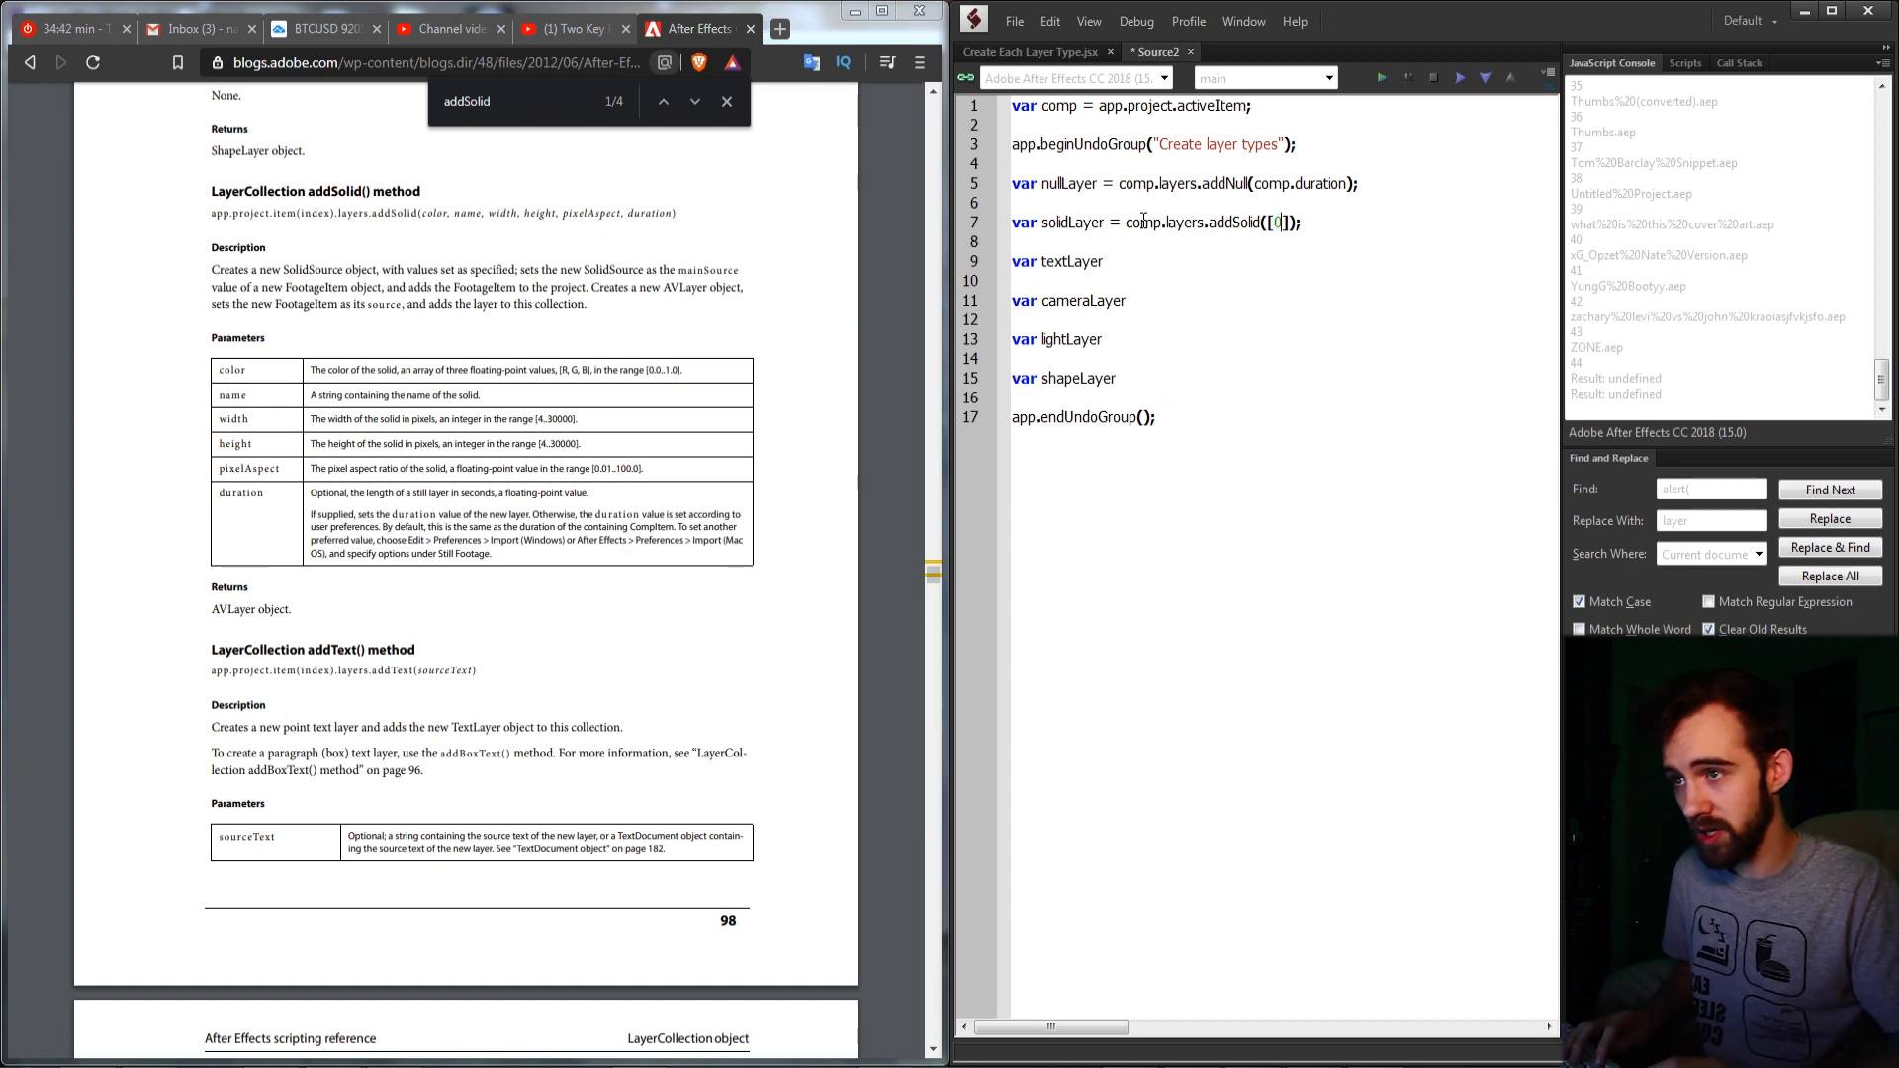
text(0, 0,)
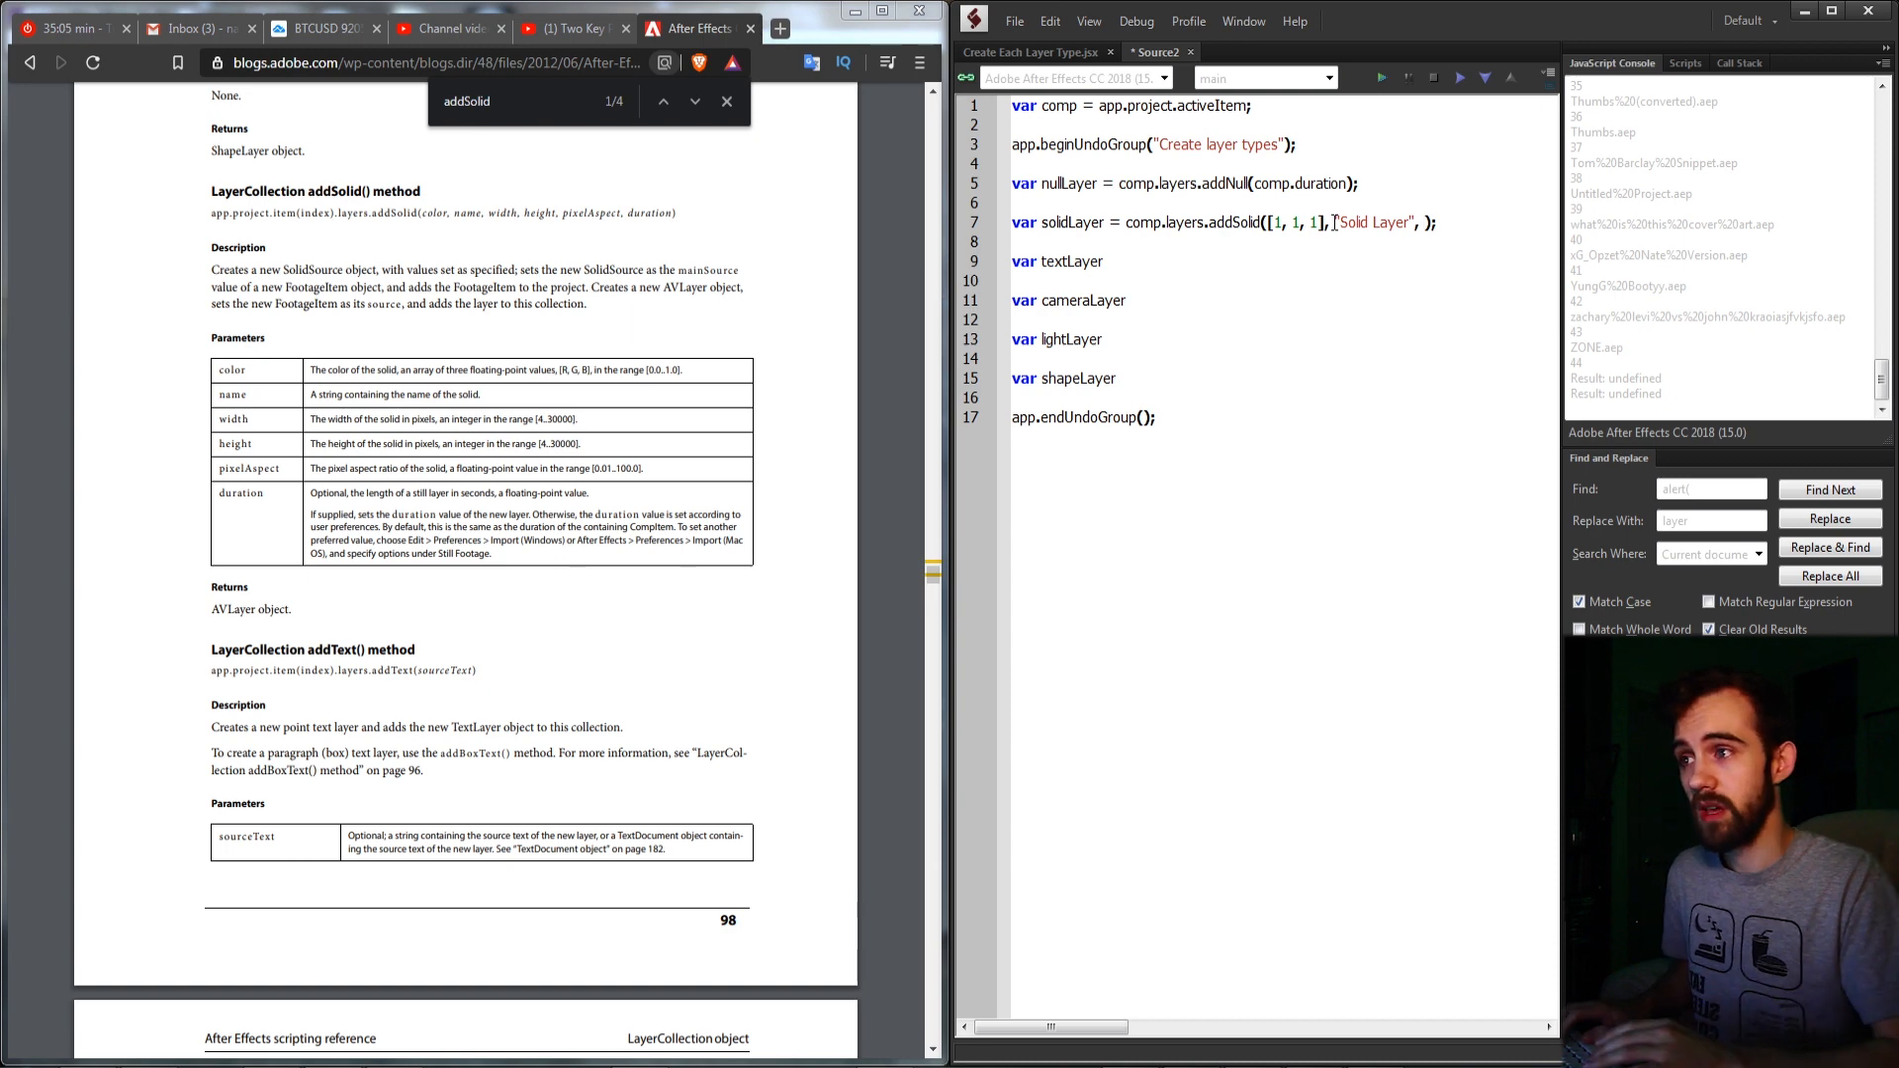
text(50)
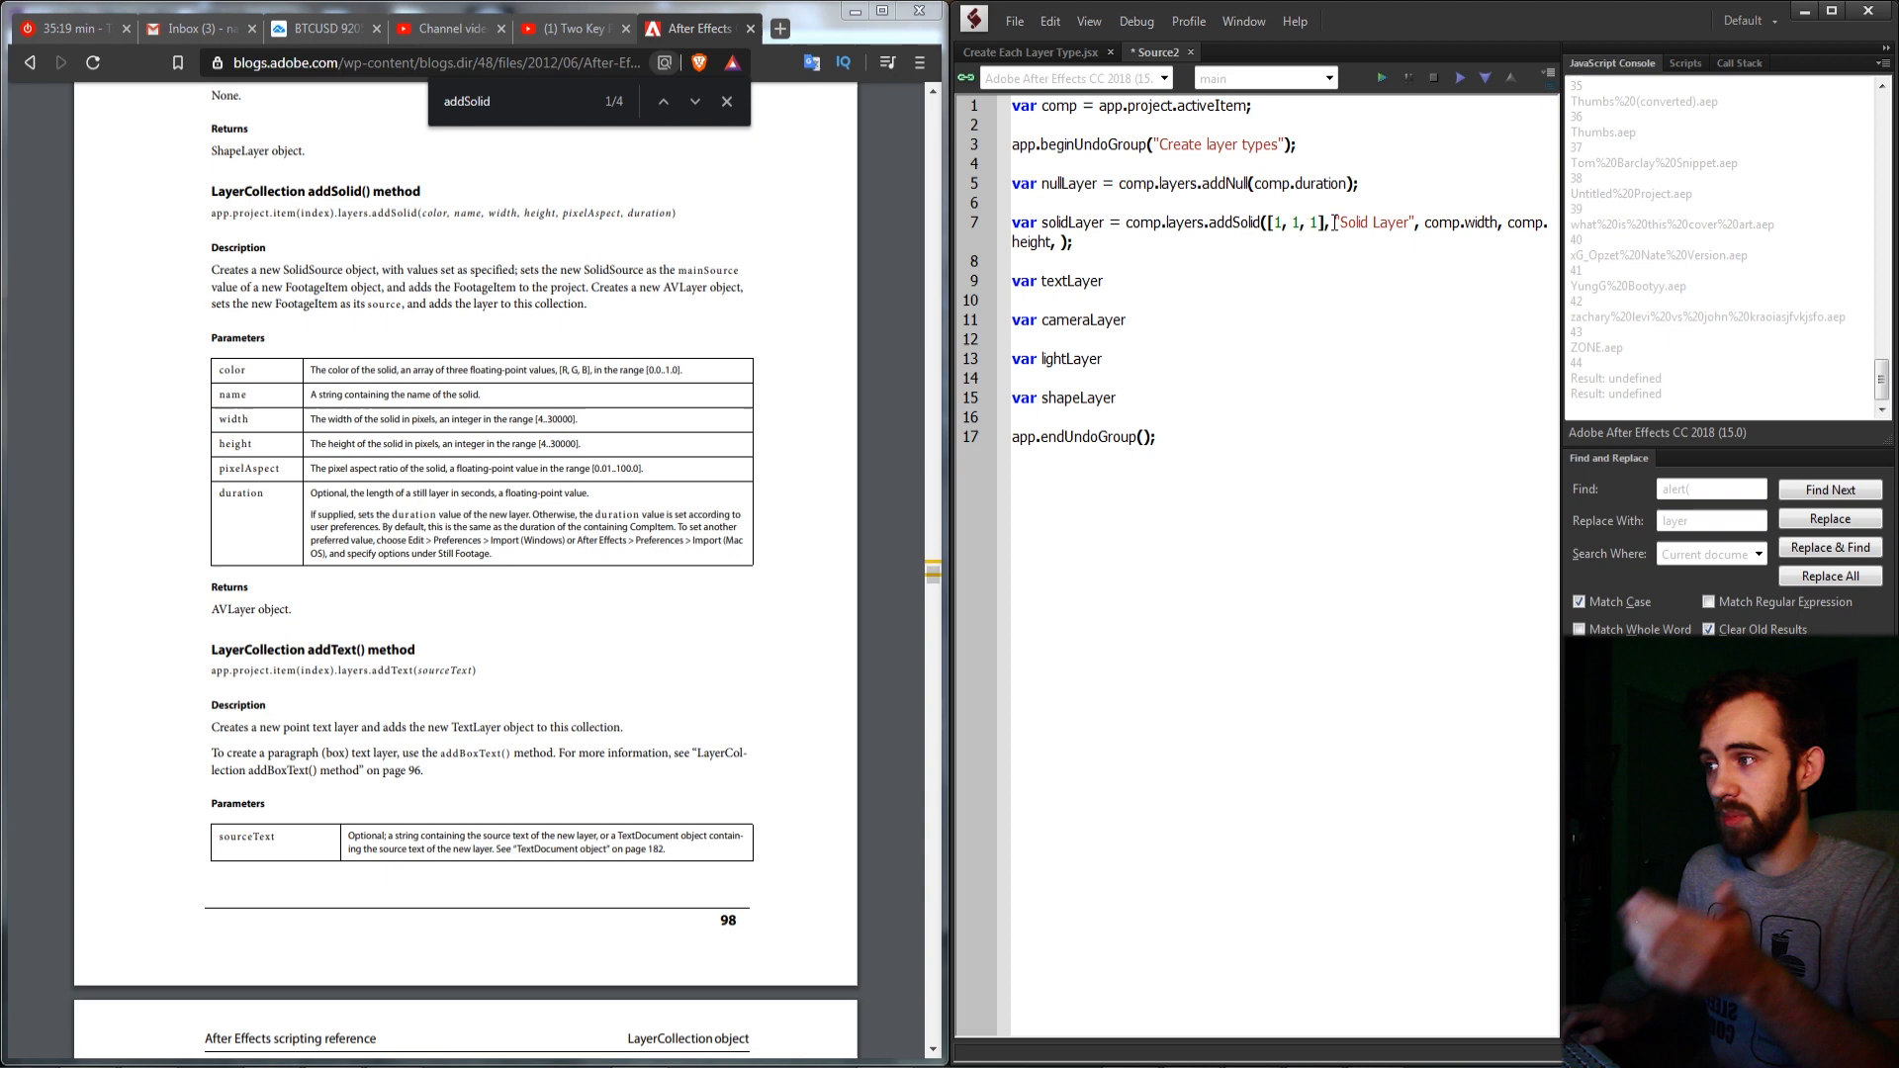
text(1,)
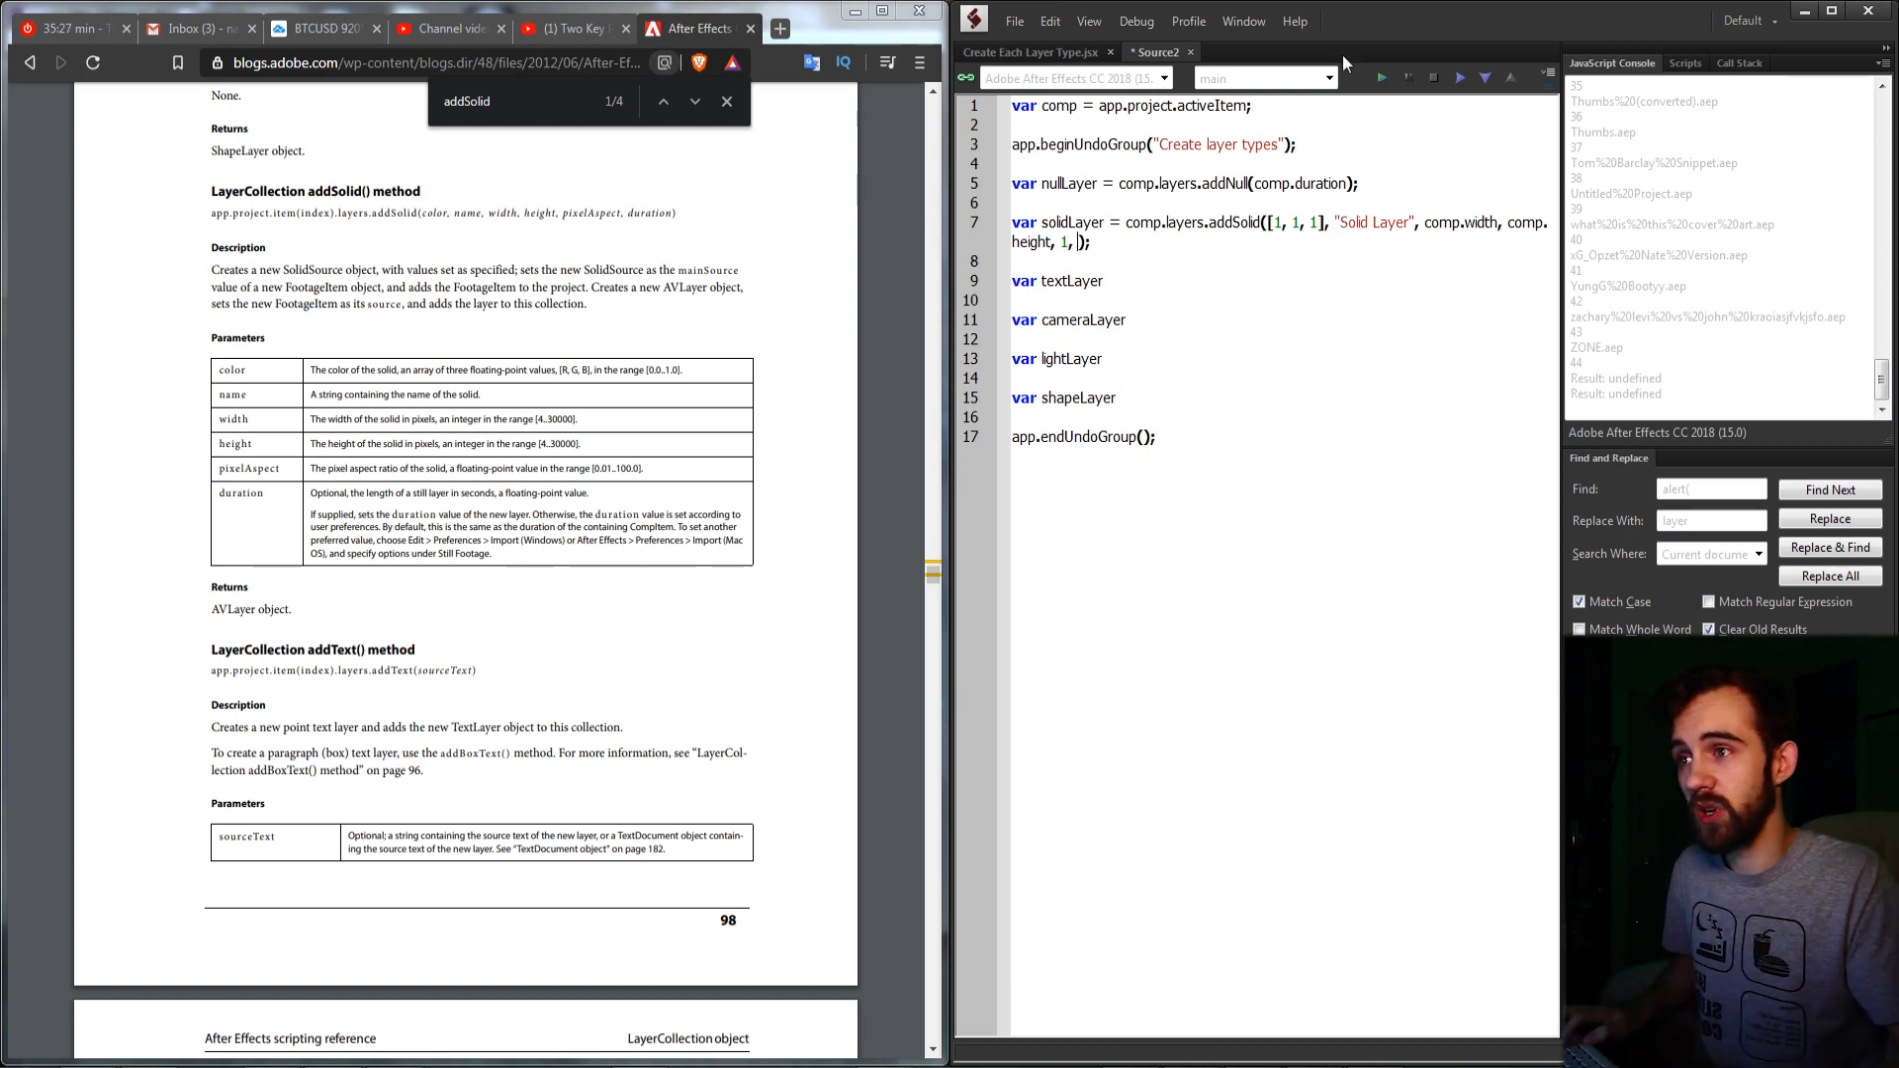
double_click(1296, 183)
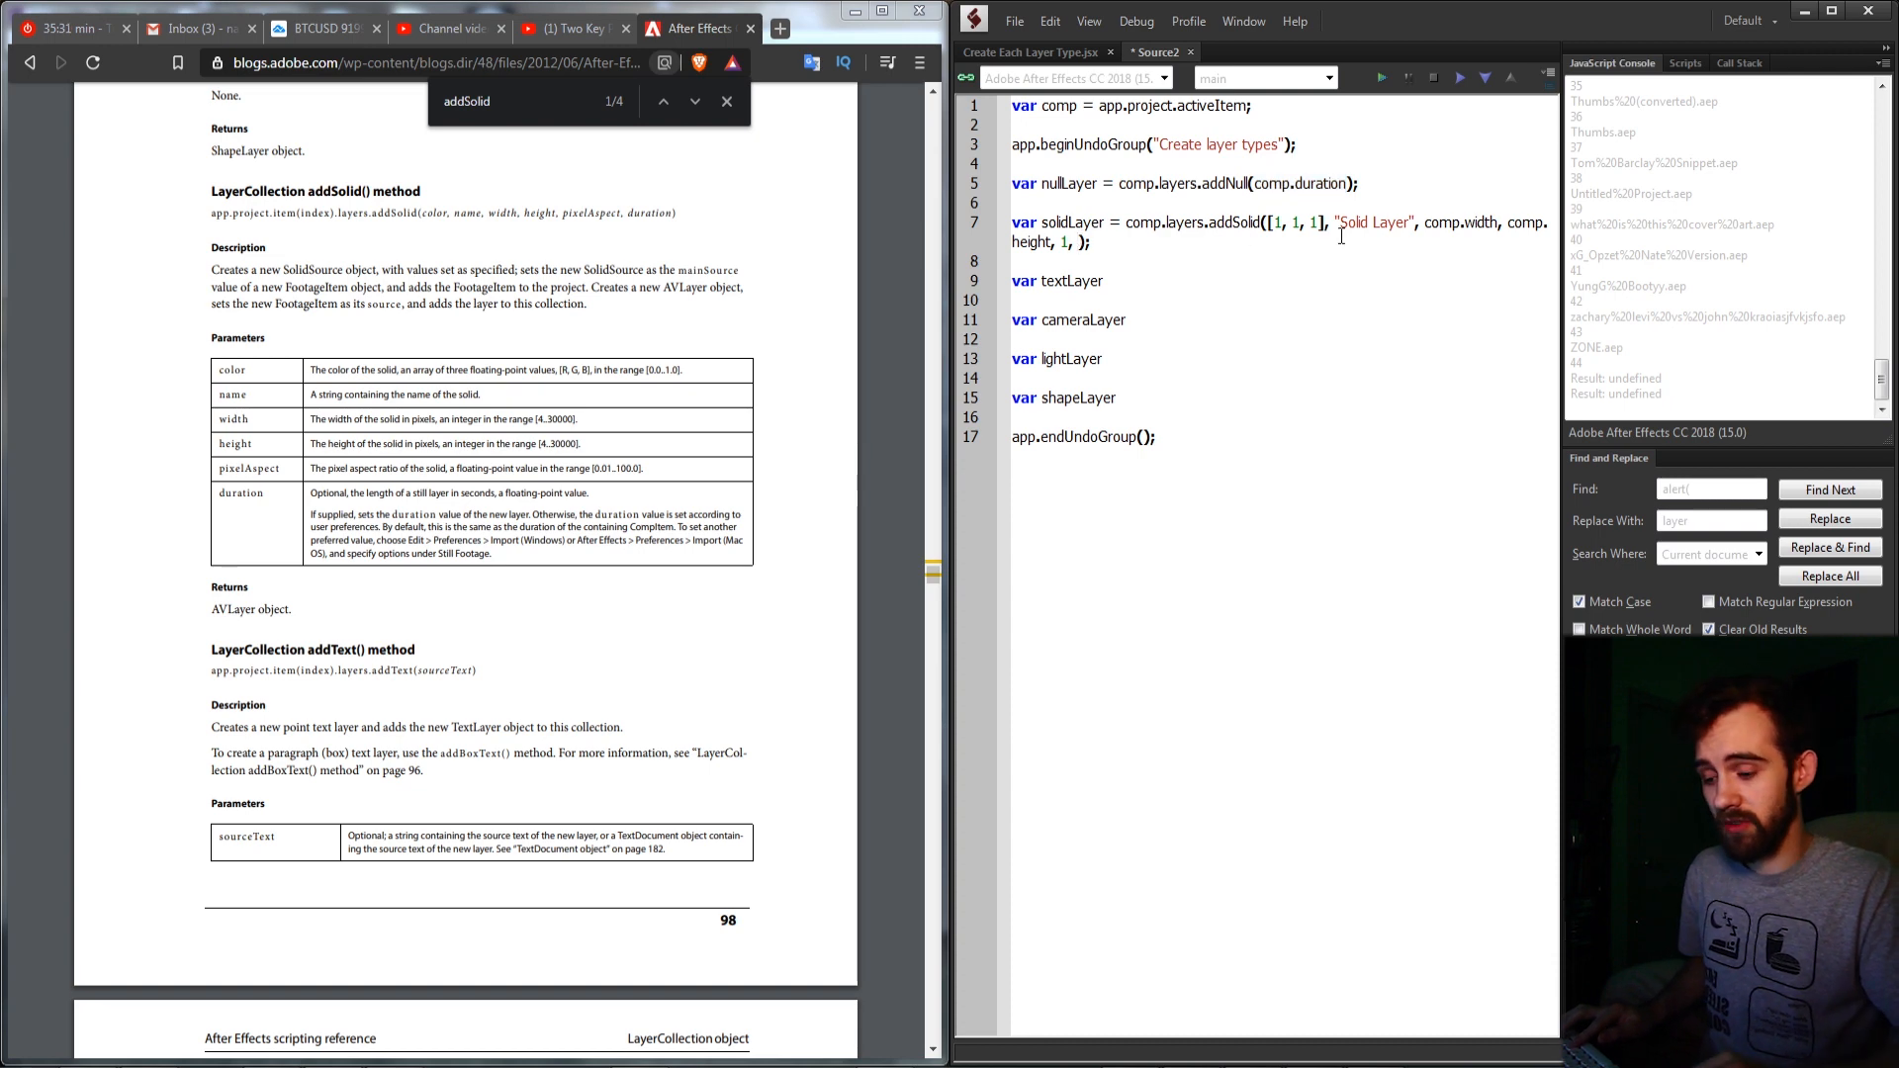
text(0)
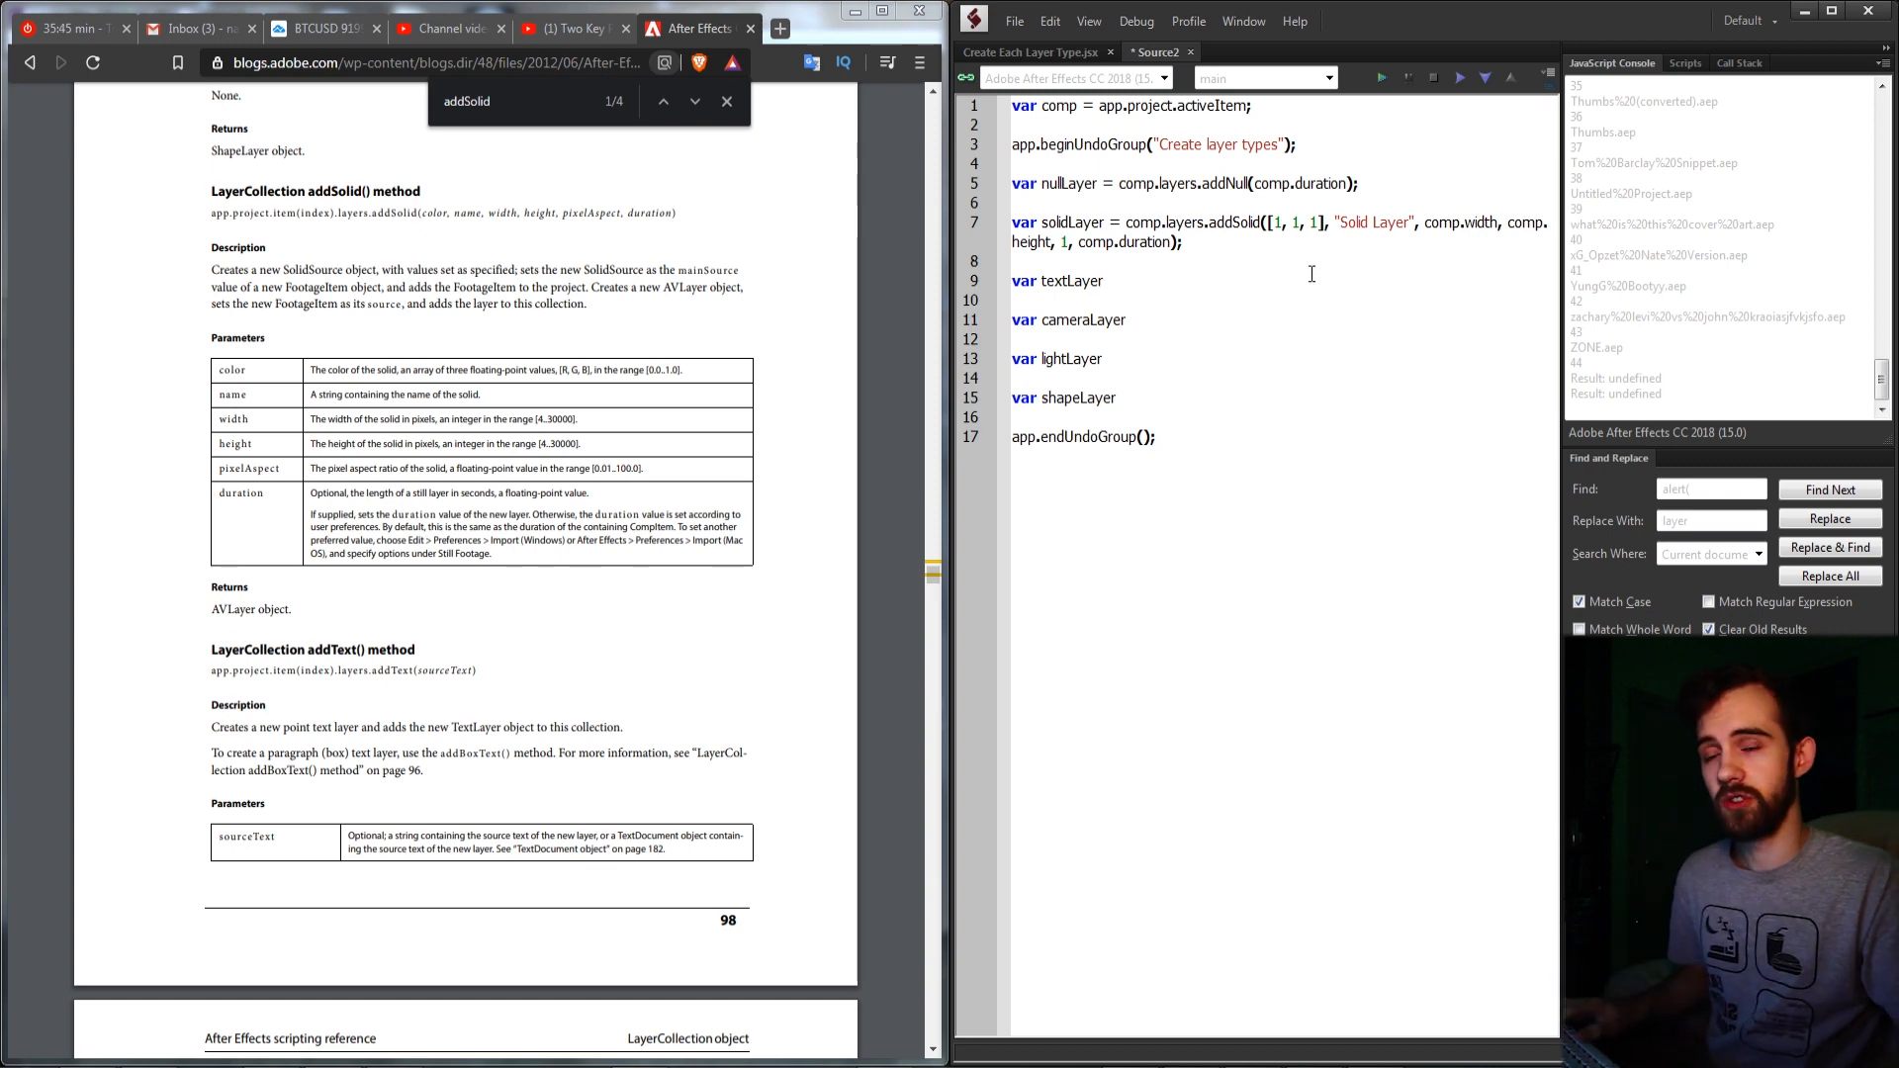
Assign textLayer = comp.layers.addText("Text Testing"); on line 9
text(=)
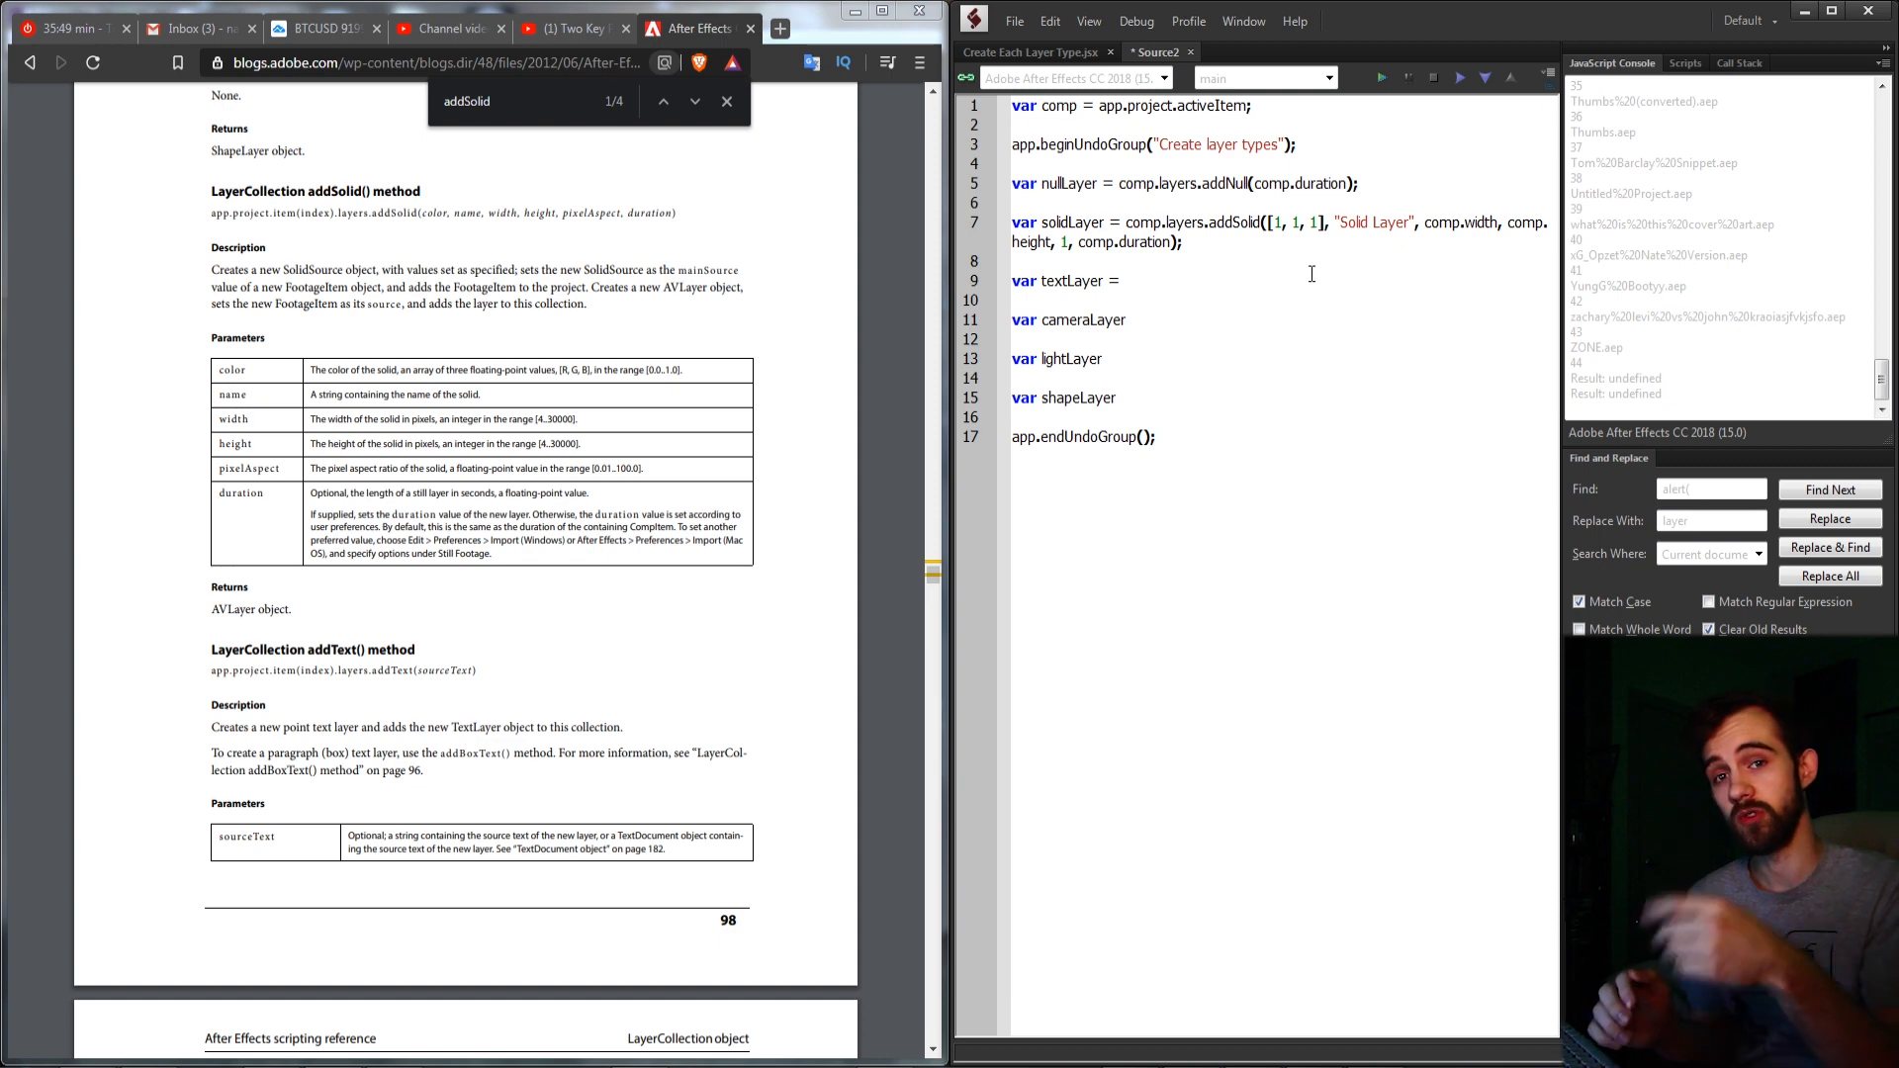
text(comp.)
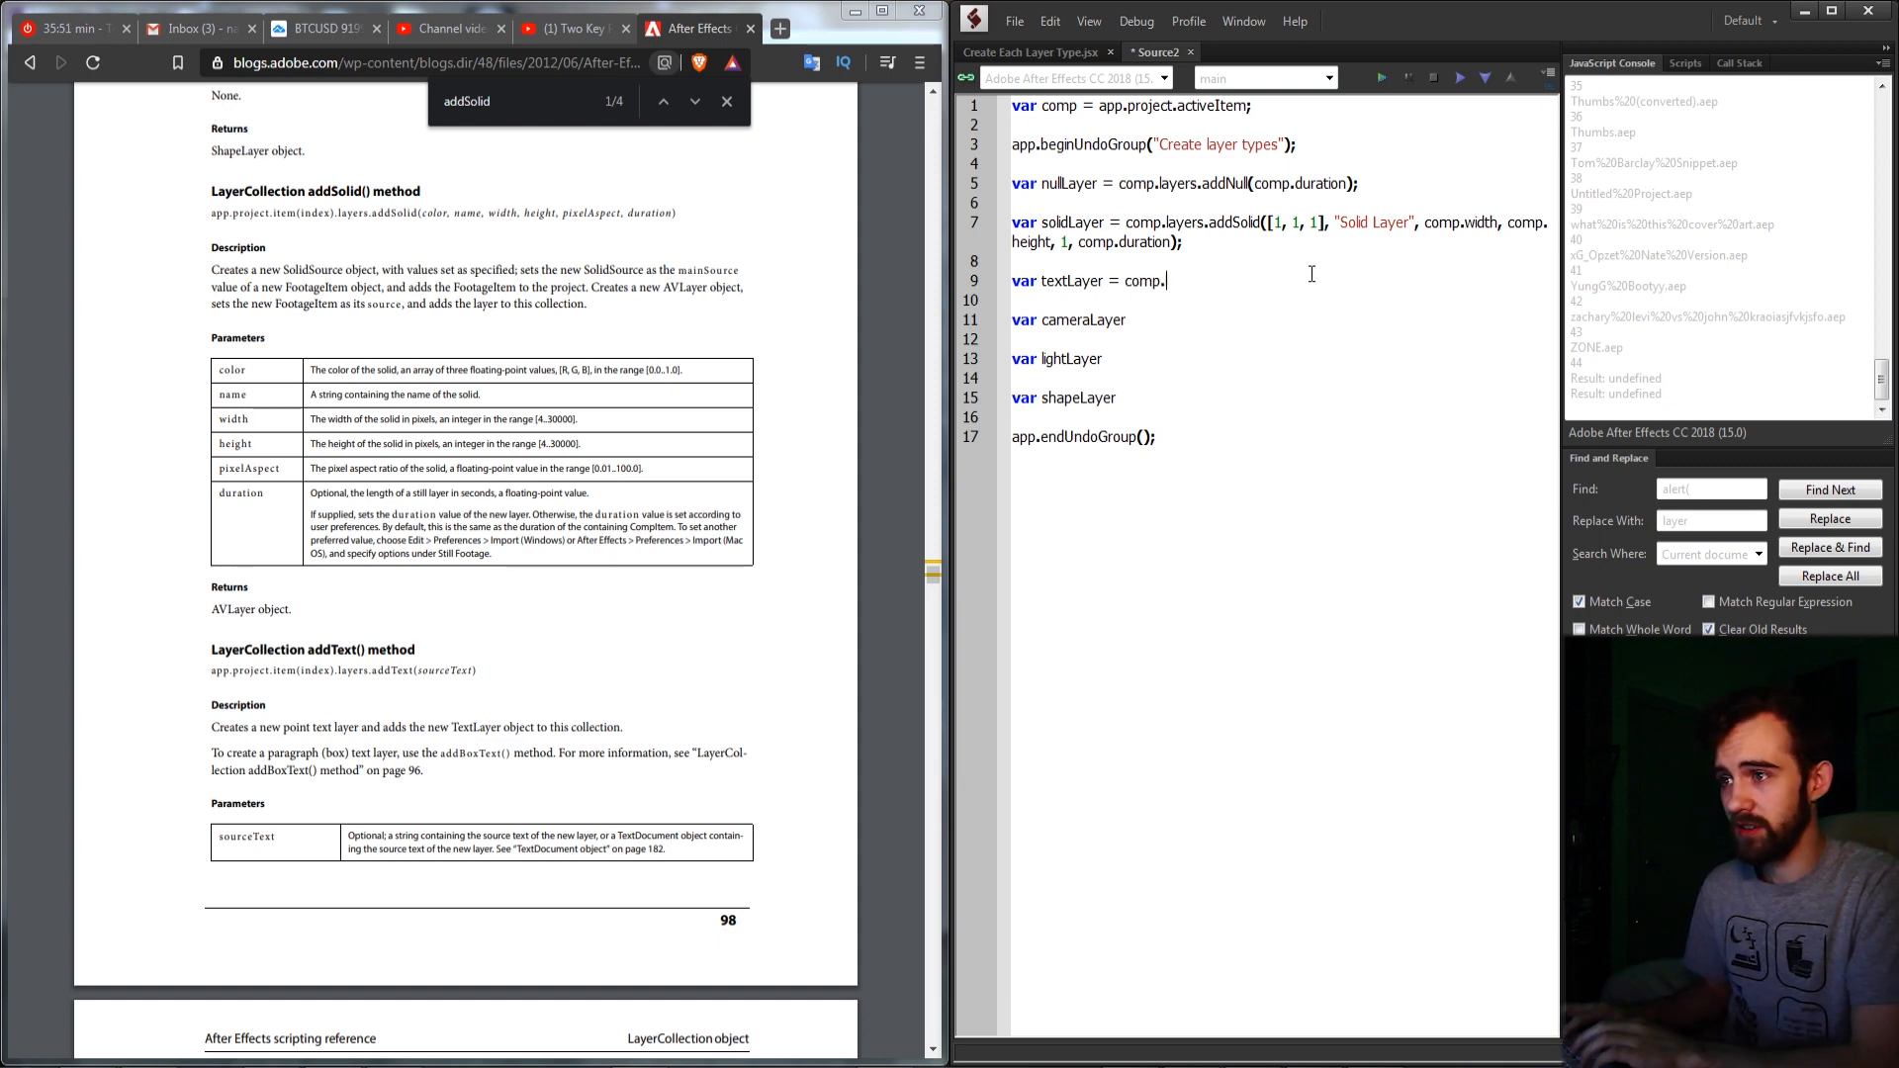
text(layers.a)
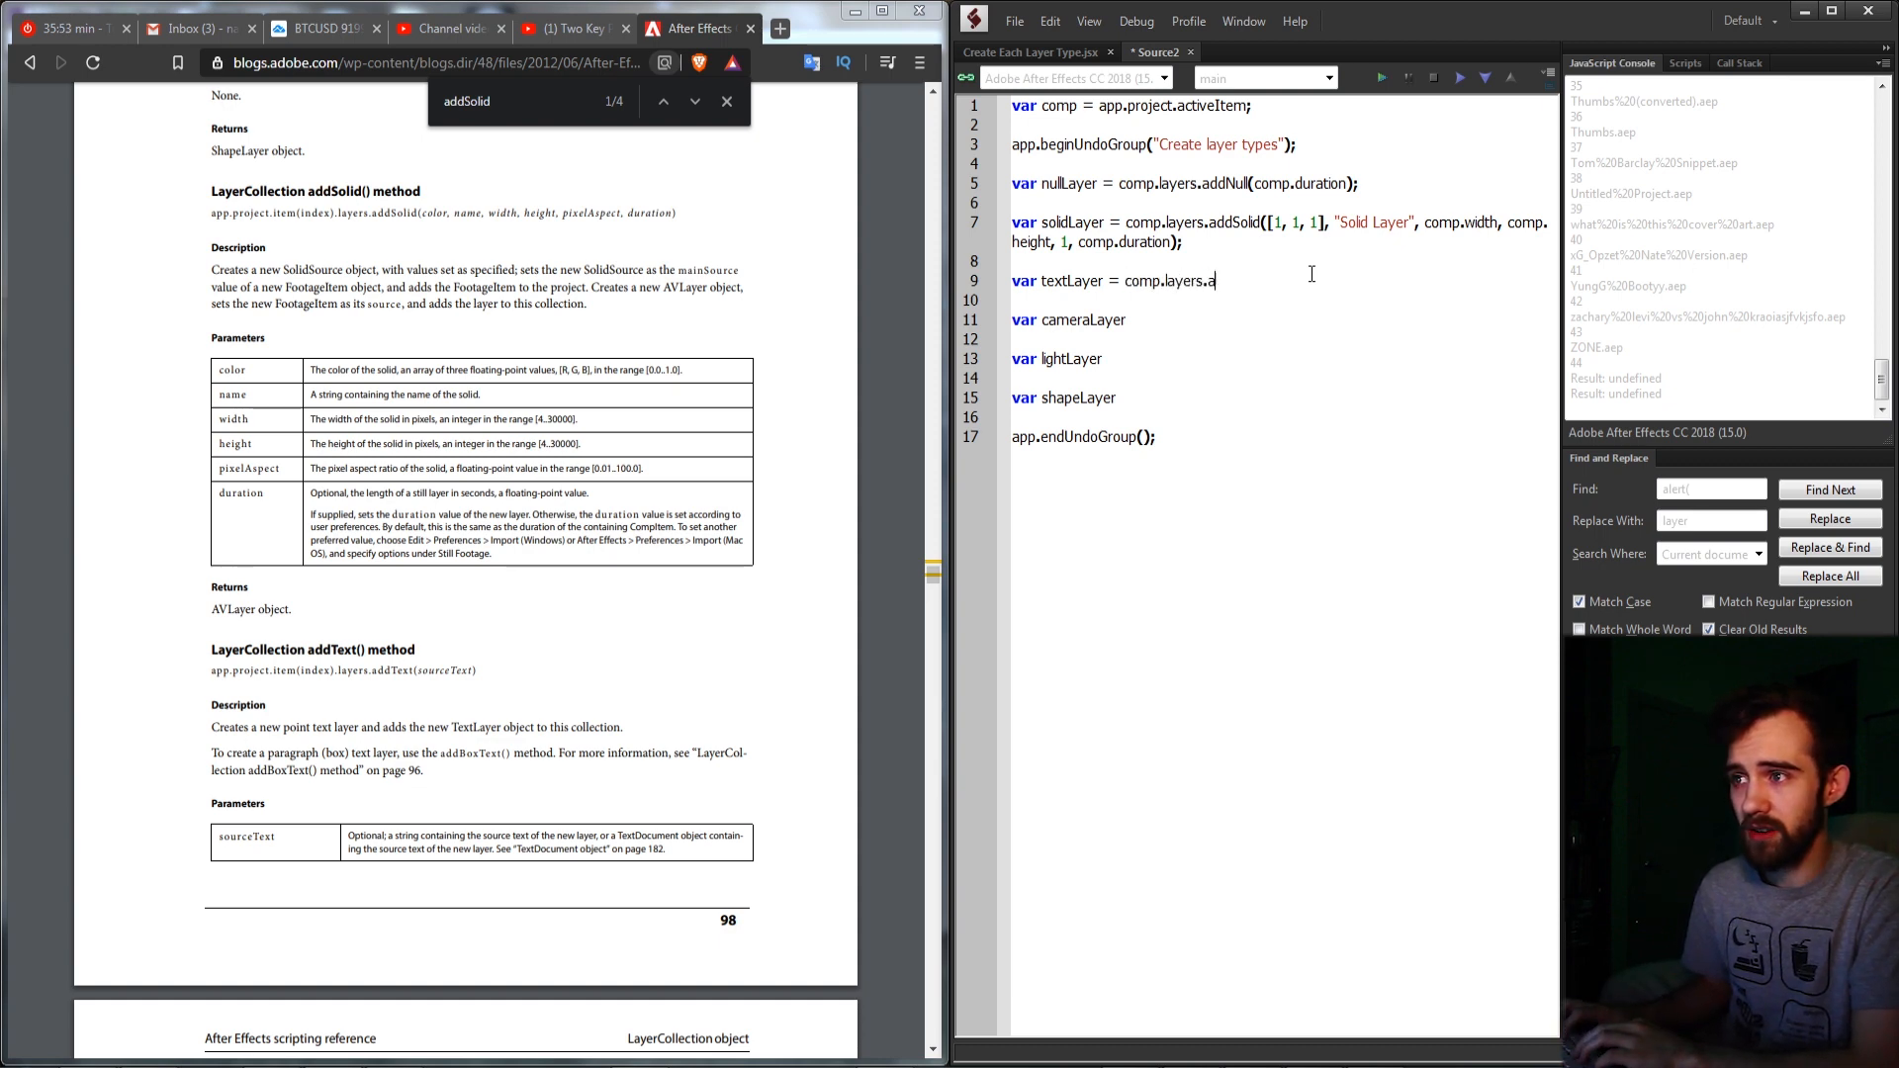
text(dd)
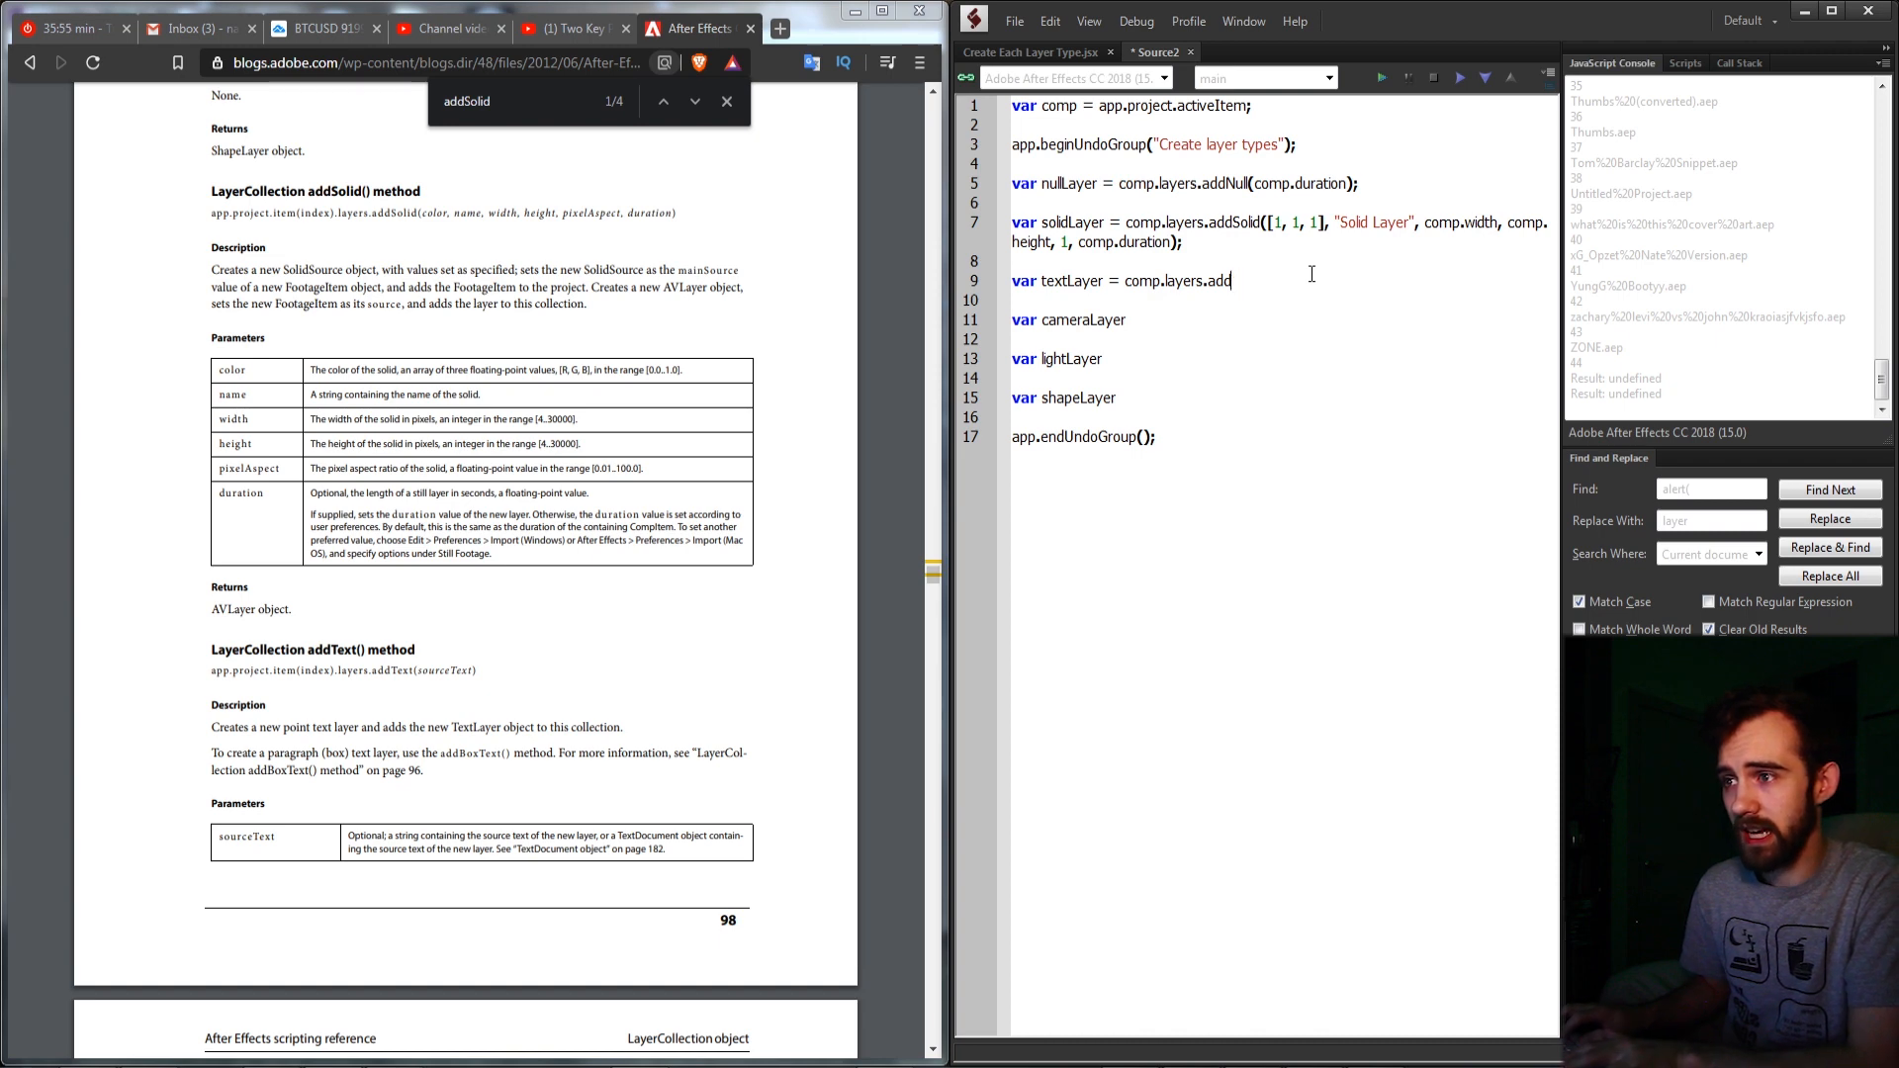
text(Text();)
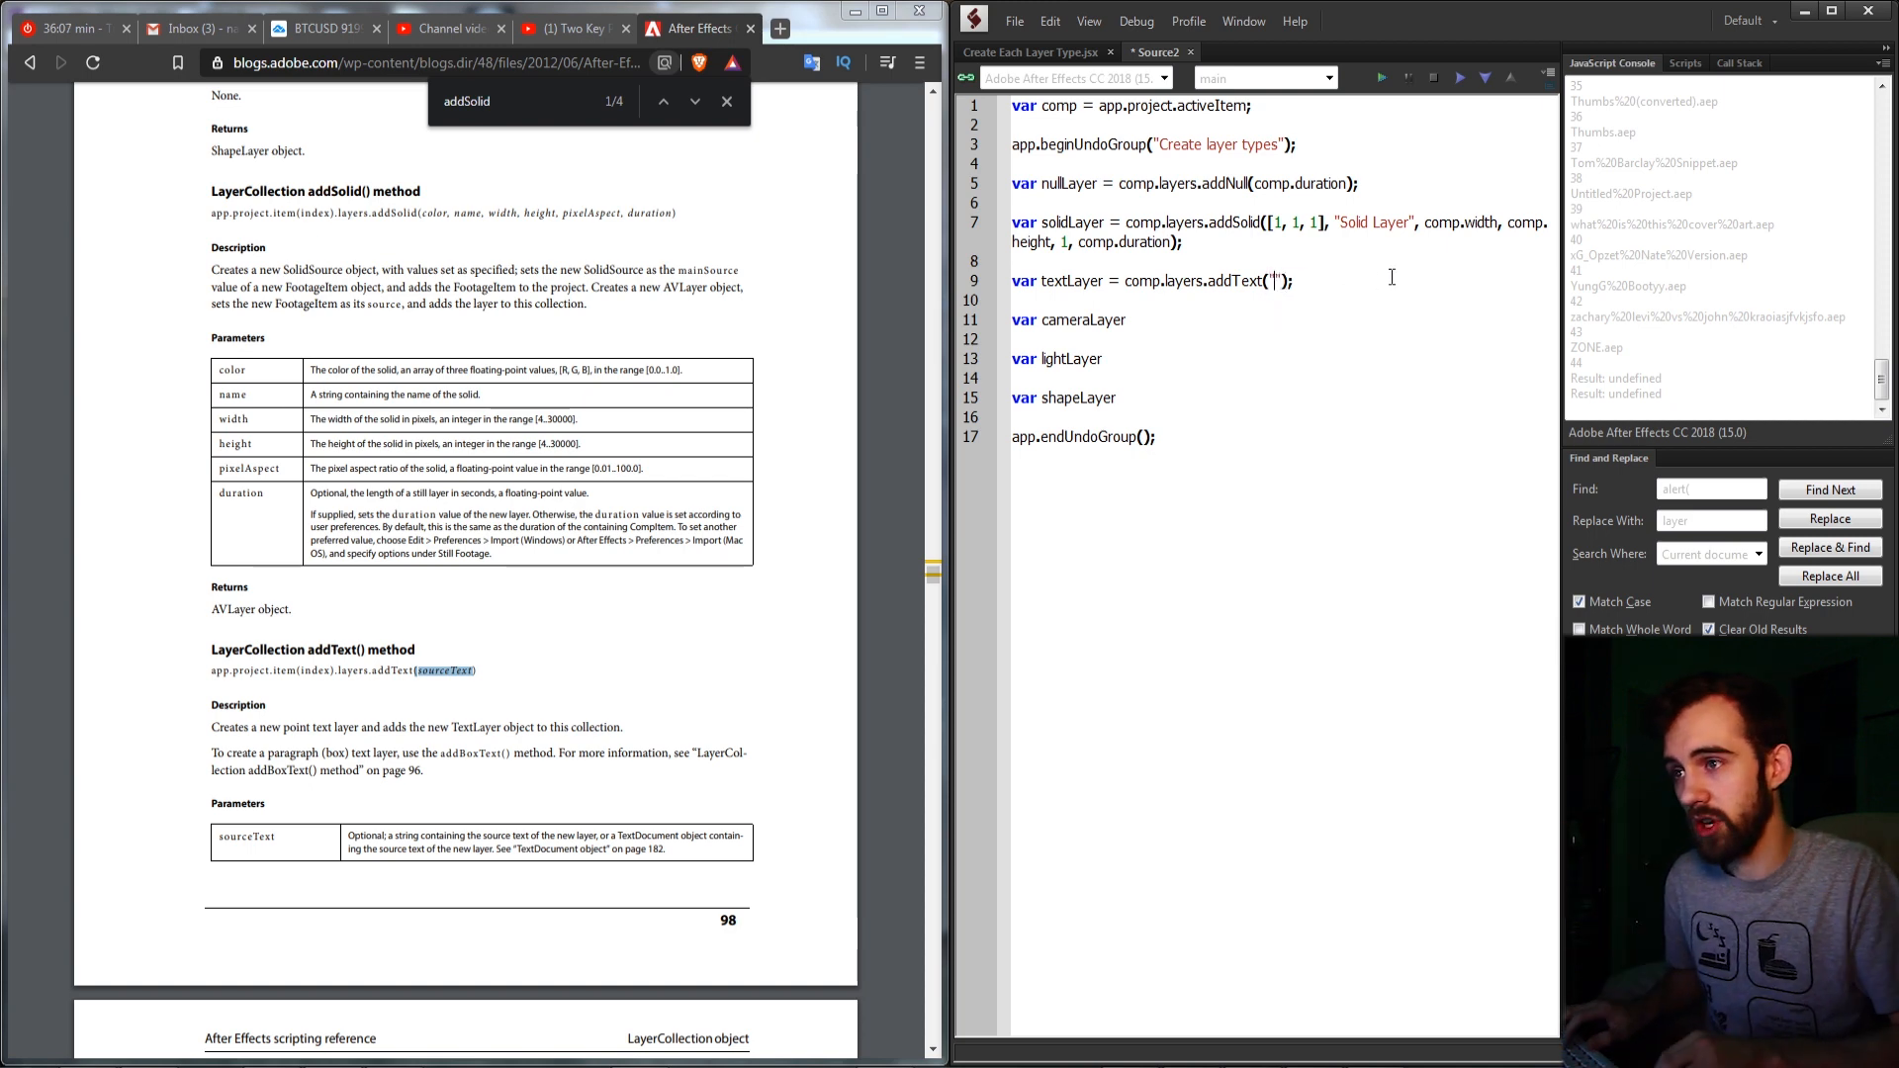
text(T)
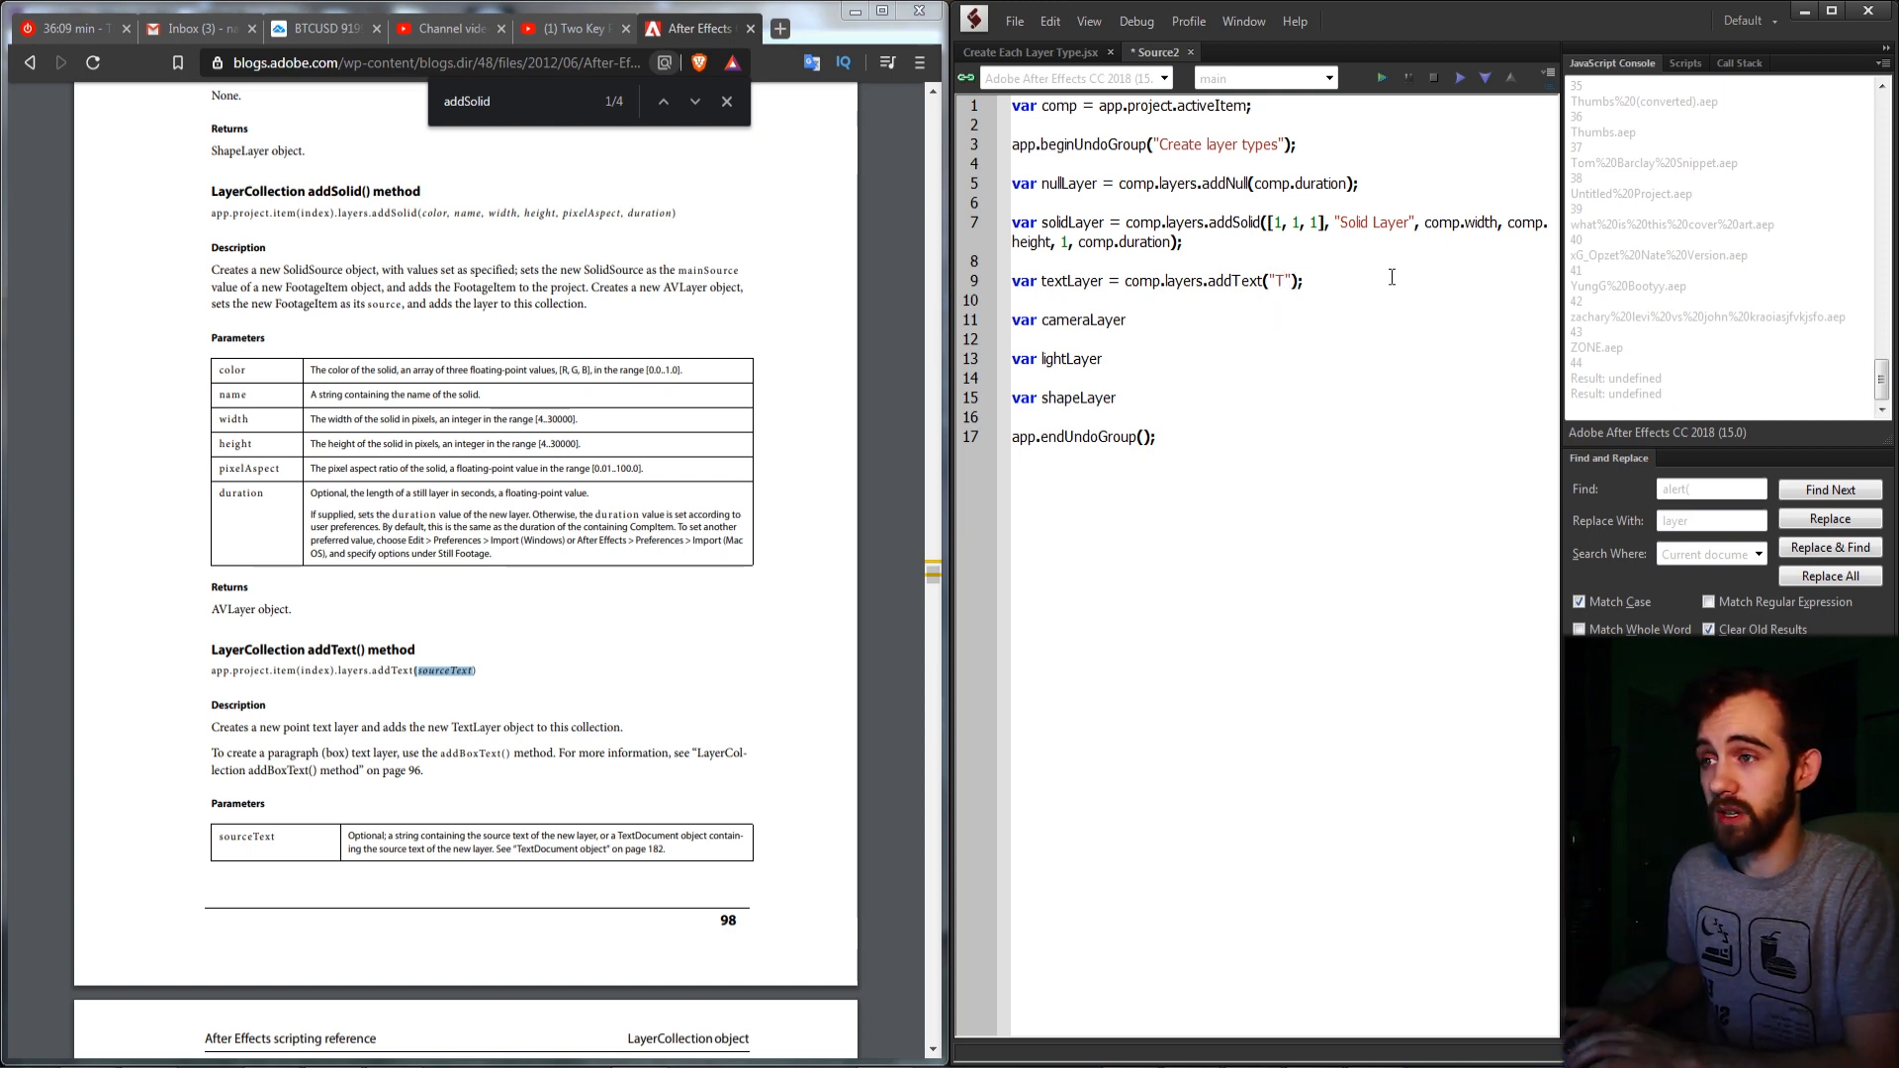
text(Text Testing)
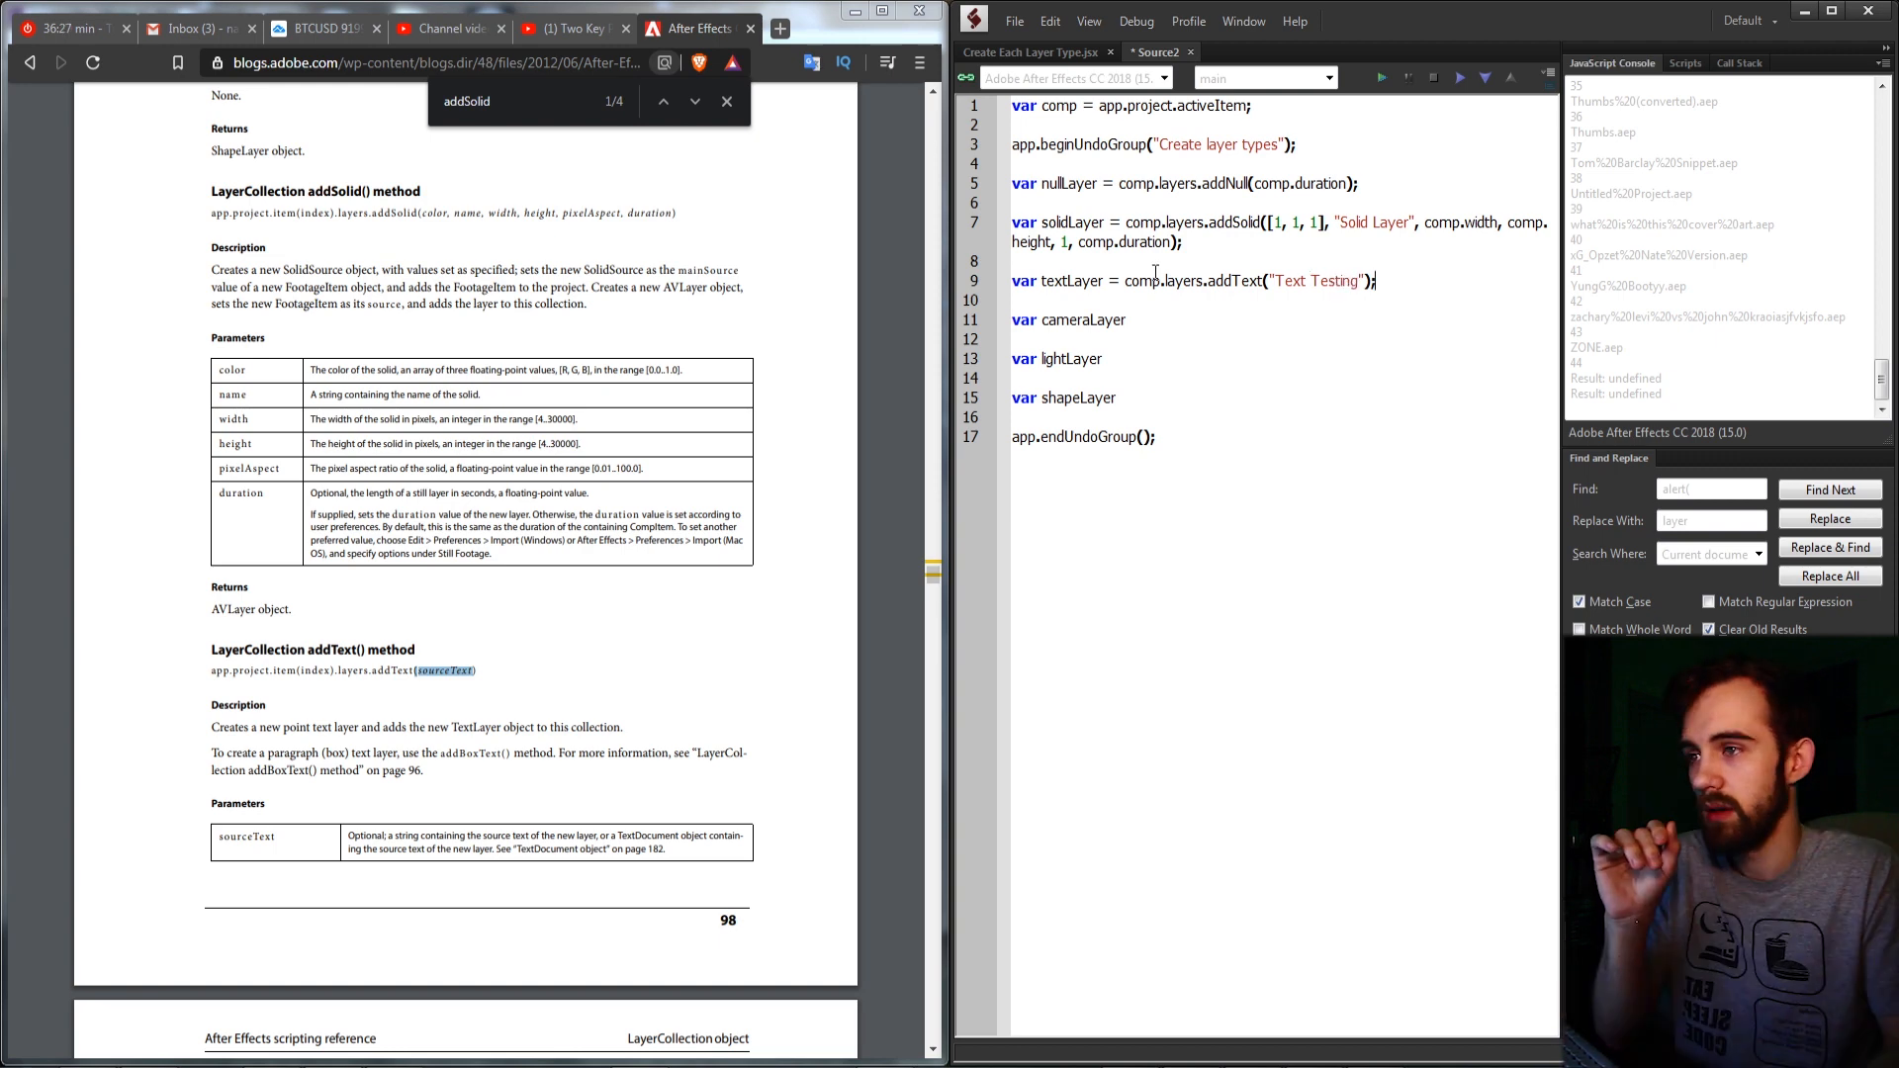
drag(1126, 280, 1377, 280)
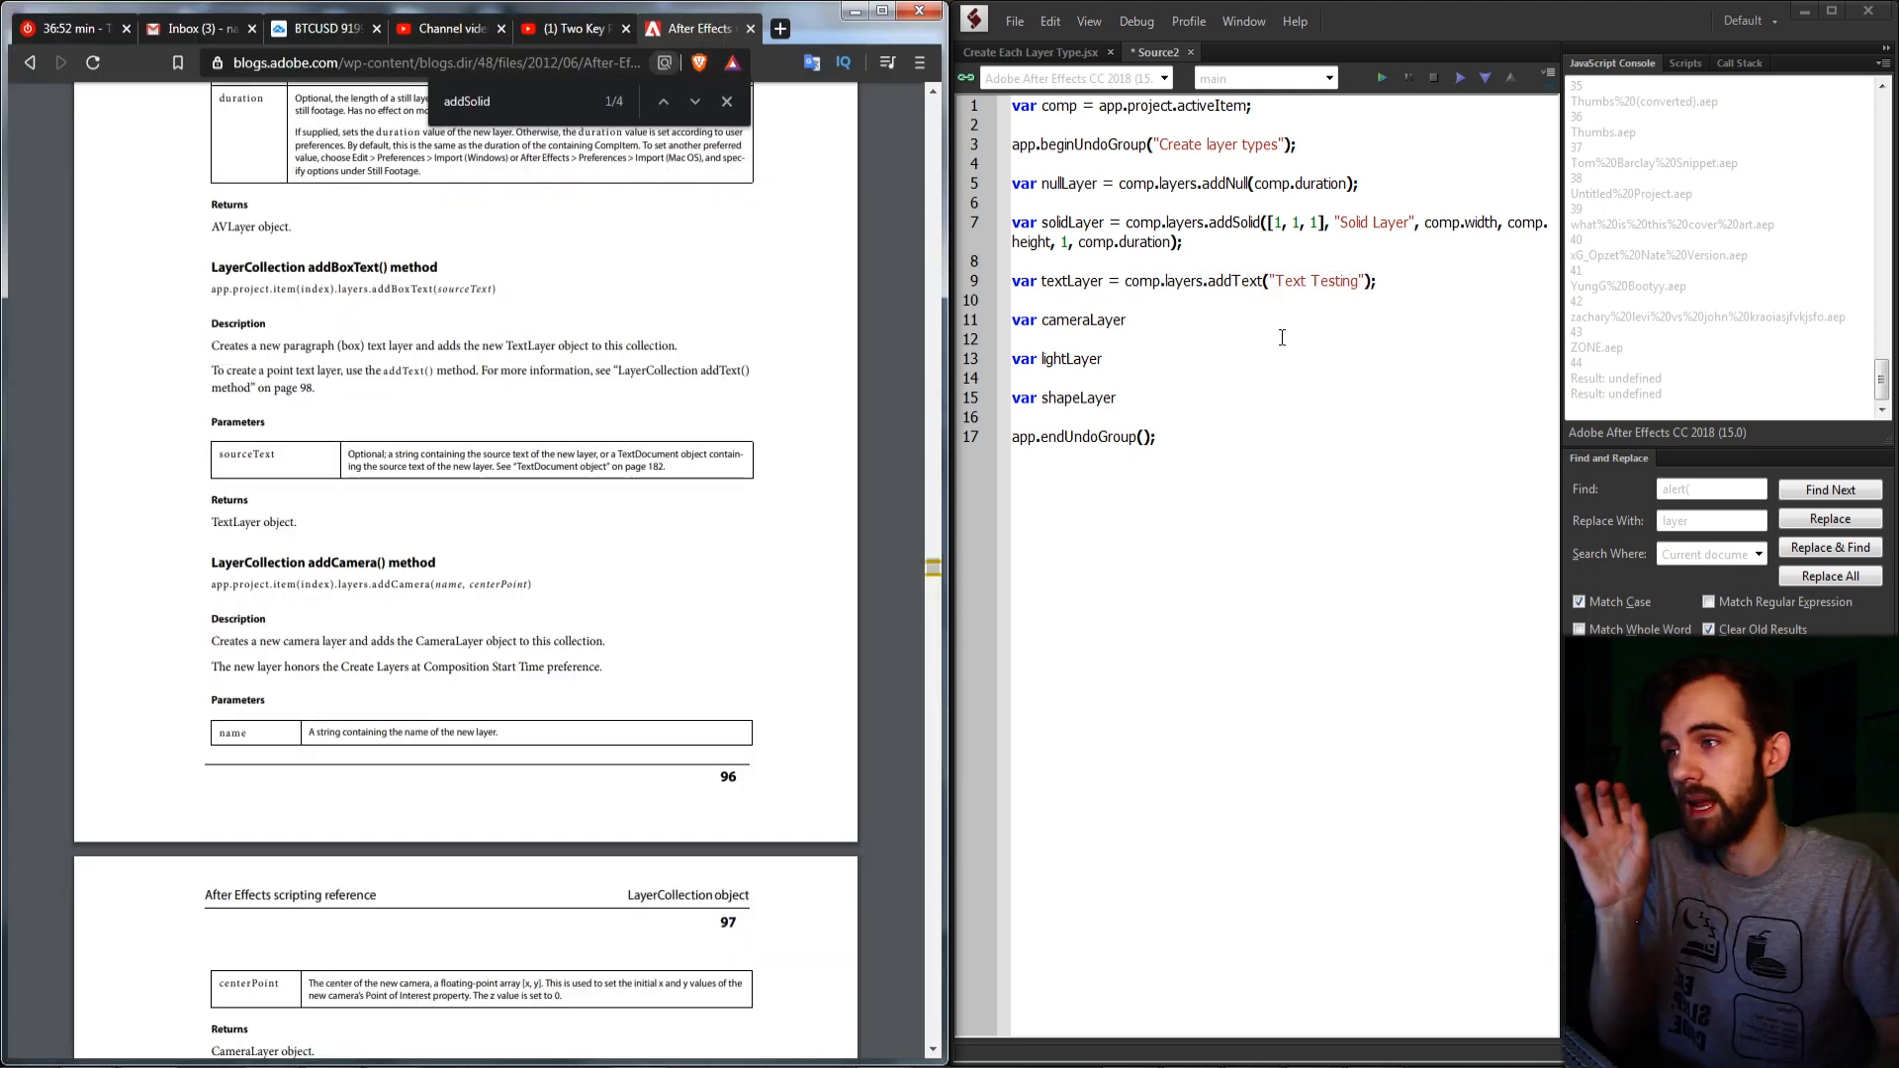
Assign cameraLayer = comp.layers.addCamera("Camera", [comp.width*.5, comp.height*.5]);
text(=)
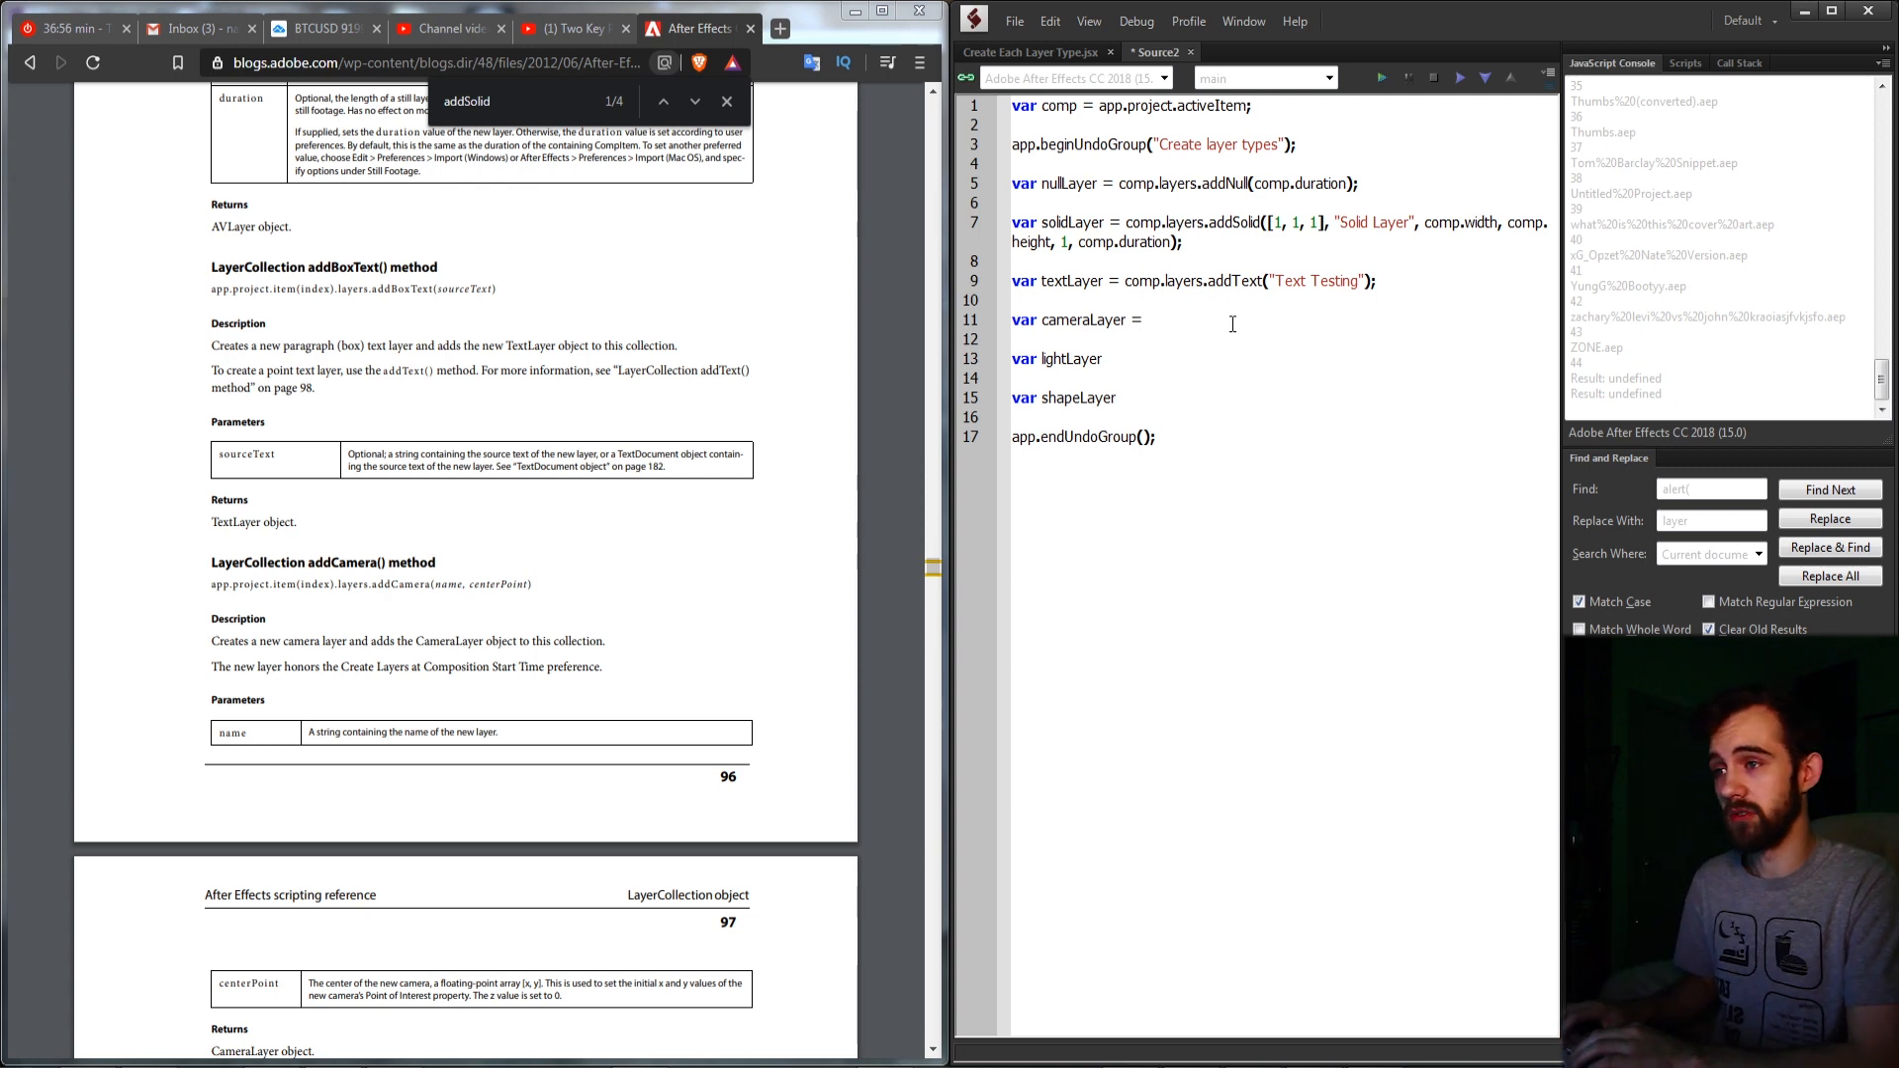
text(comp.layers)
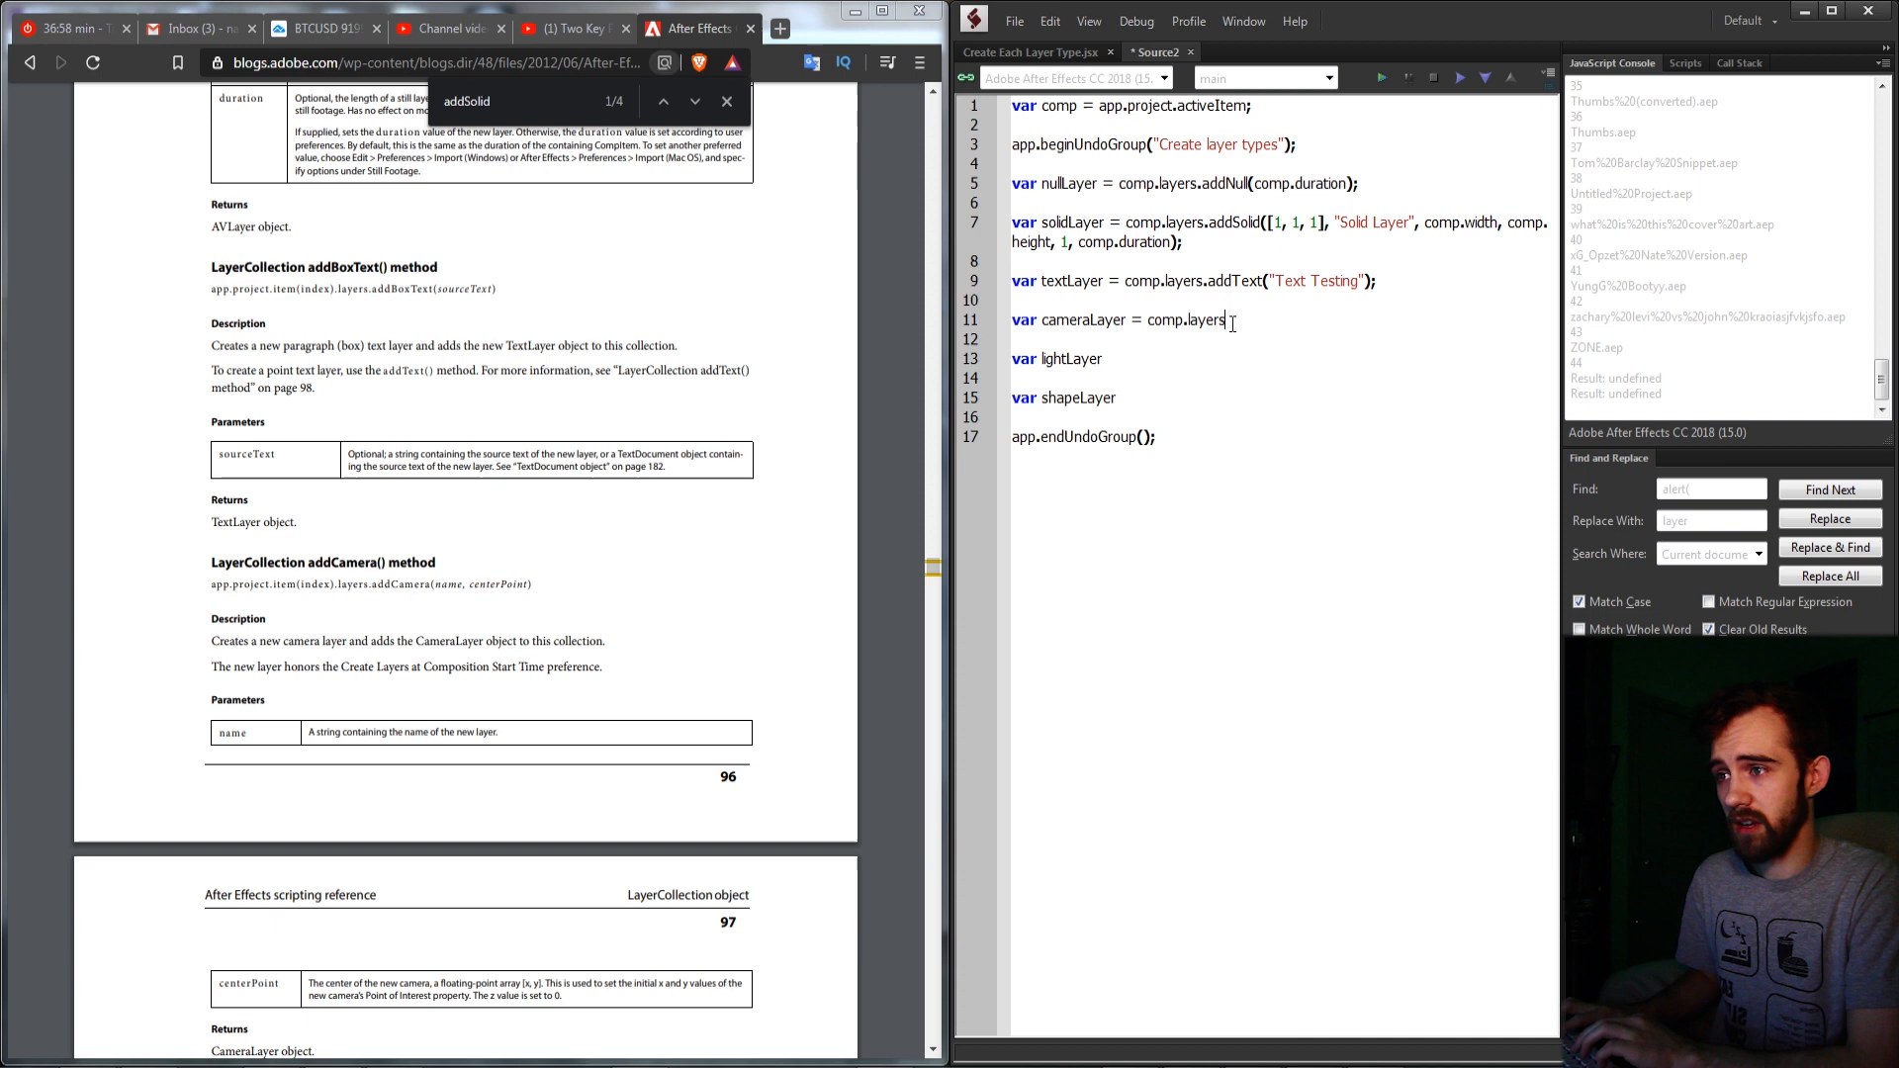
text(.addCamera();)
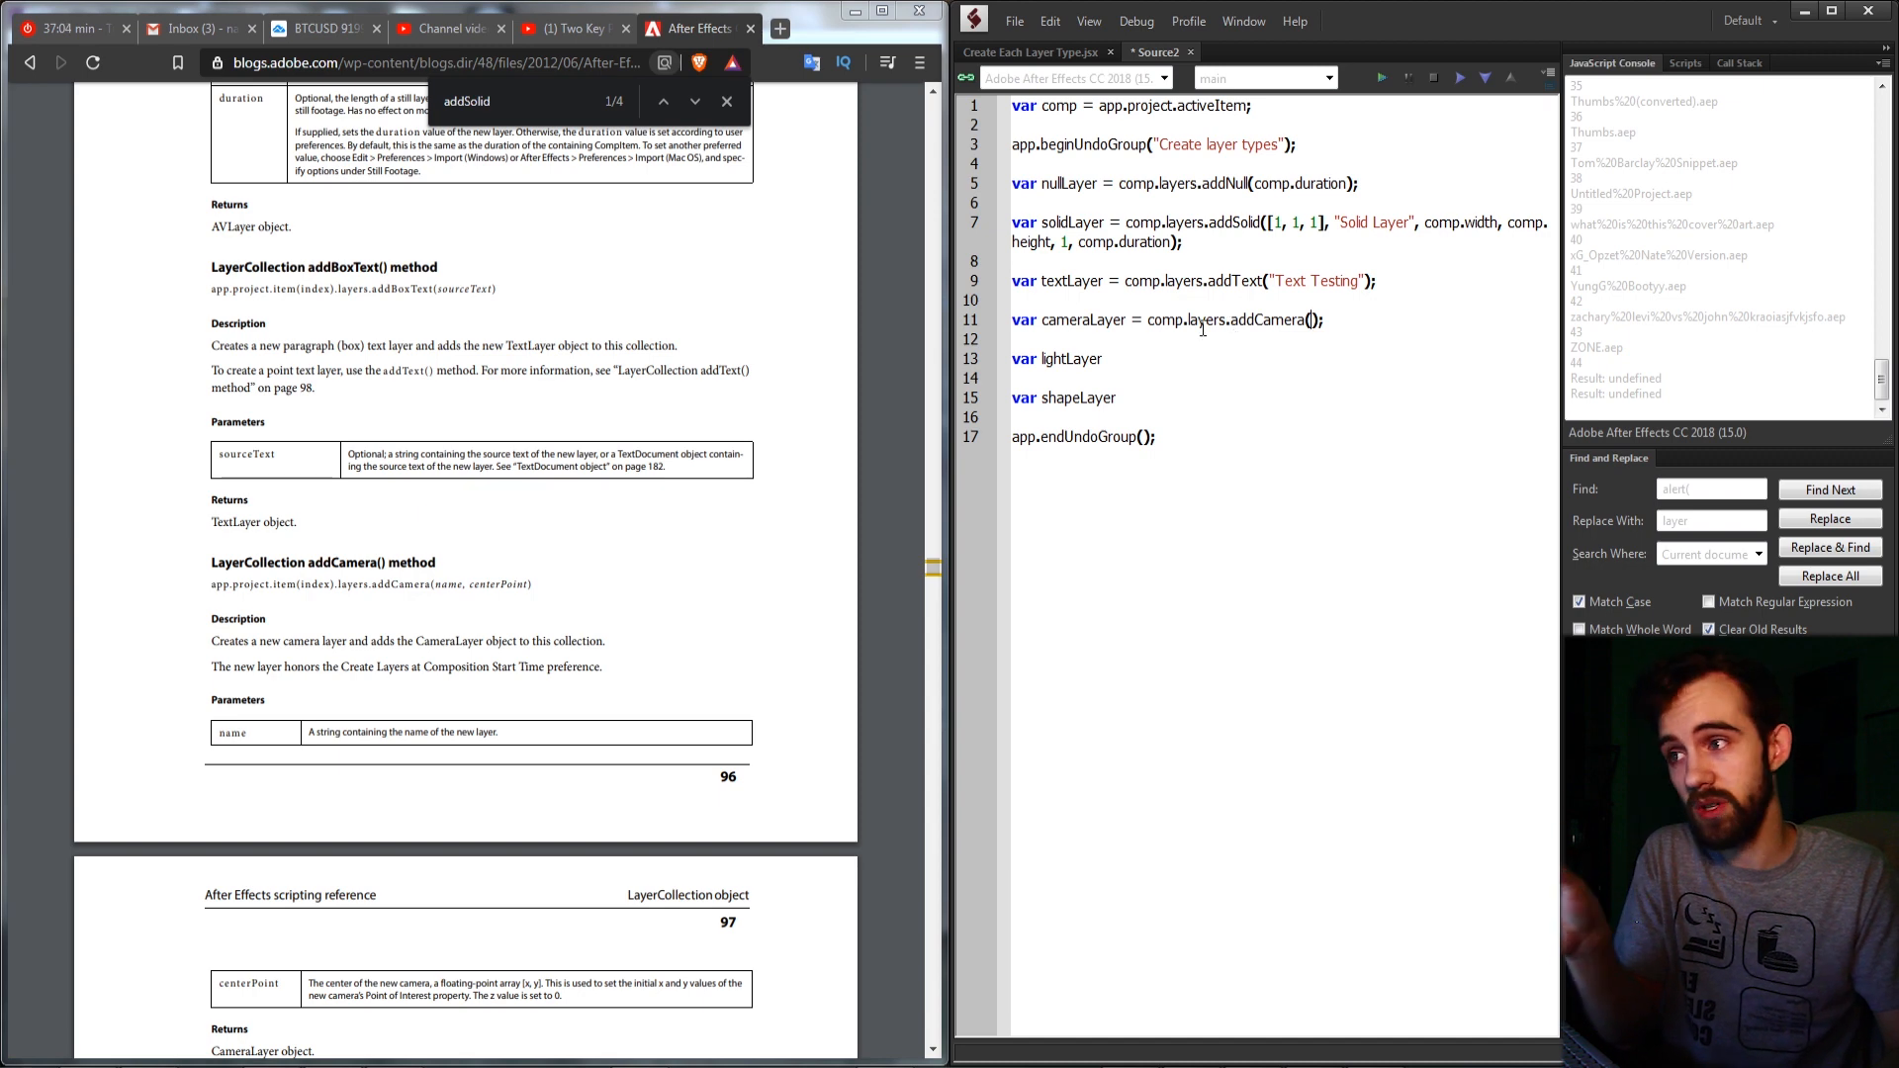
double_click(1205, 319)
text("Camera)
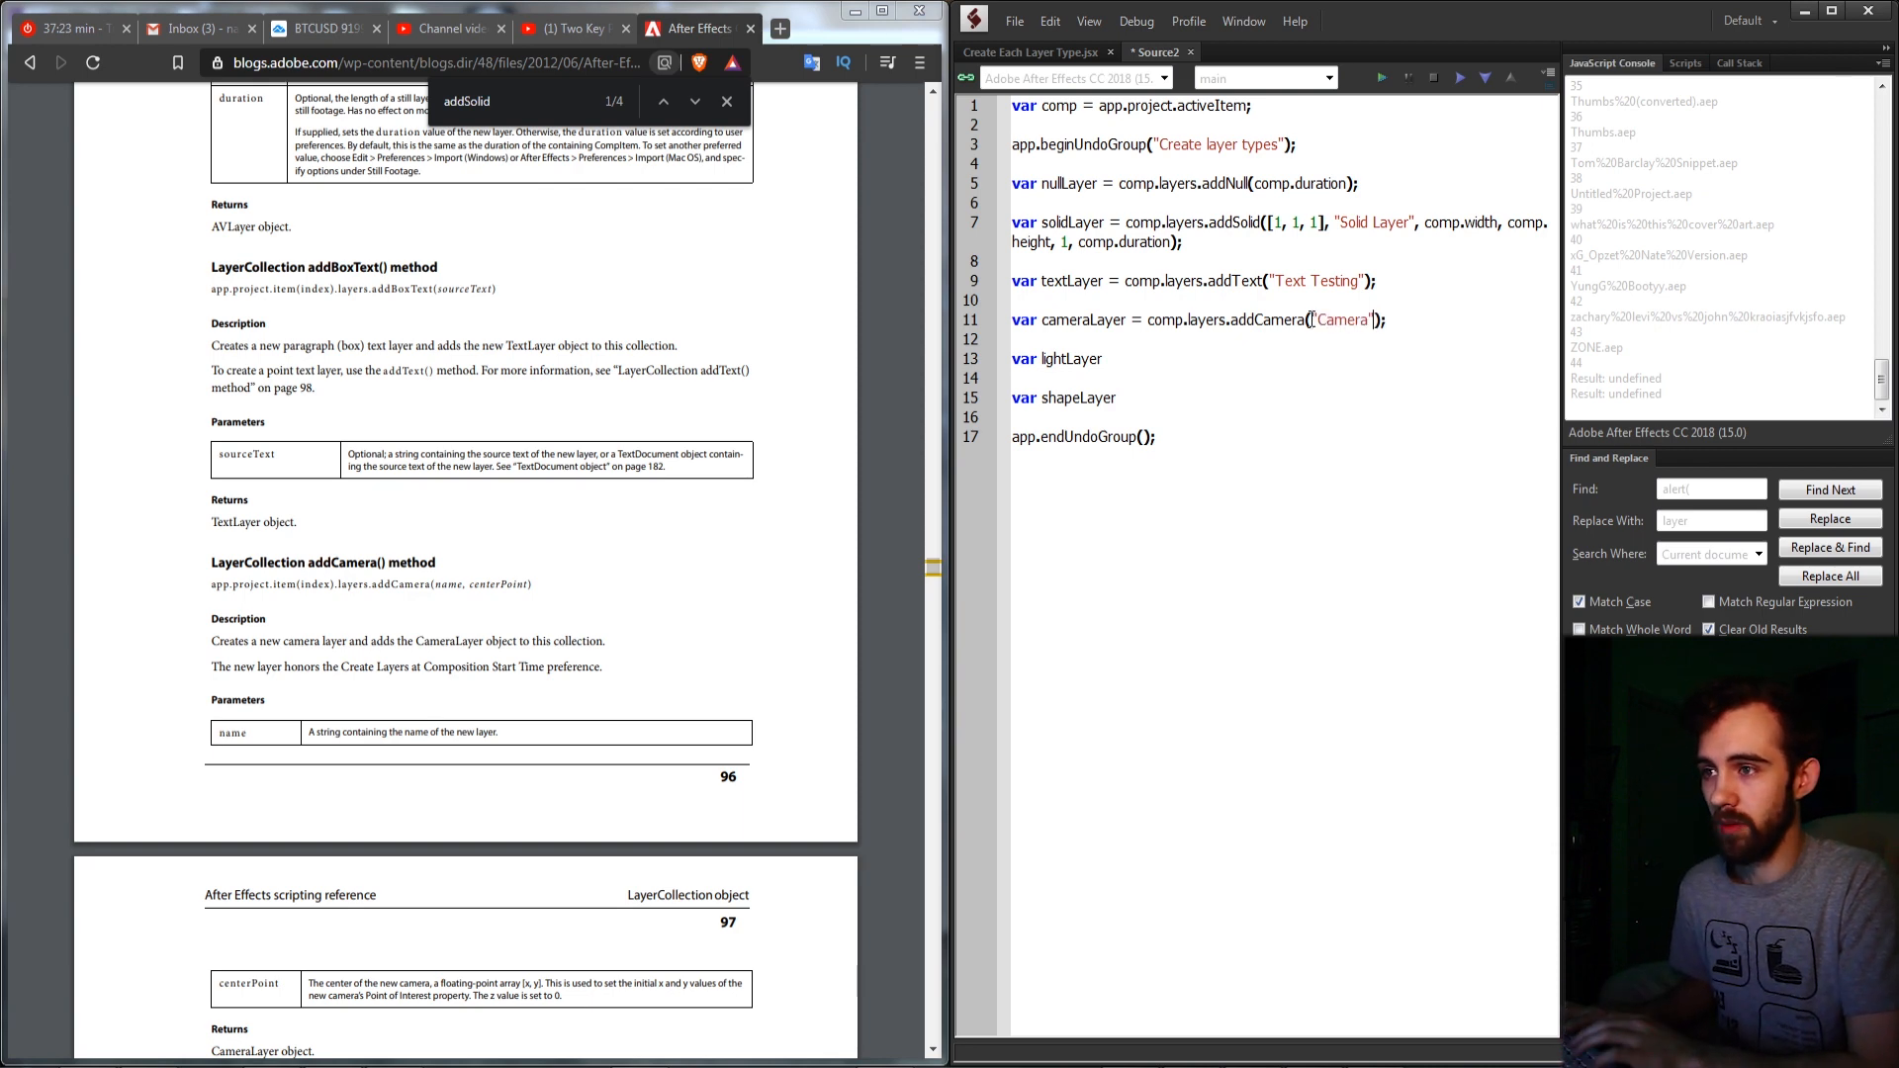
text(, [])
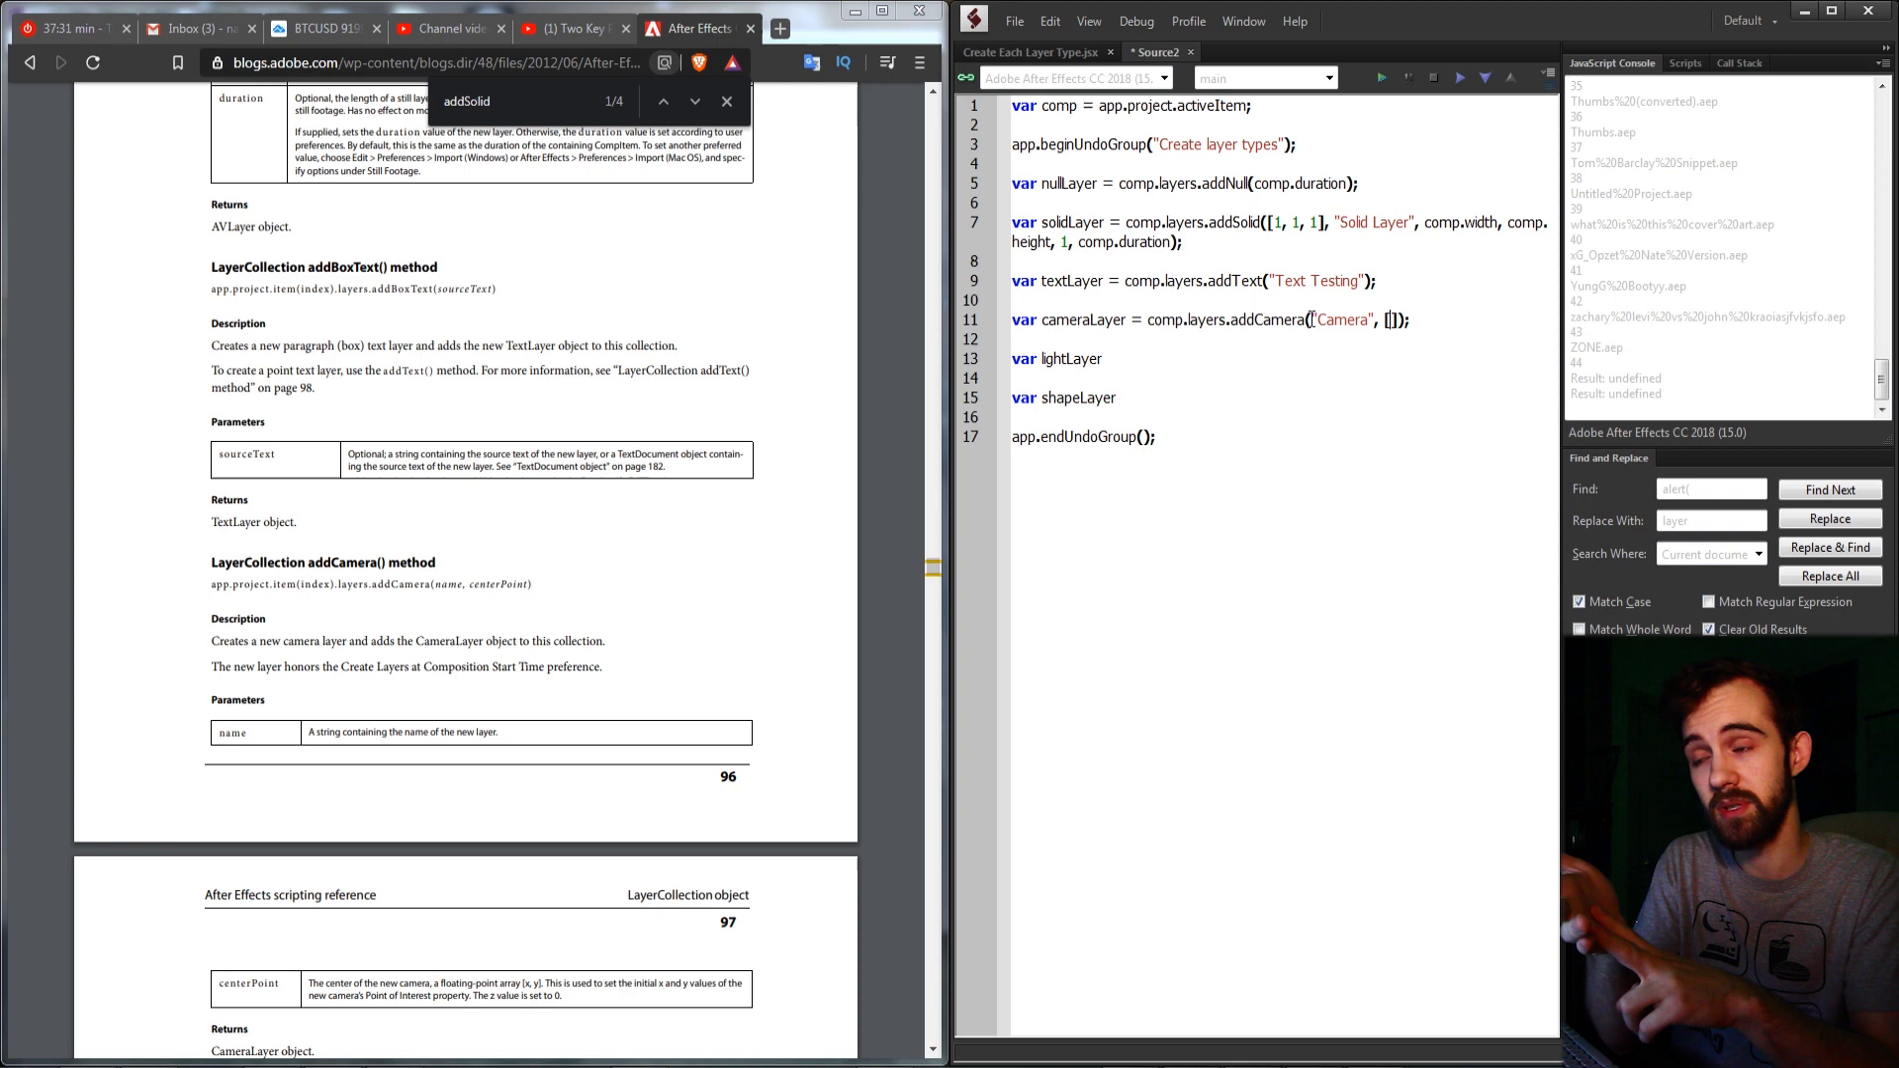
text(comp.width/2, comp.)
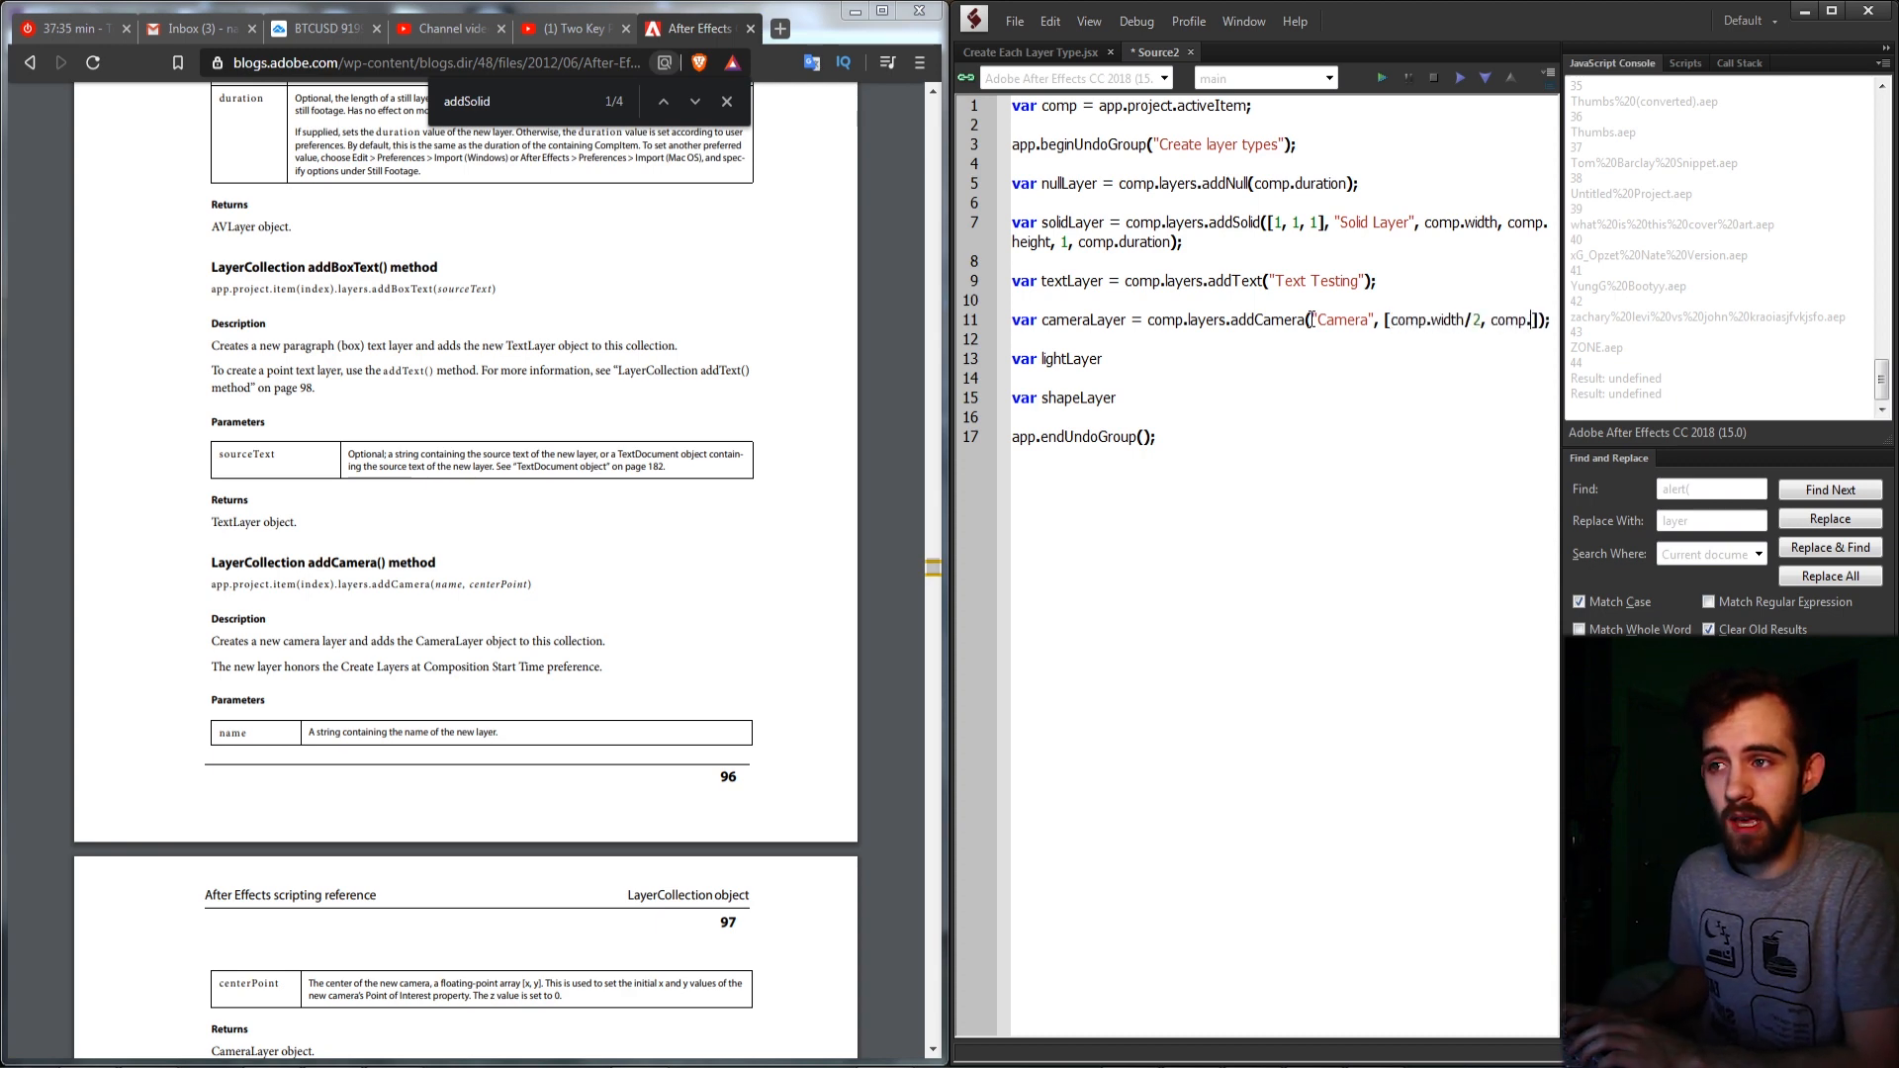
text(height/2]);)
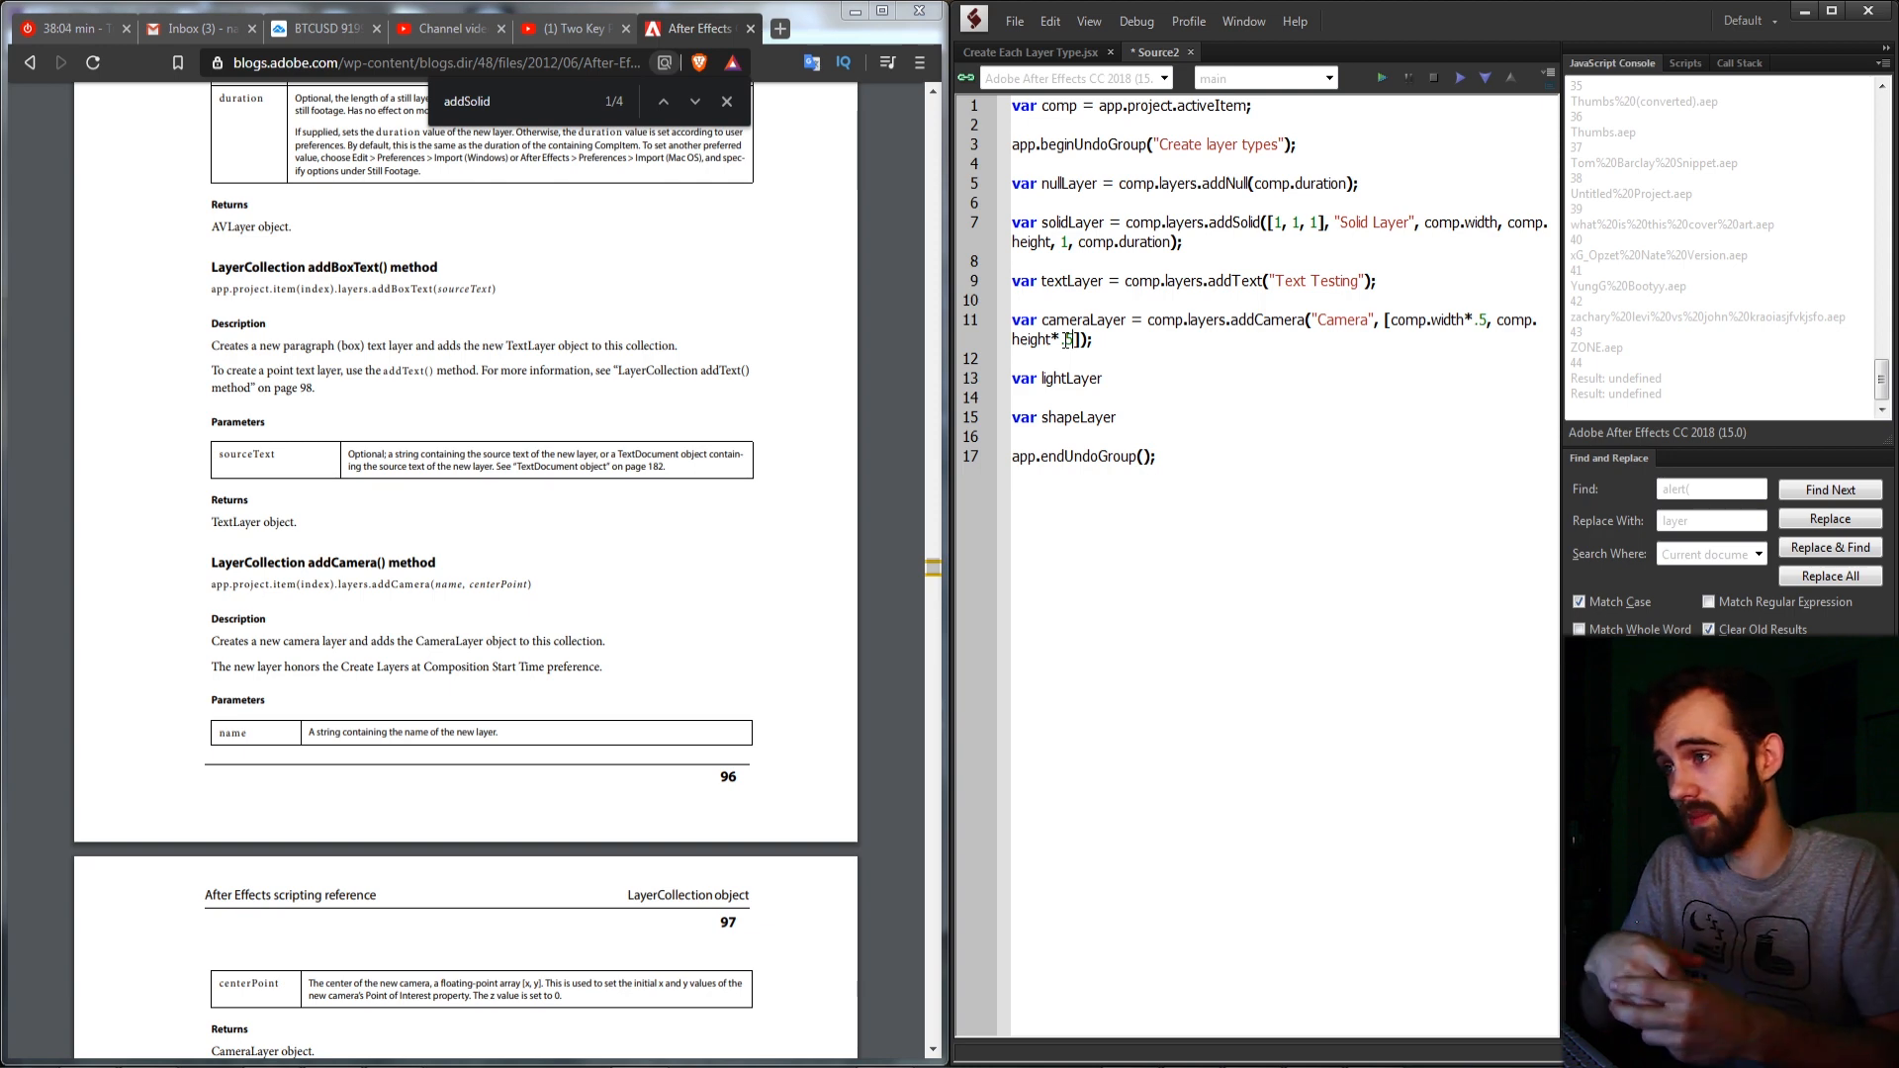
scroll(down, 3)
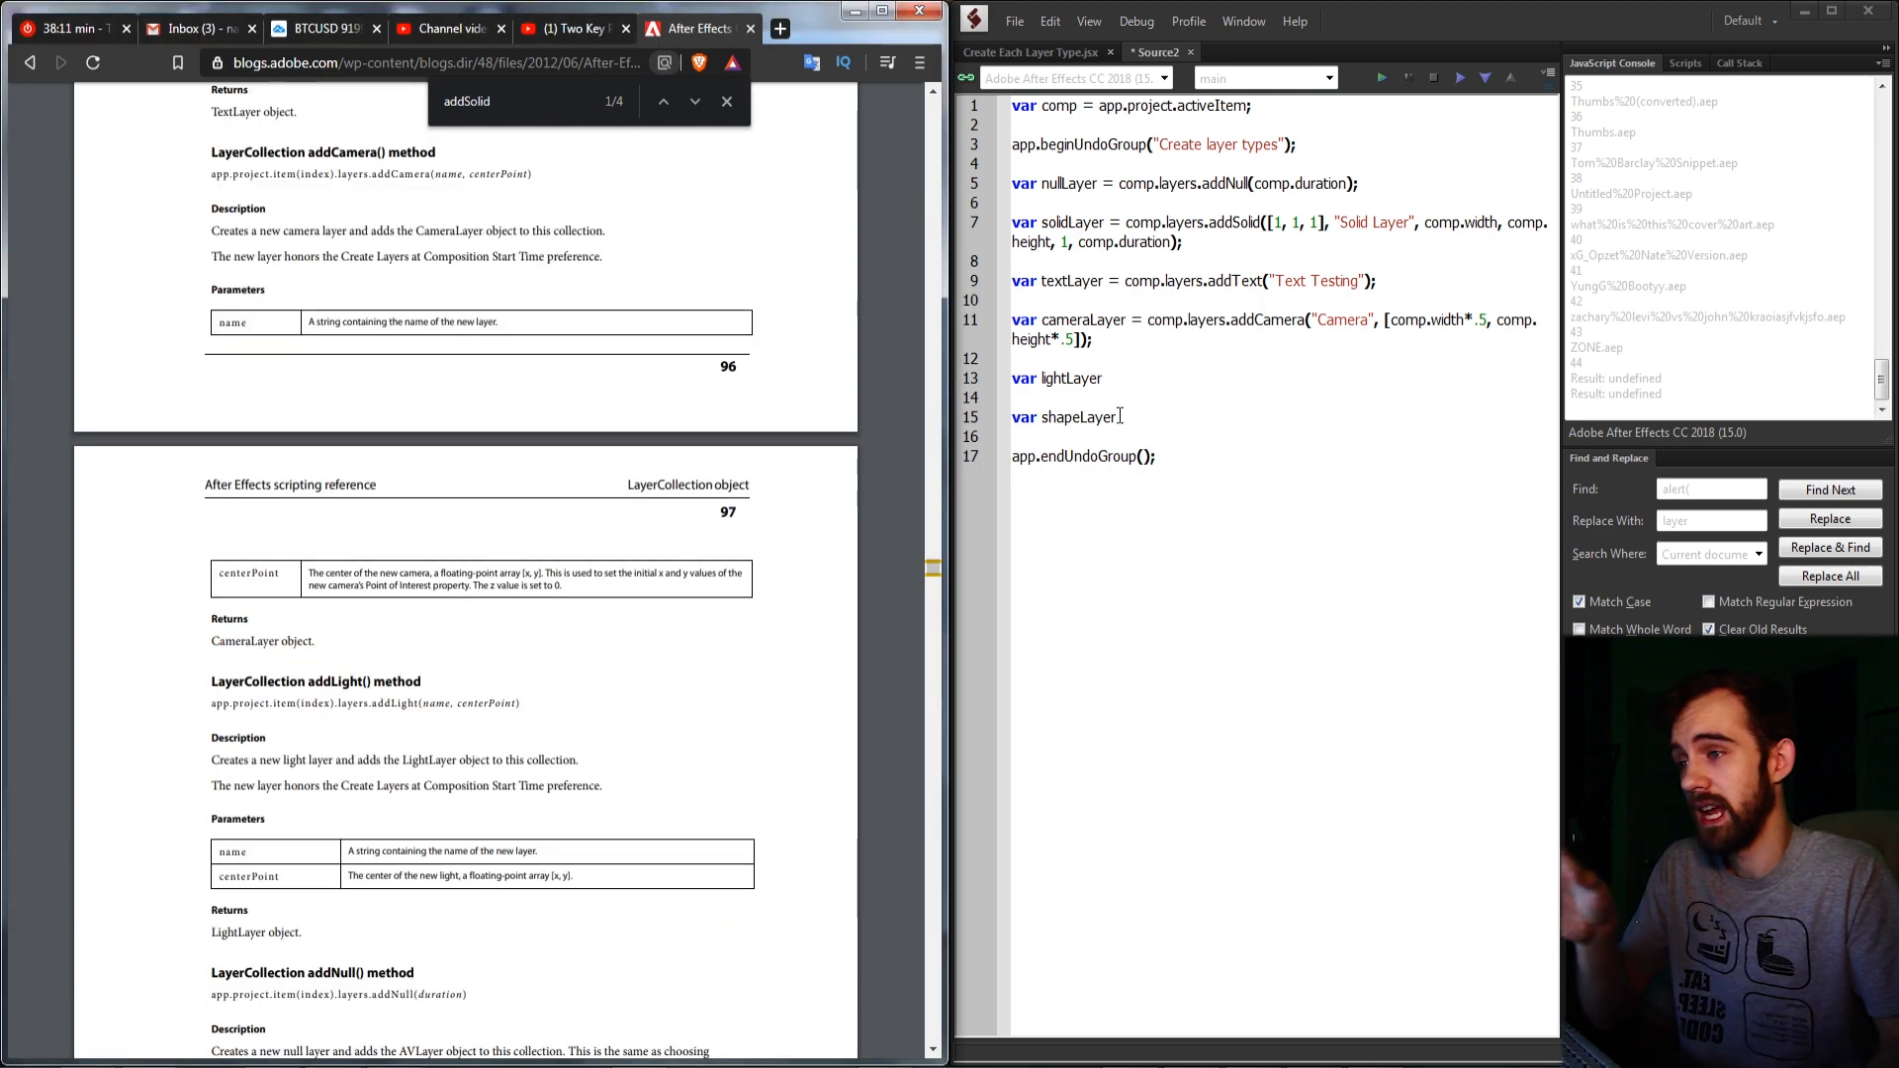
Assign lightLayer = comp.layers.addLight("My Light", ...) reusing the camera's centre-position arguments
text(=)
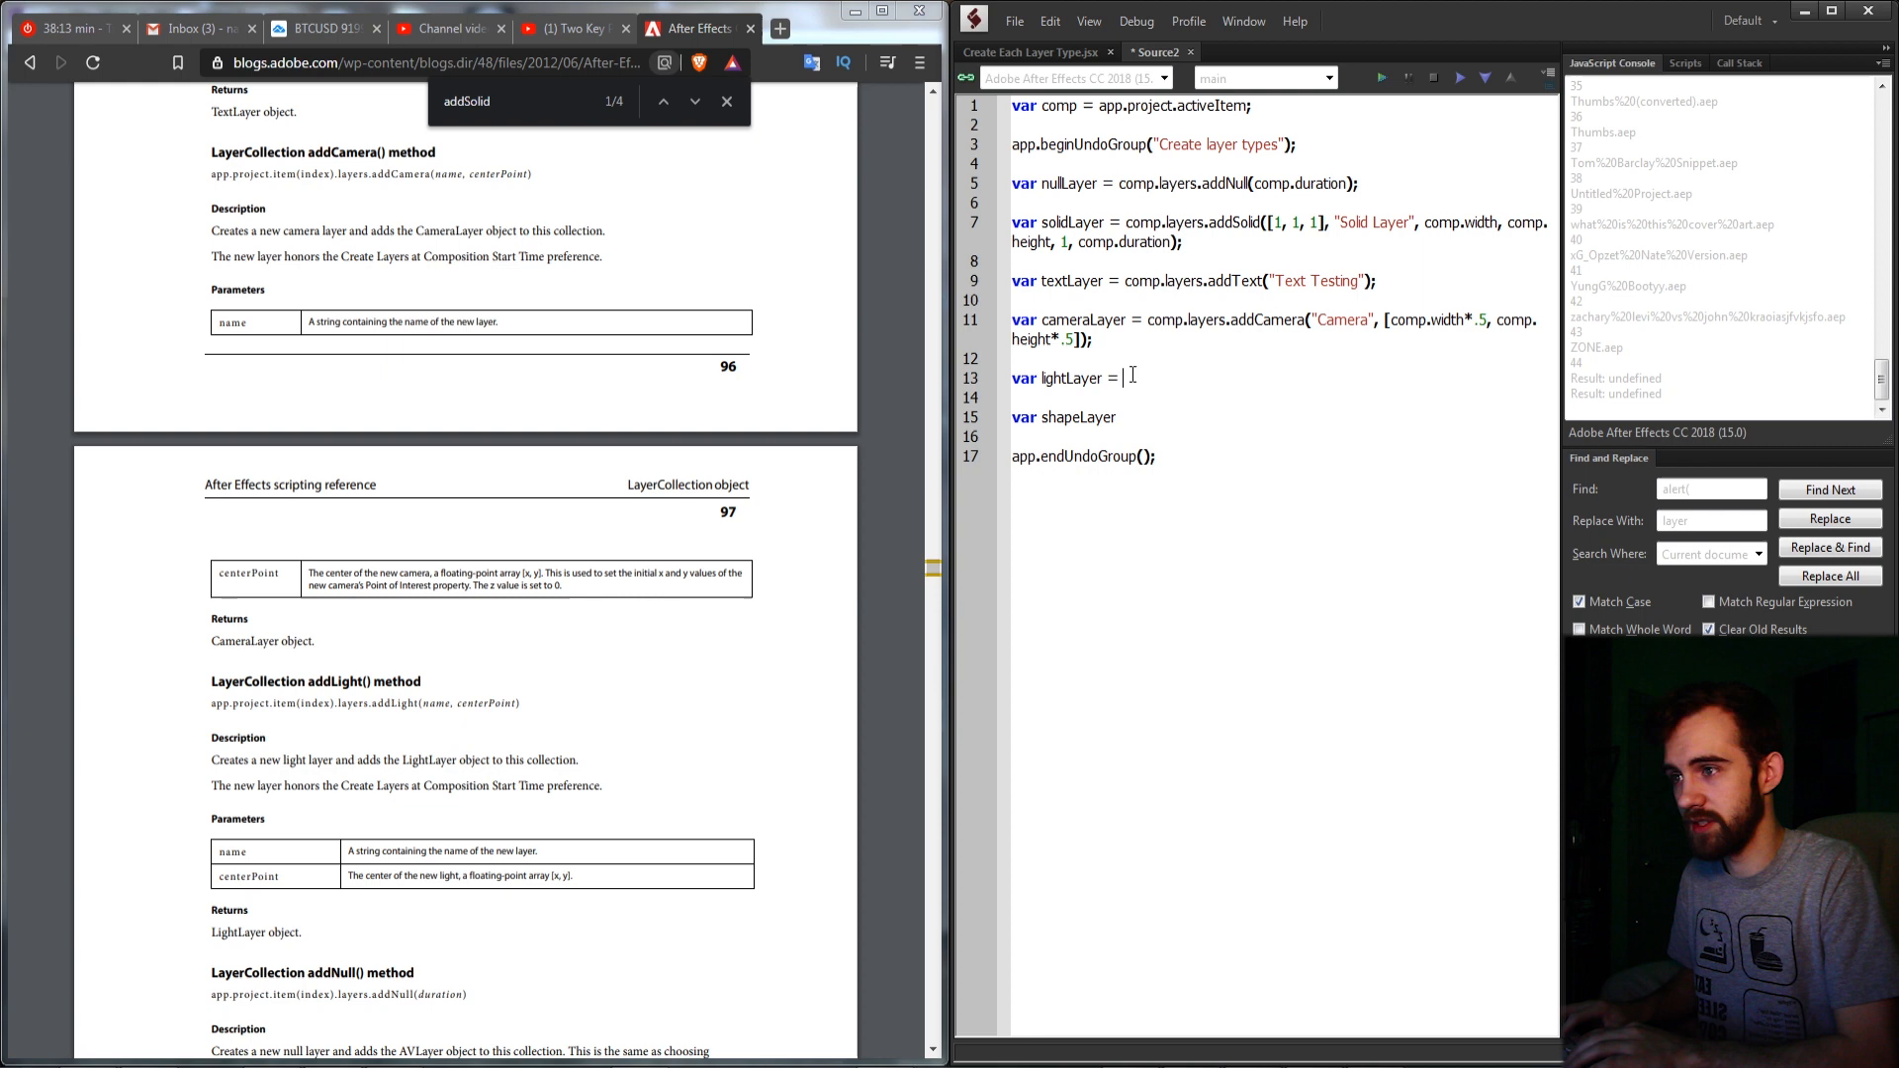
text(comp.layers)
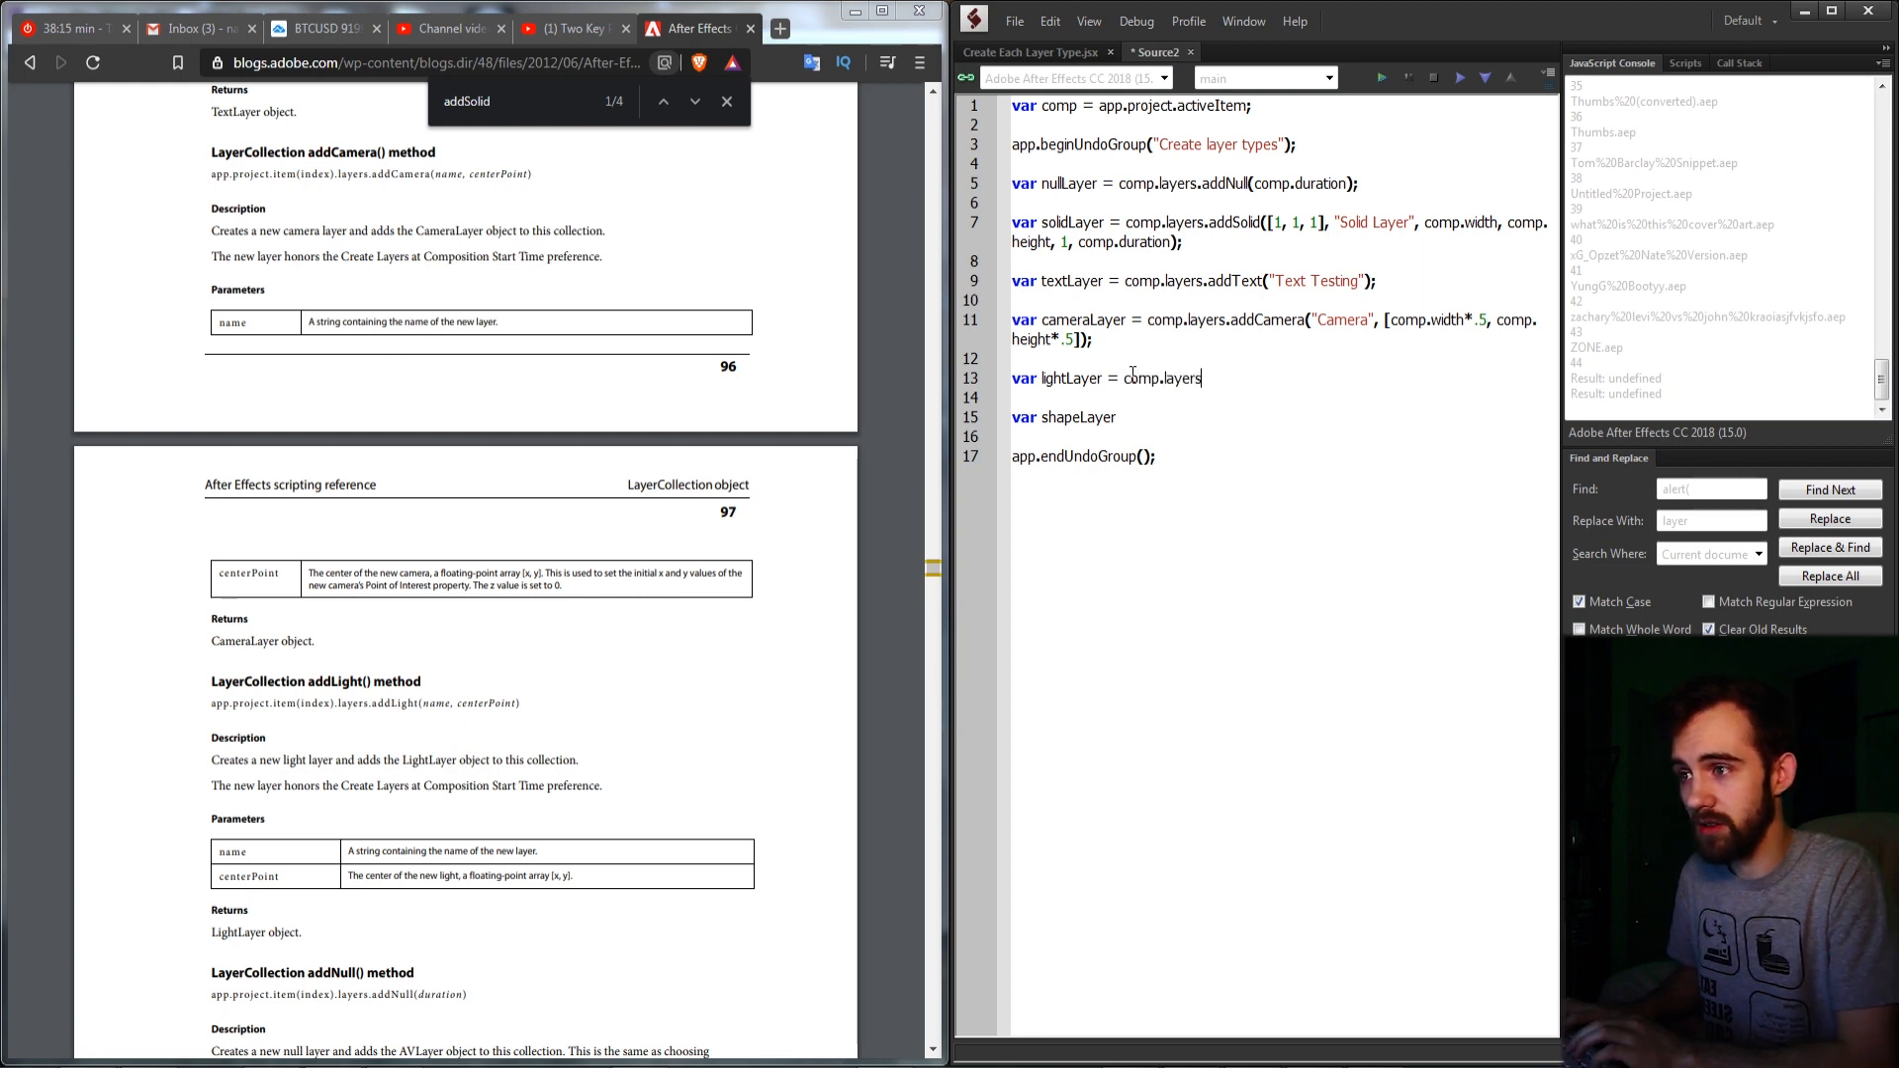
text(.addLight)
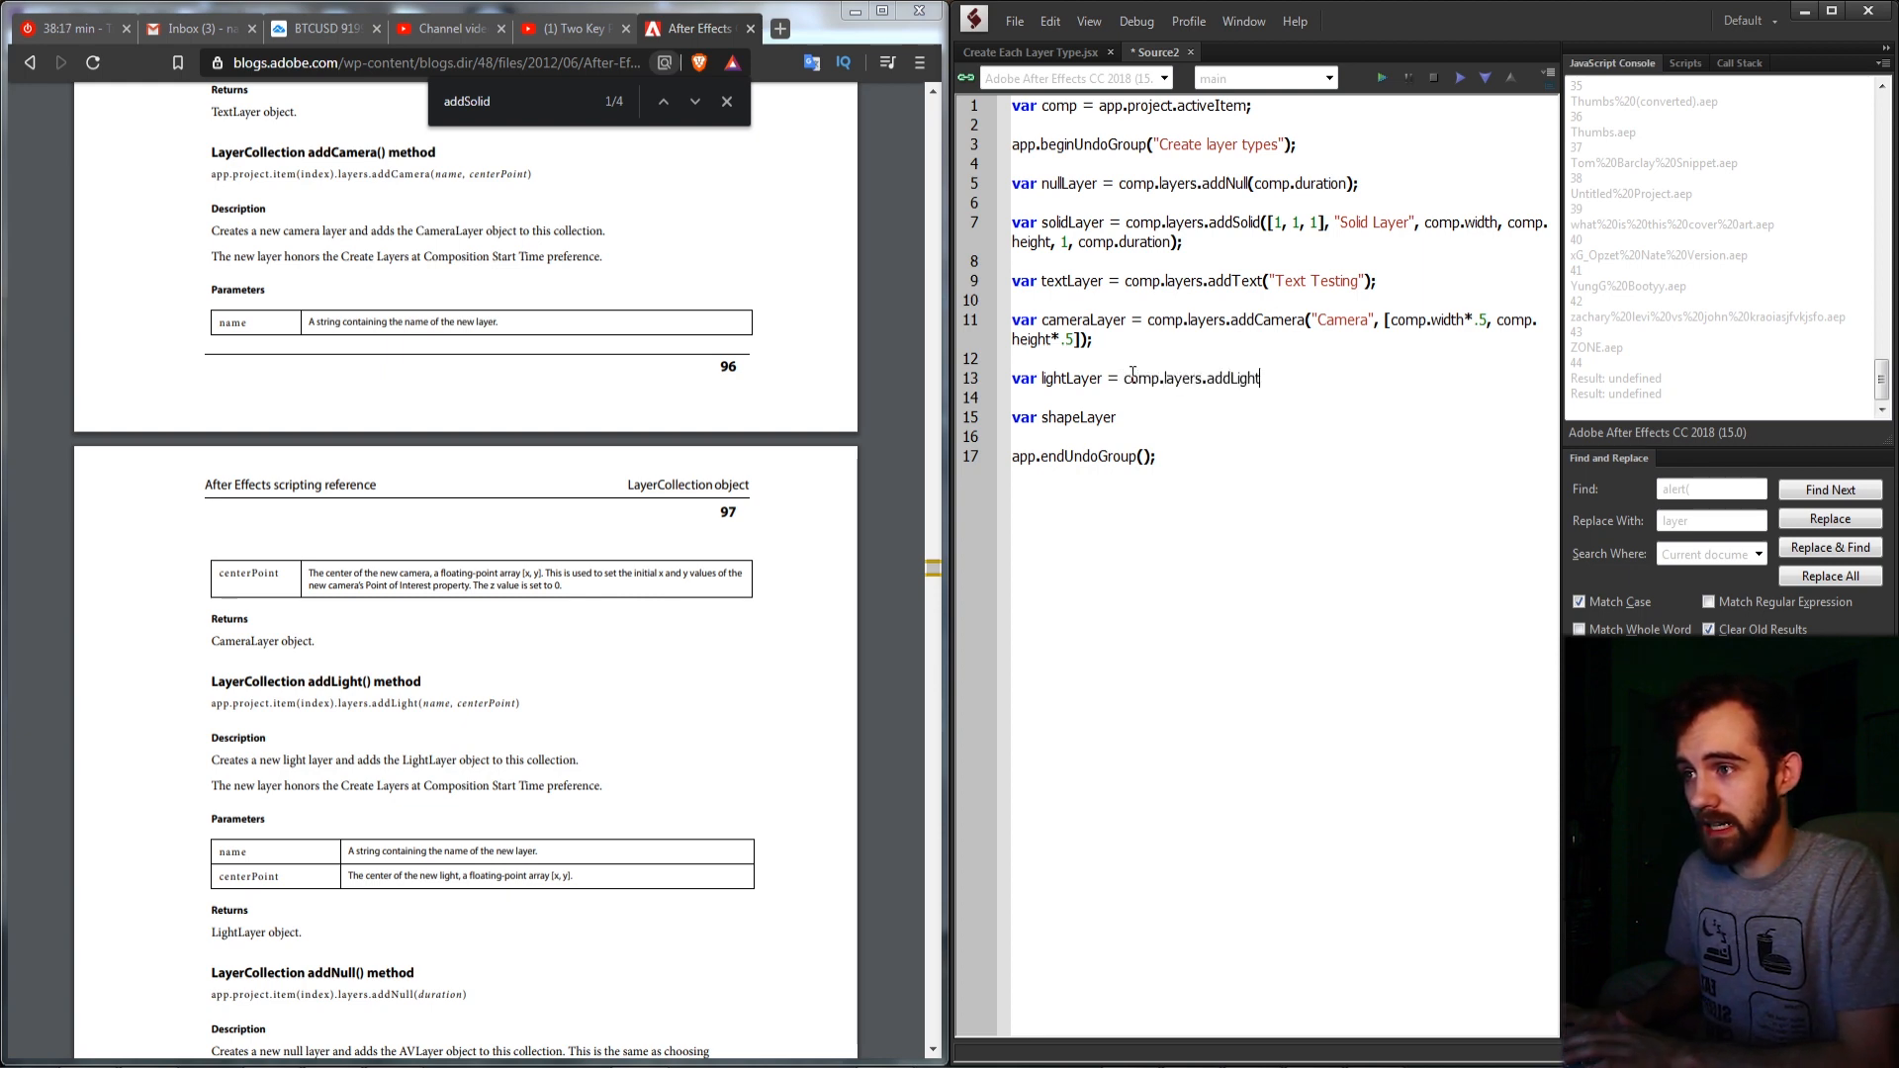
text(();)
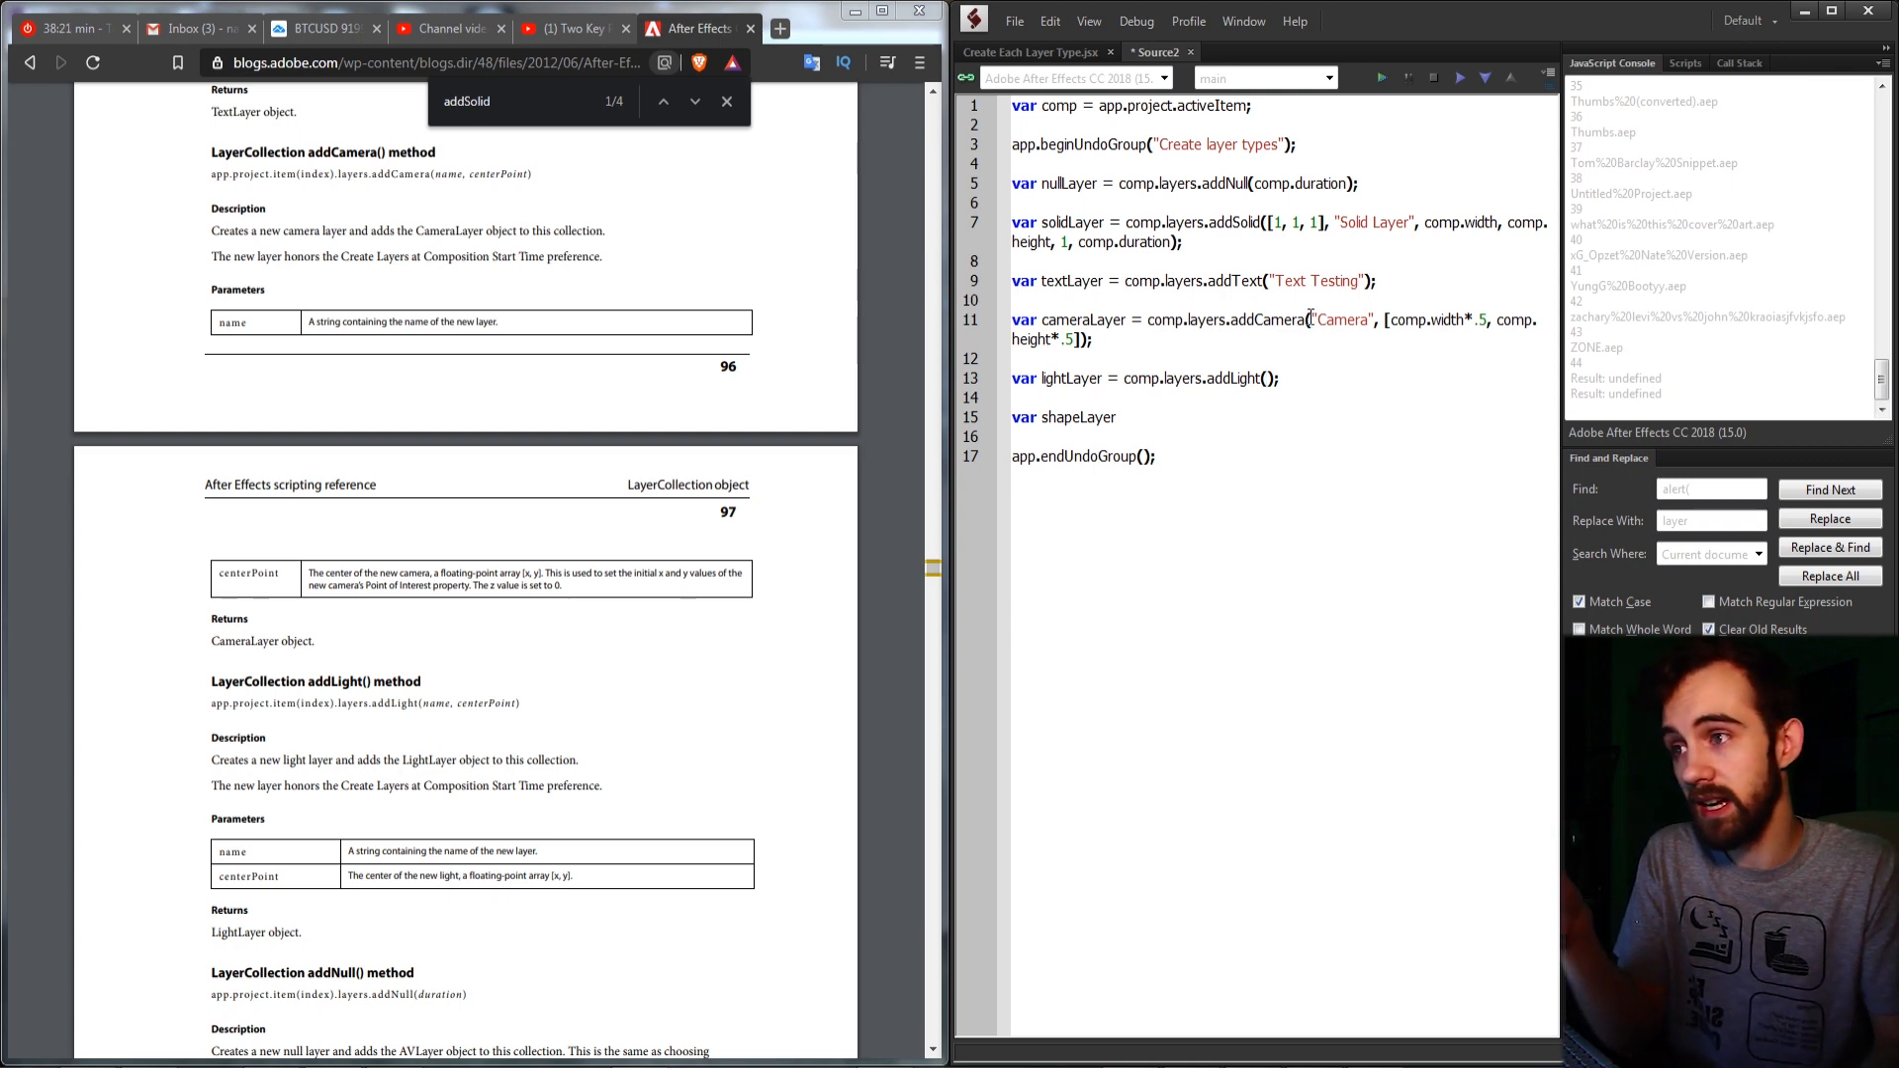
drag(1310, 319, 1091, 340)
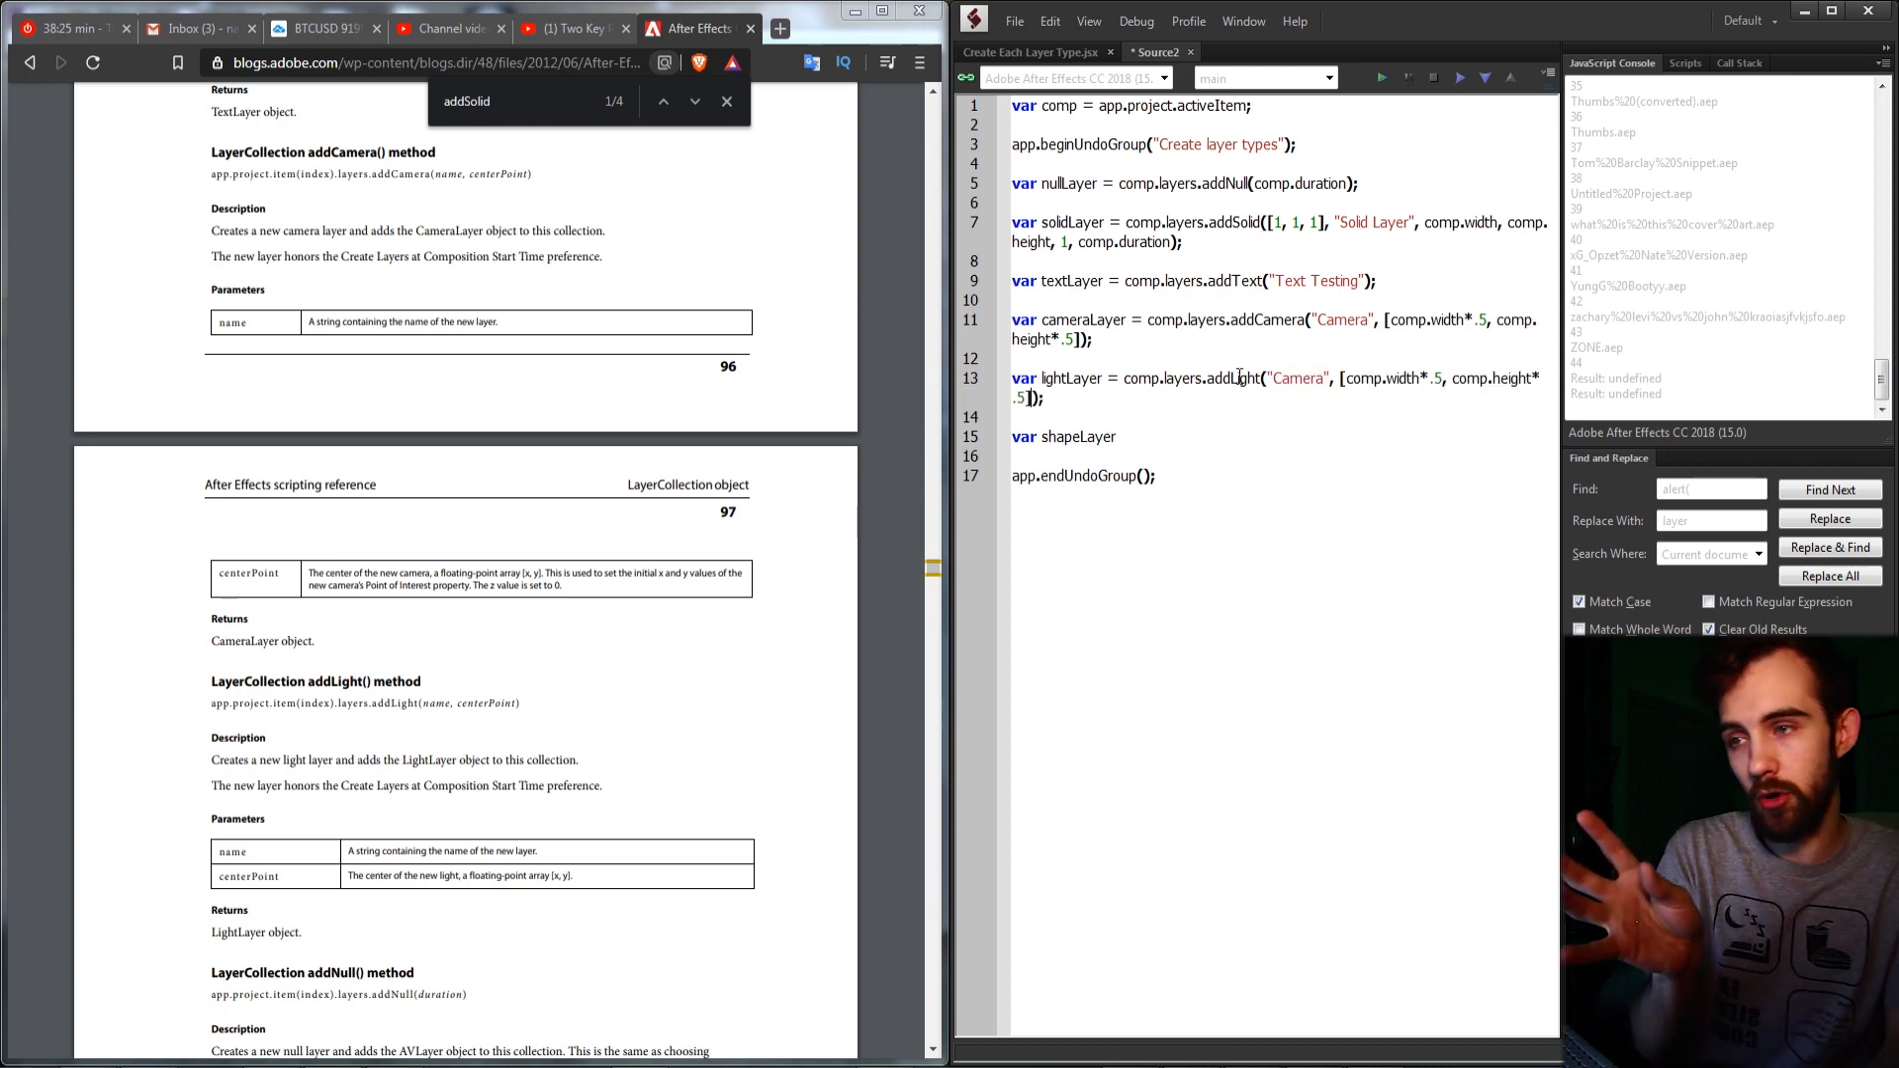
double_click(1296, 378)
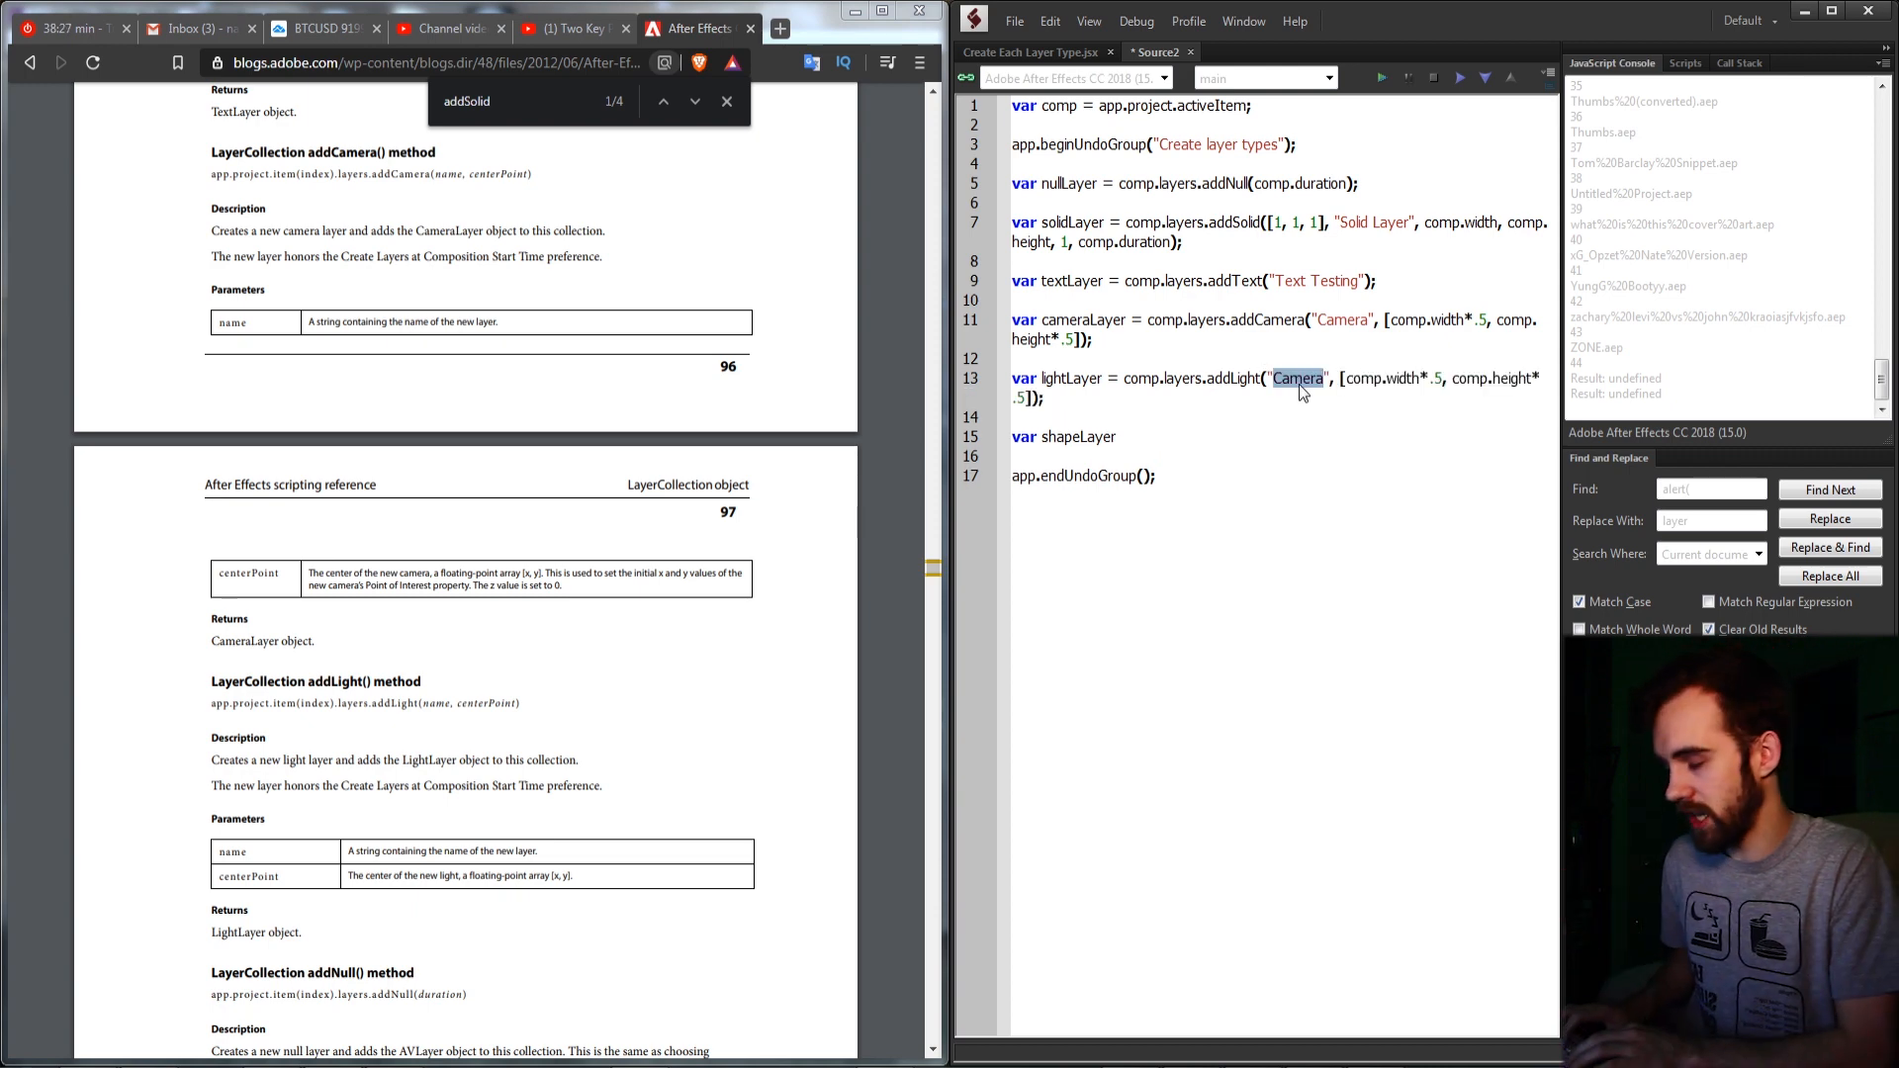
text(My light)
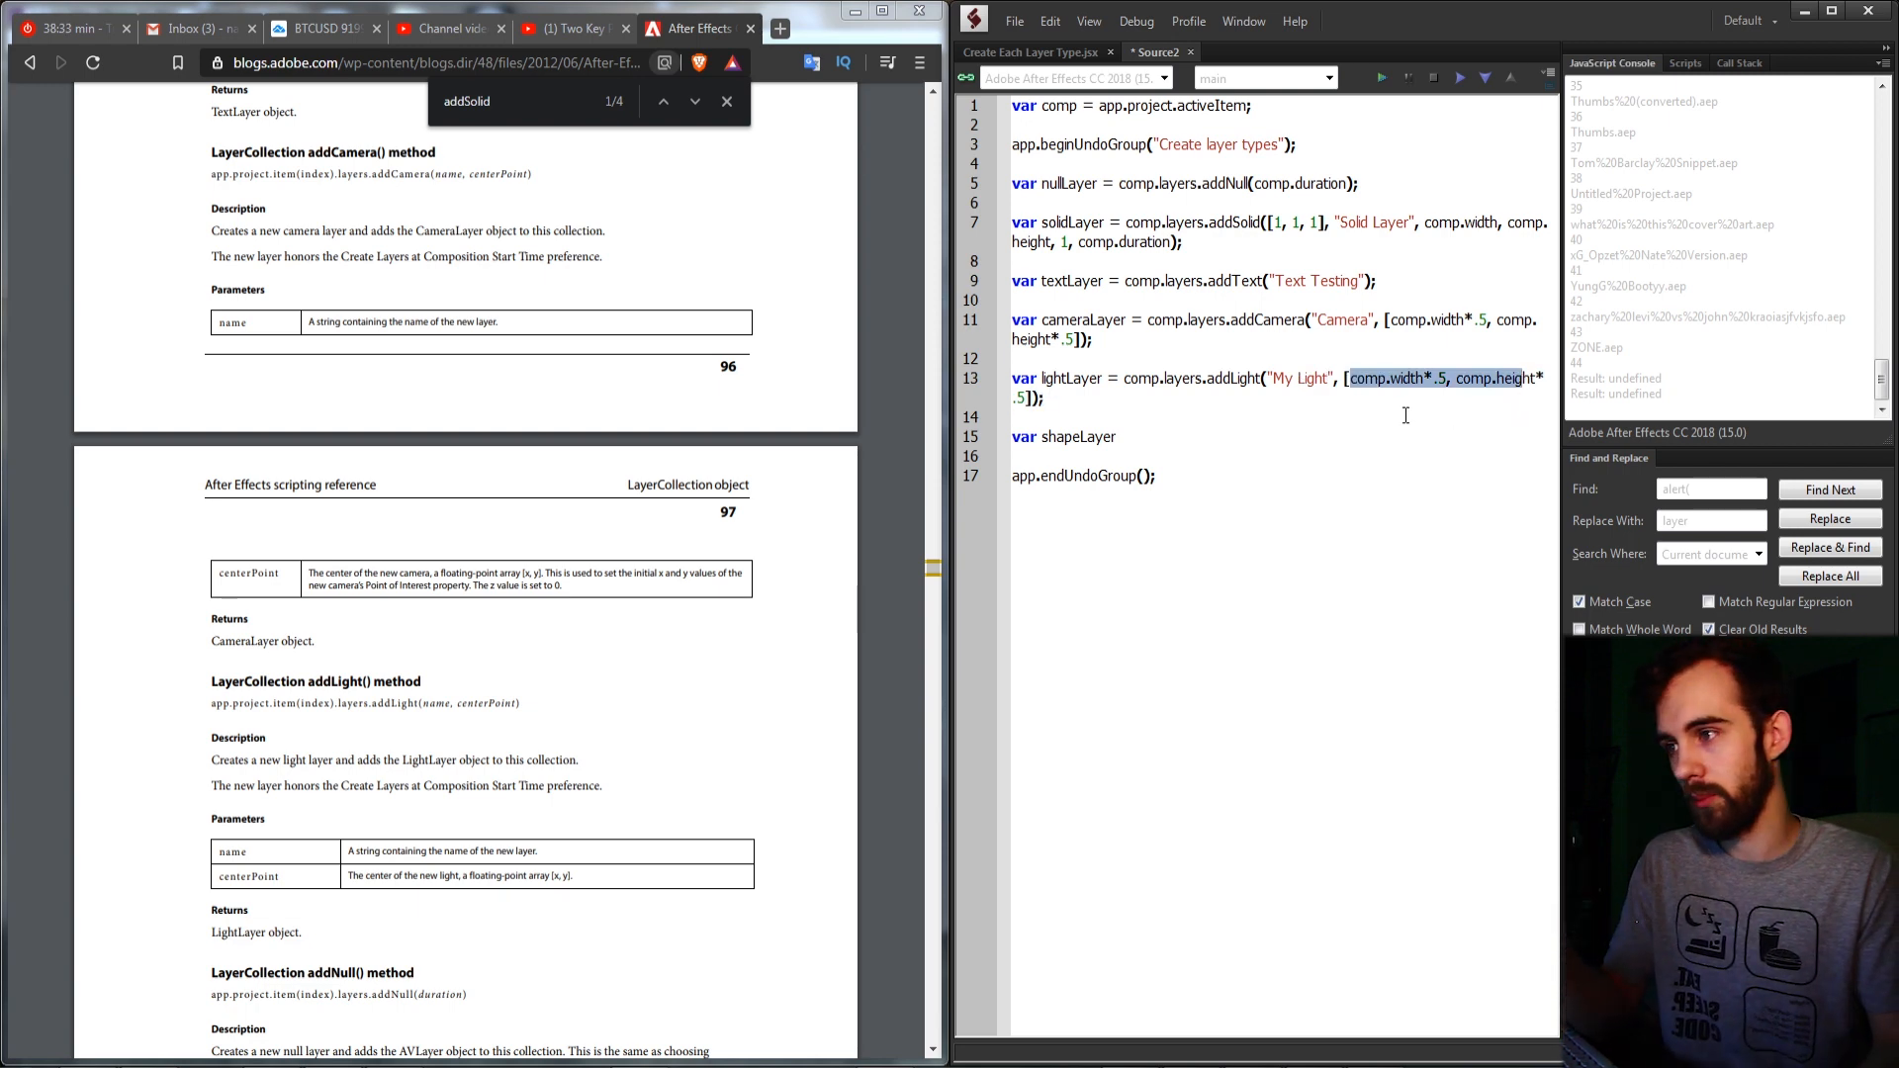
scroll(down, 3)
text( = comp.)
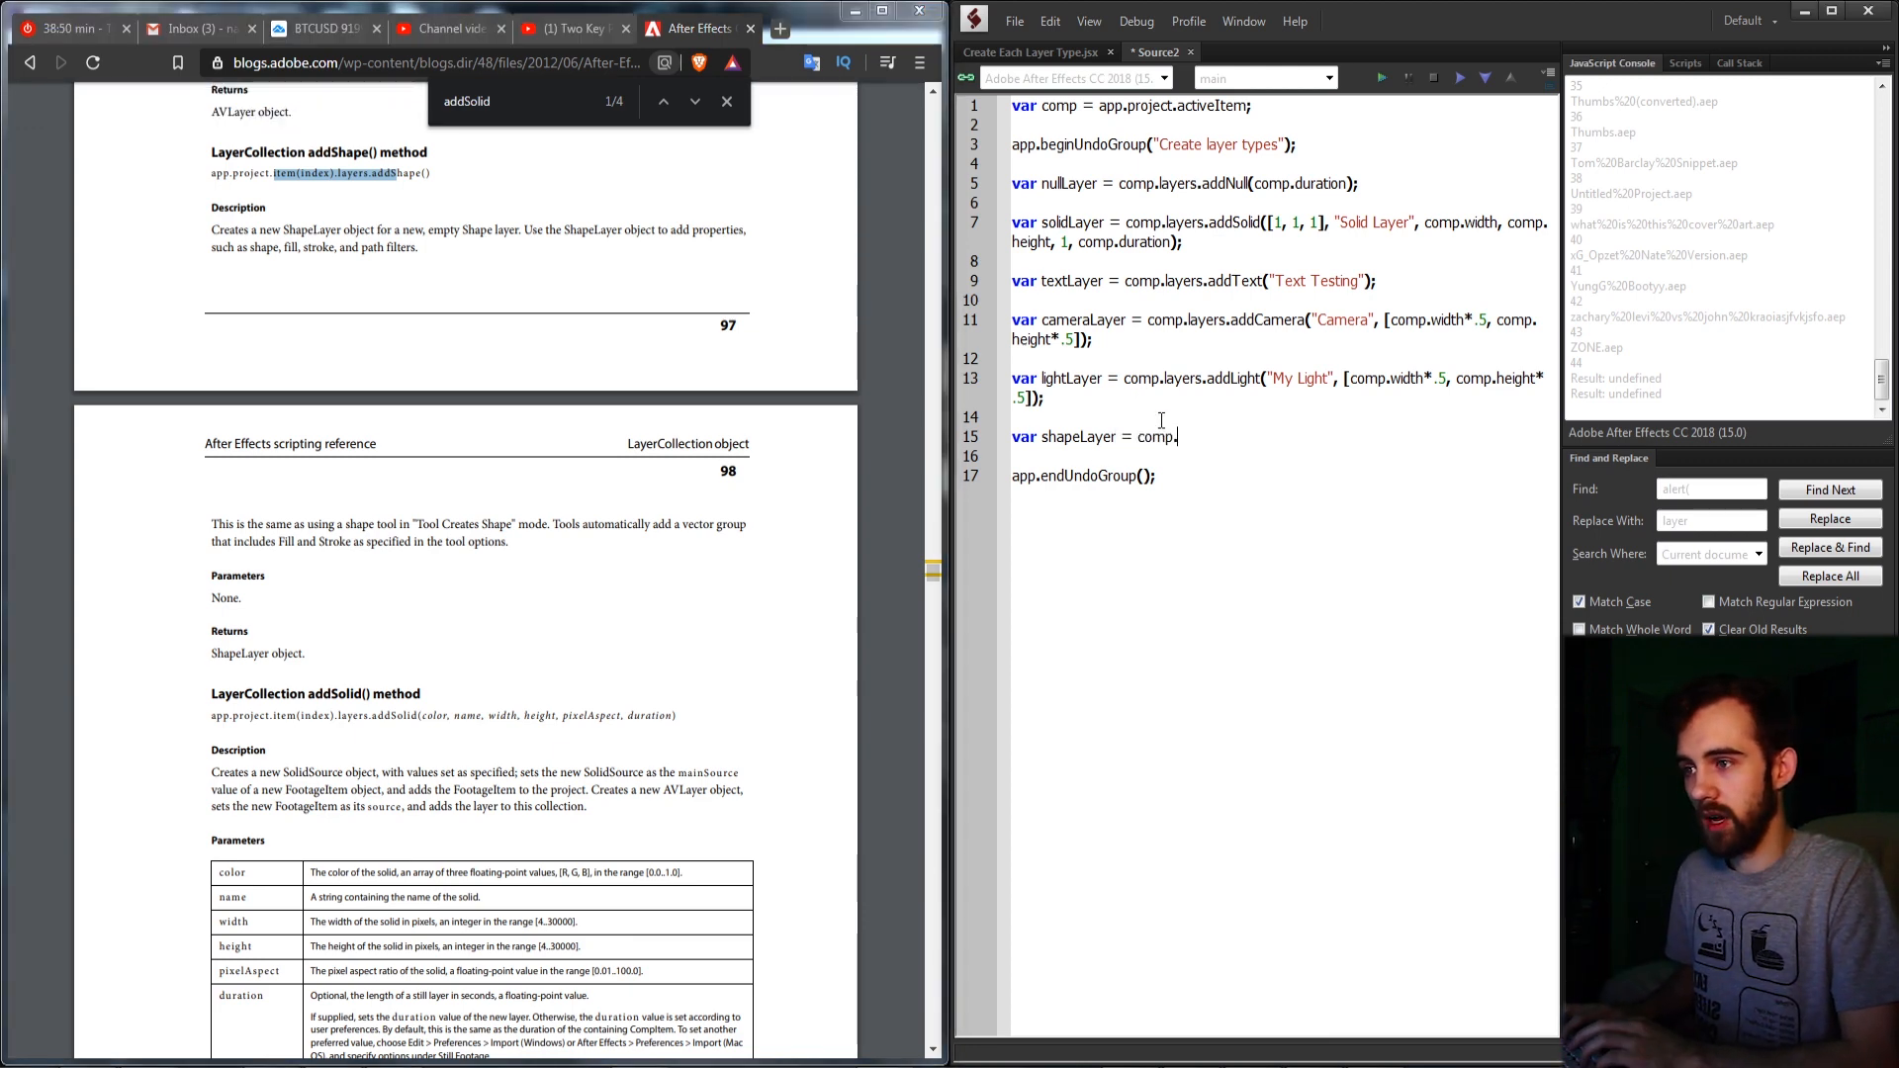
Complete the shapeLayer line as comp.layers.addShape();
text(layers.addShape();)
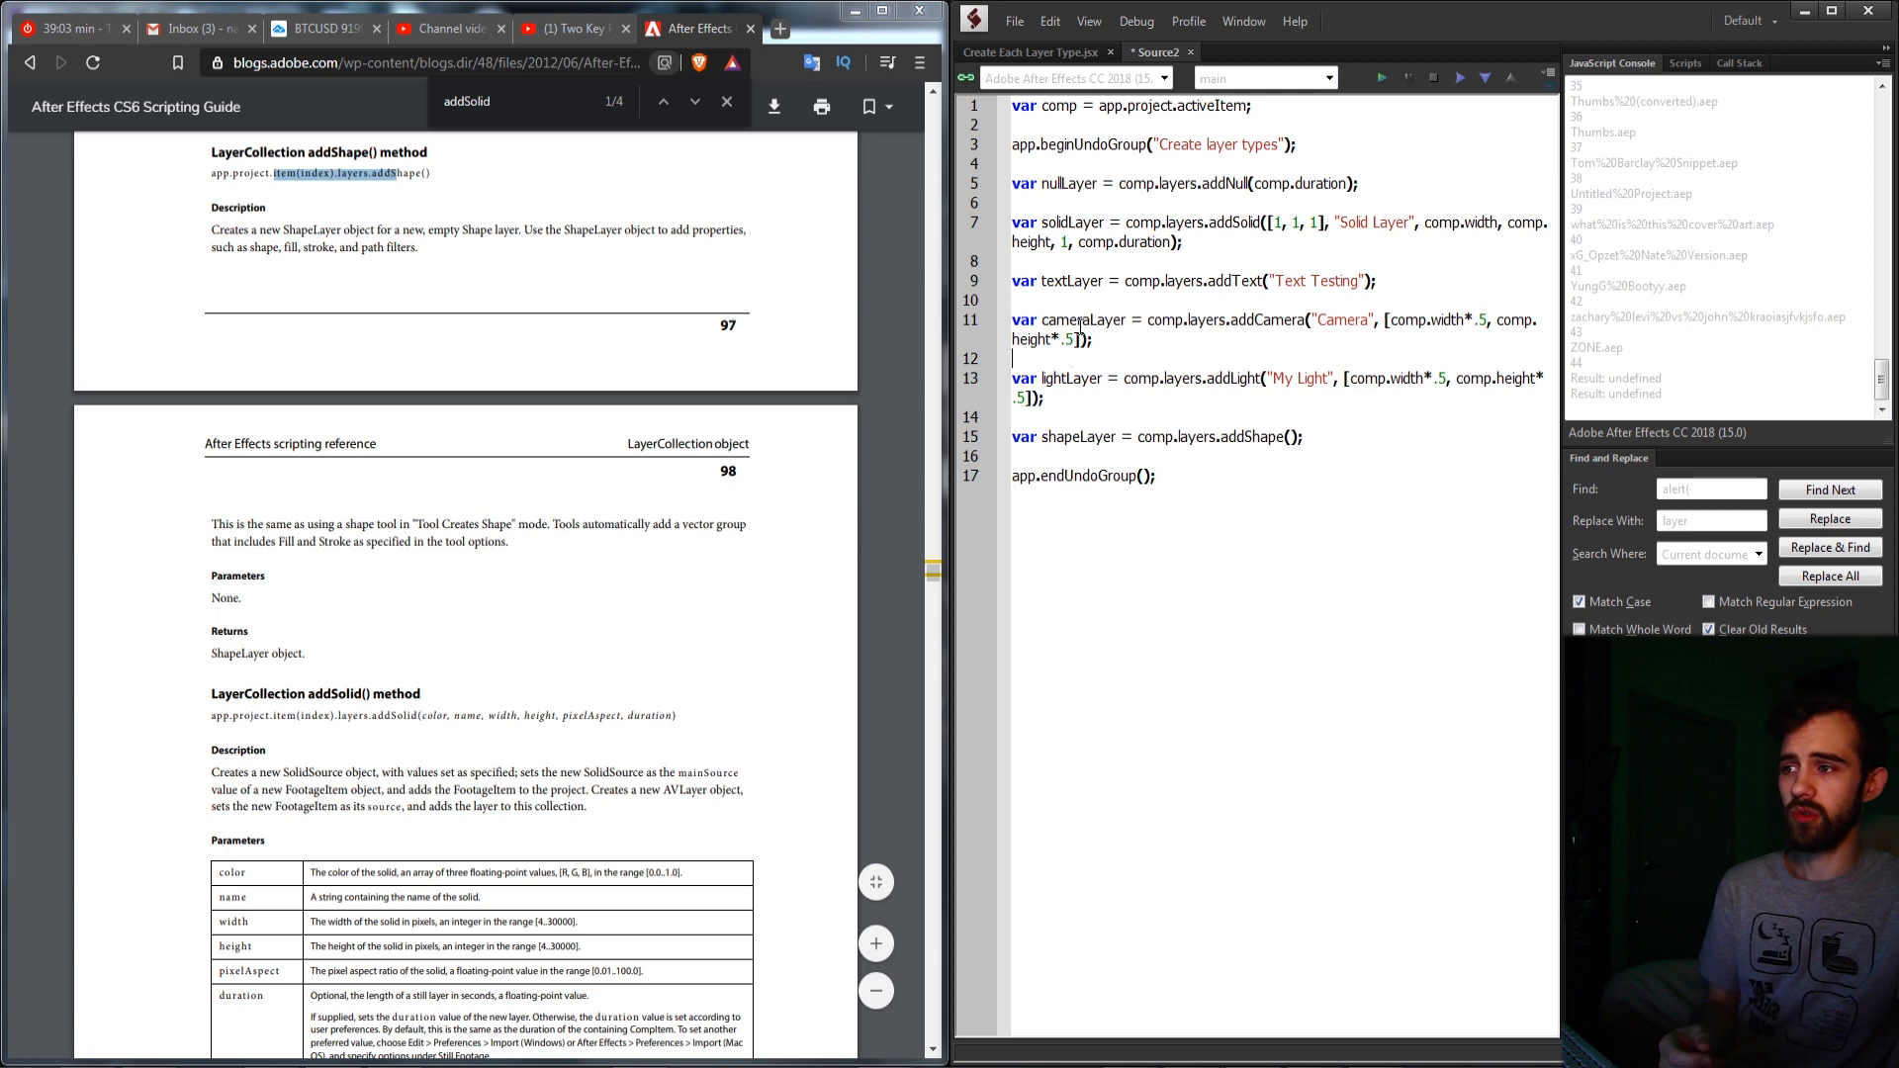
scroll(down, 3)
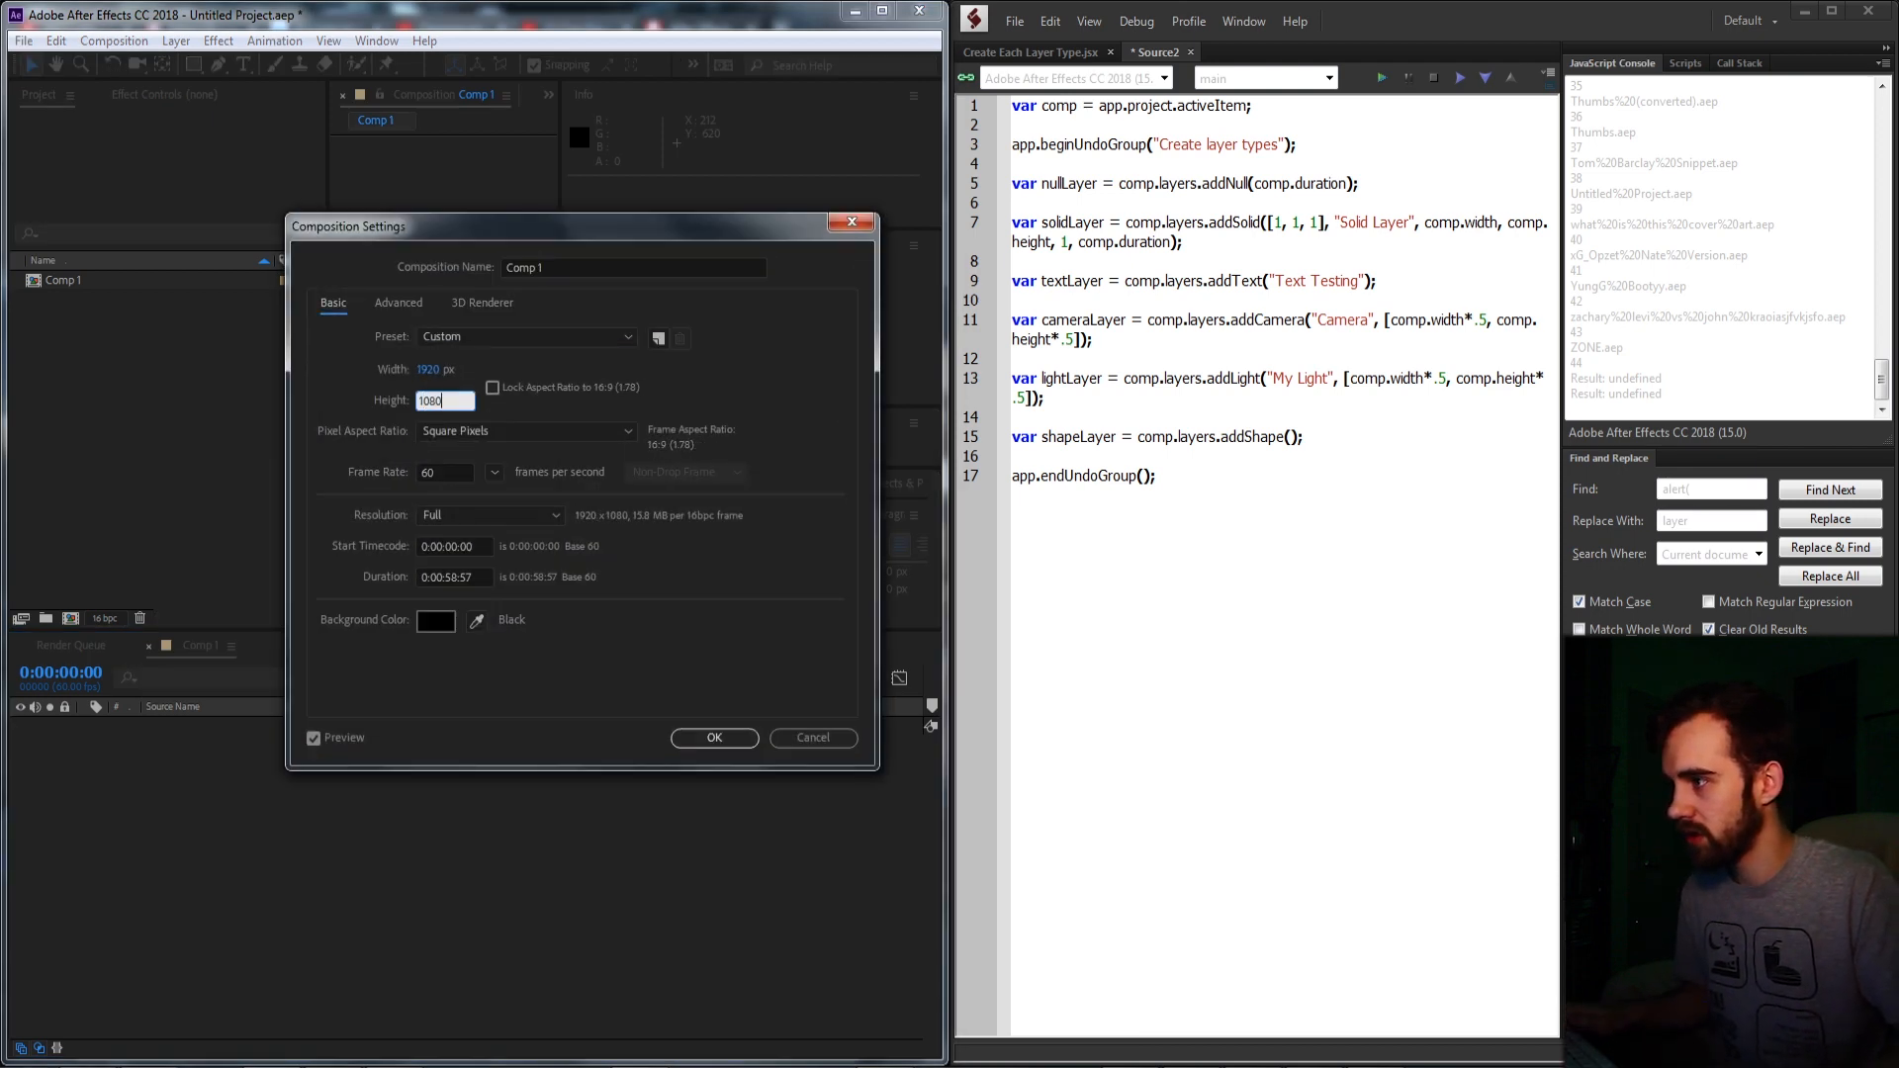
Confirm Comp 1's composition settings so the script can add its six layers
click(714, 738)
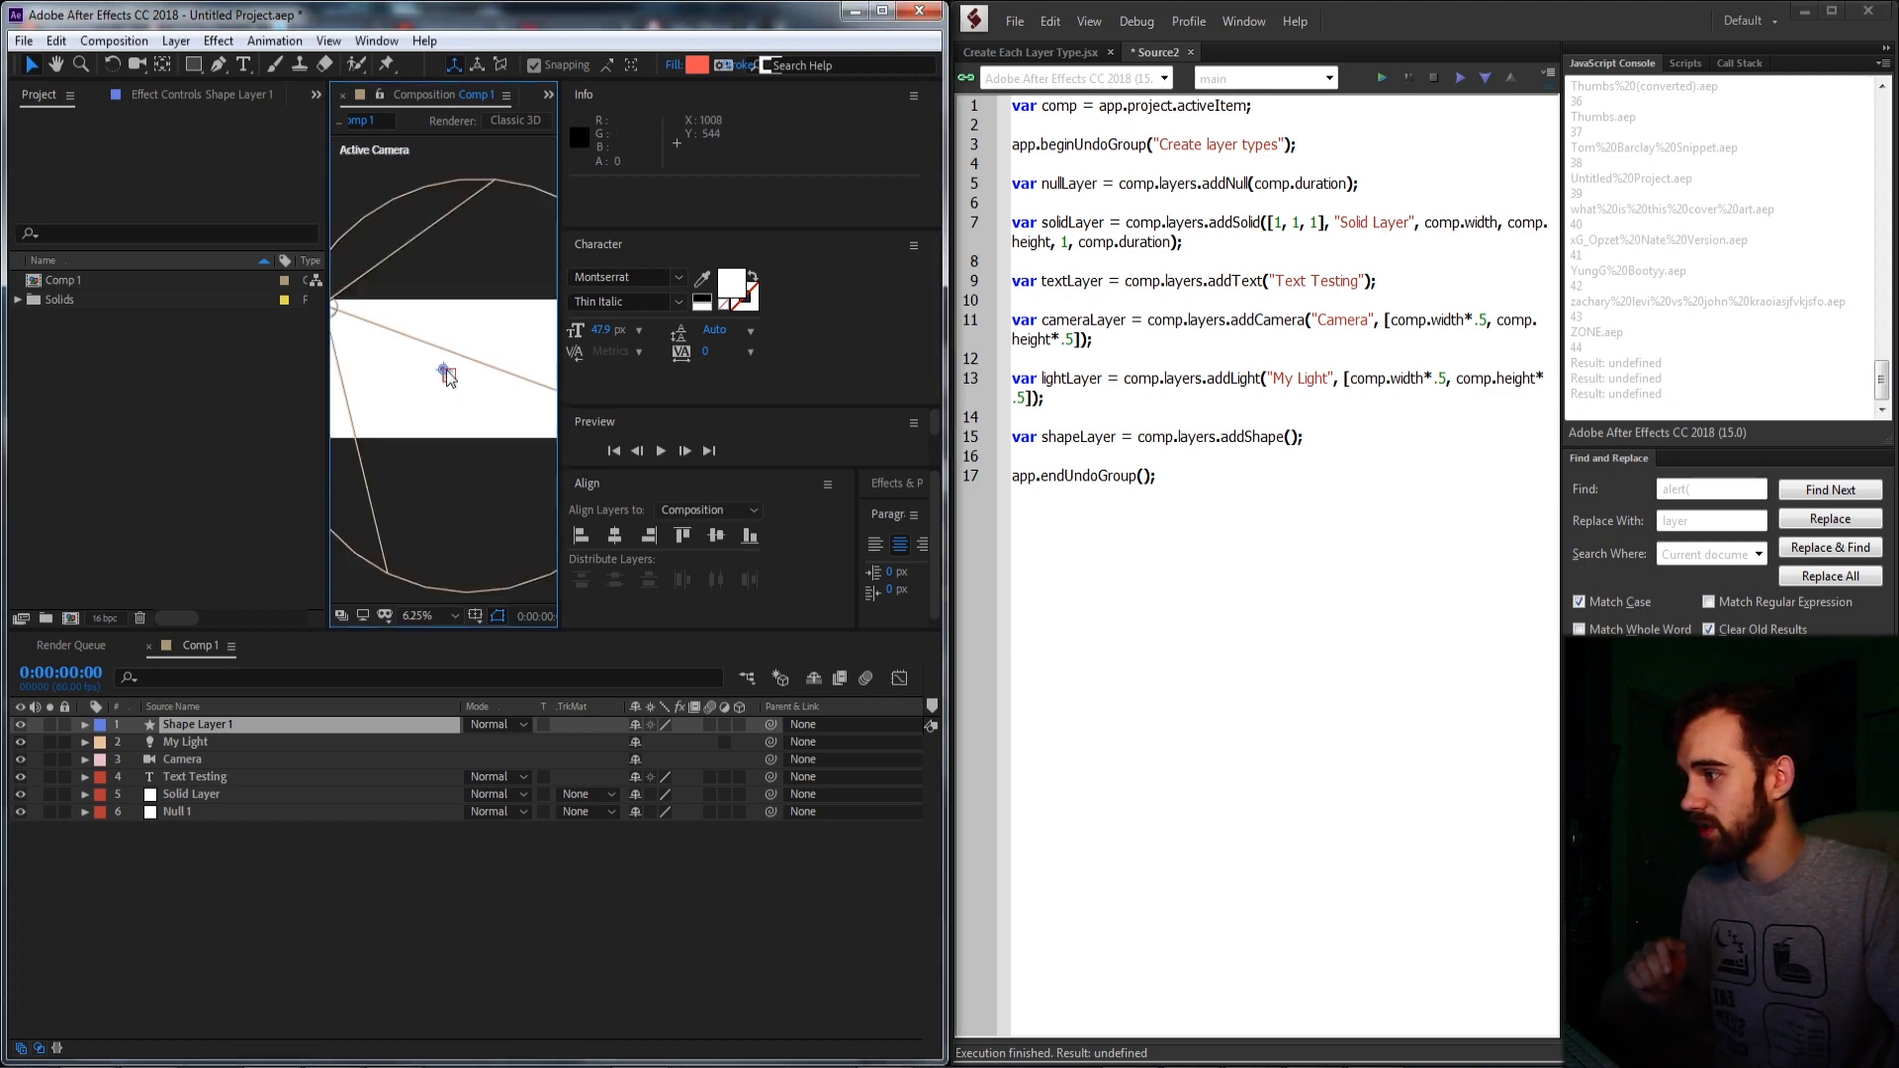
Inspect My Light, Text Testing, Solid Layer and Null 1, then show Edit's 'Undo Create layer types'
click(186, 741)
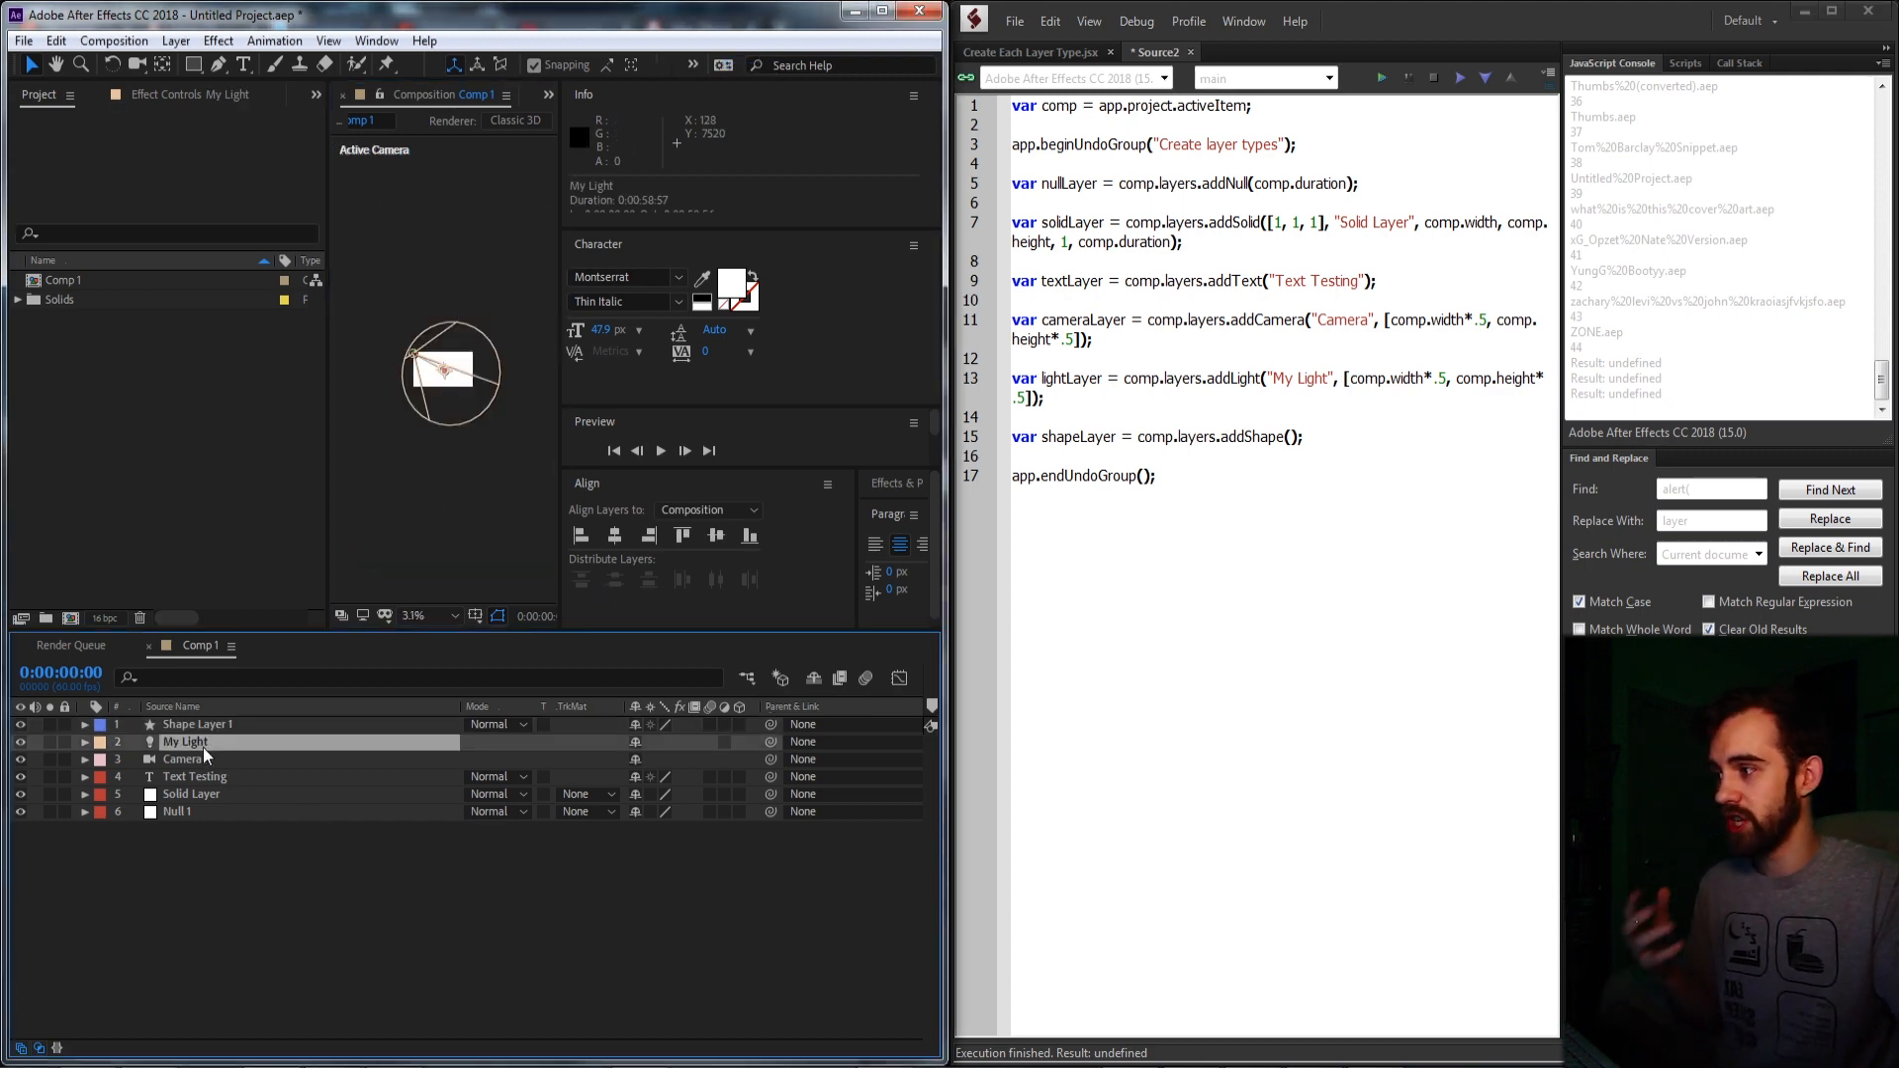
click(195, 777)
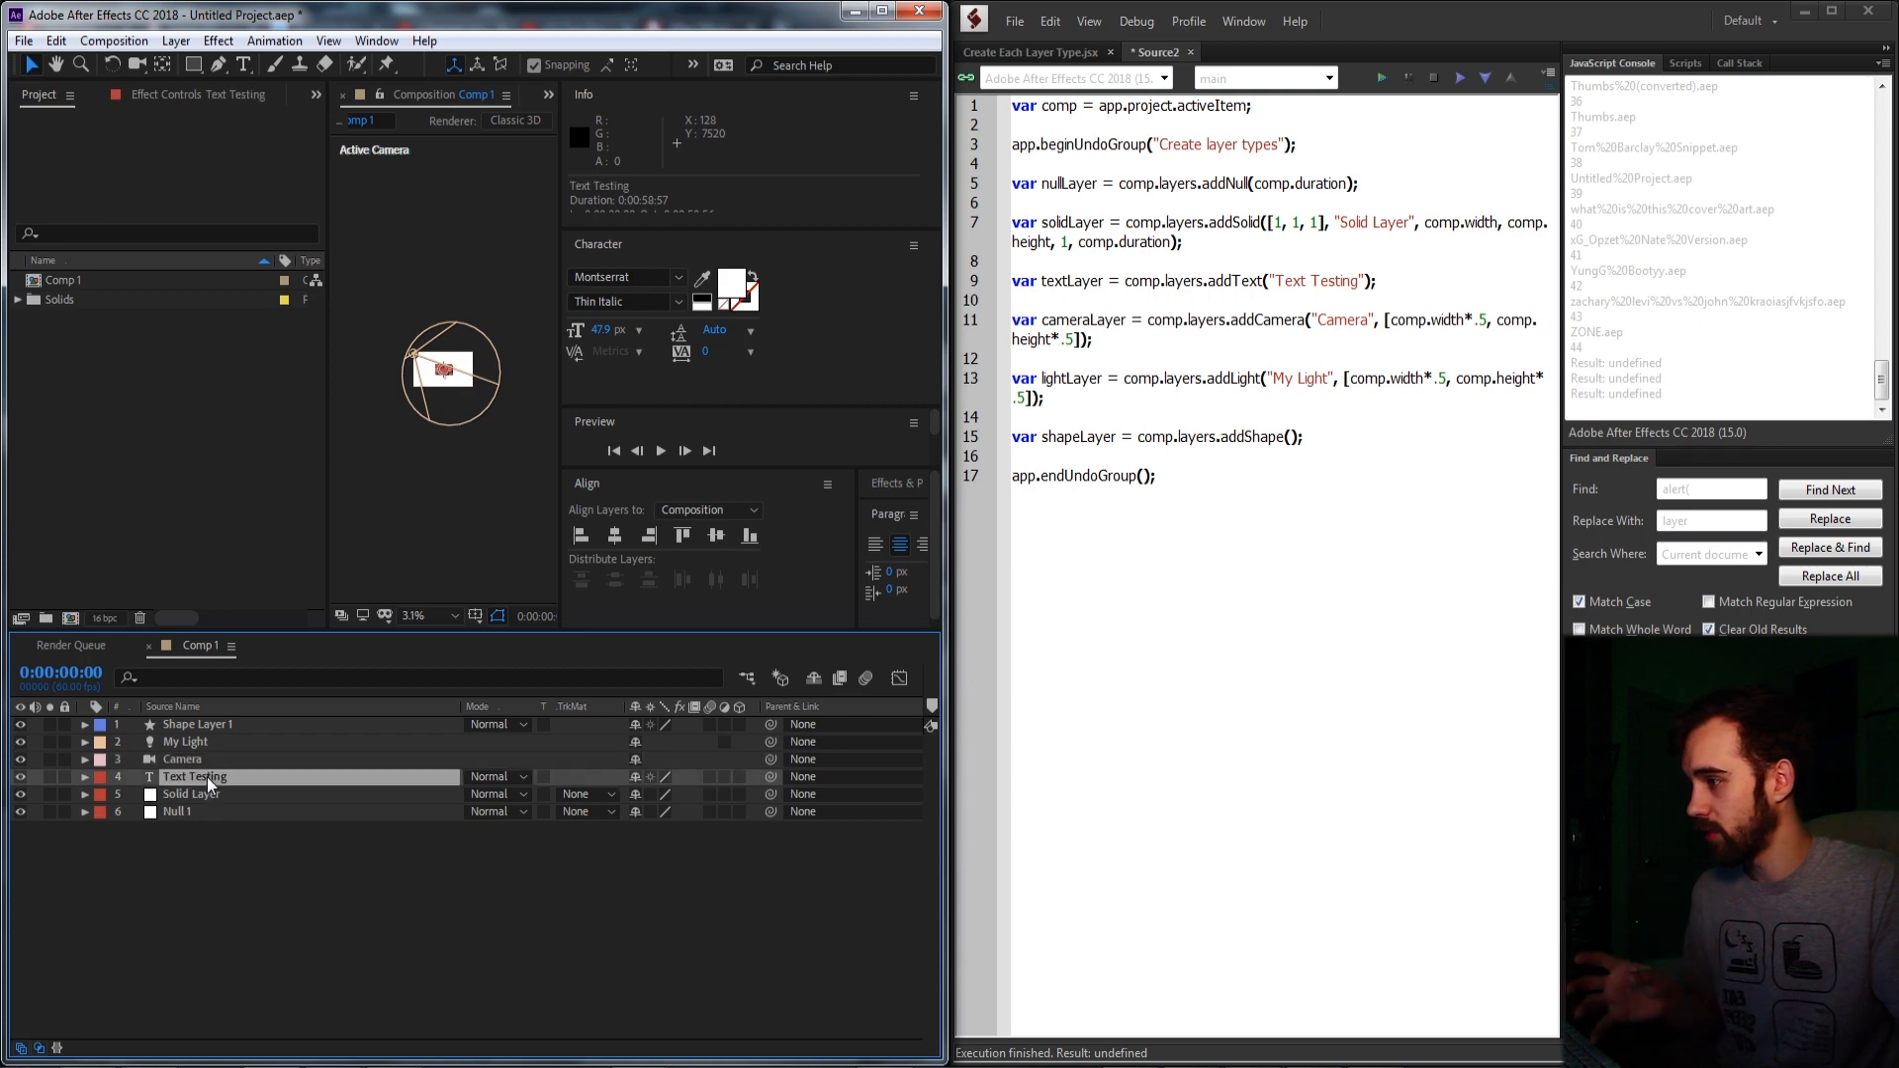
click(190, 794)
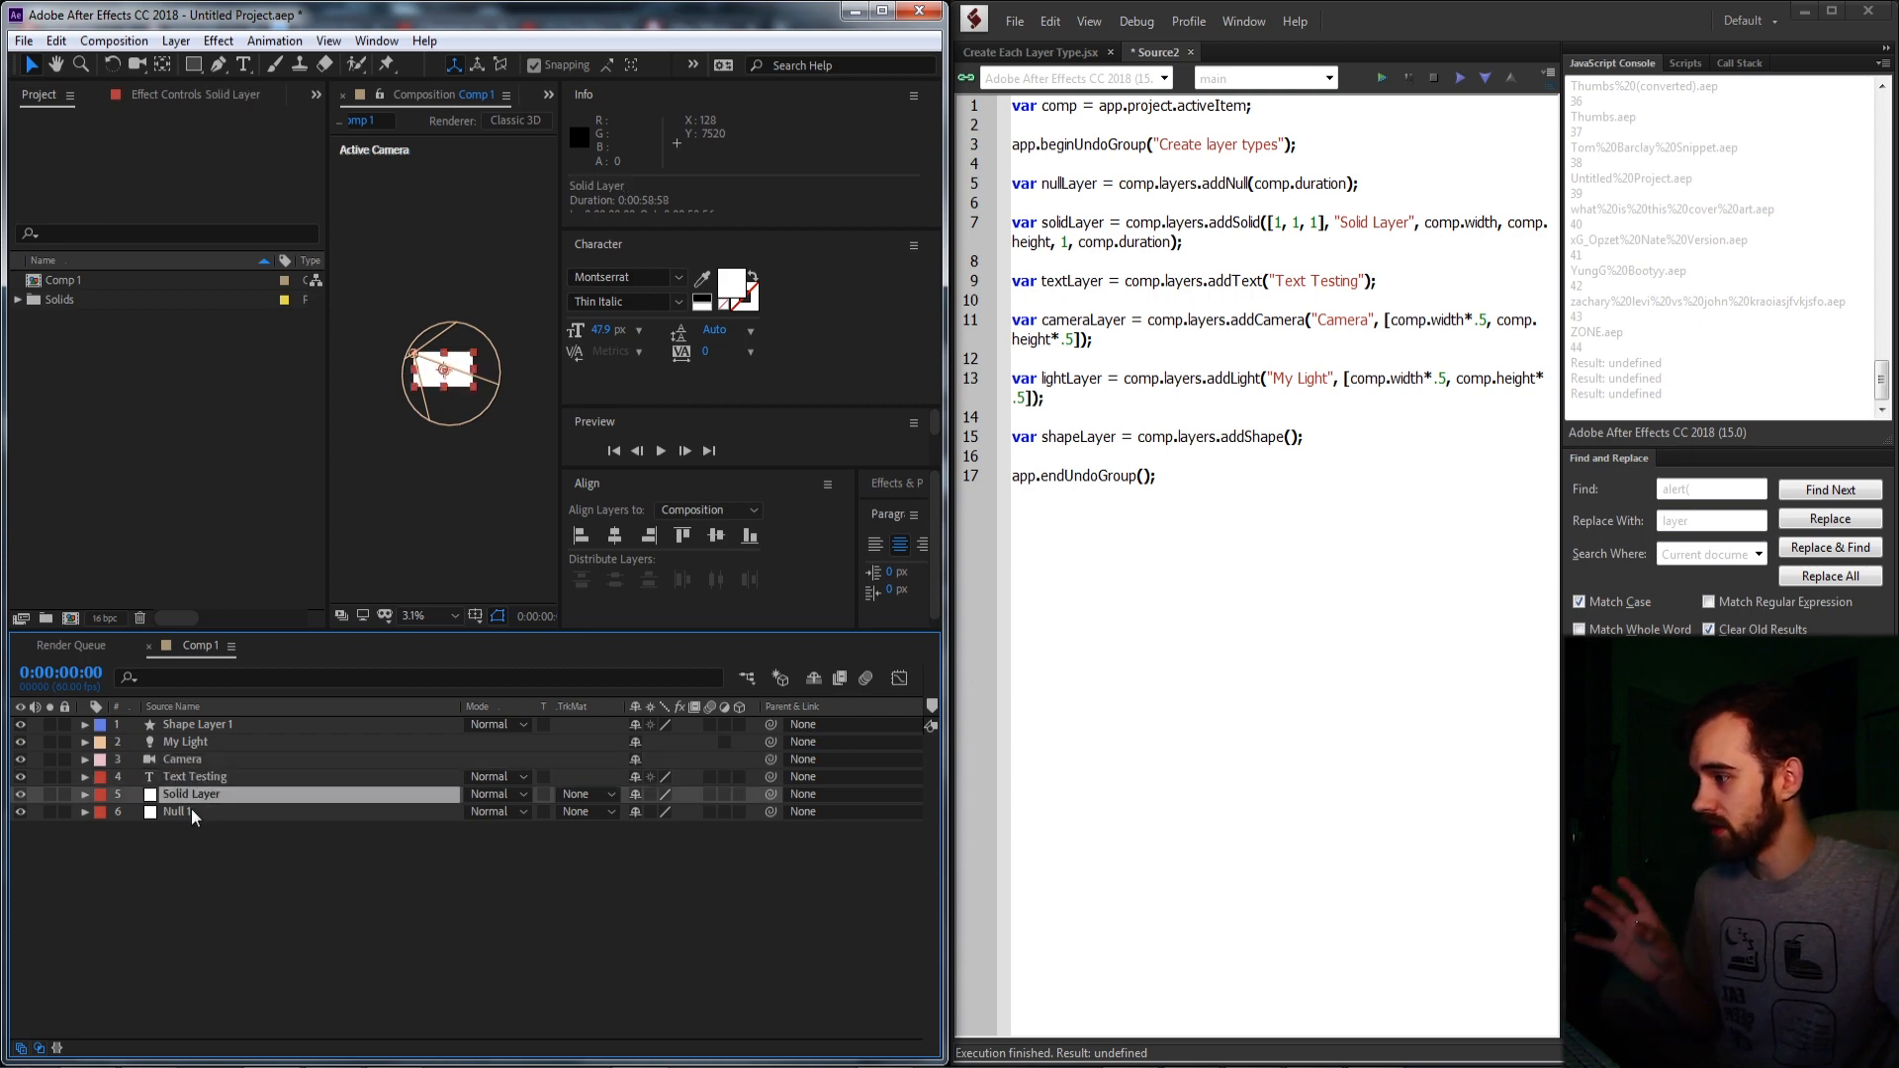
click(176, 812)
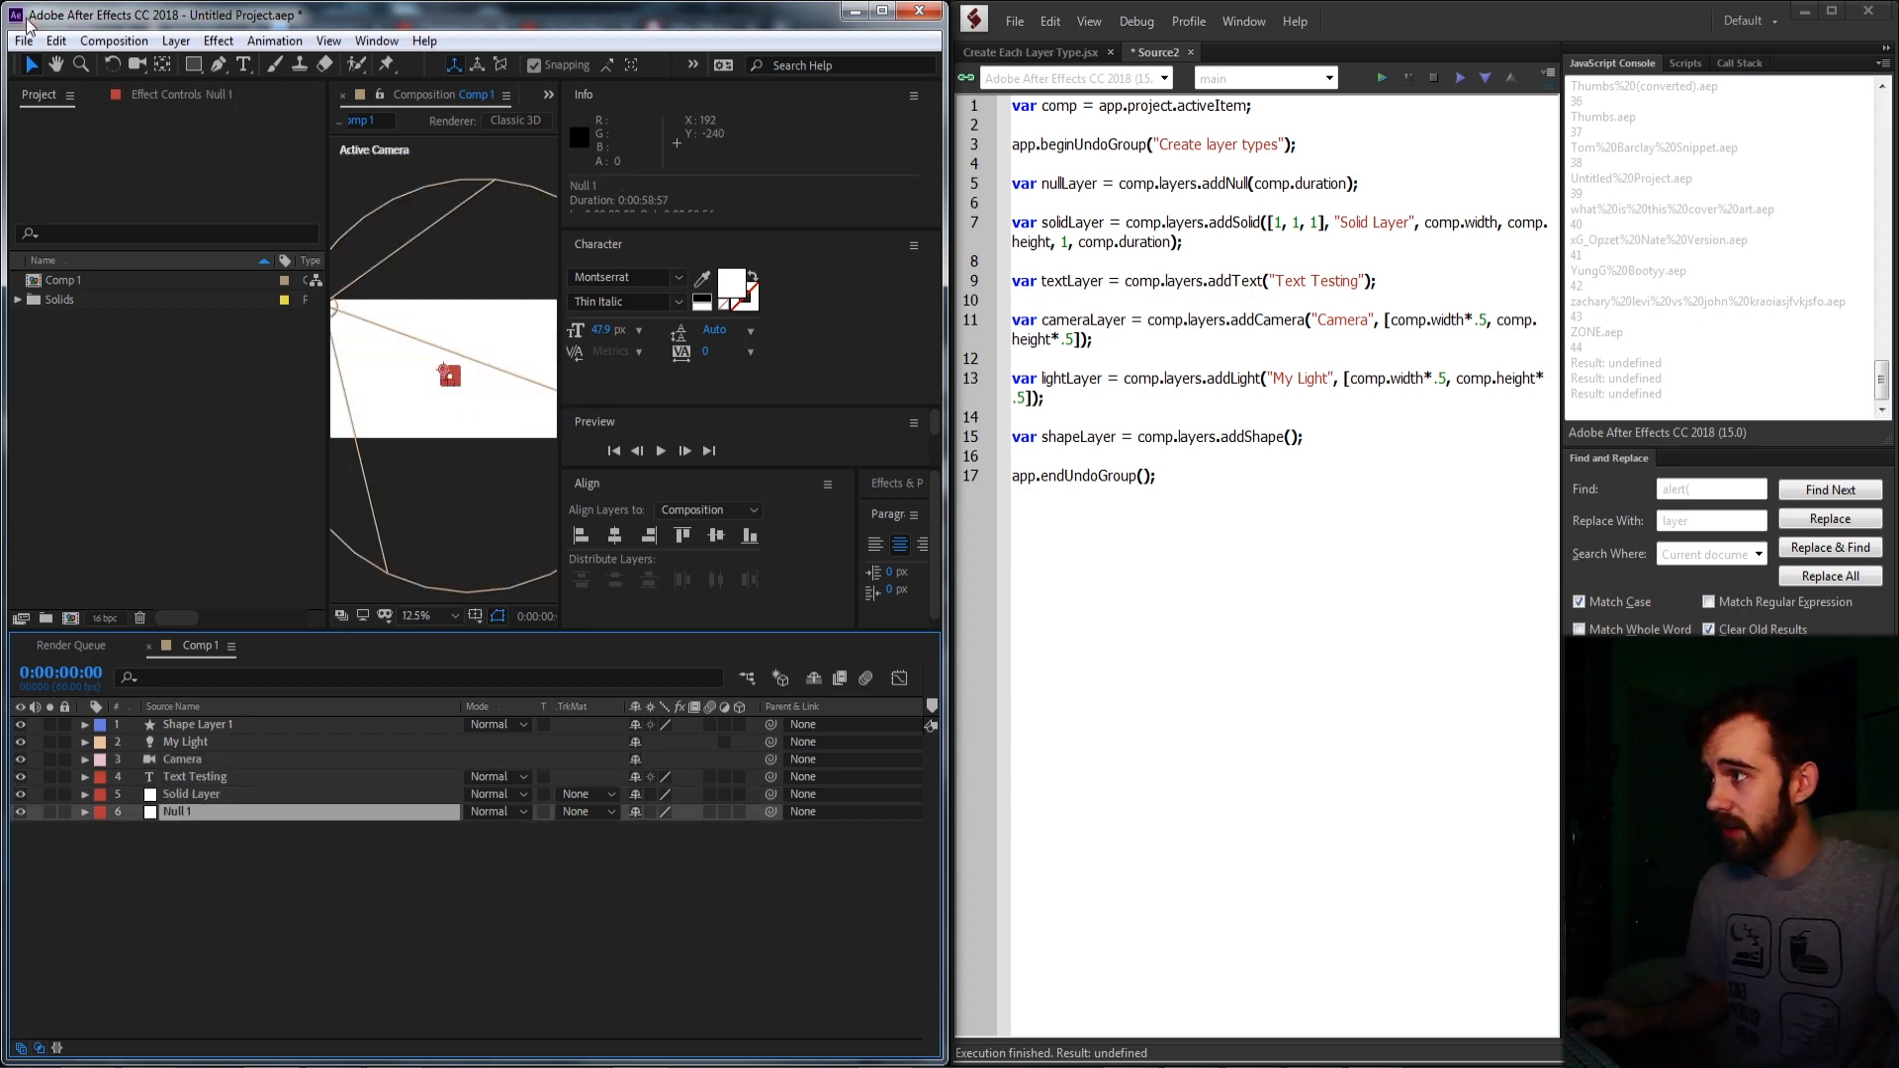
click(62, 41)
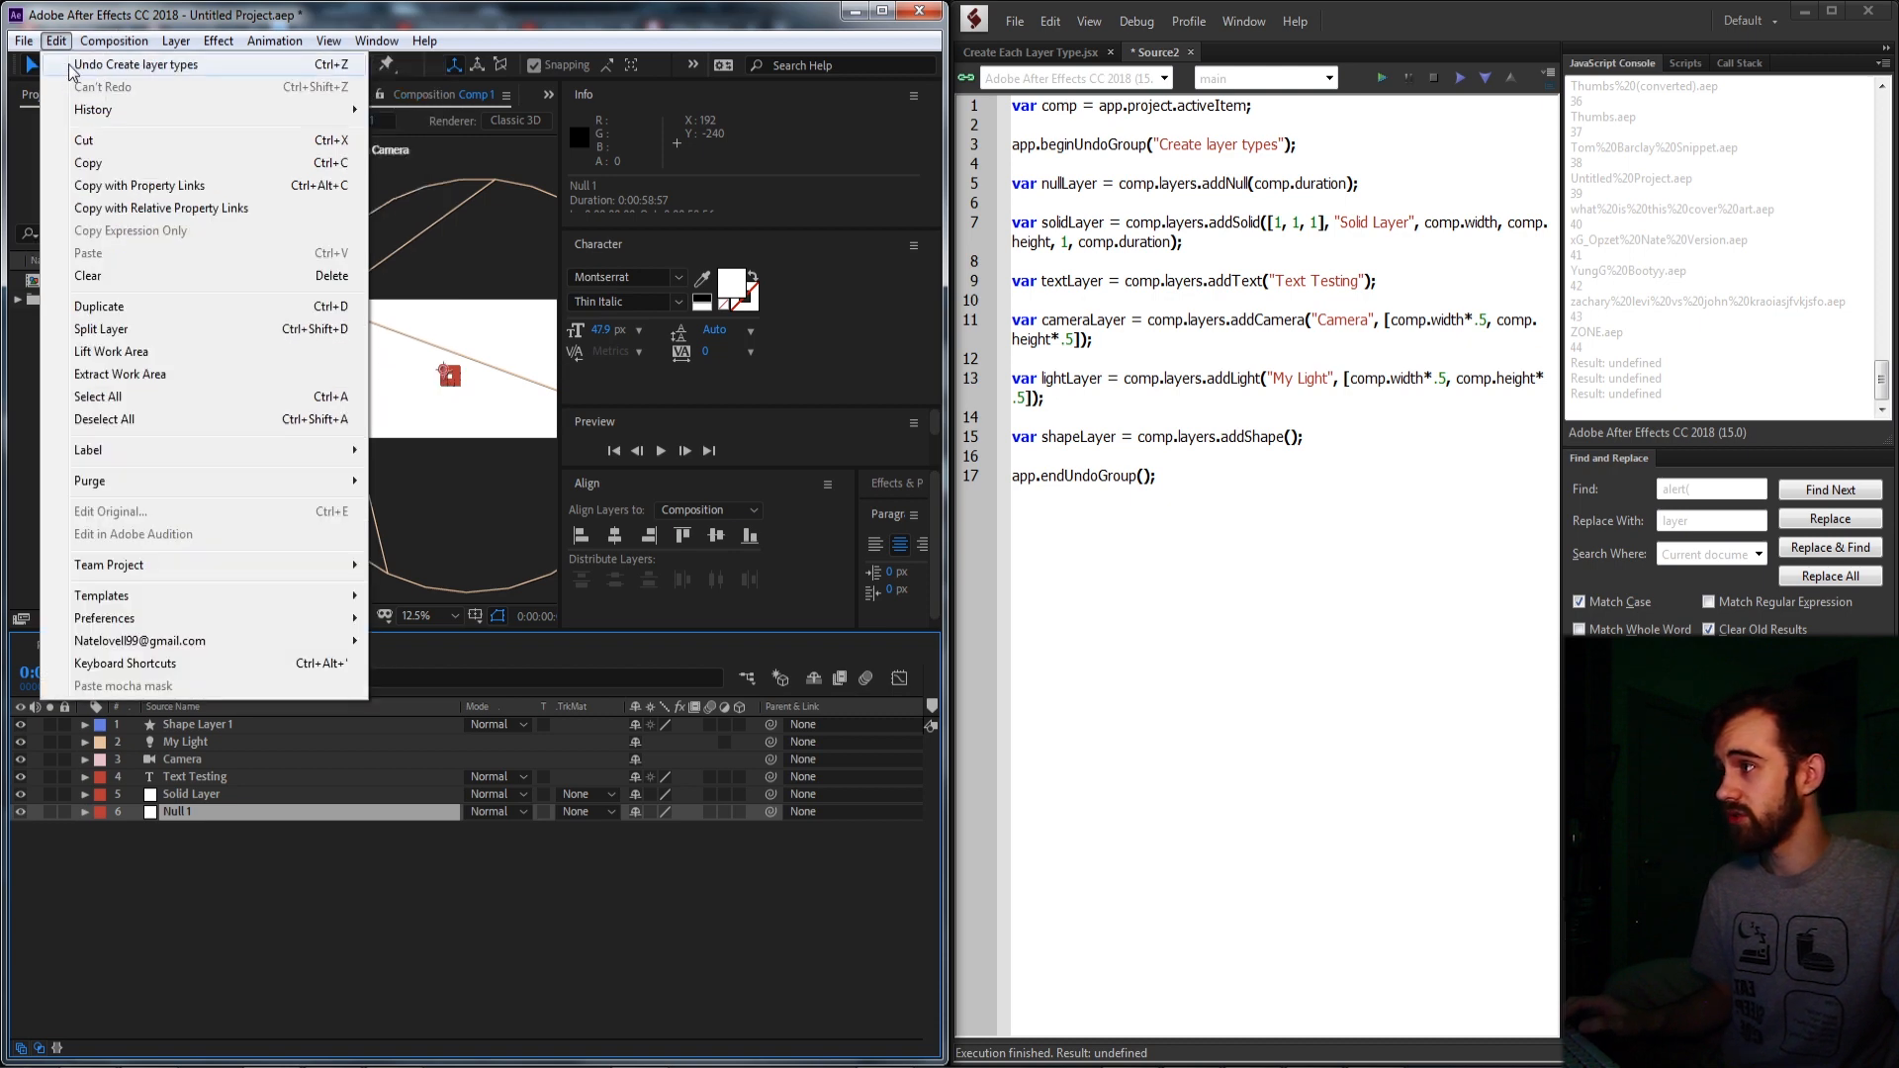
mouse_move(81, 68)
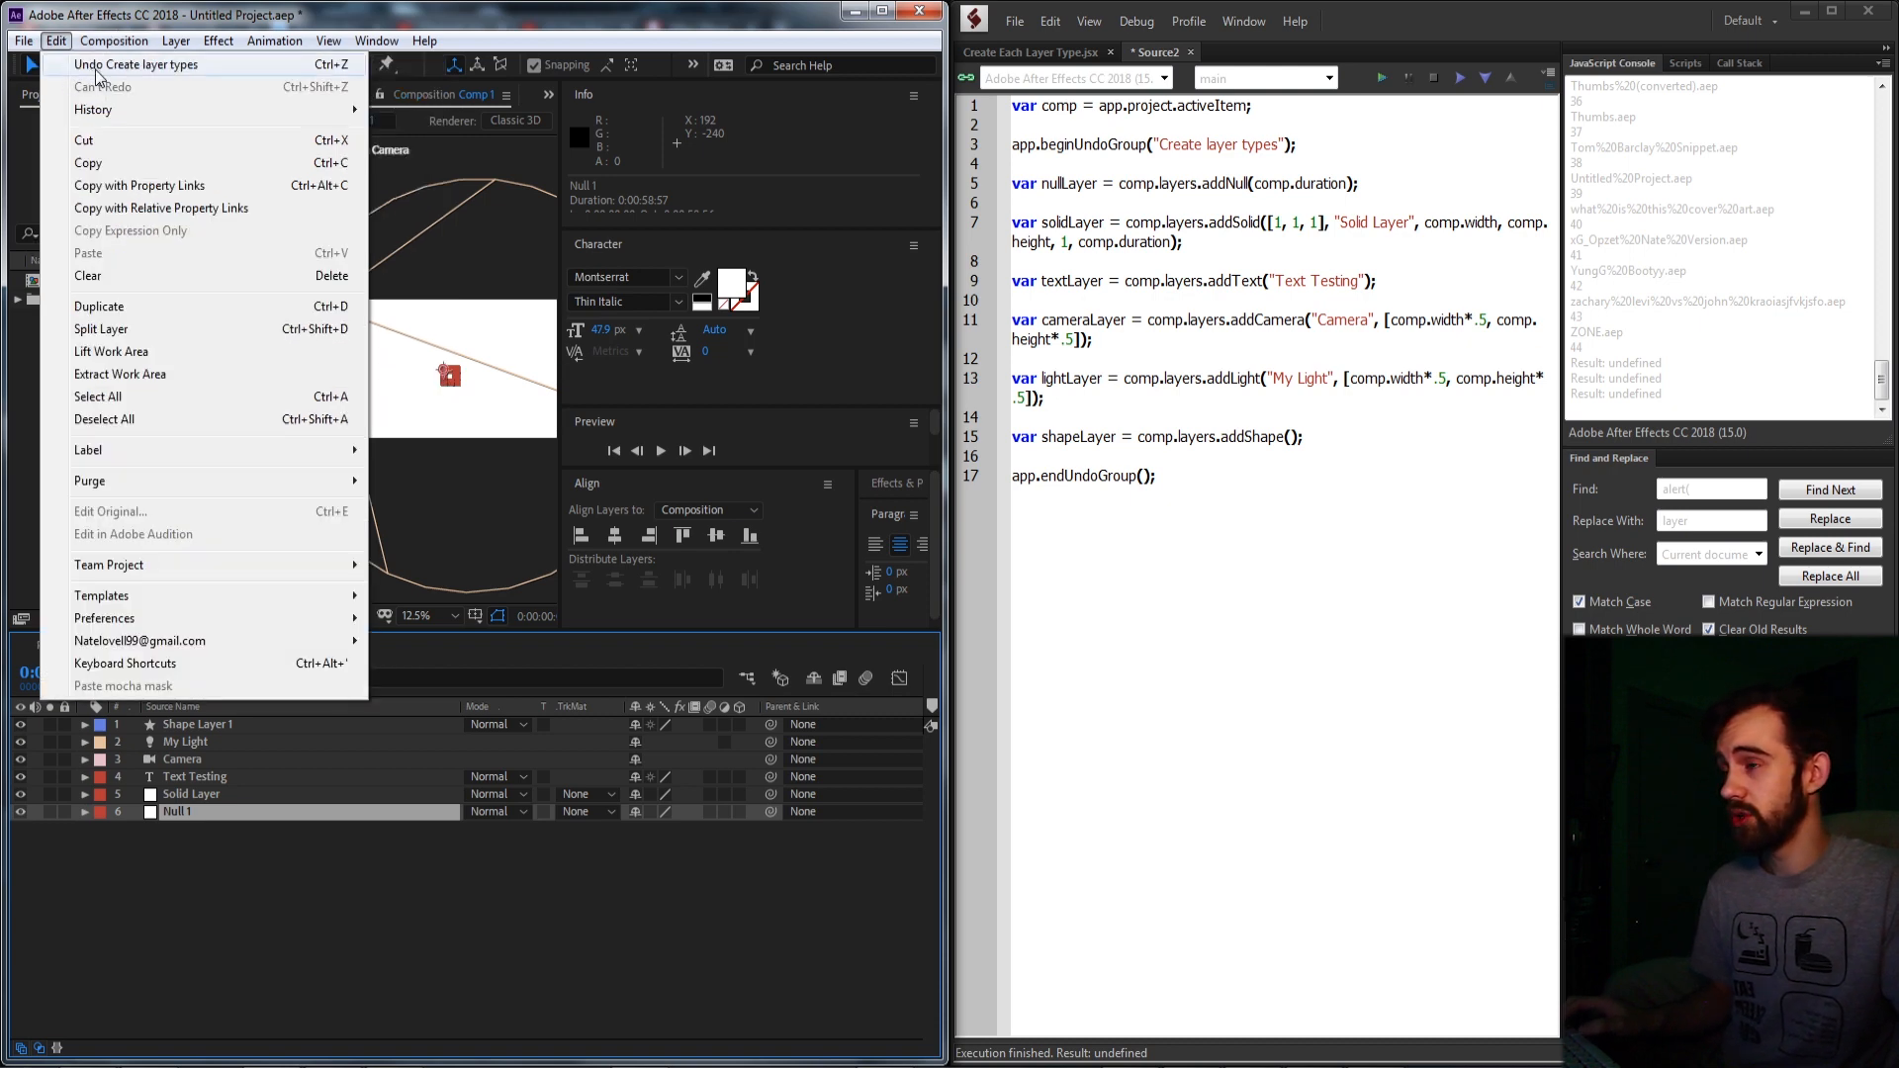